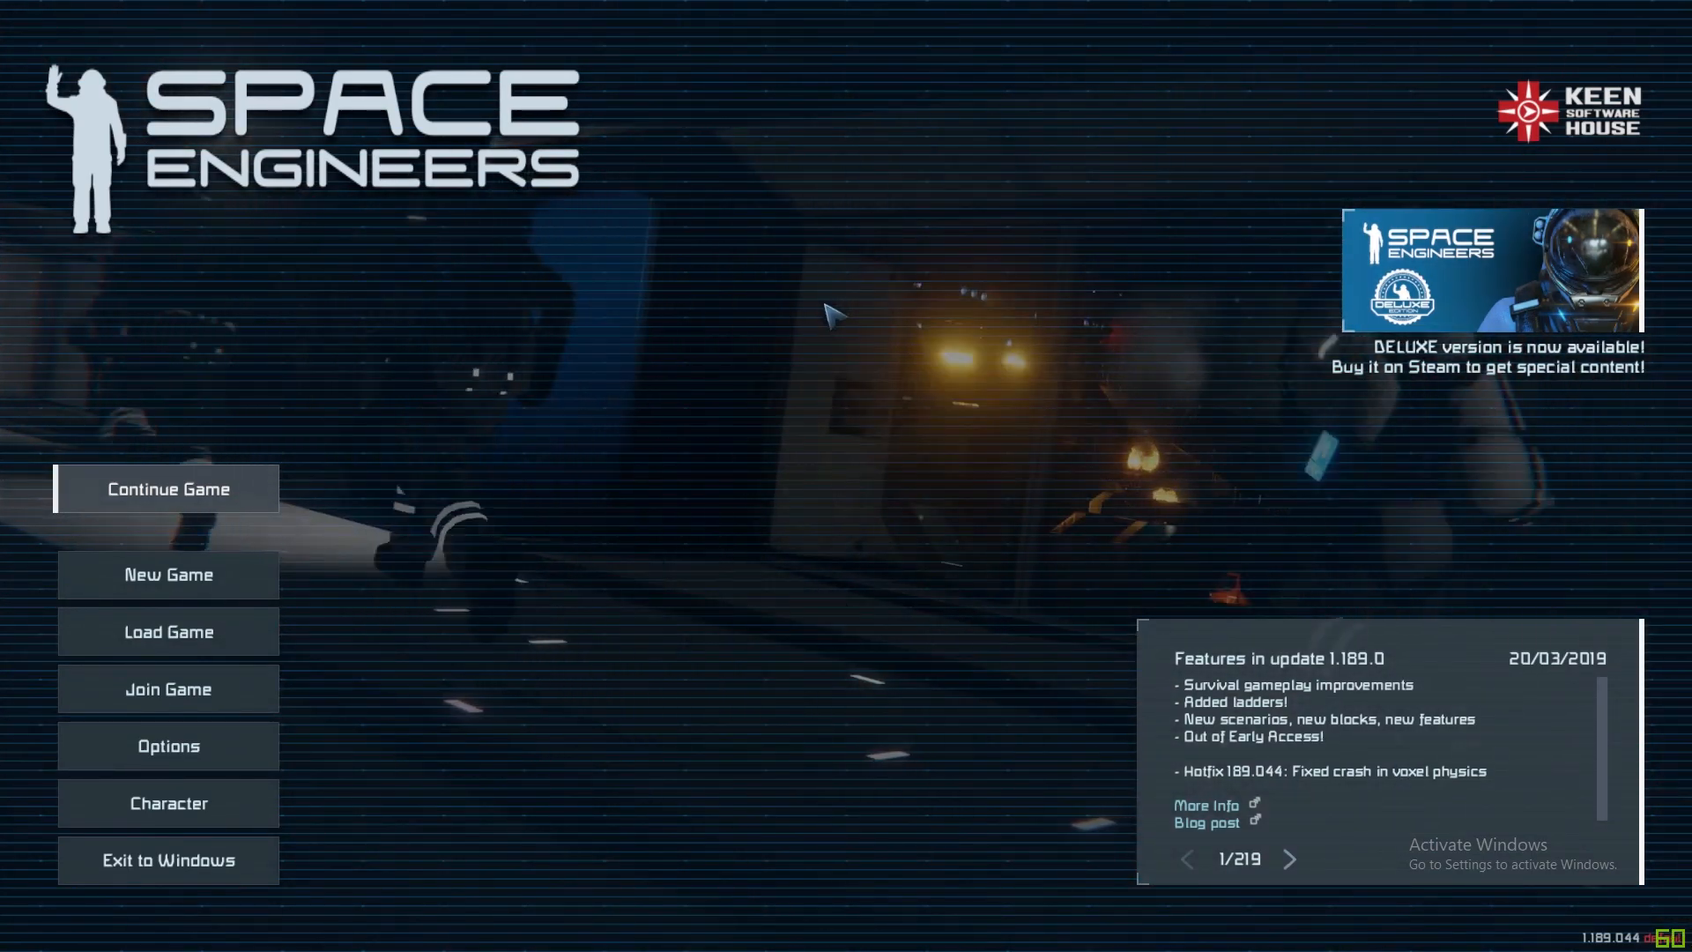
mouse_move(167, 489)
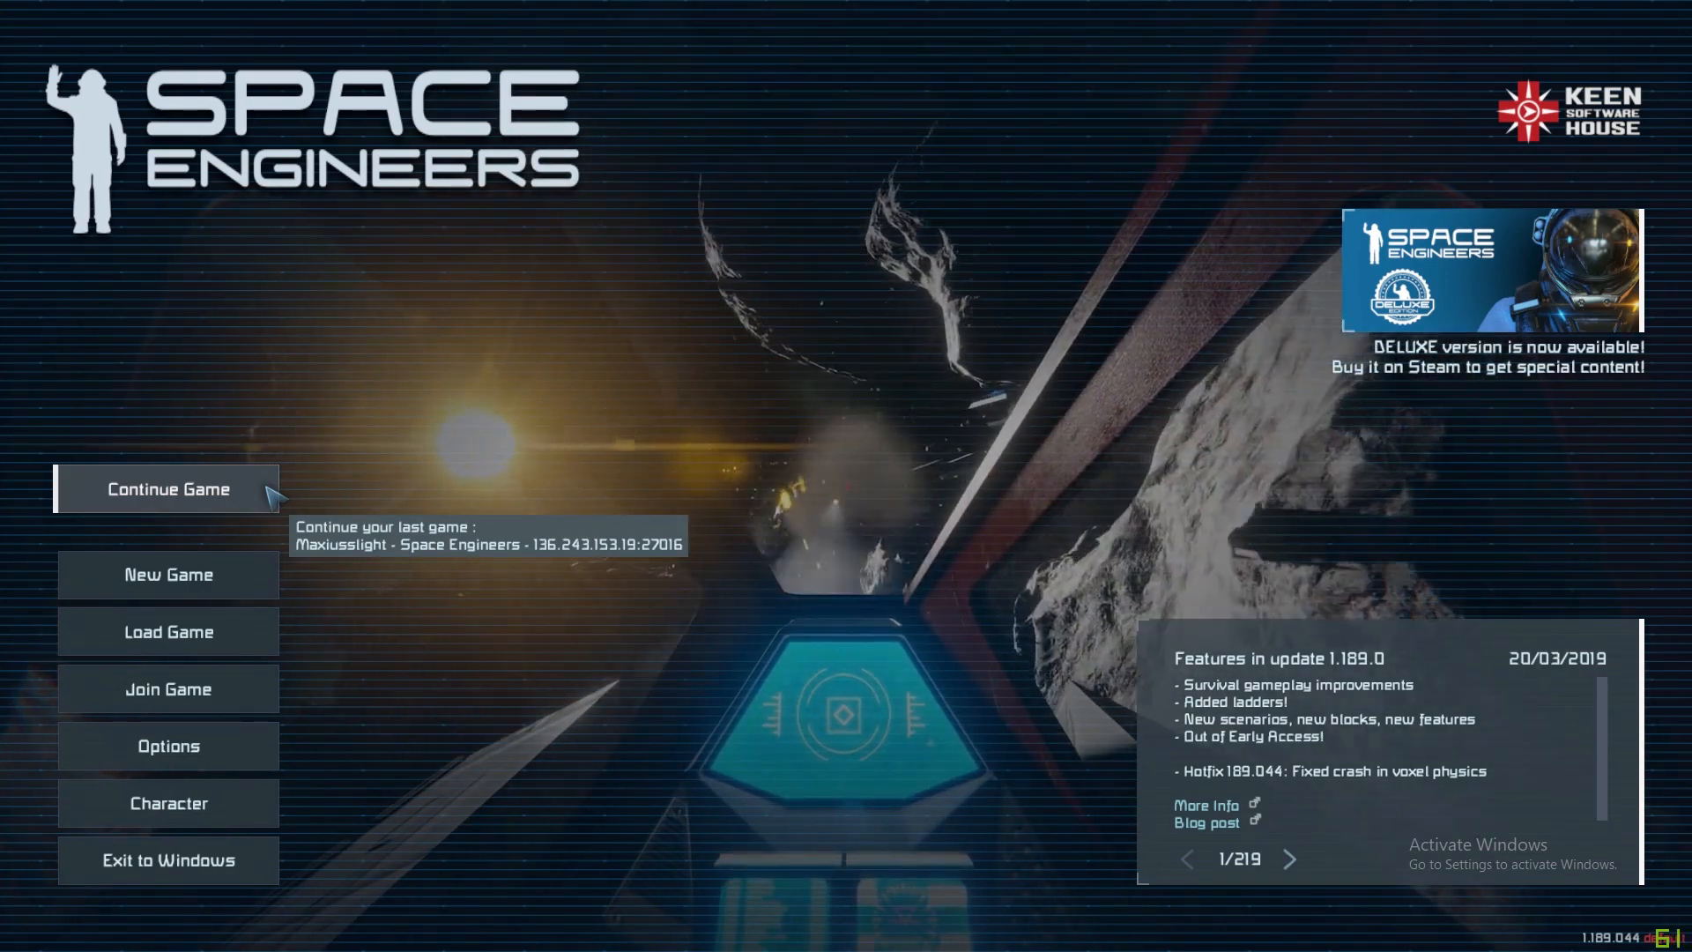
mouse_move(168, 573)
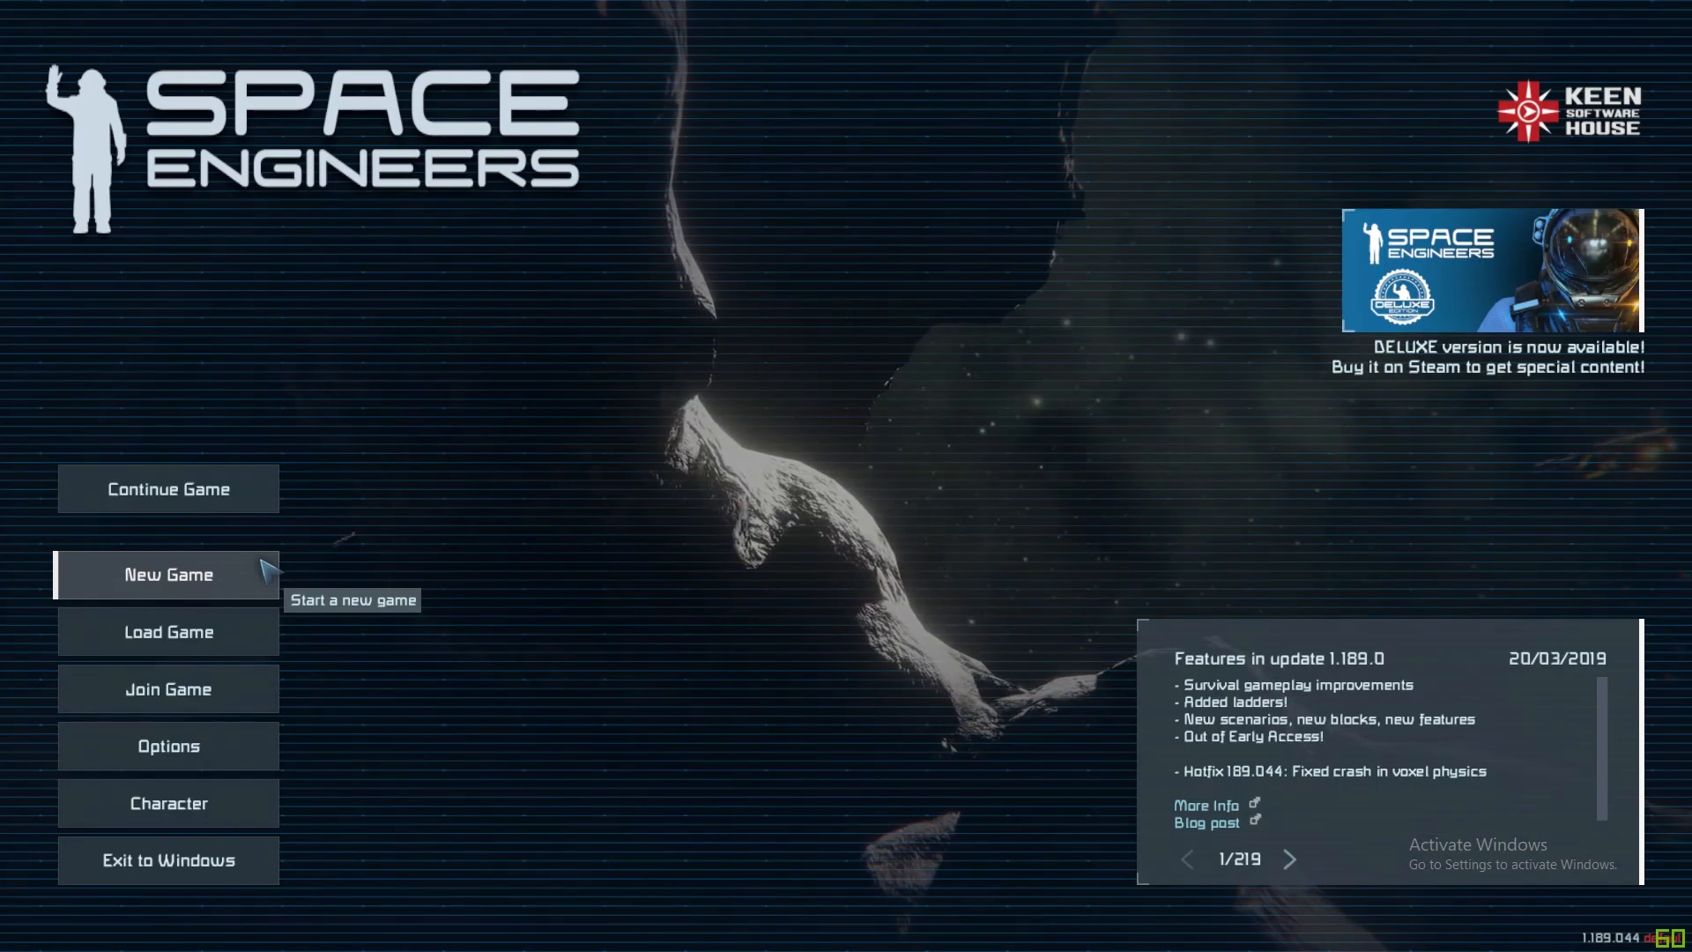
mouse_move(168, 632)
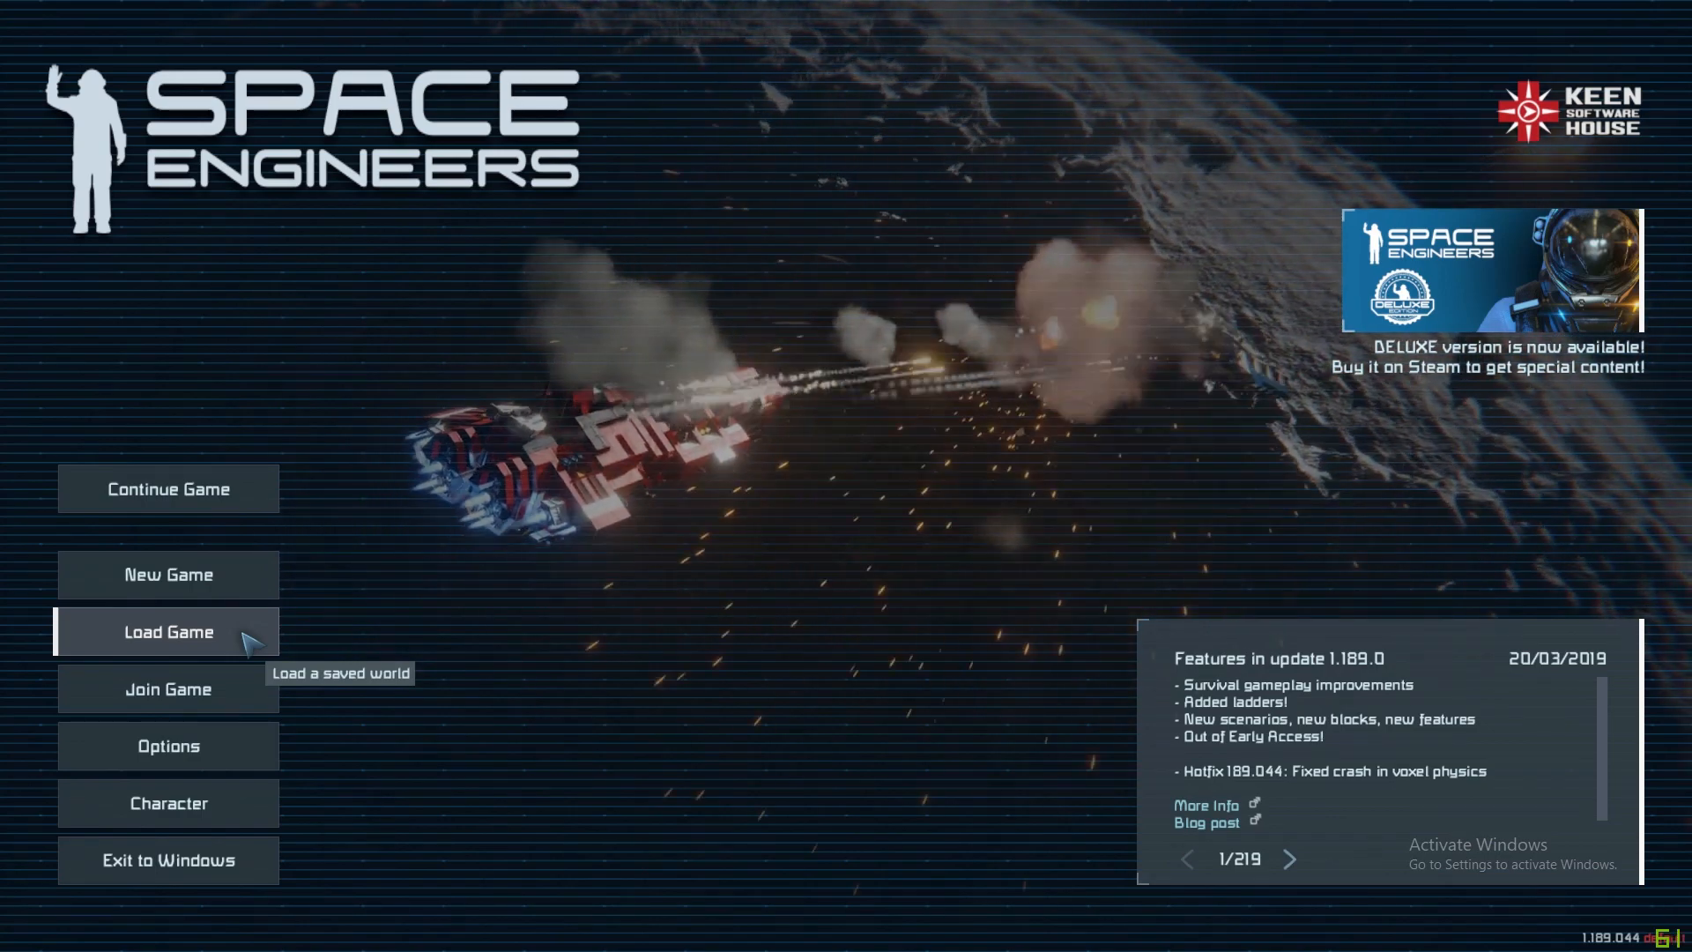
mouse_move(167, 690)
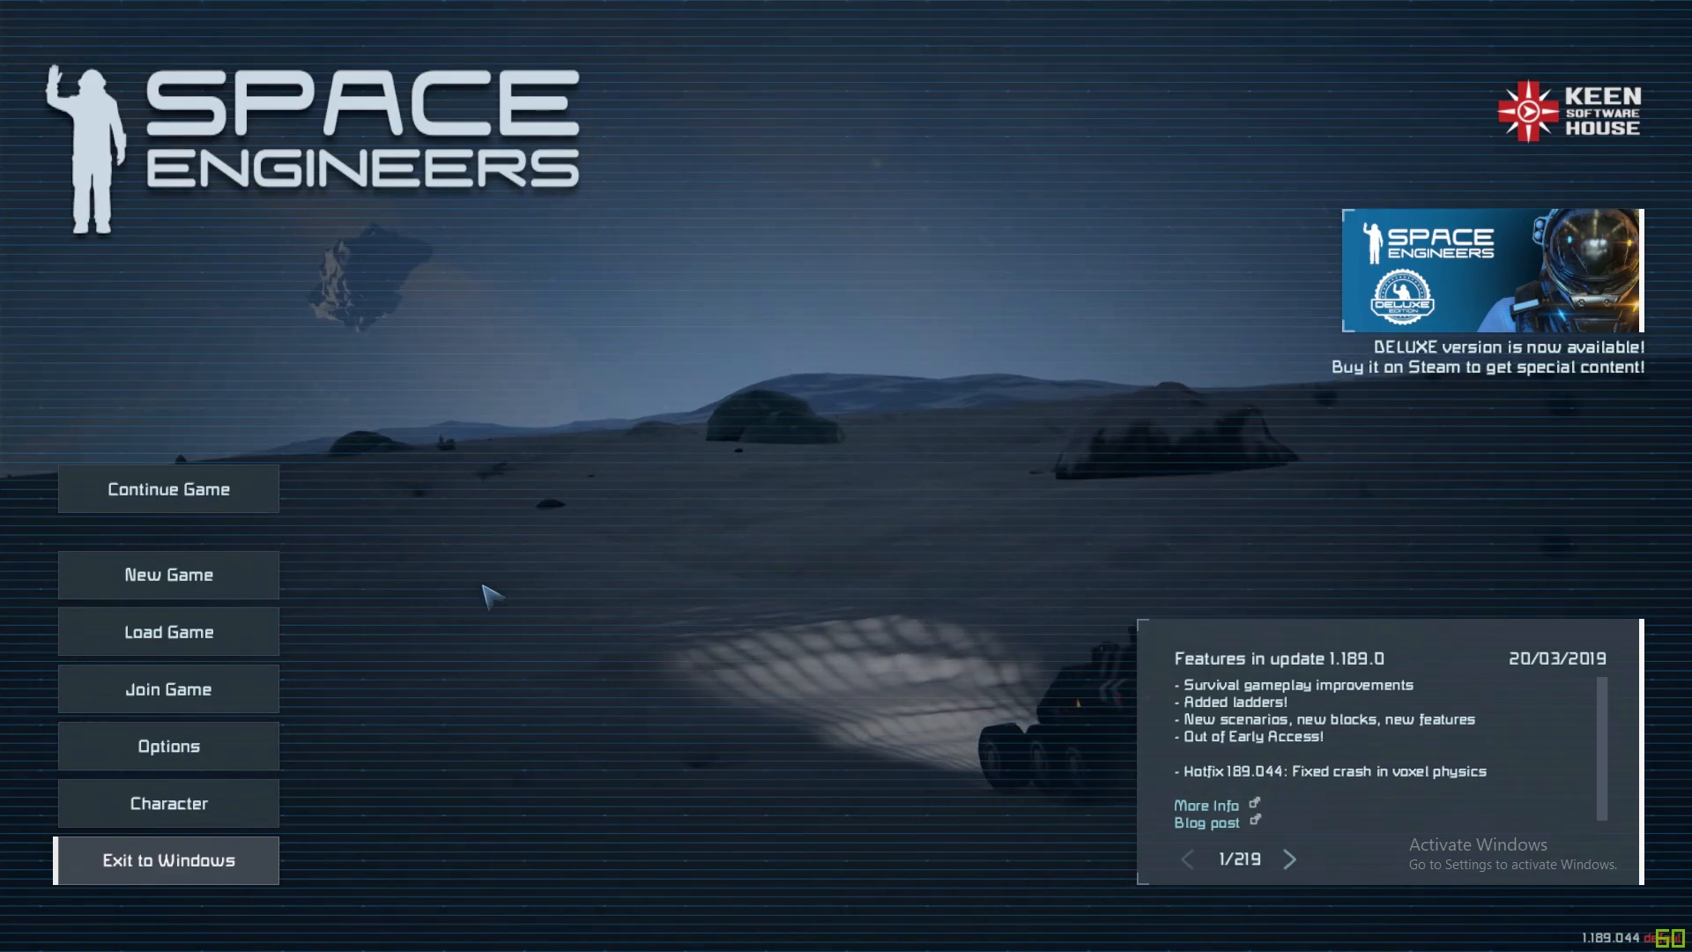
mouse_move(188, 804)
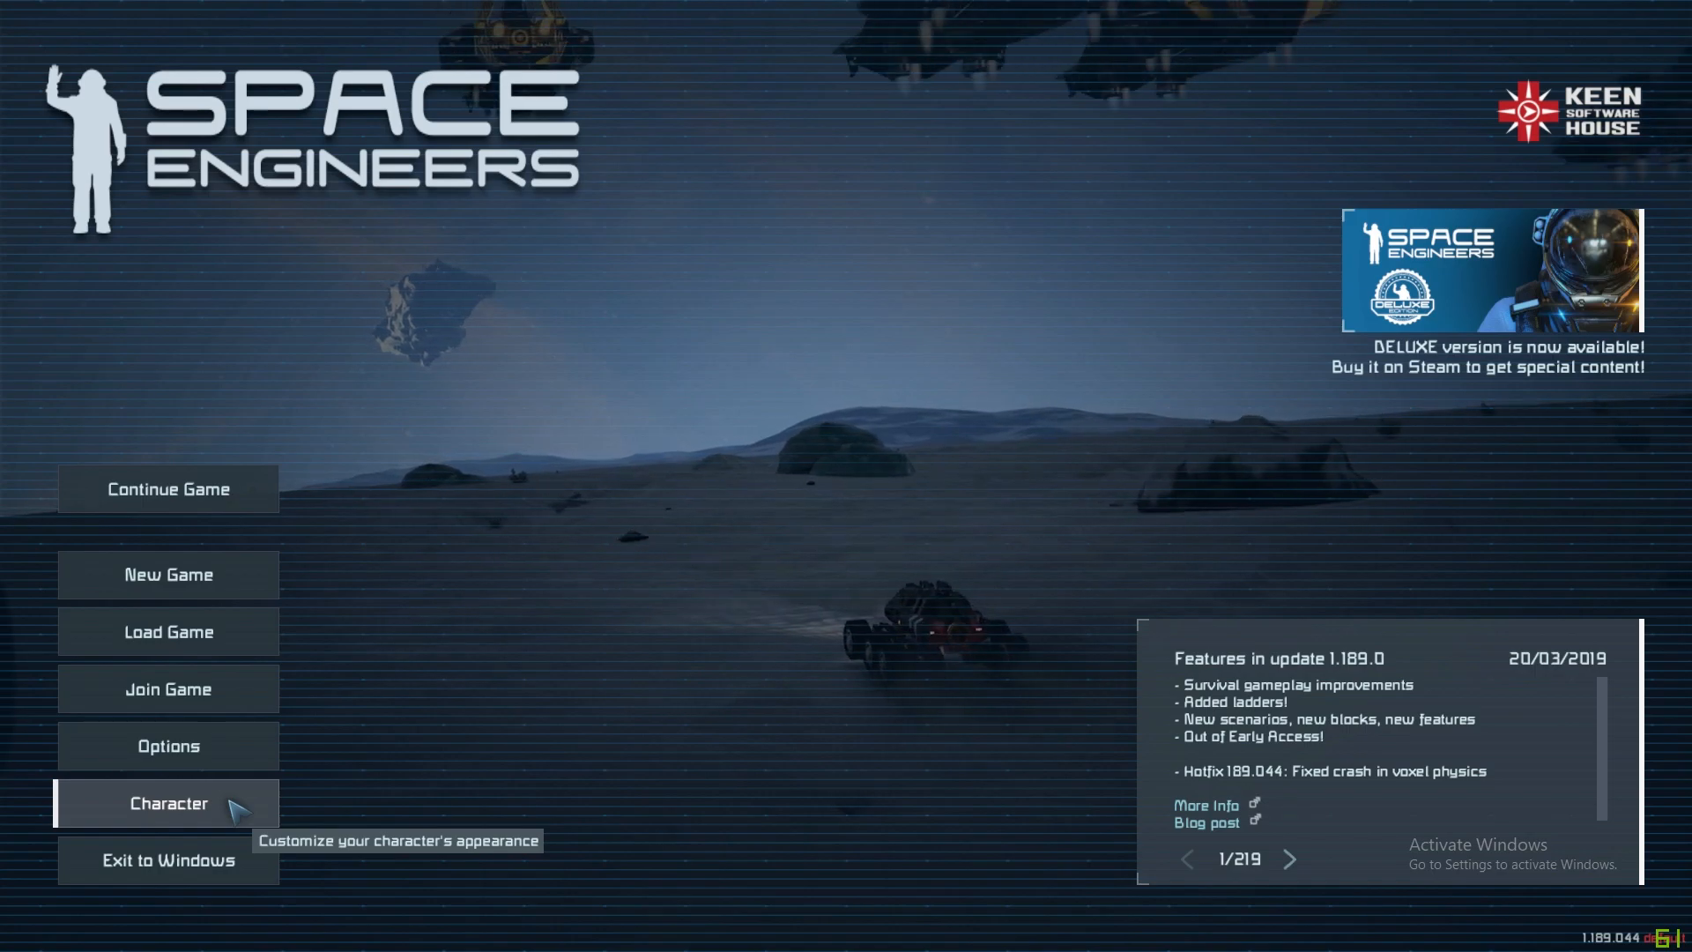
Browse character customization, then review the Game and Display option screens and apply them unchanged.
left_click(168, 804)
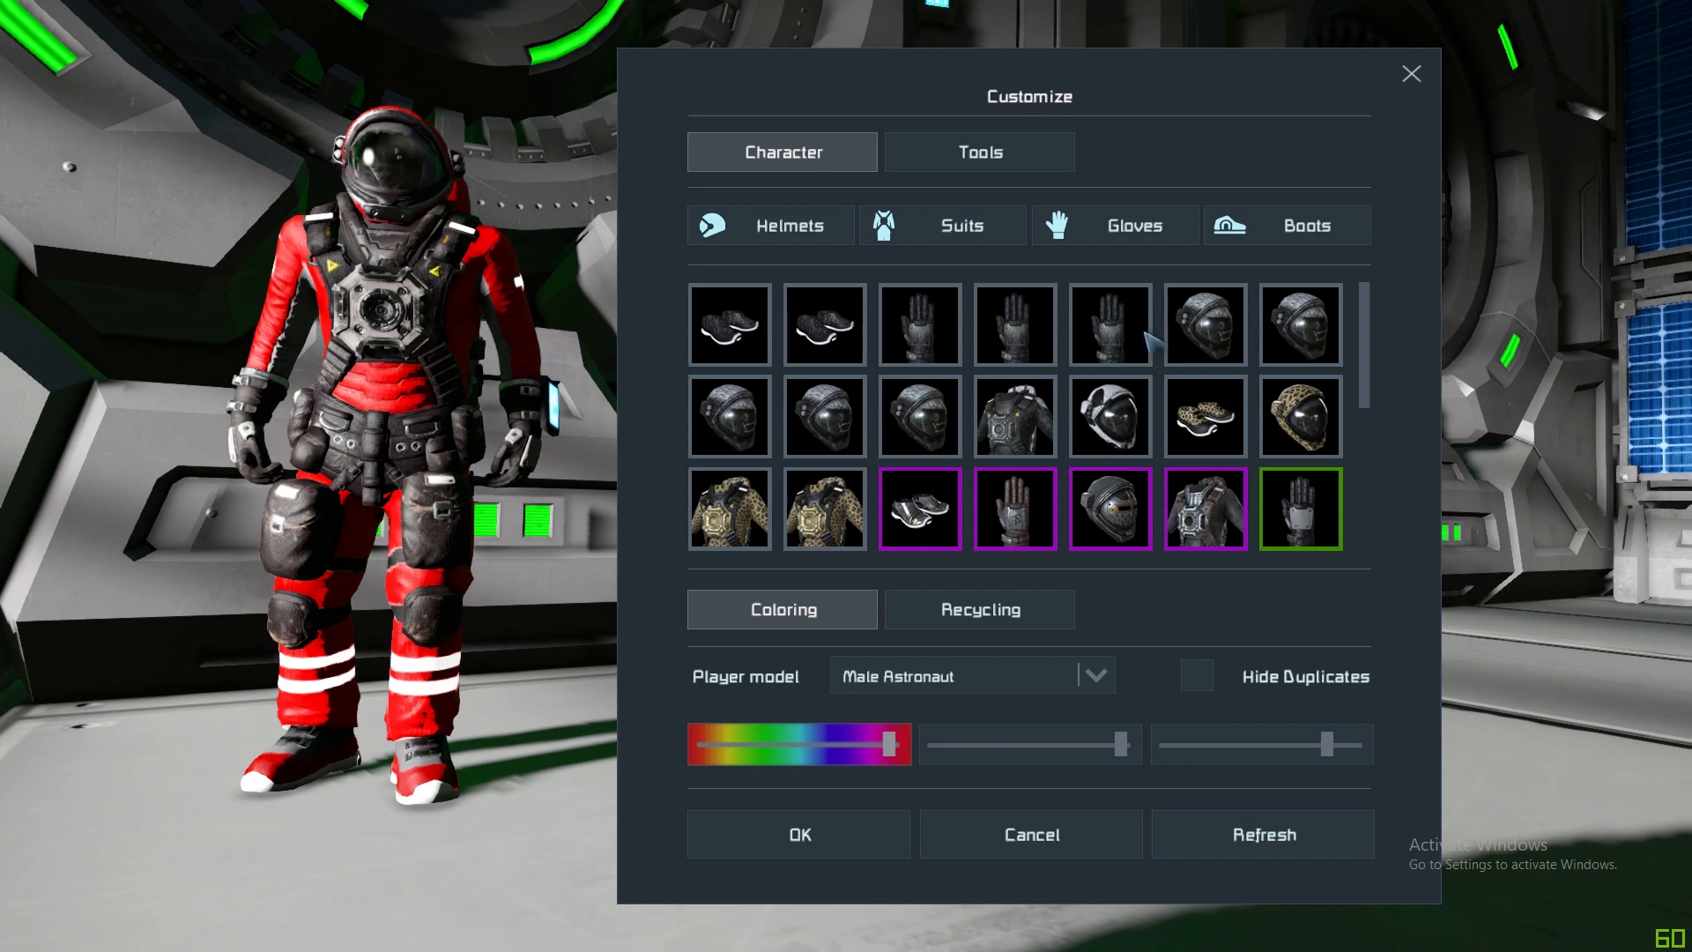
scroll("down", 3)
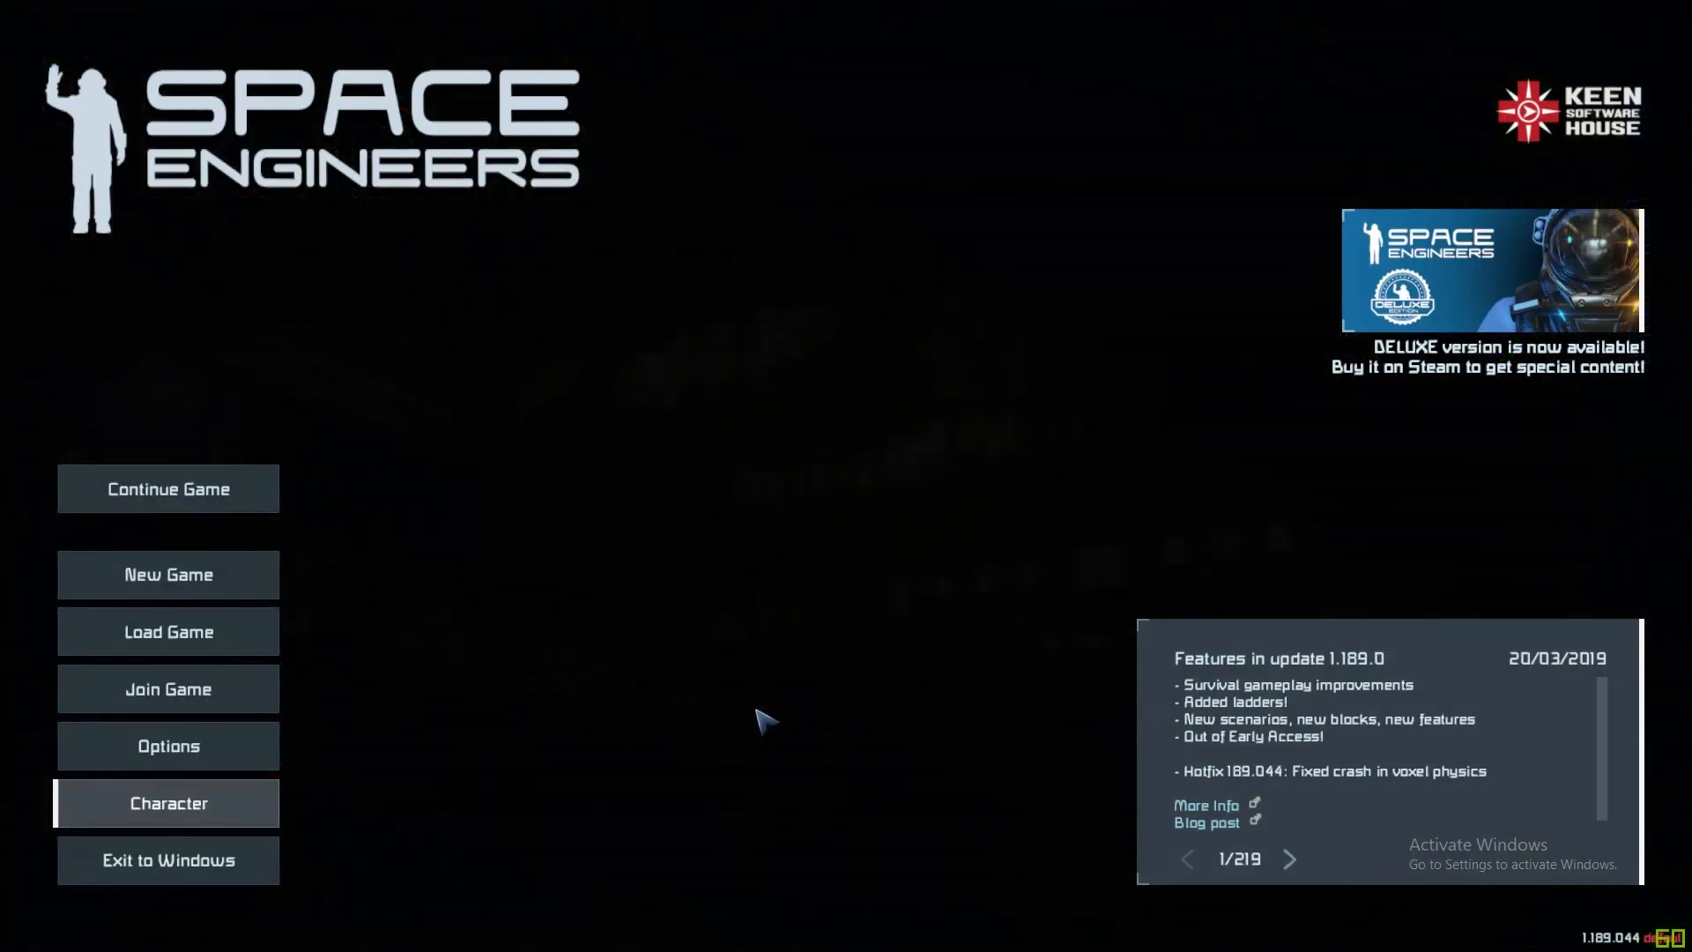
left_click(167, 746)
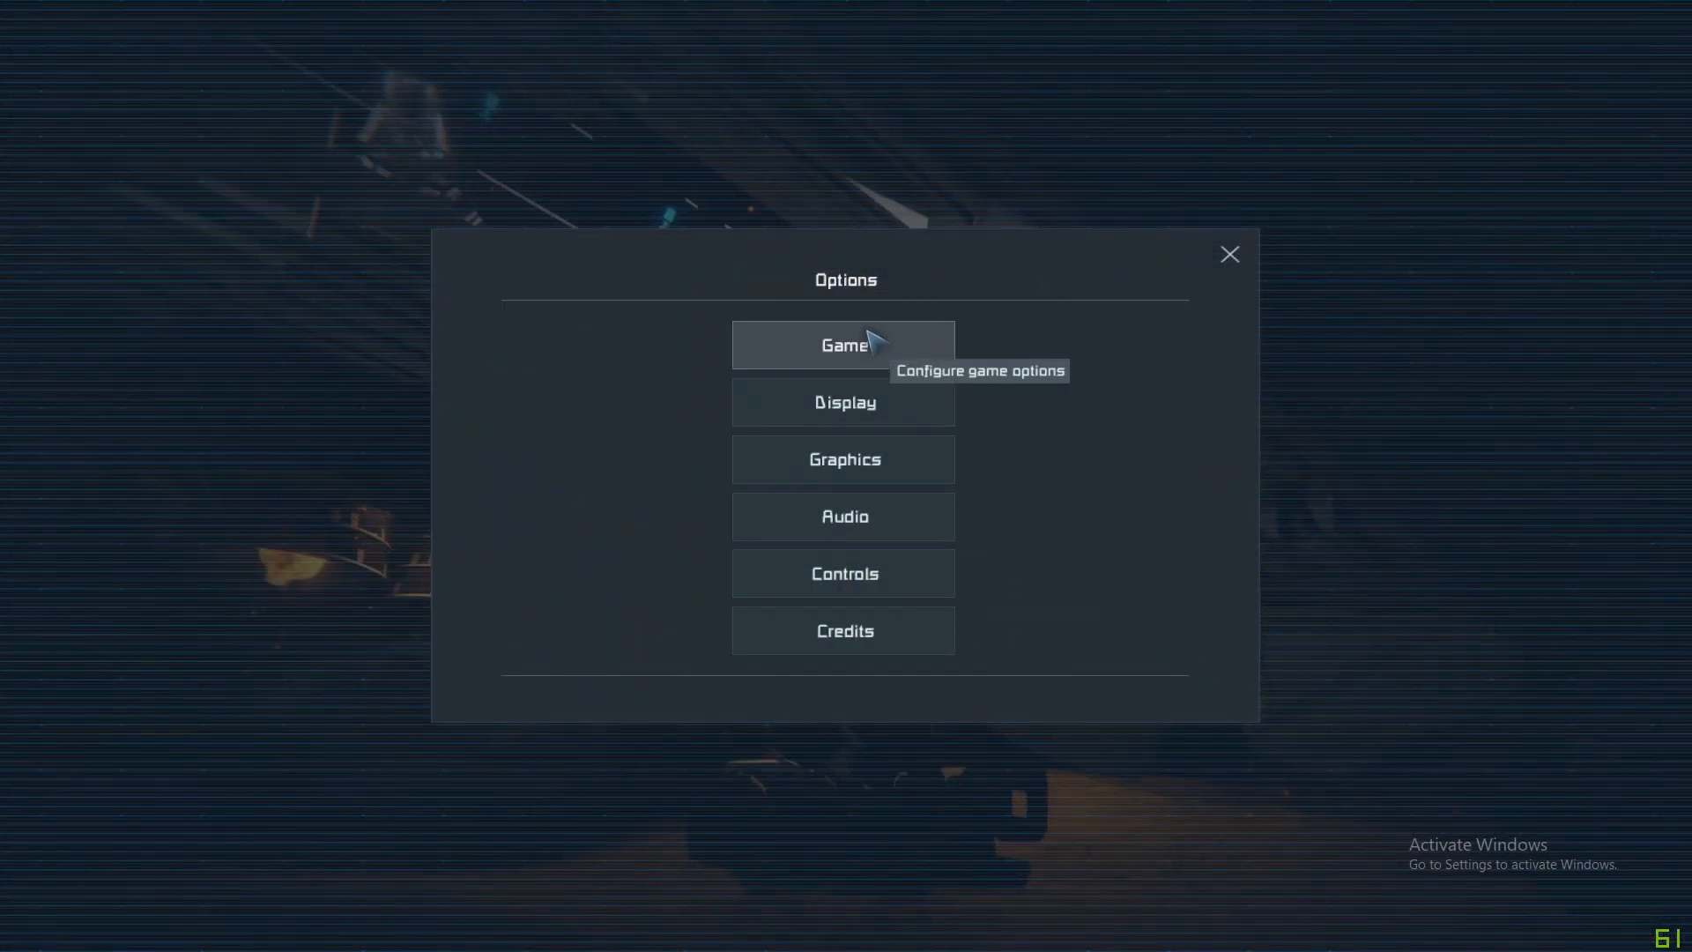
left_click(843, 344)
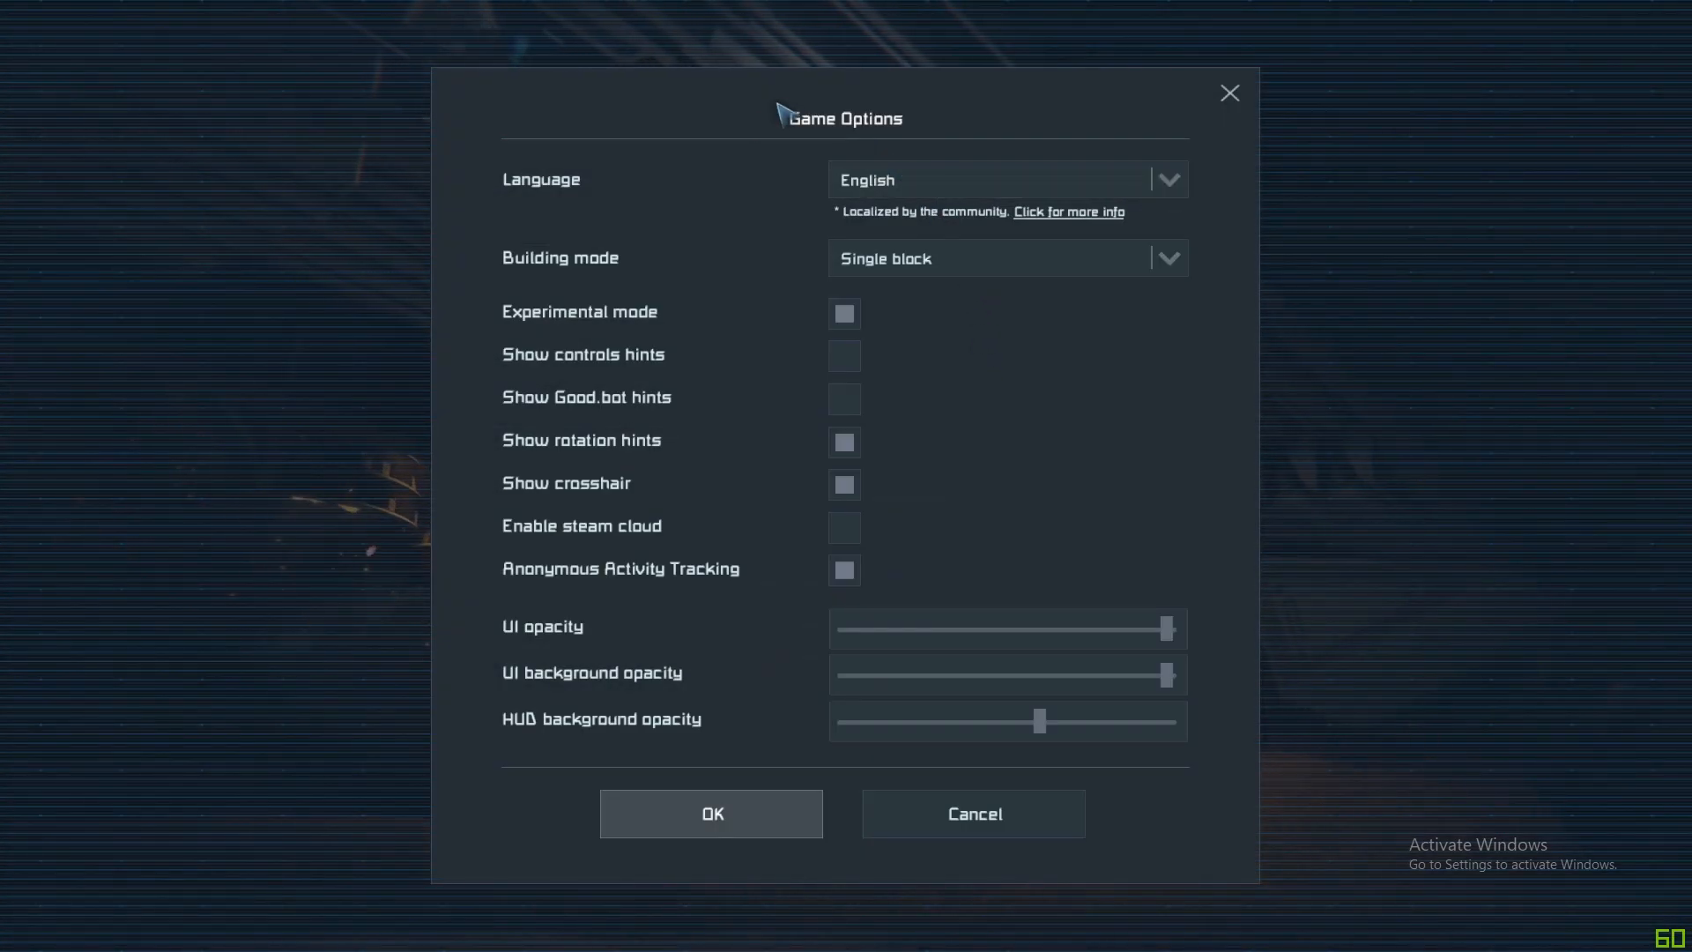
mouse_move(621, 333)
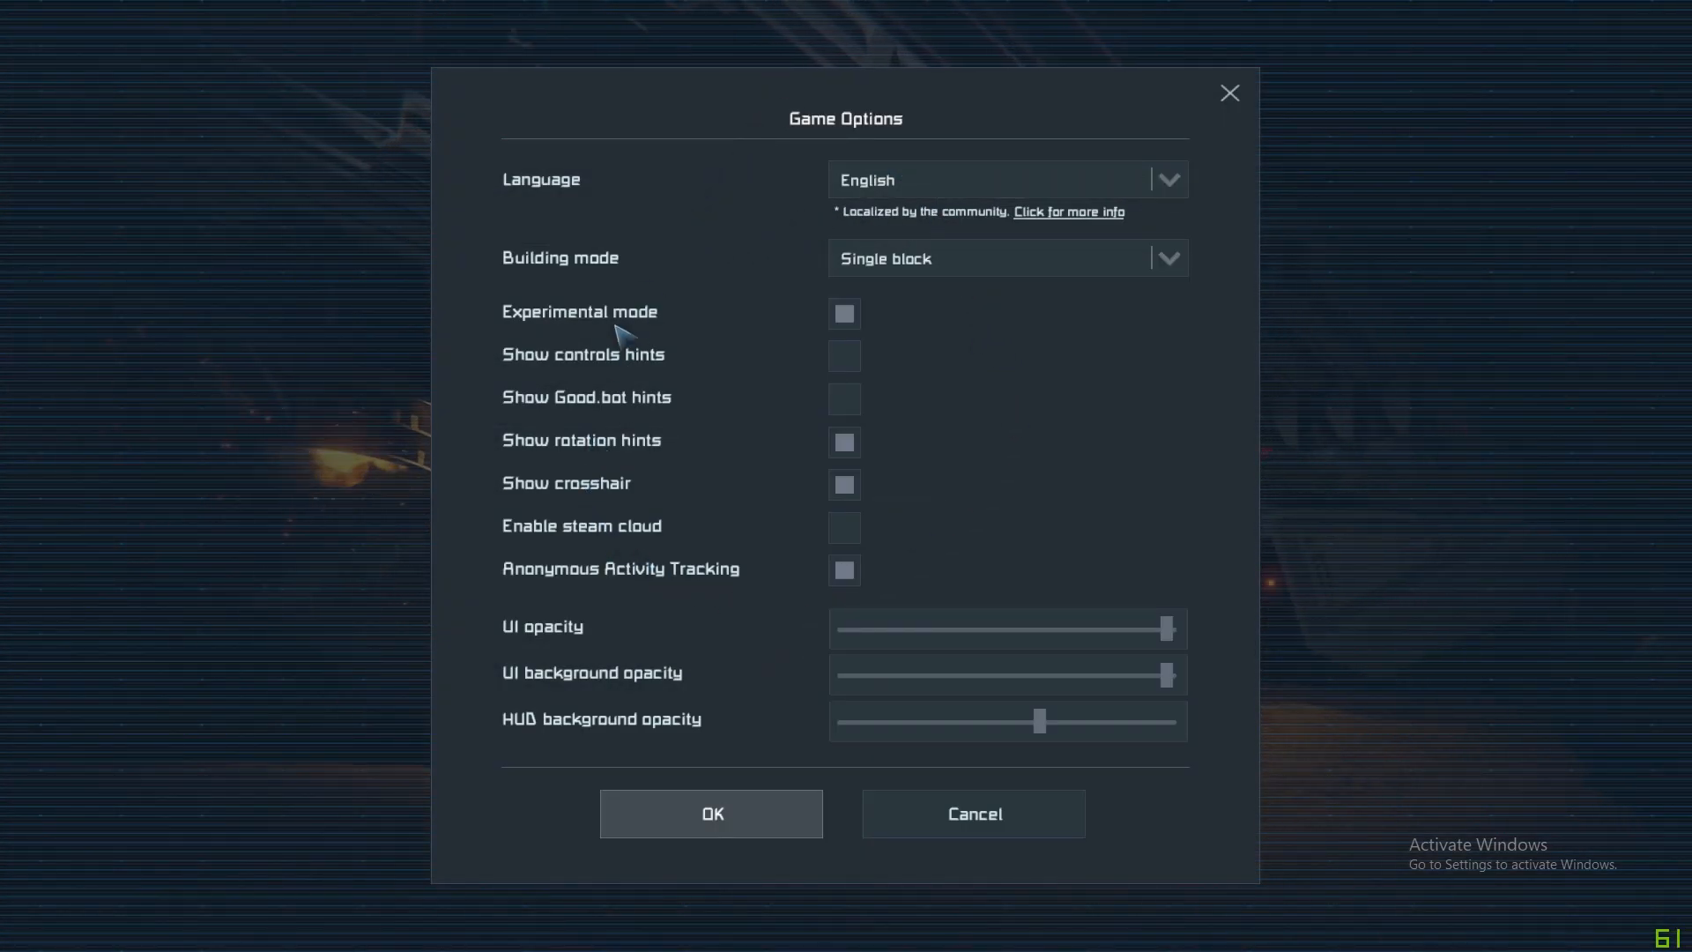
mouse_move(907, 275)
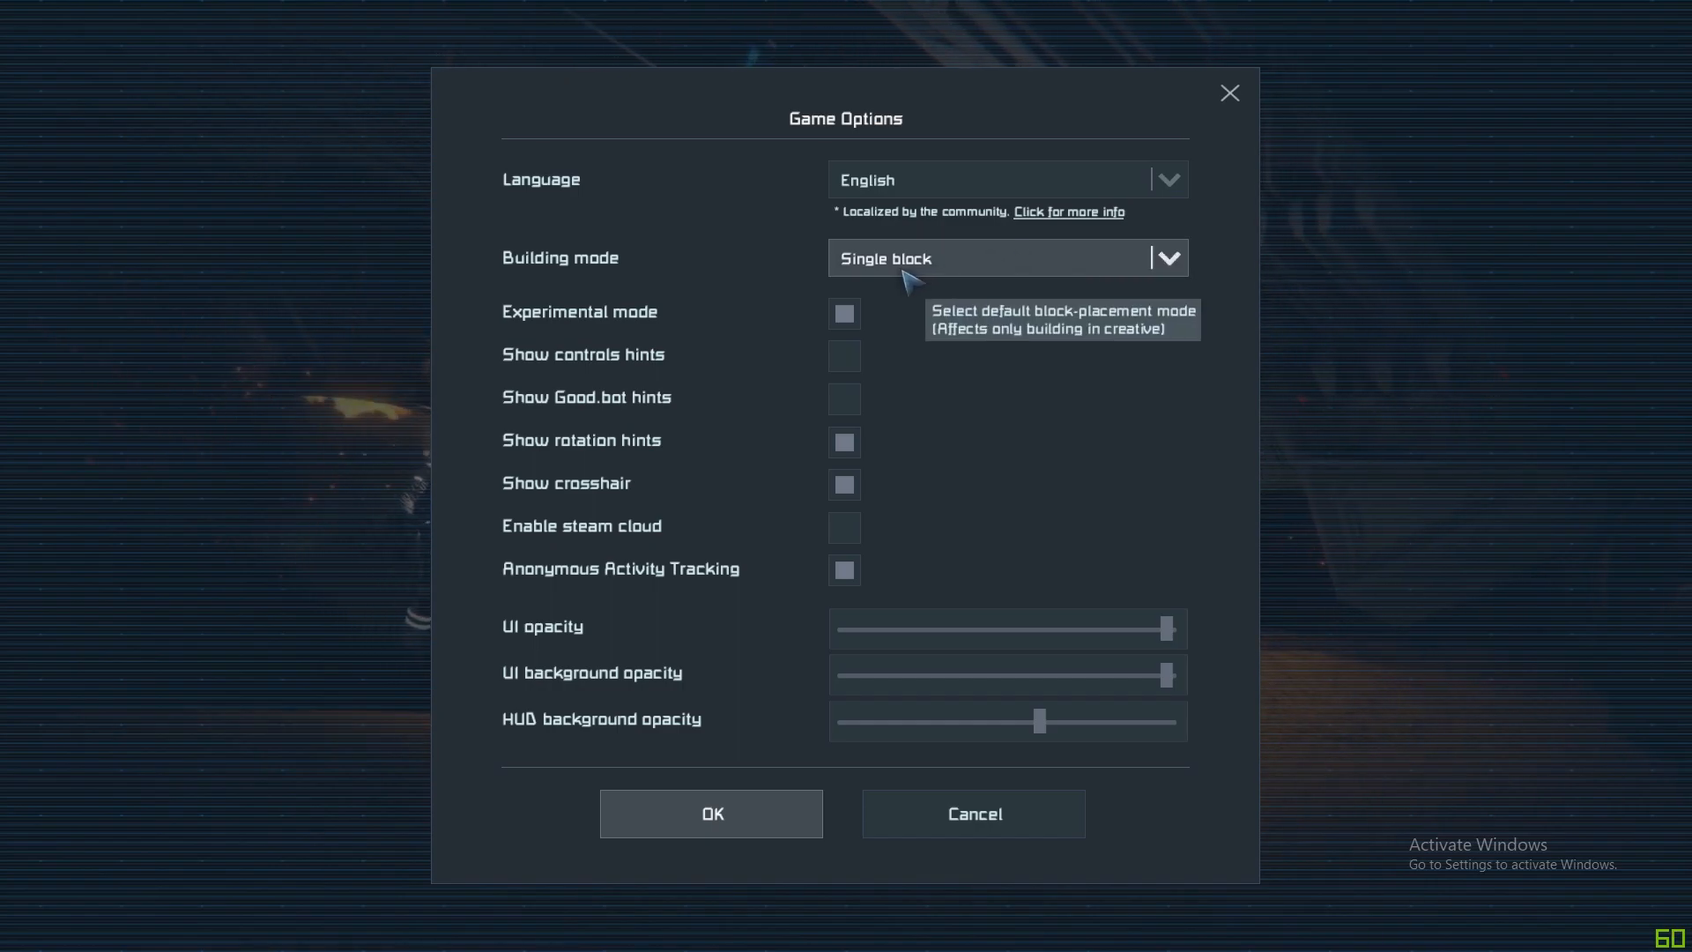
mouse_move(844, 314)
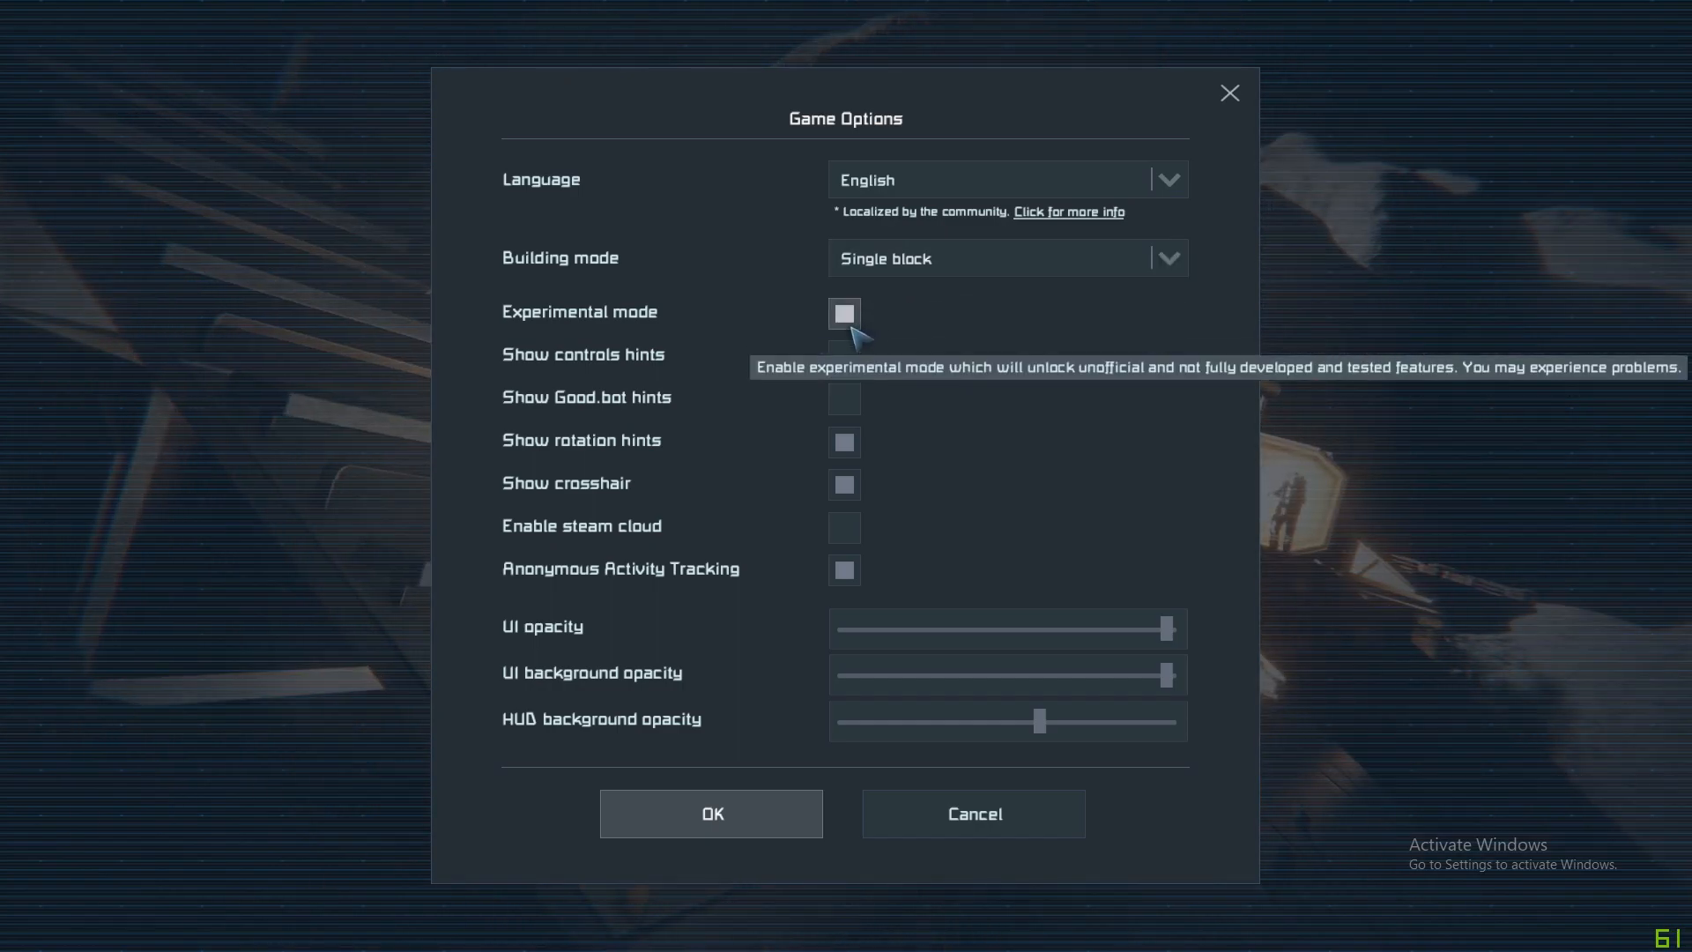
mouse_move(845, 442)
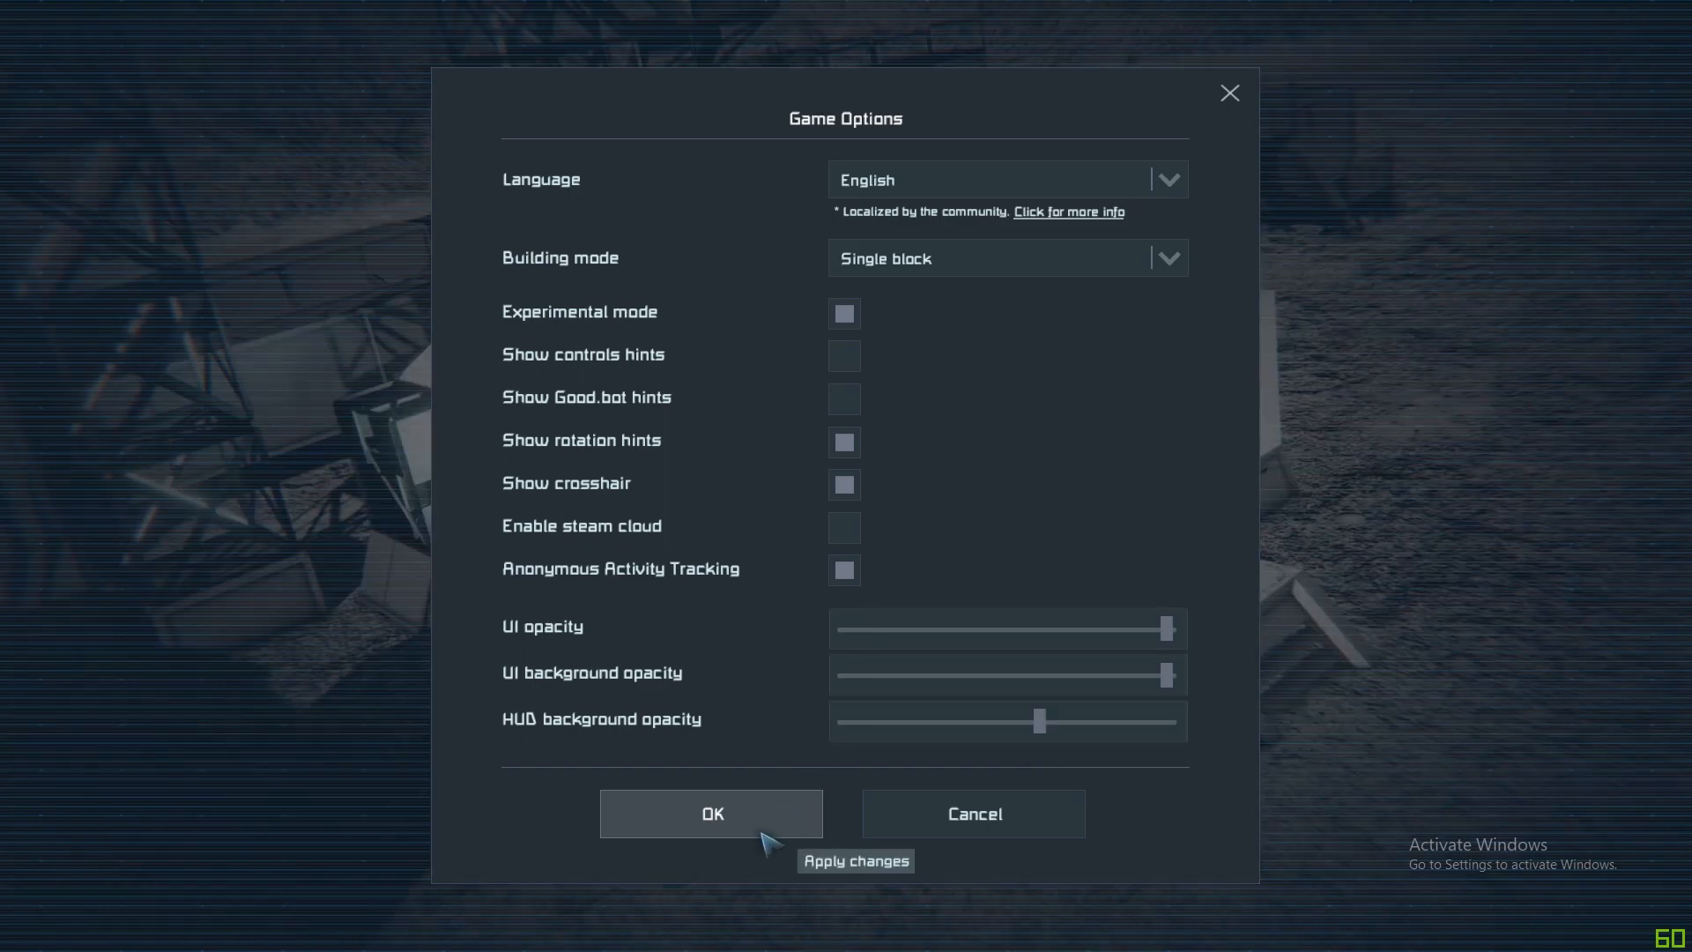
left_click(710, 813)
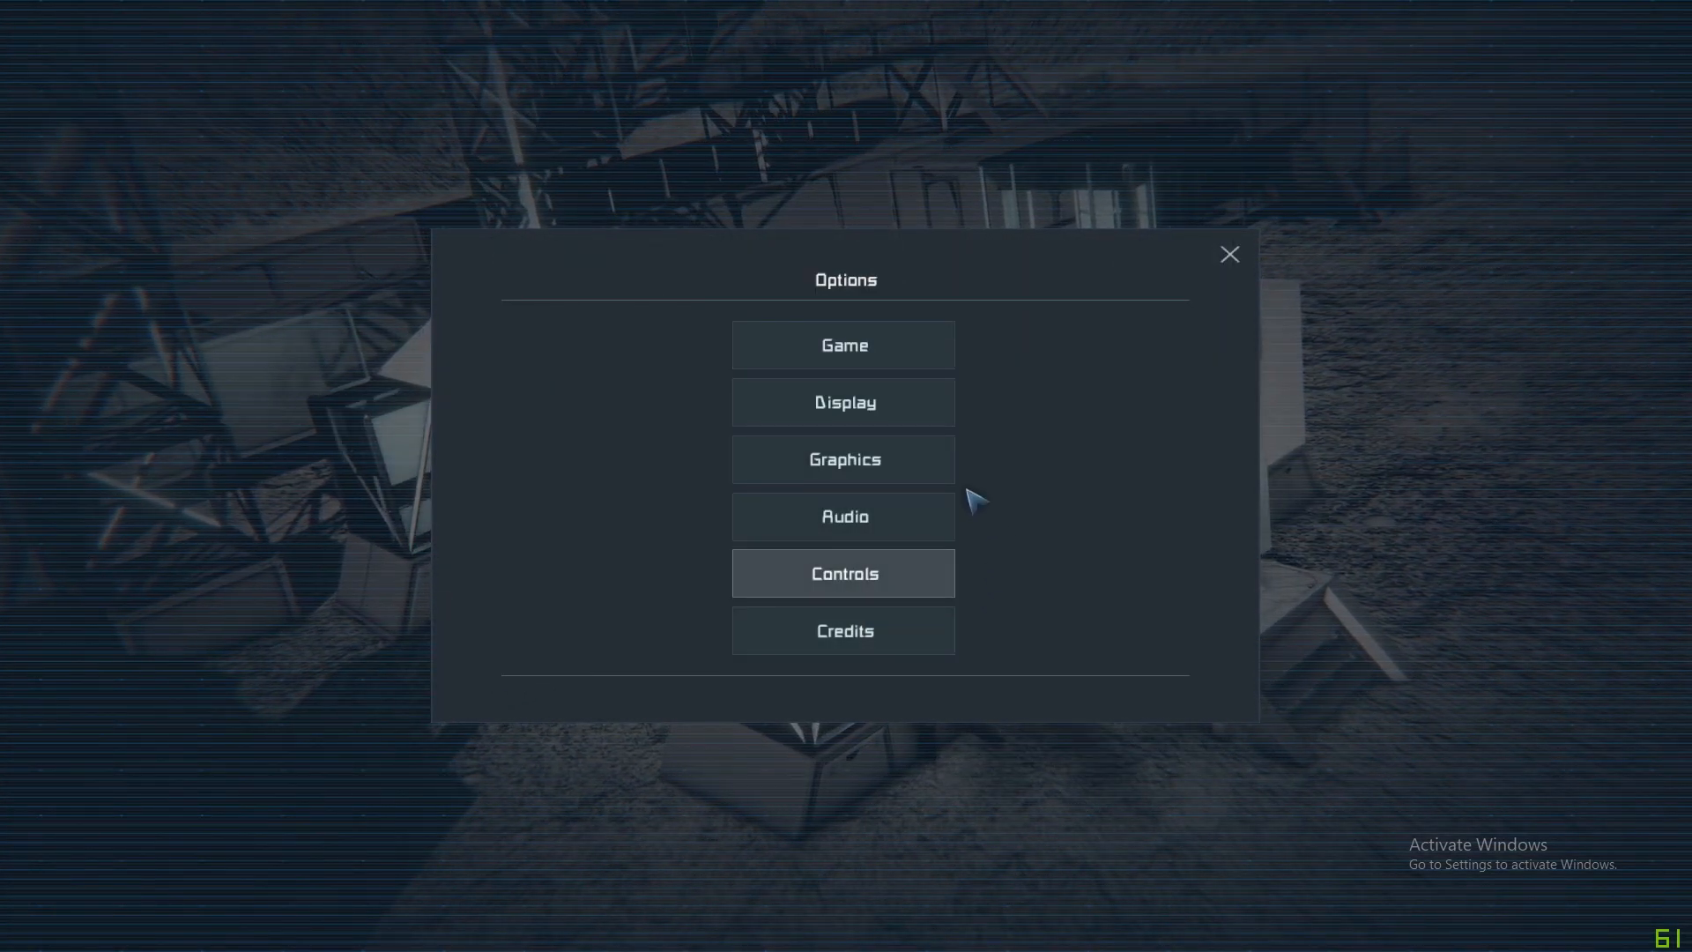
left_click(843, 402)
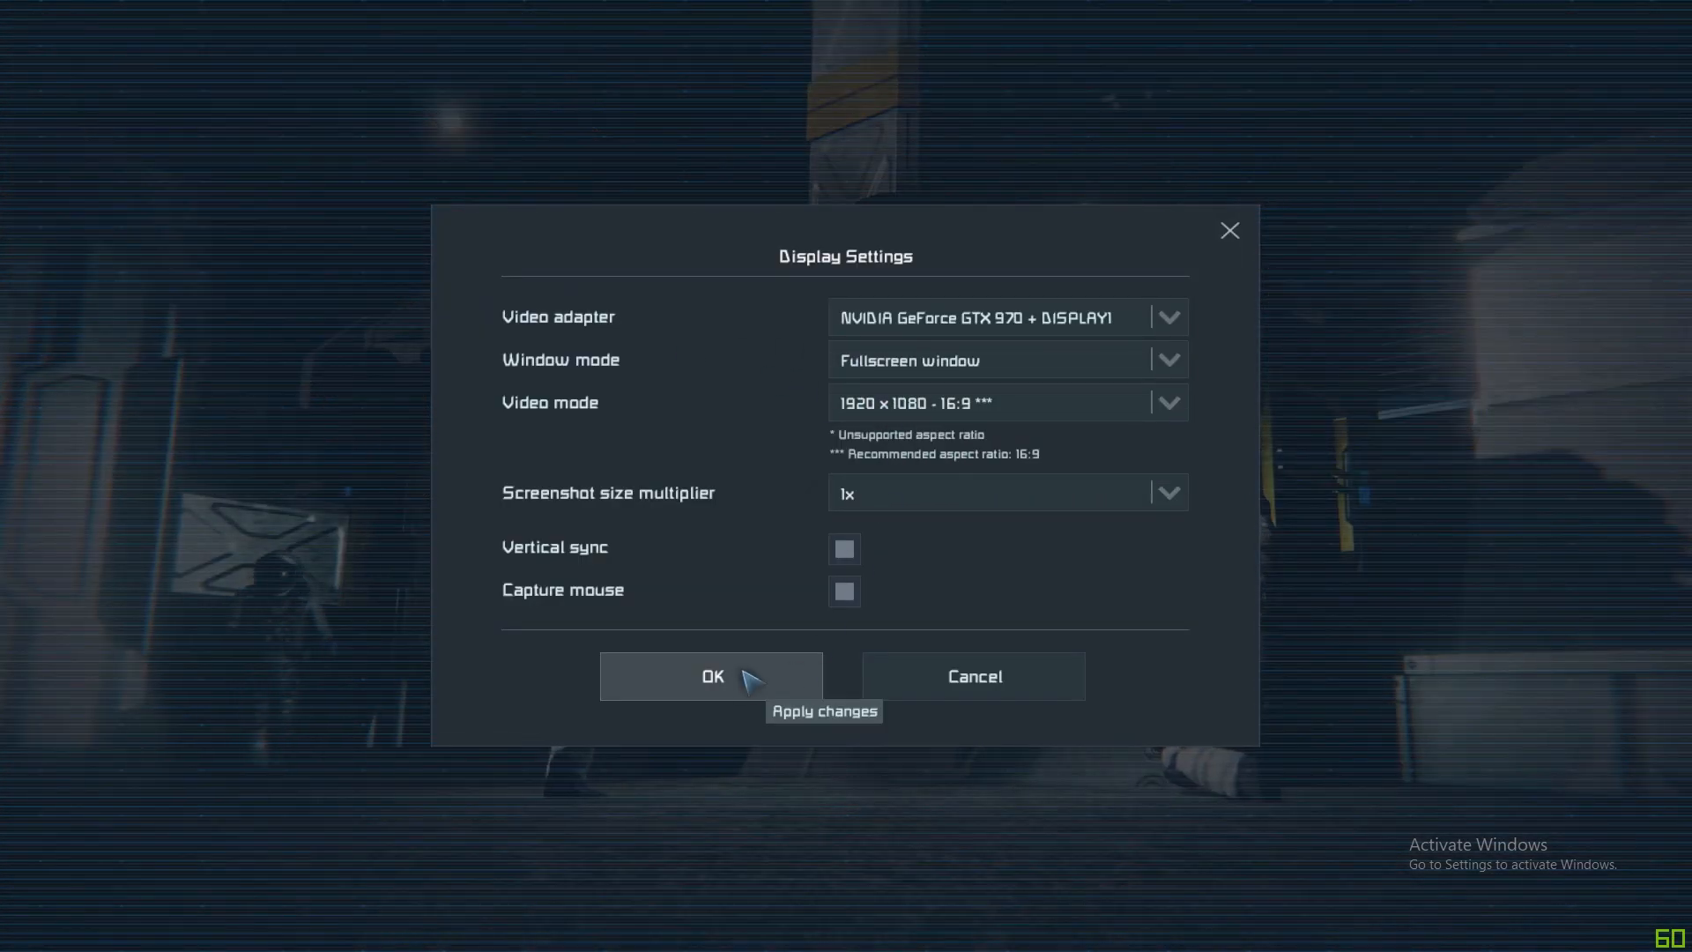
left_click(711, 676)
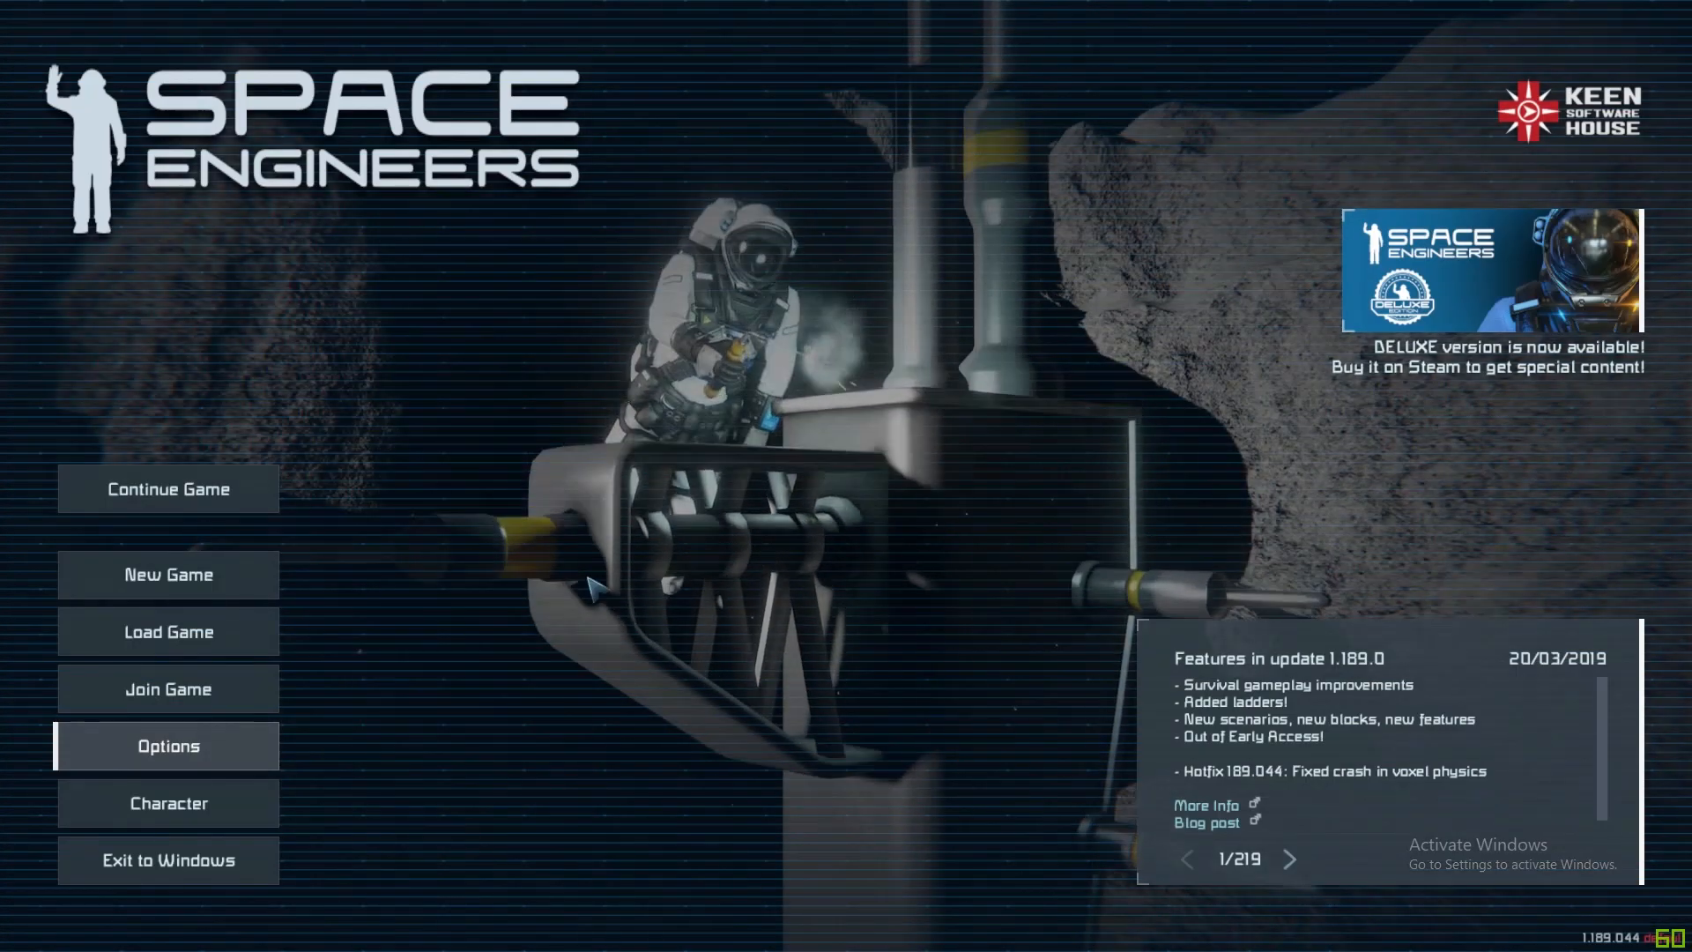
Browse the Join Game server, hosted and friends lists and the direct-connect window without joining.
left_click(168, 689)
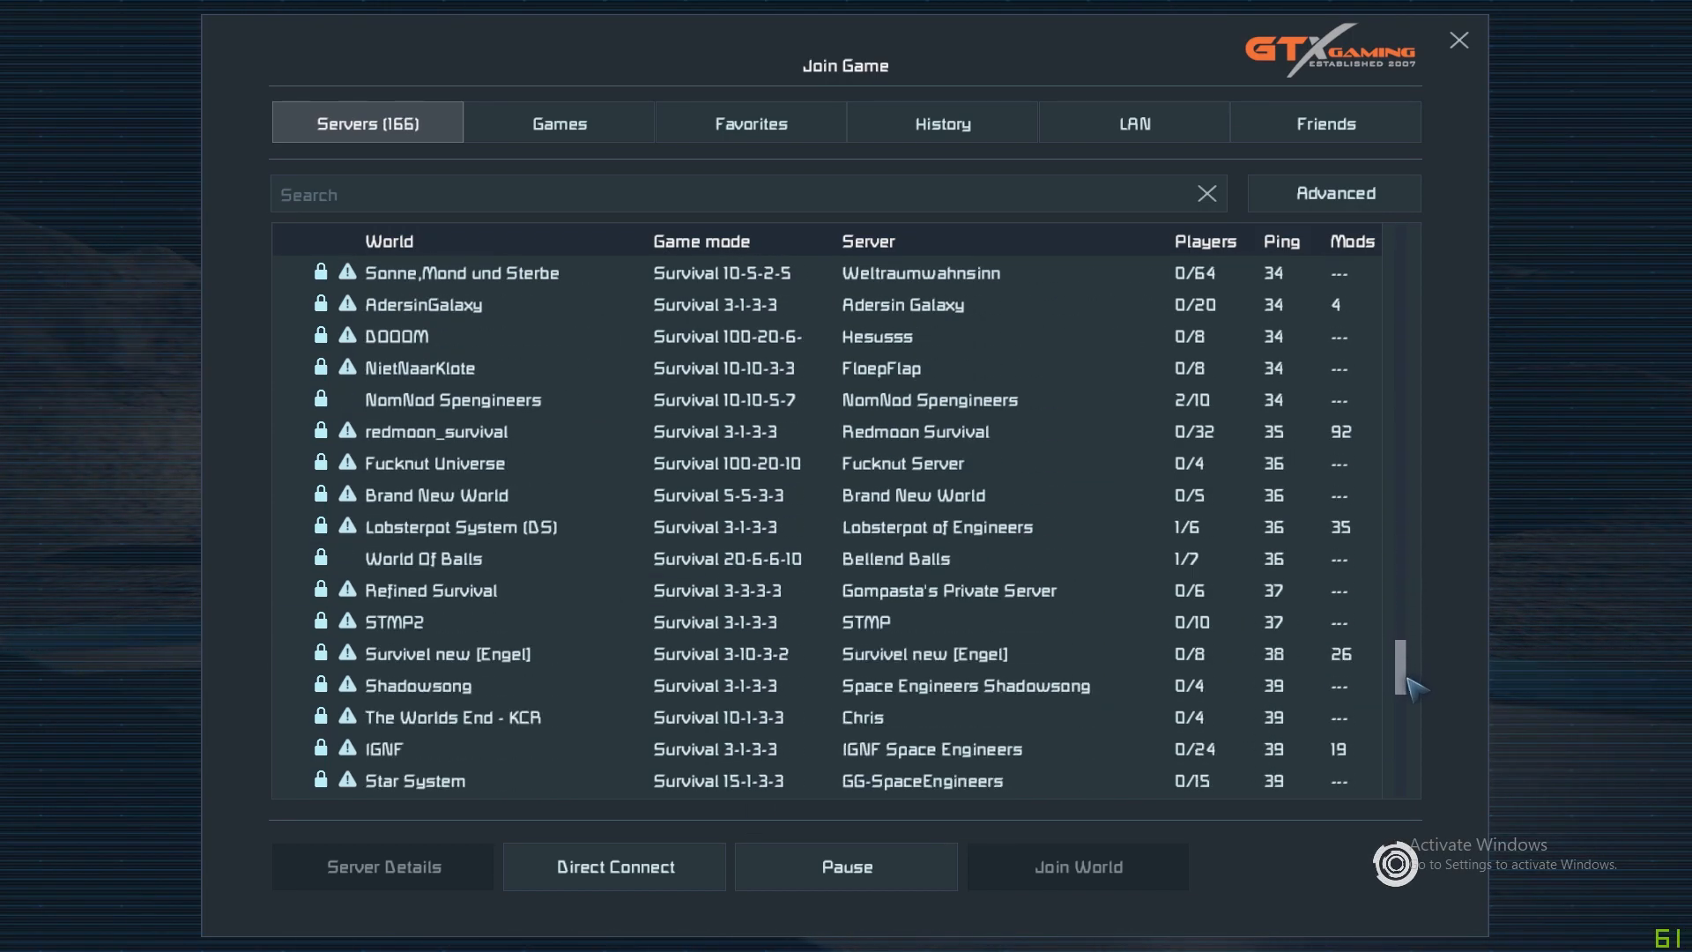
left_click(559, 121)
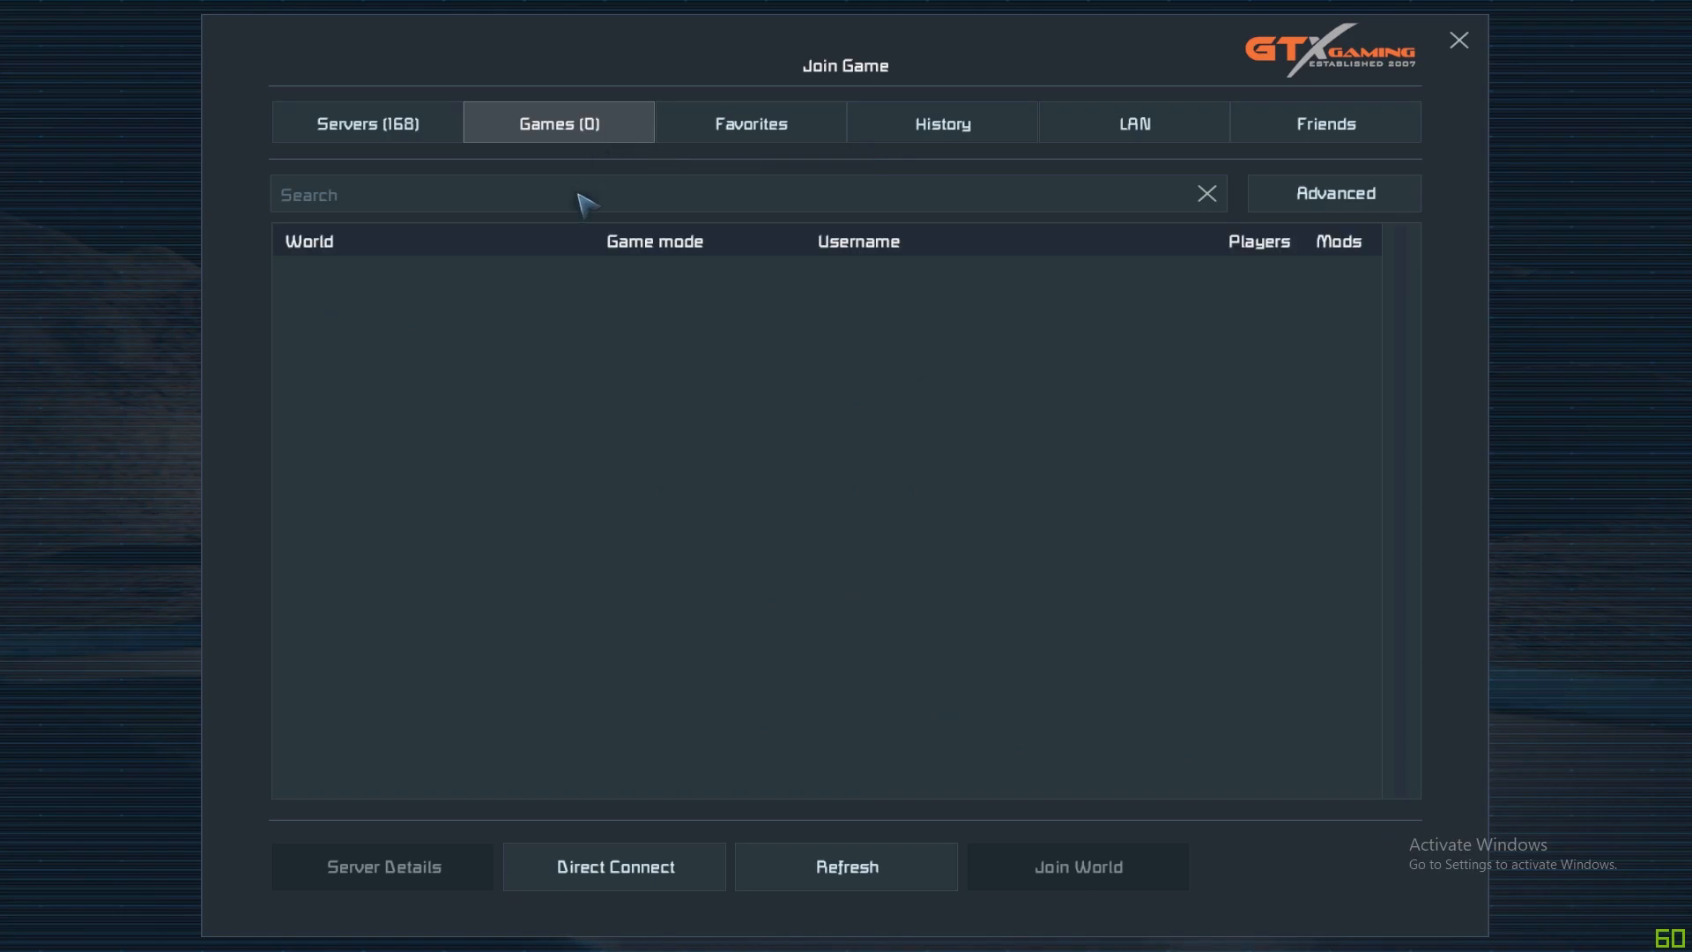
left_click(939, 121)
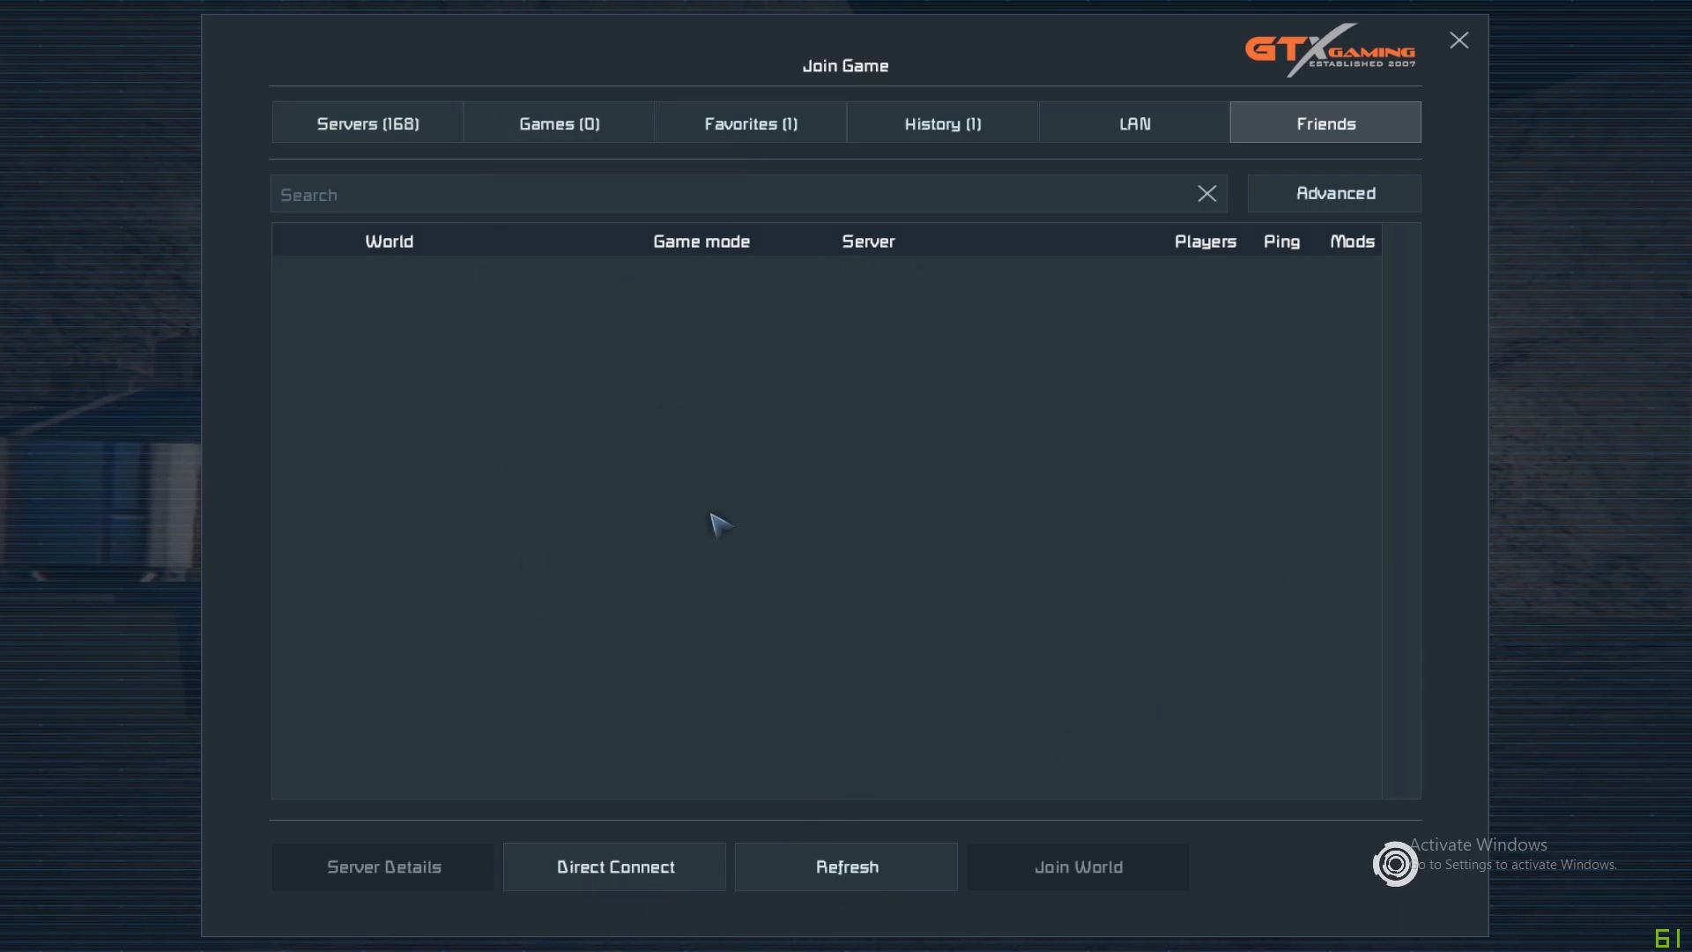
left_click(613, 866)
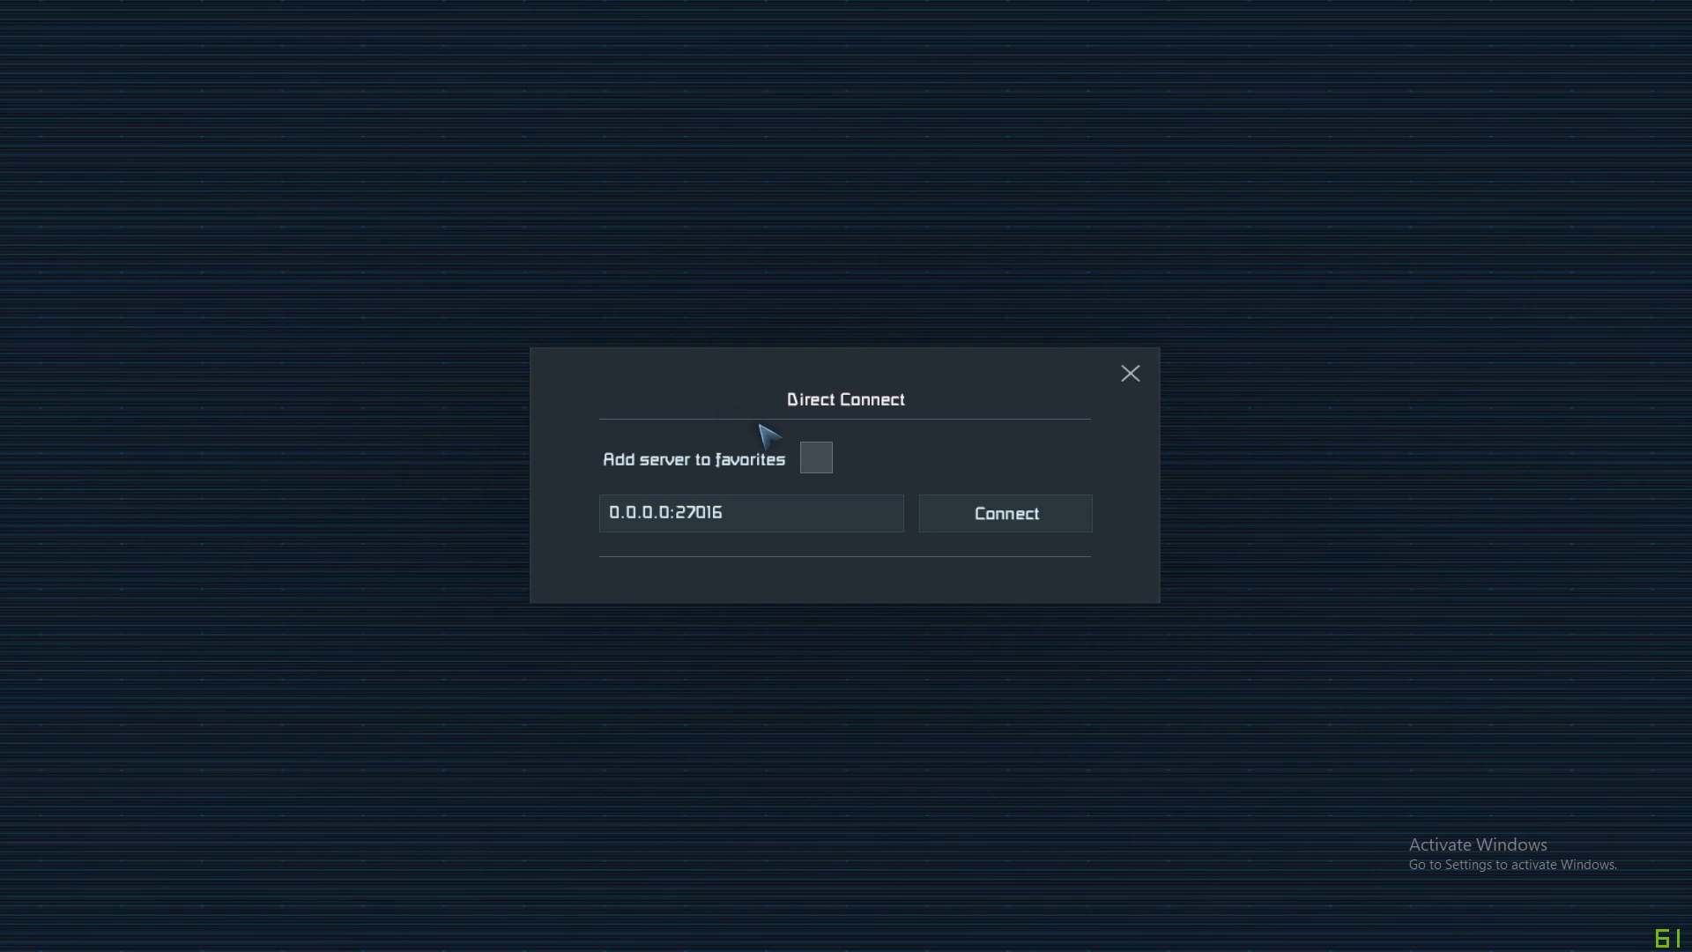
left_click(1130, 372)
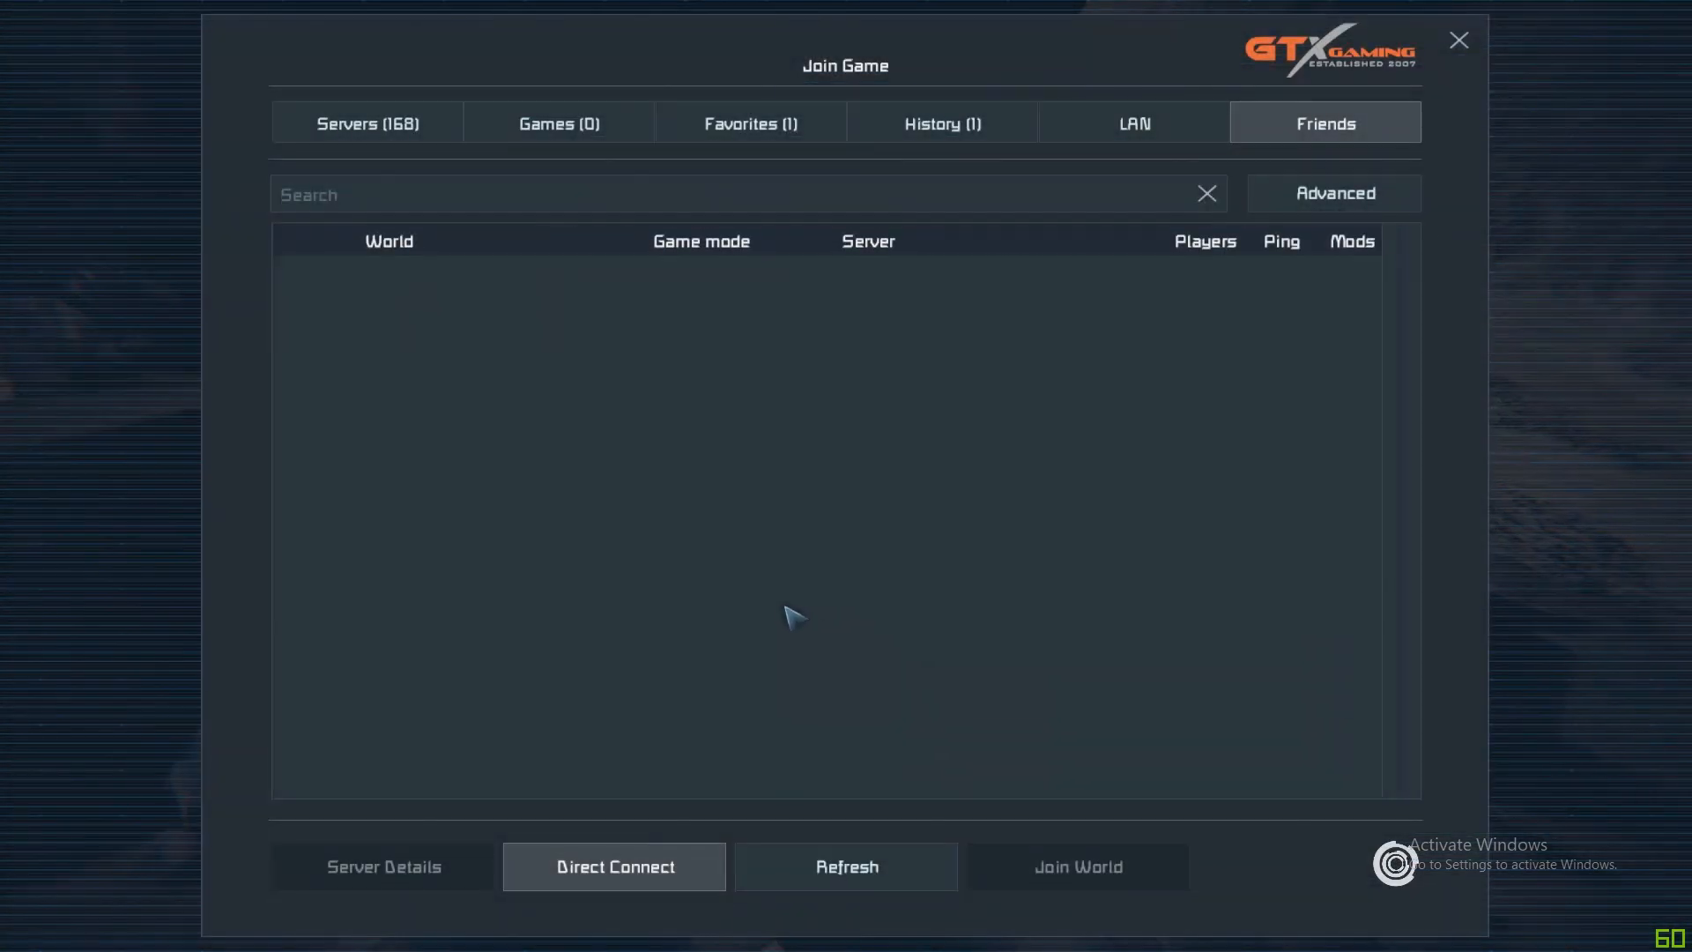
left_click(1458, 41)
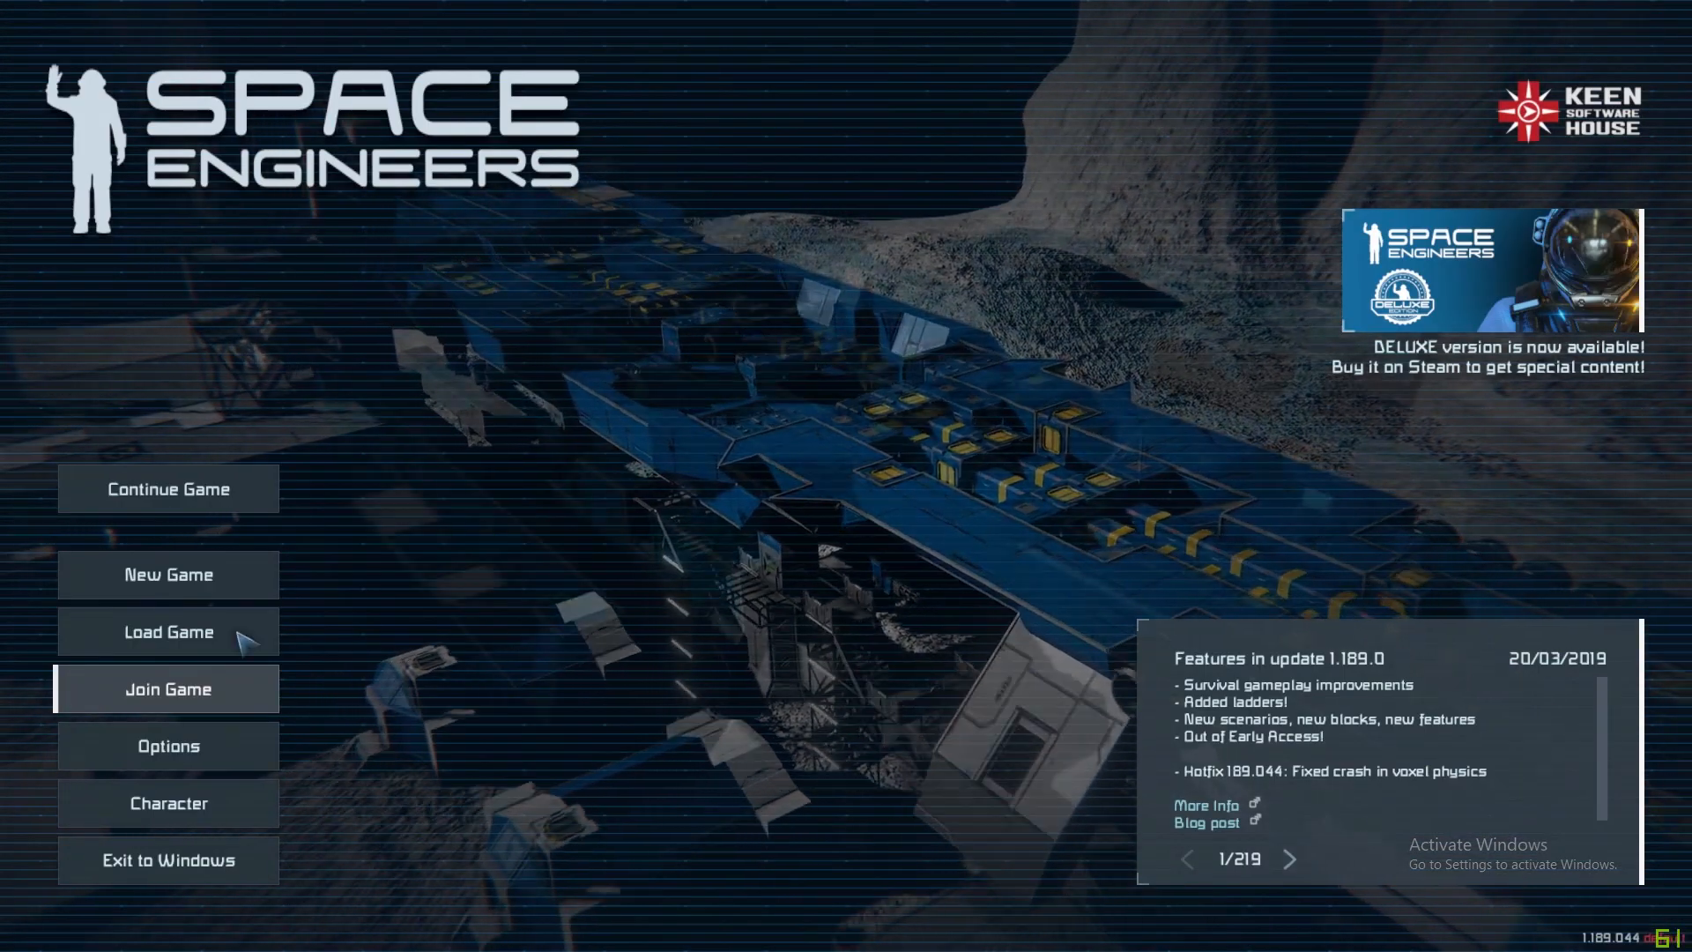
Browse saved worlds, preview 'Film set -delete everything after use', and close without loading.
left_click(168, 631)
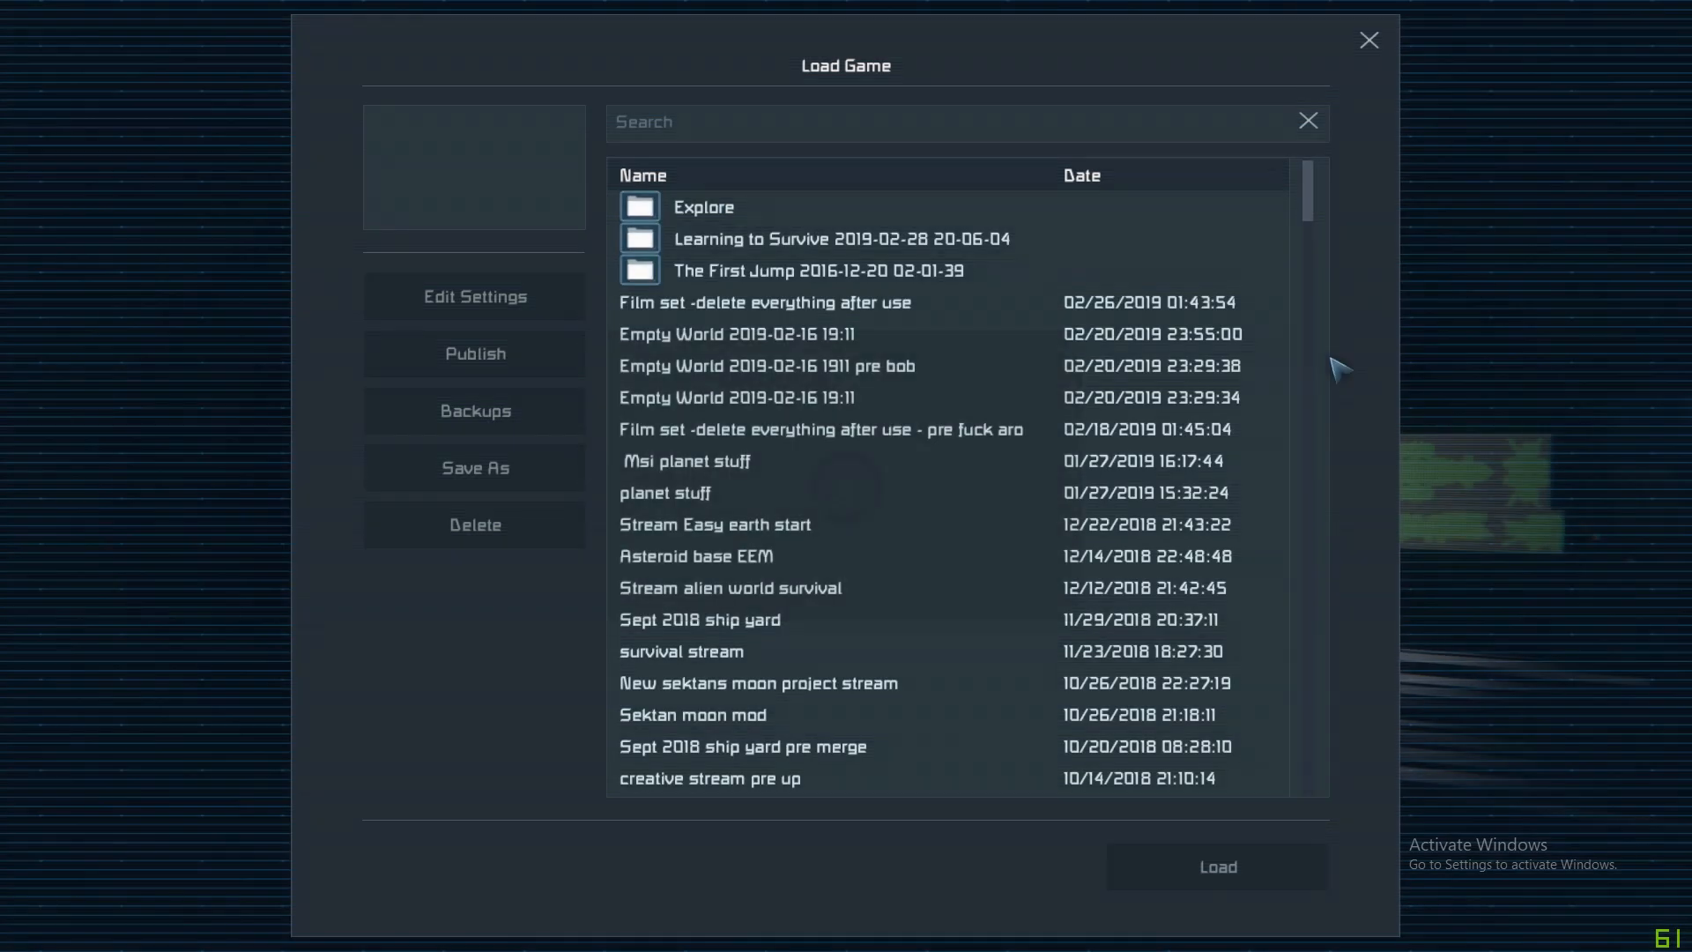
scroll("down", 3)
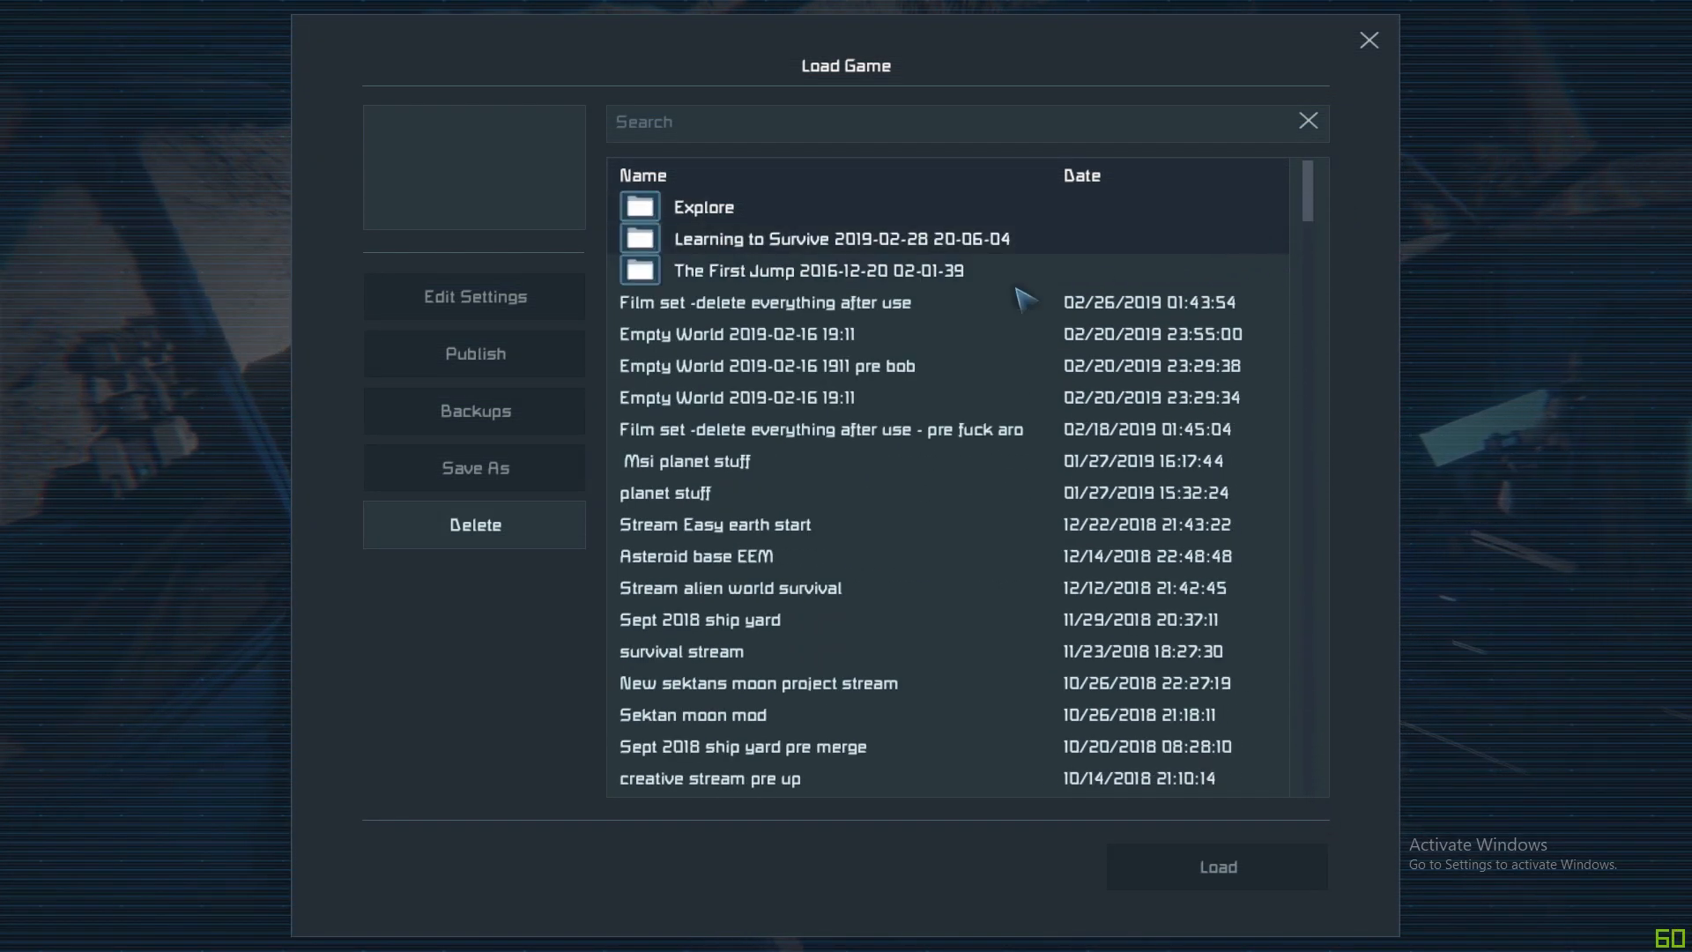
left_click(764, 302)
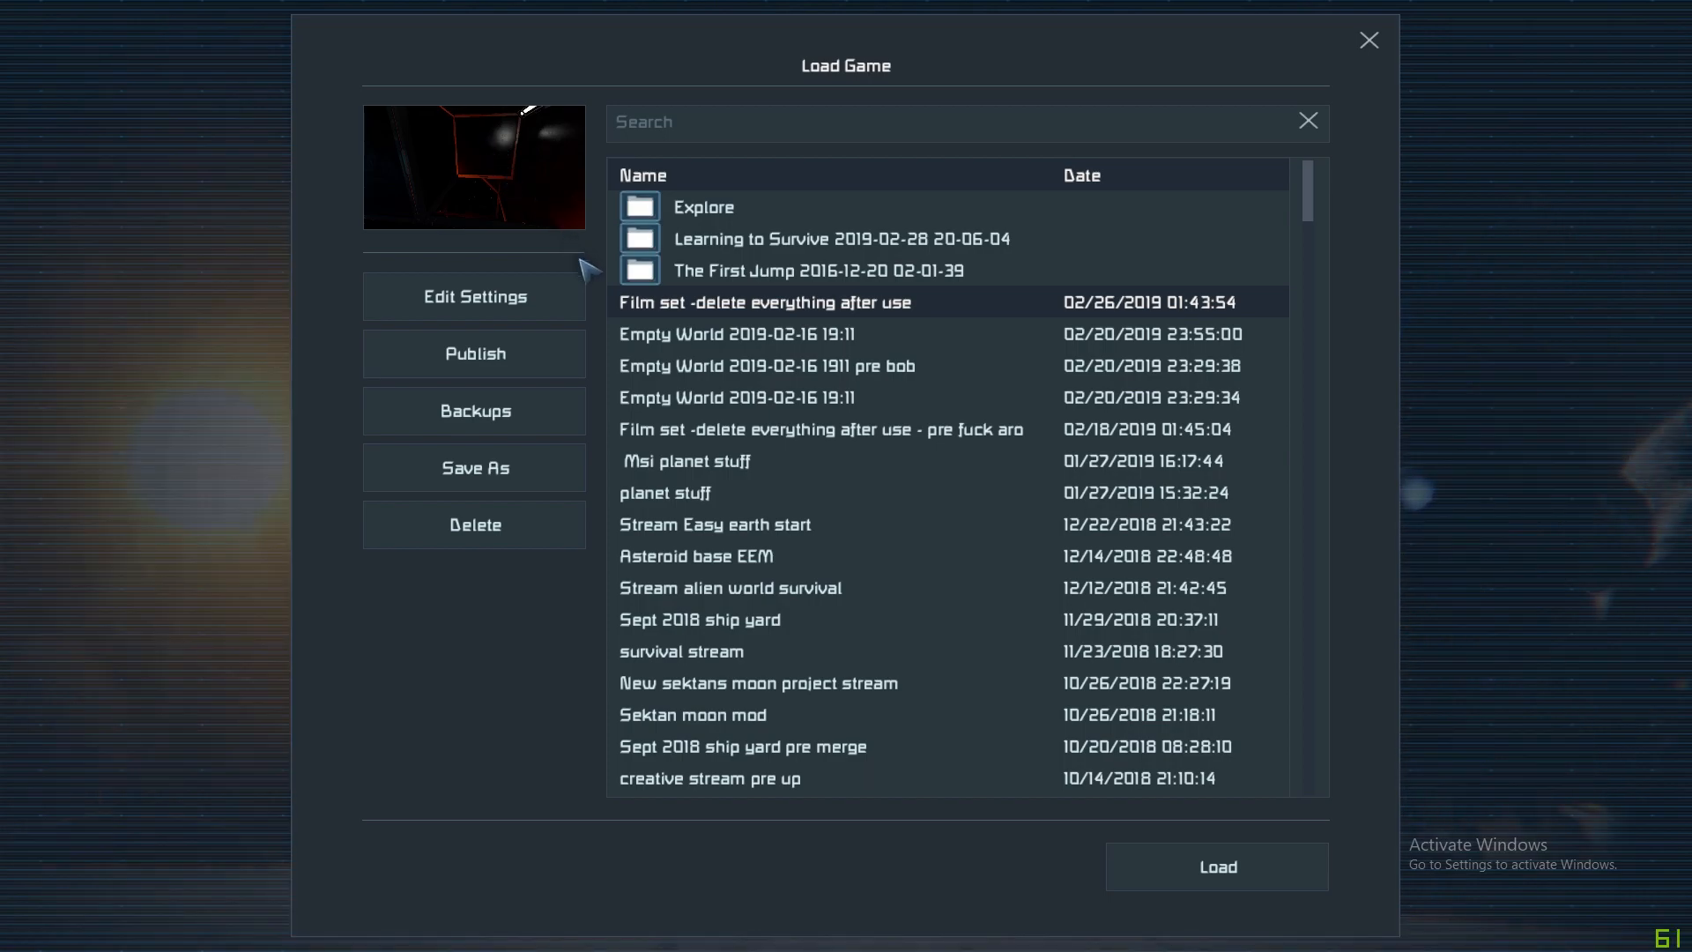
mouse_move(475, 353)
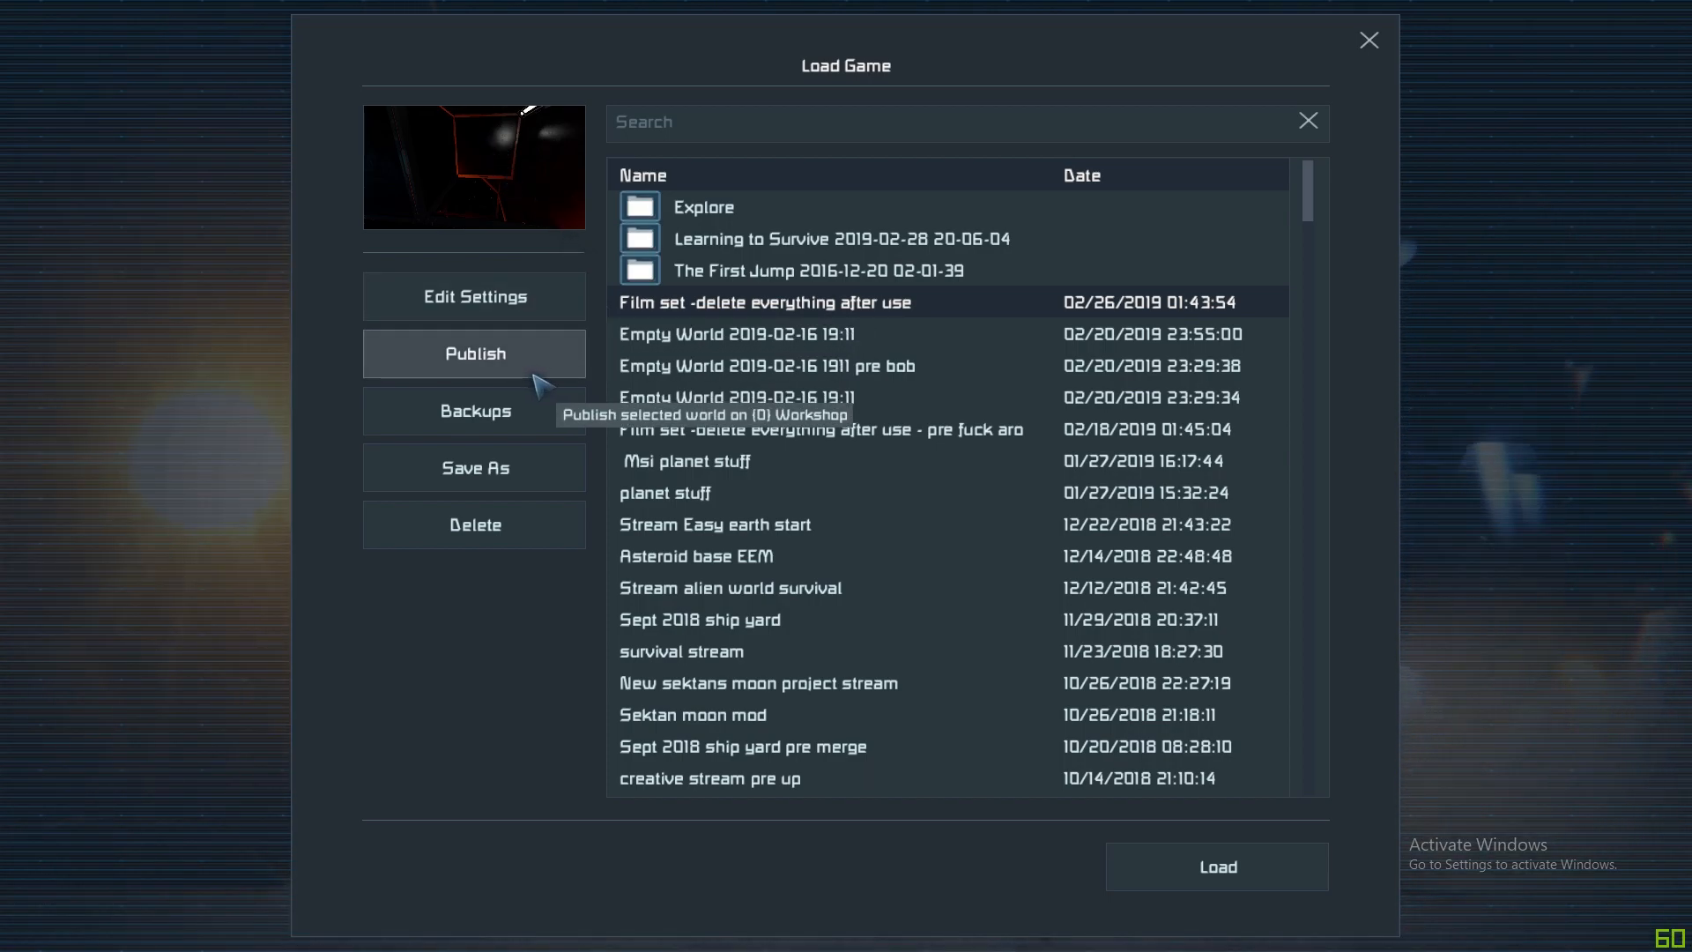
mouse_move(529, 406)
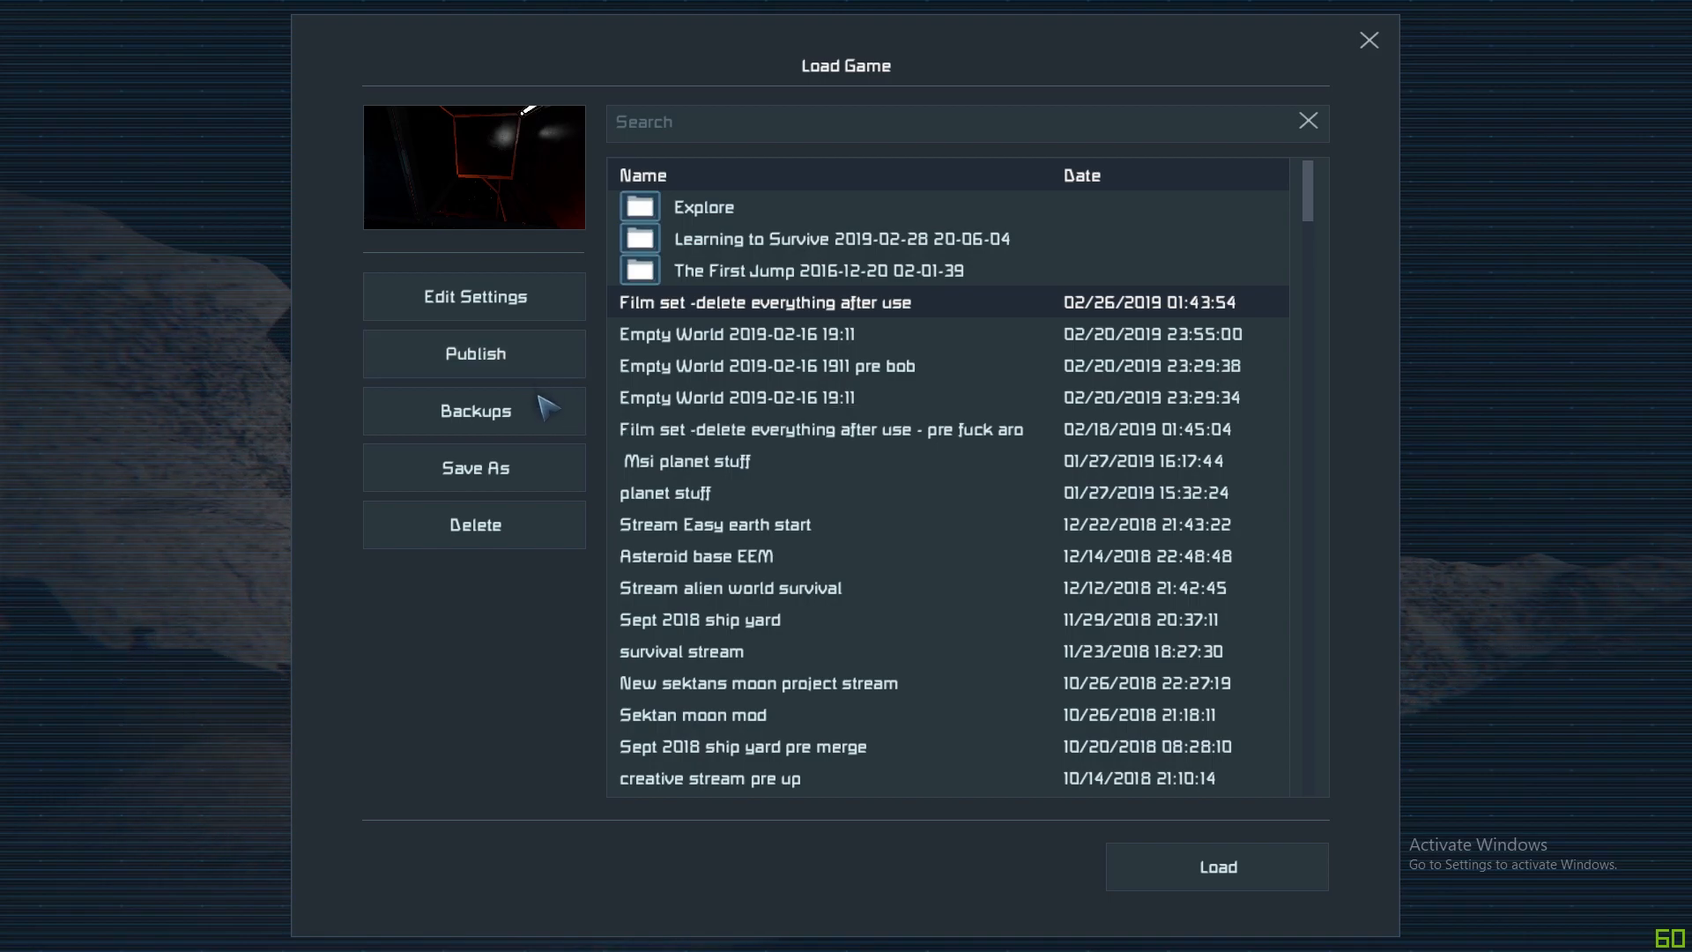
mouse_move(475, 467)
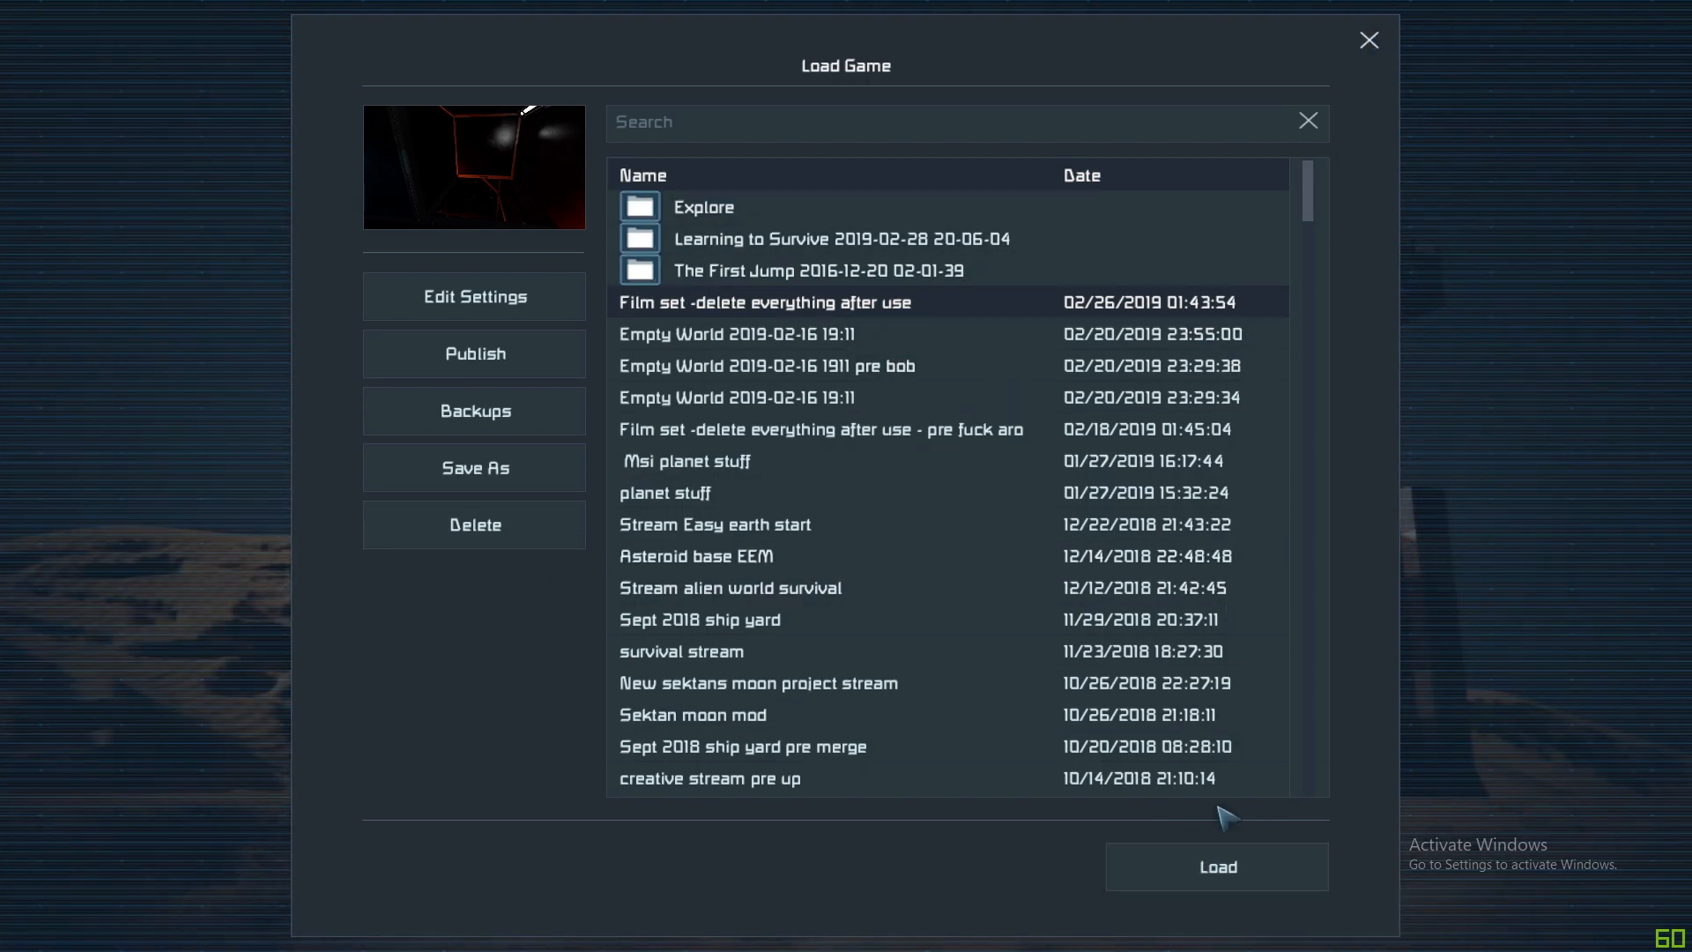
mouse_move(1374, 42)
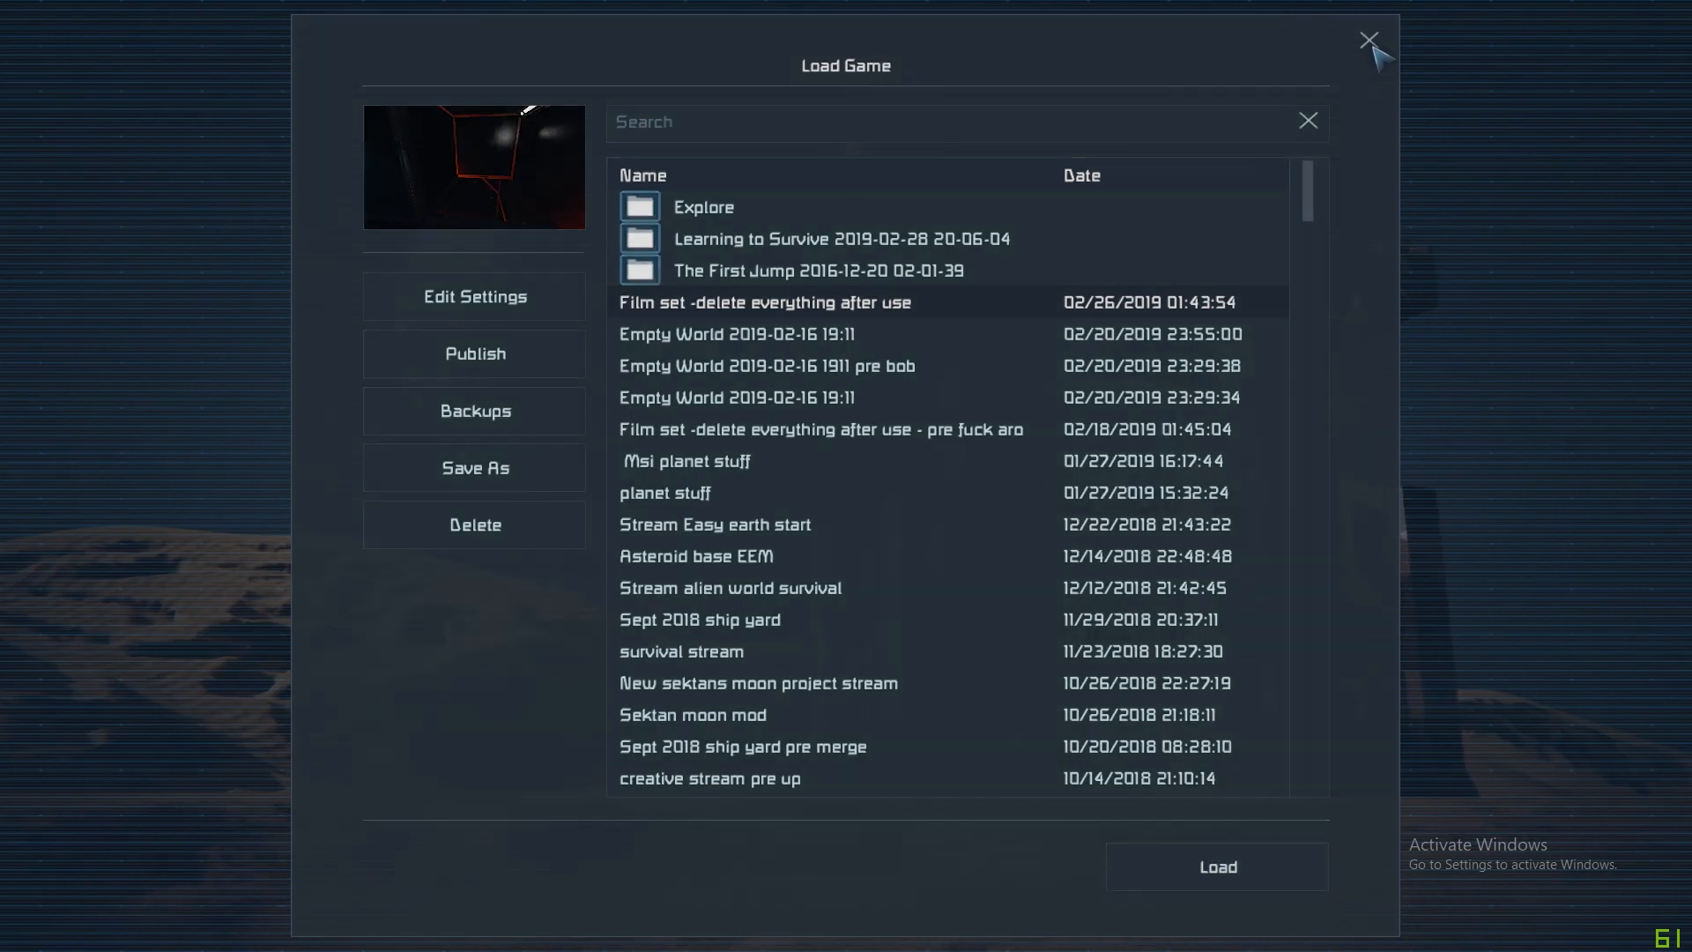
left_click(1372, 41)
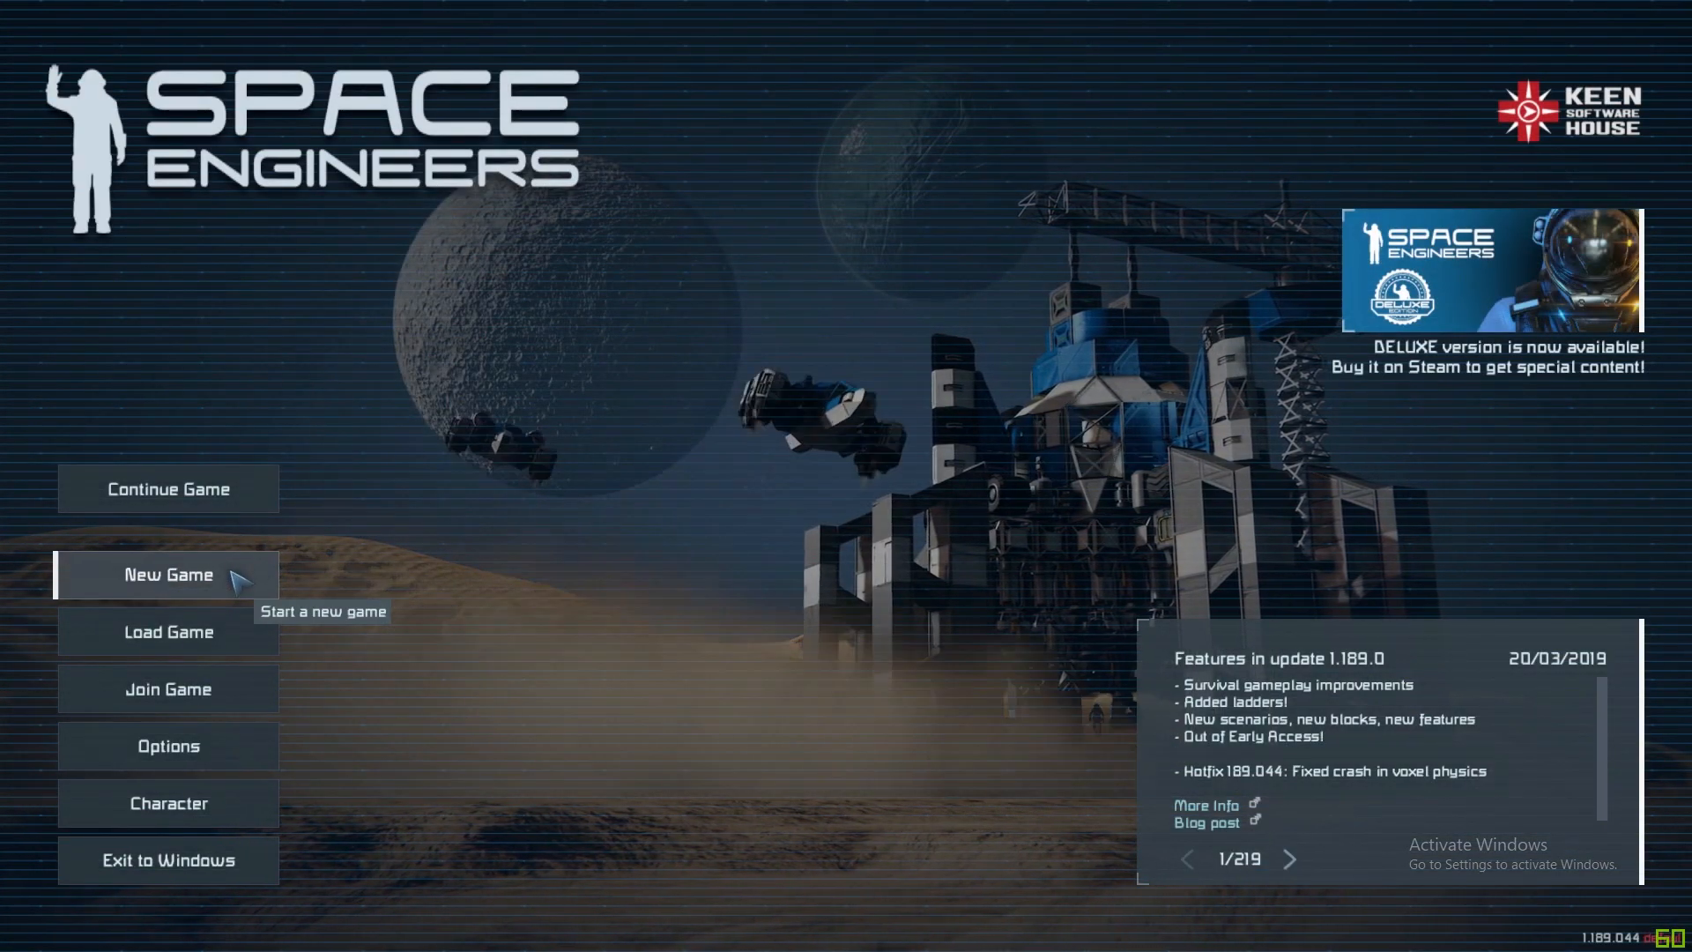
Start a New Game and preview the Learning to Survive, The First Jump and Never Surrender scenarios.
left_click(167, 575)
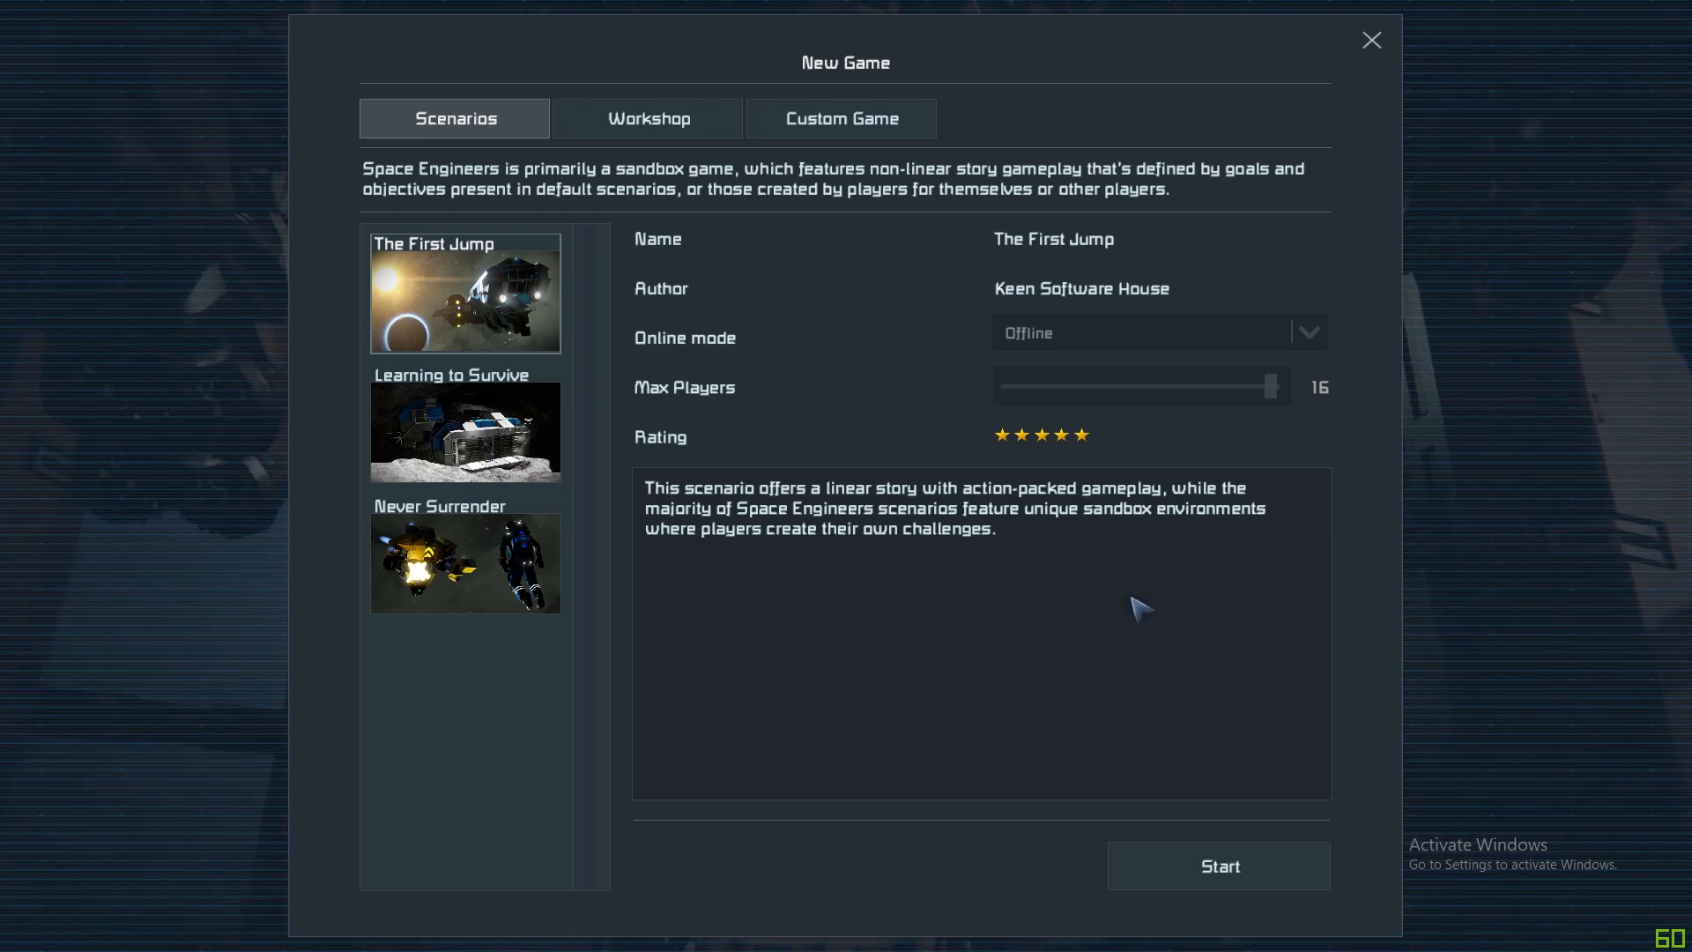
mouse_move(1200, 592)
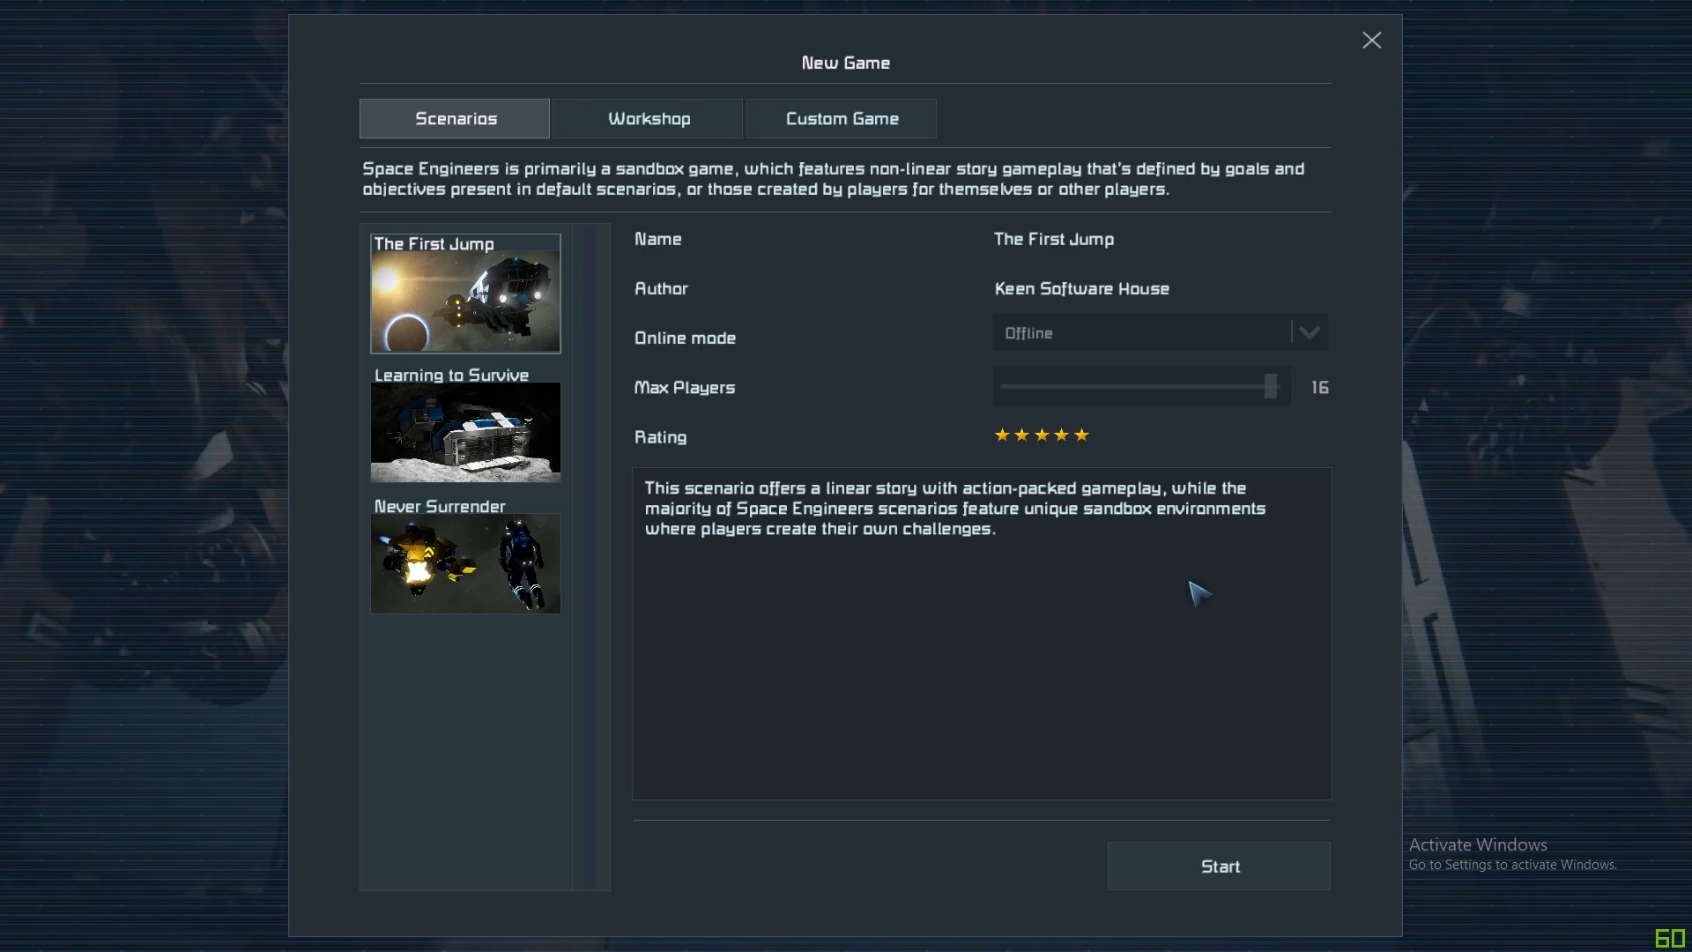
mouse_move(739, 228)
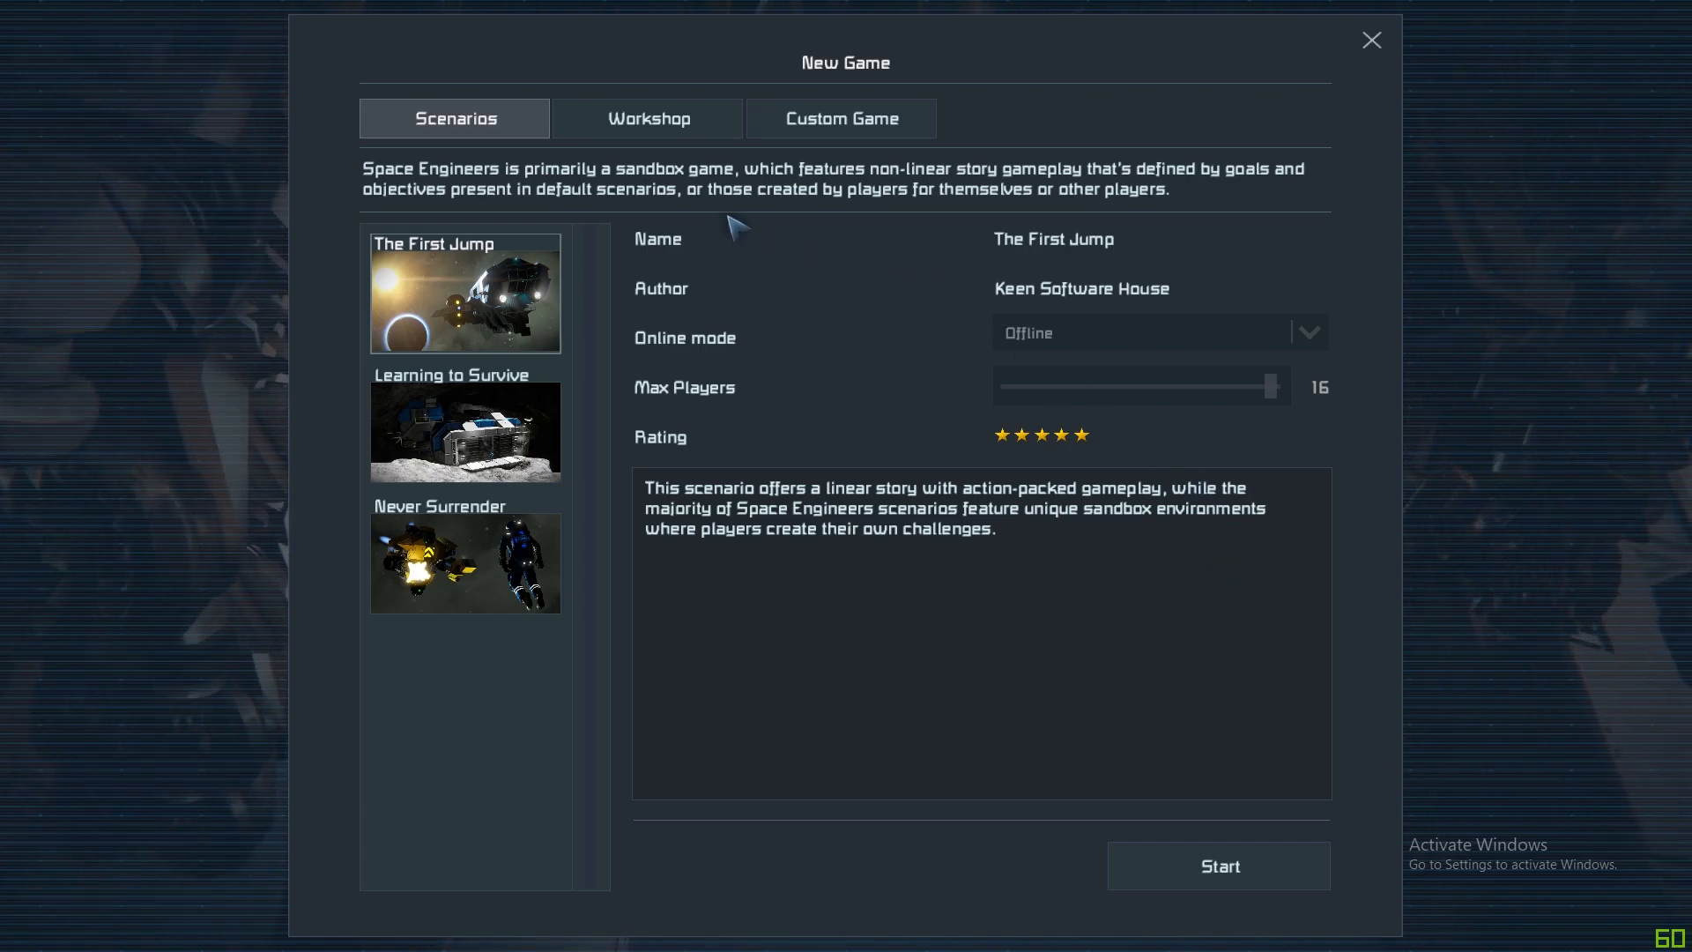
mouse_move(529, 127)
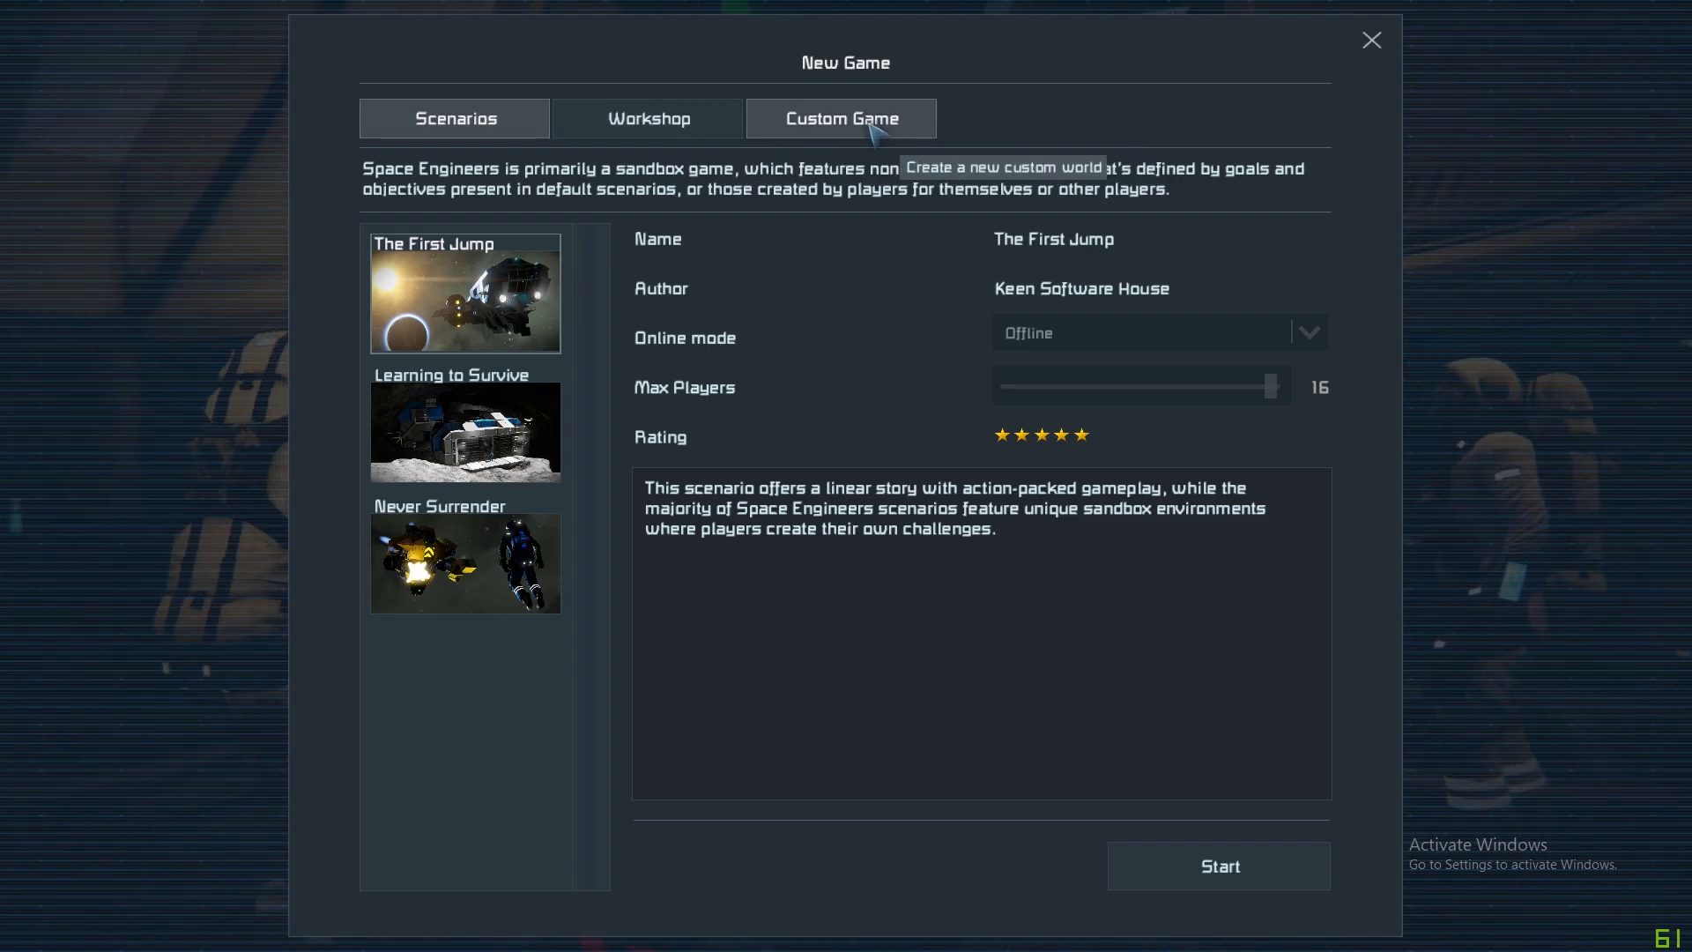
left_click(454, 118)
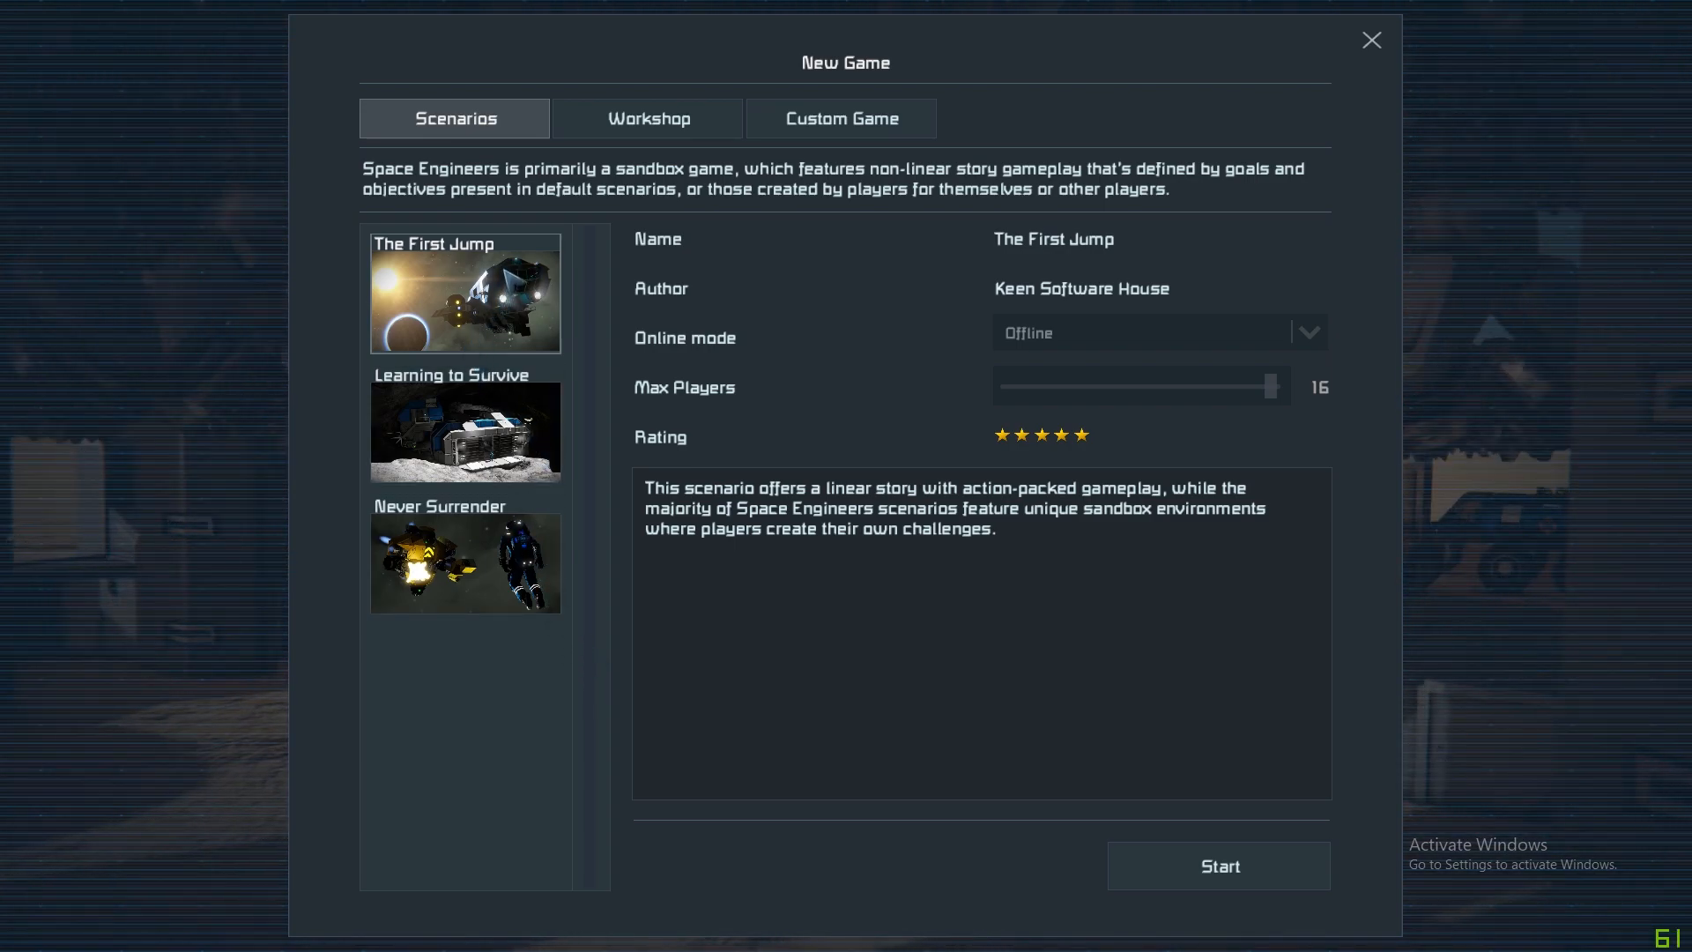
left_click(466, 557)
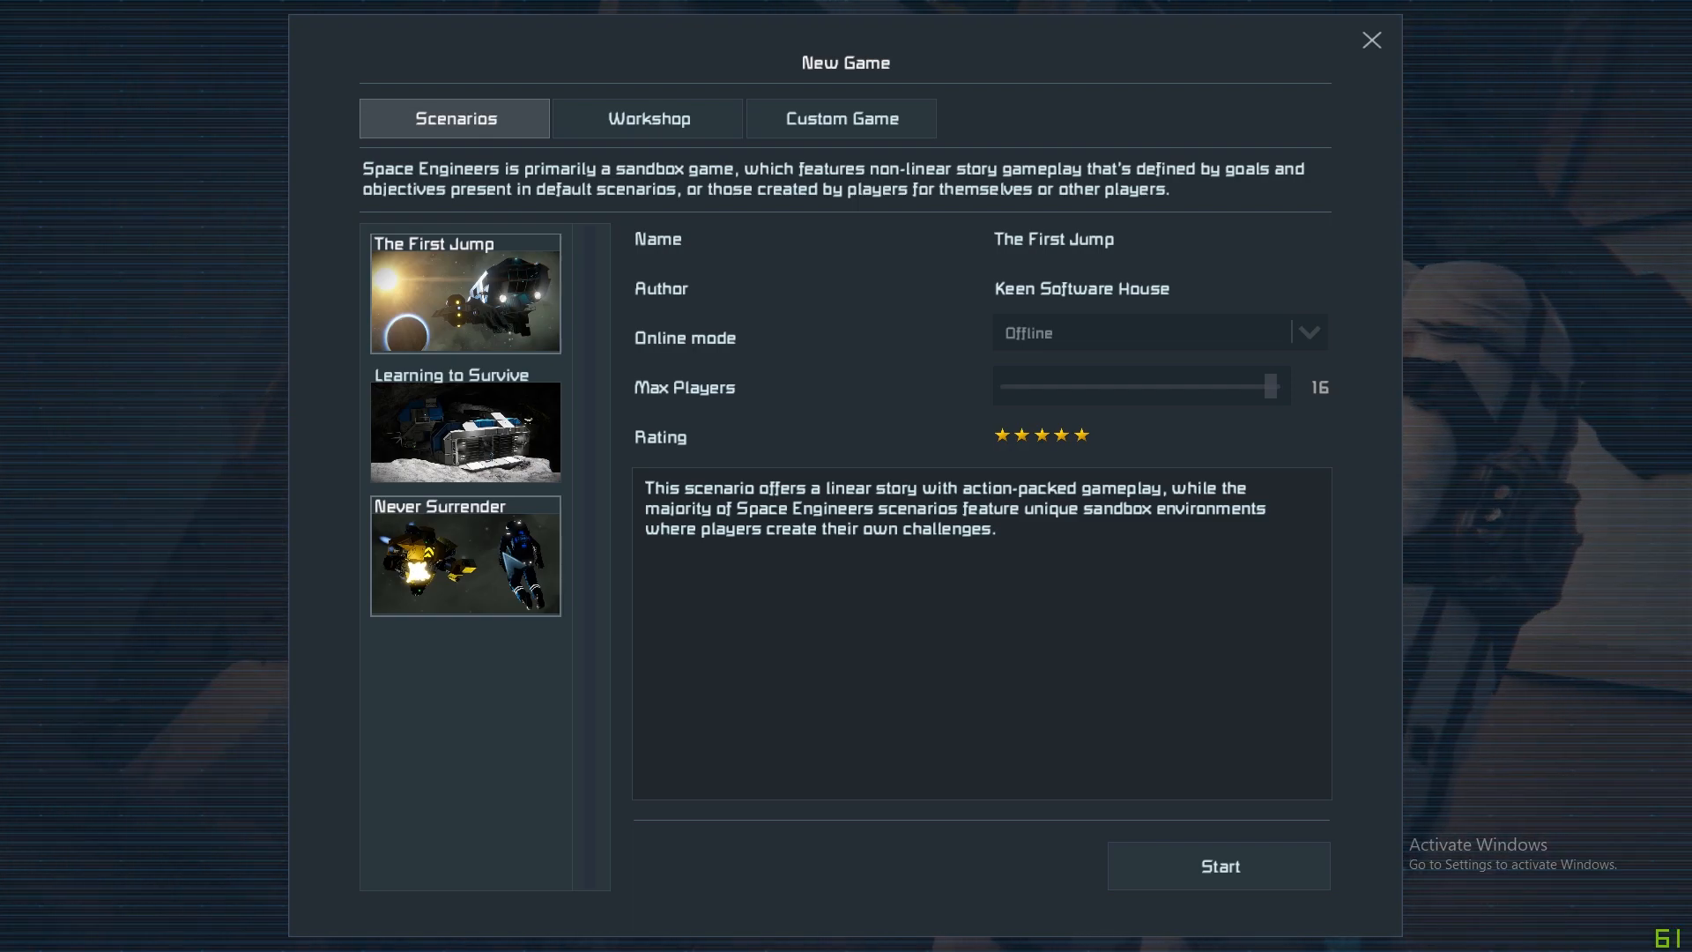
mouse_move(505, 559)
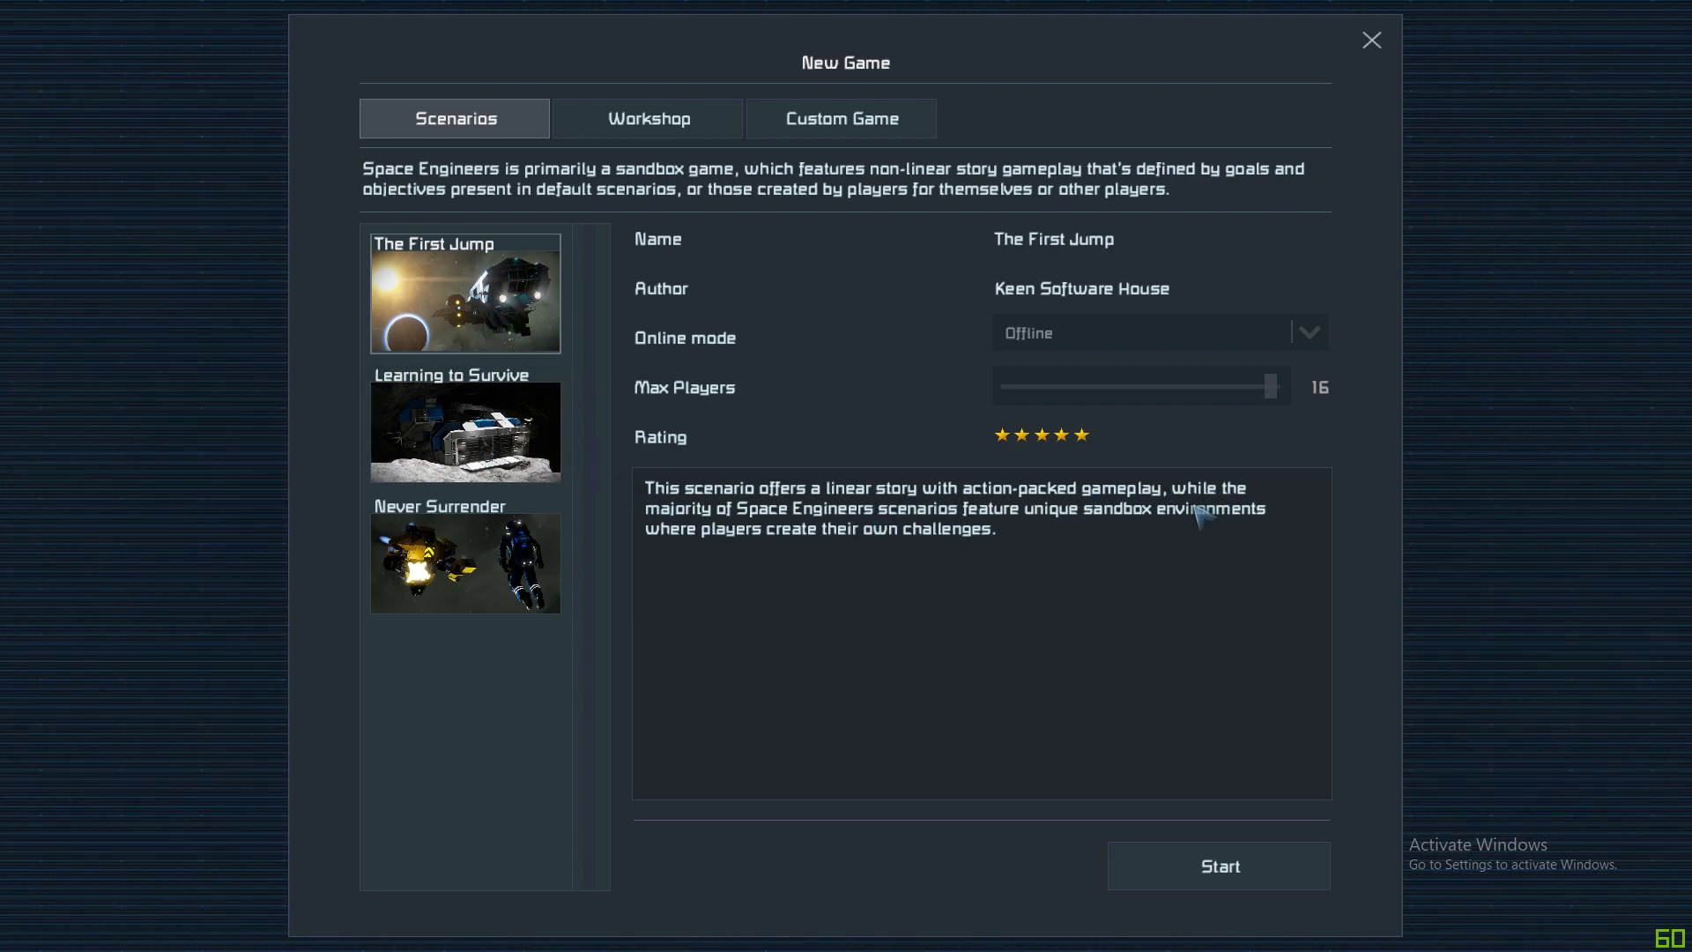
mouse_move(825, 523)
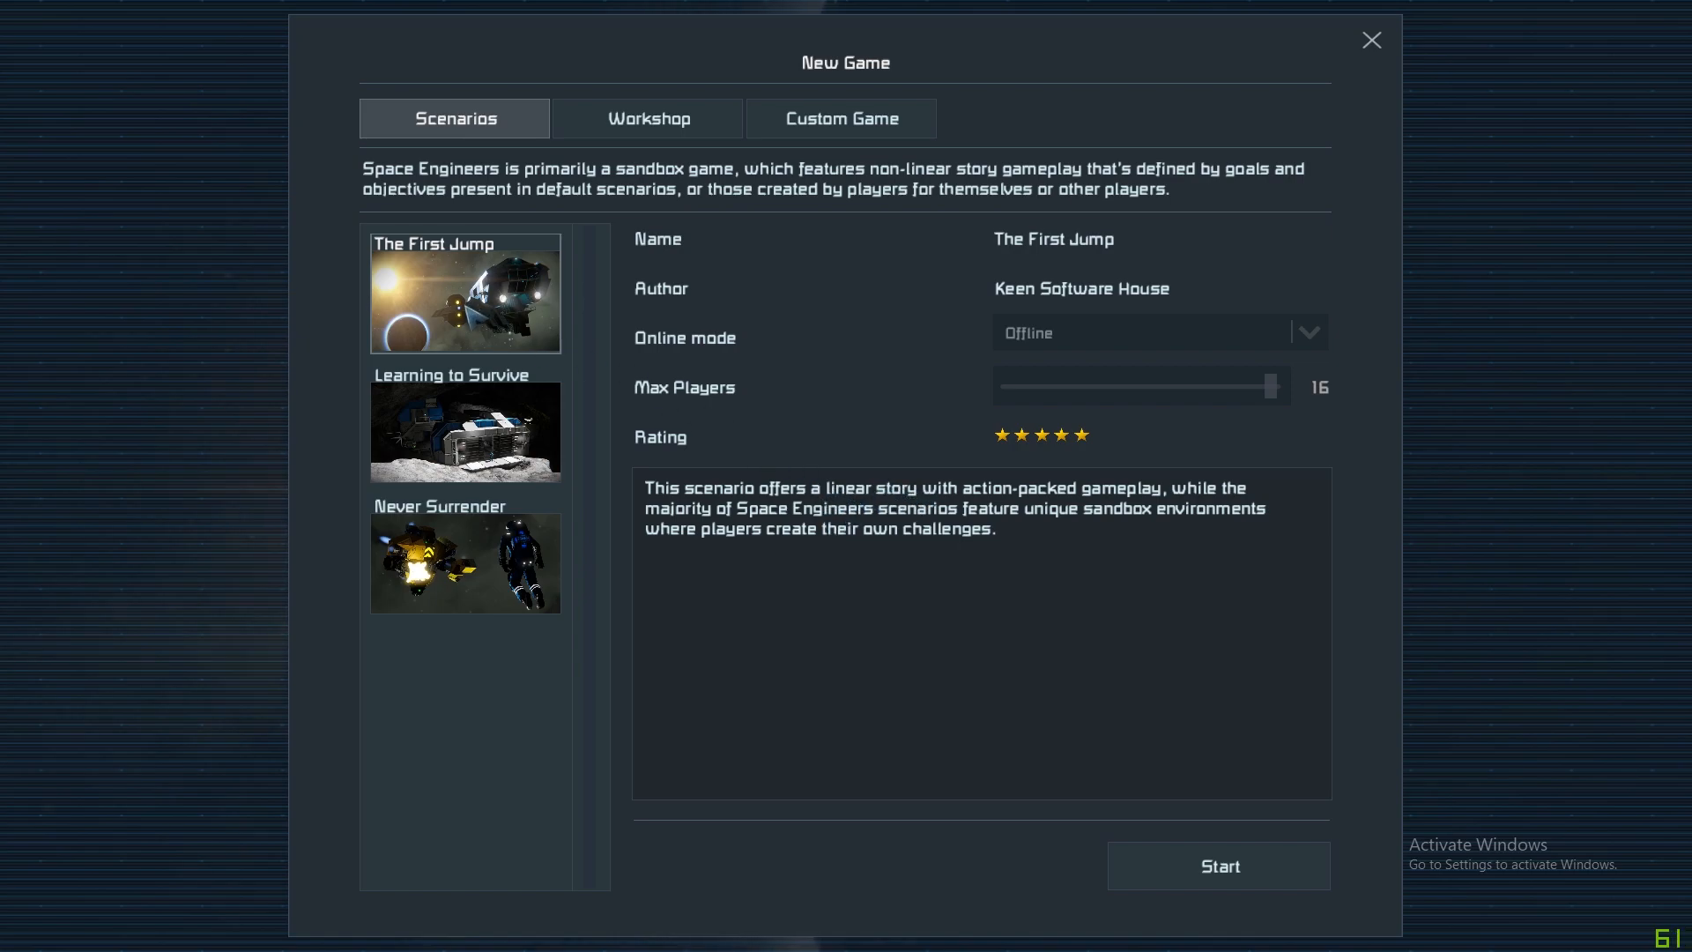
left_click(463, 421)
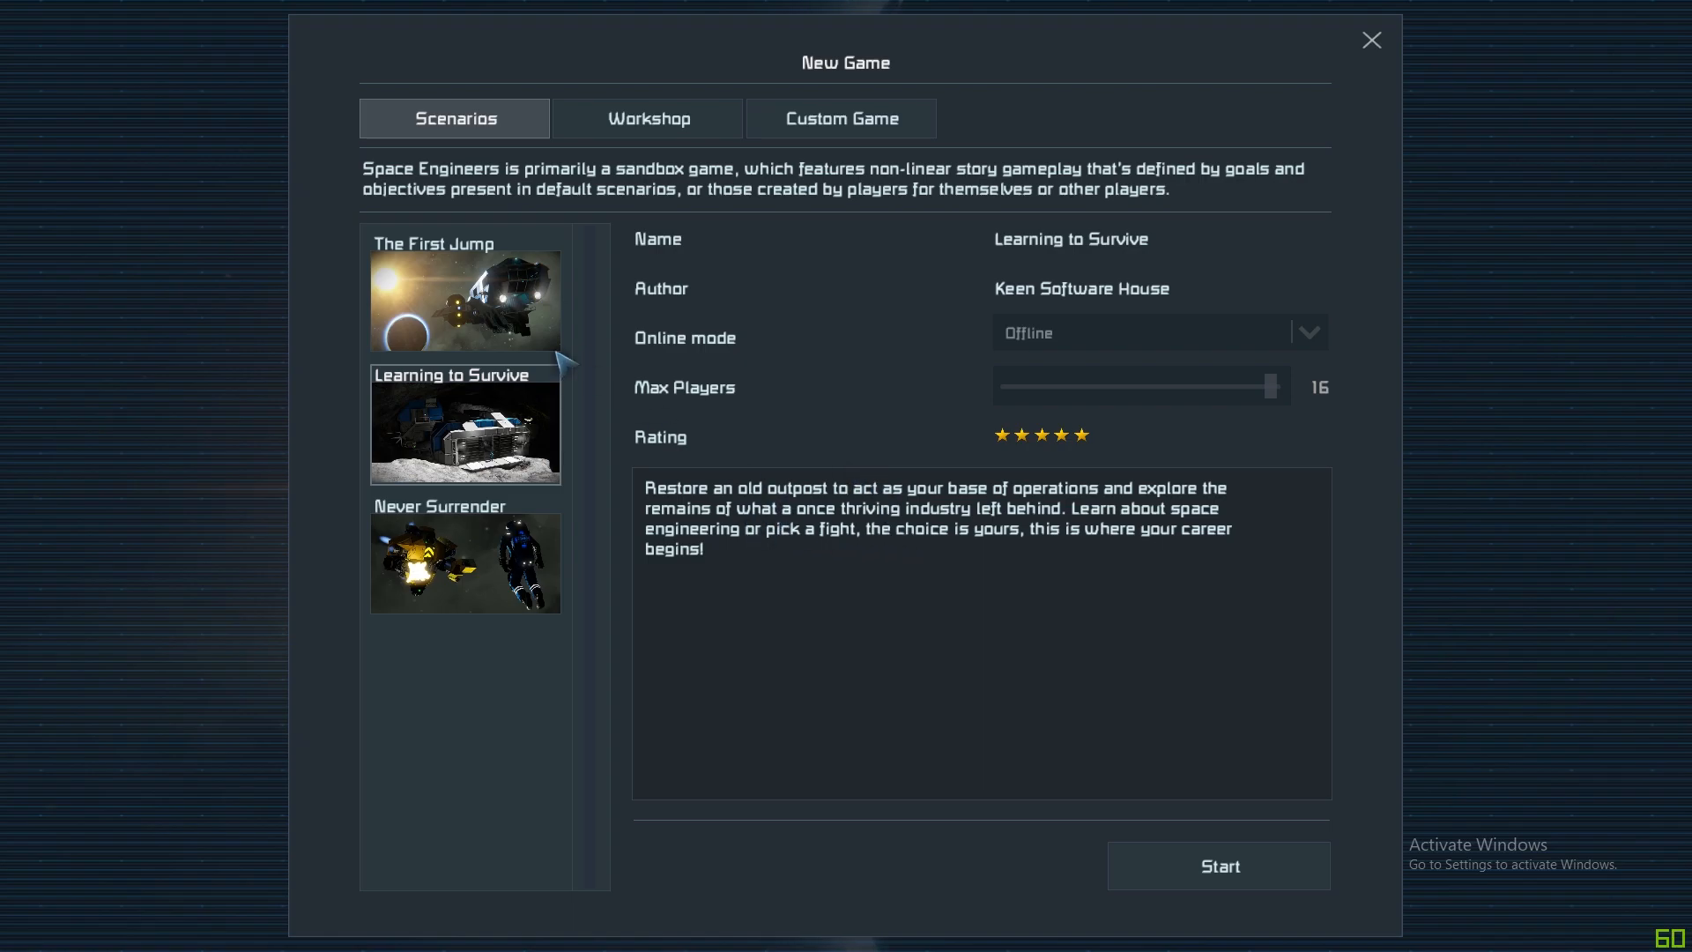
left_click(464, 290)
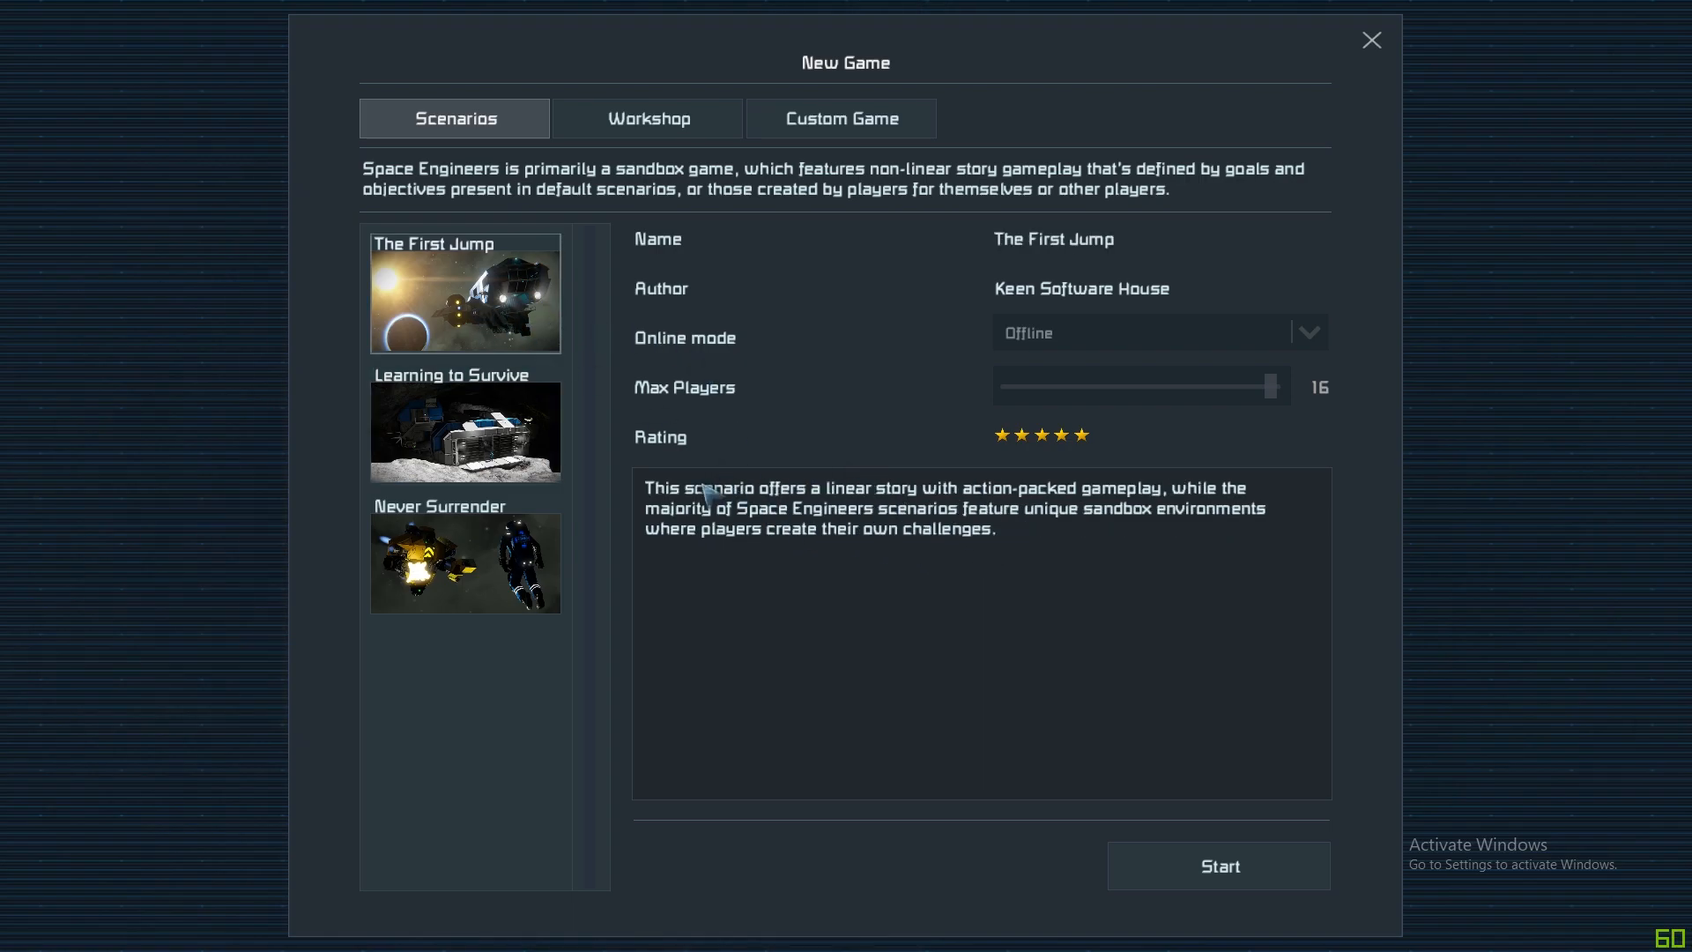
left_click(465, 555)
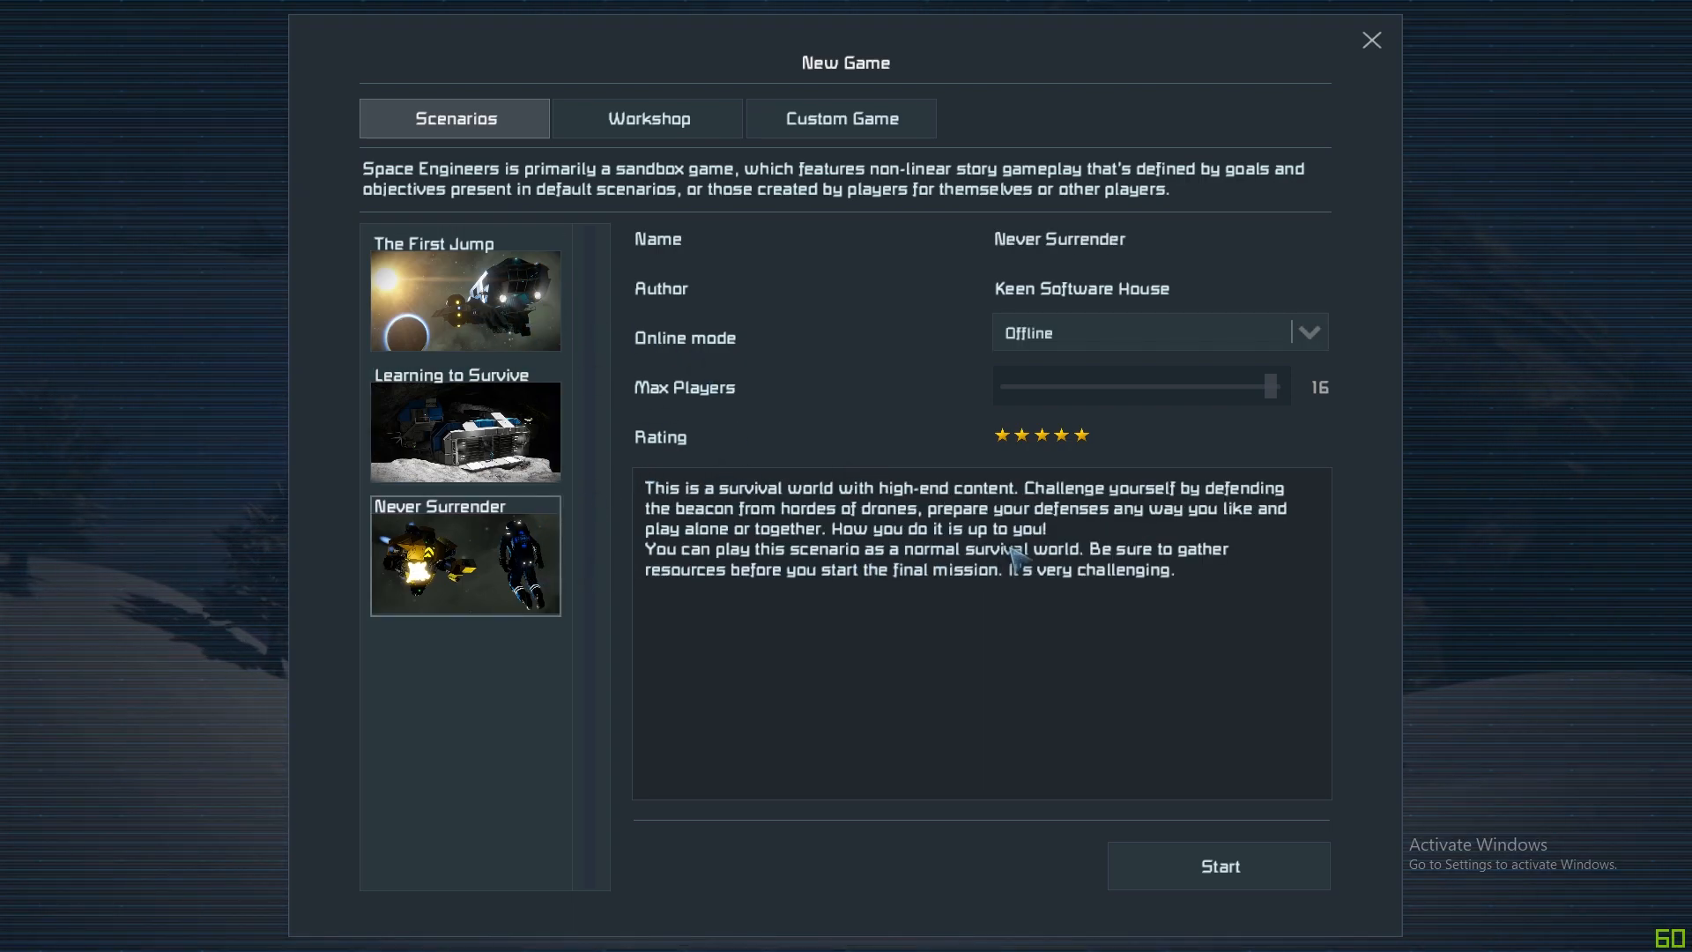
mouse_move(712, 463)
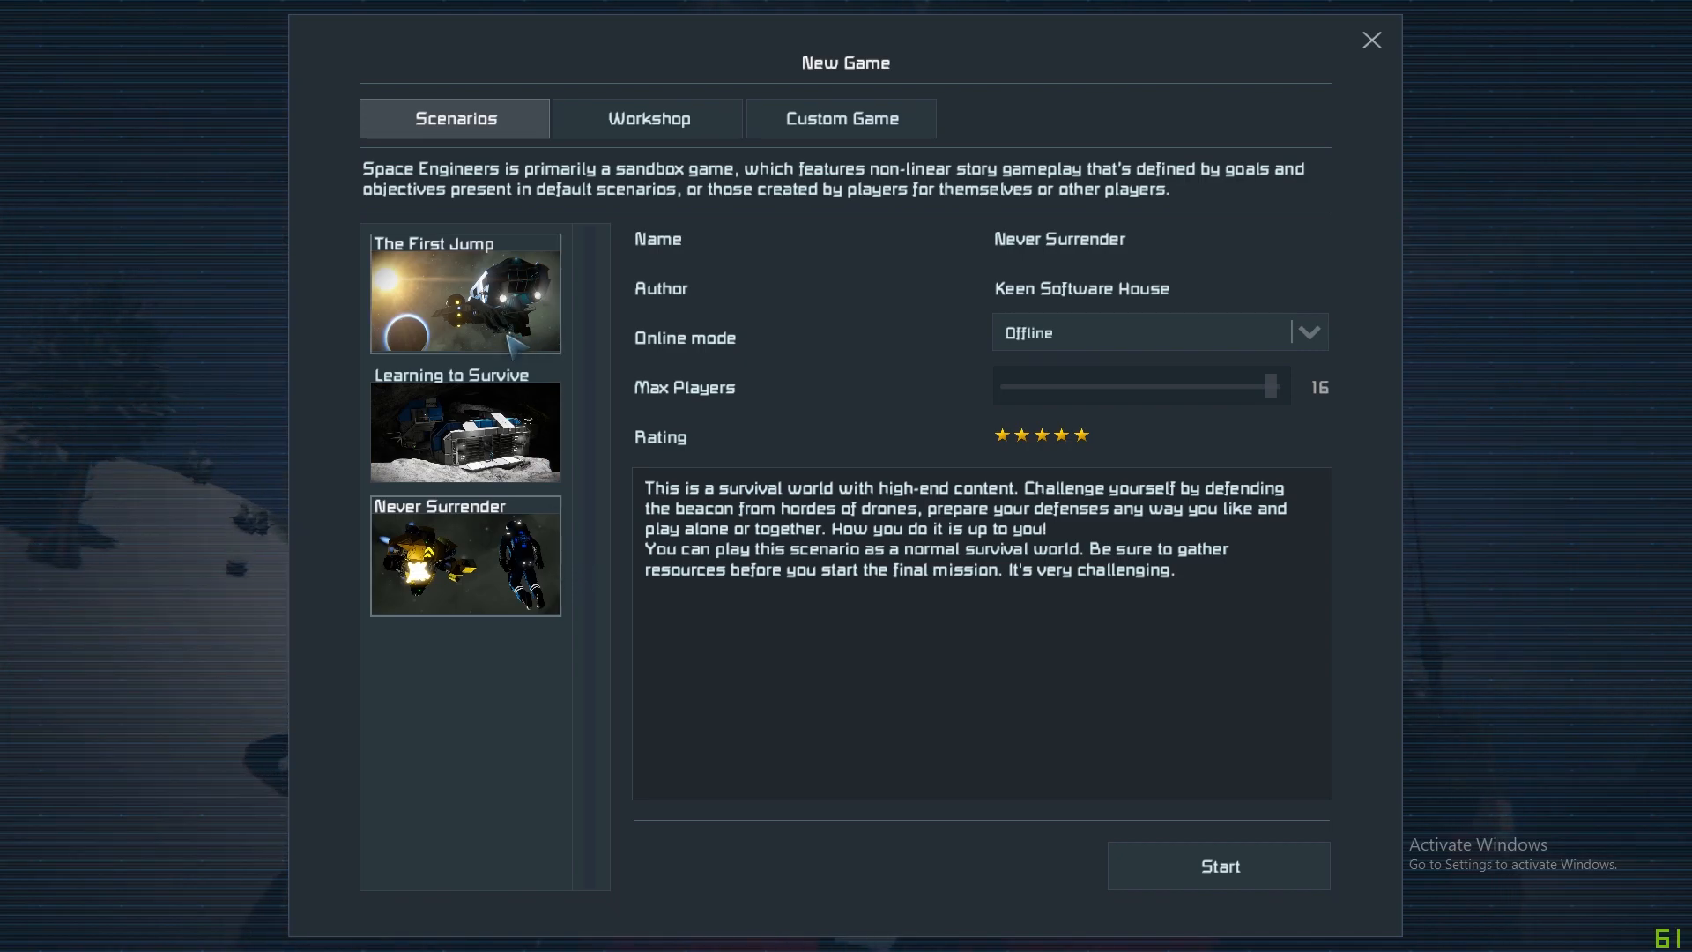
Switch to the Workshop worlds list and scroll through the community-made maps.
left_click(647, 118)
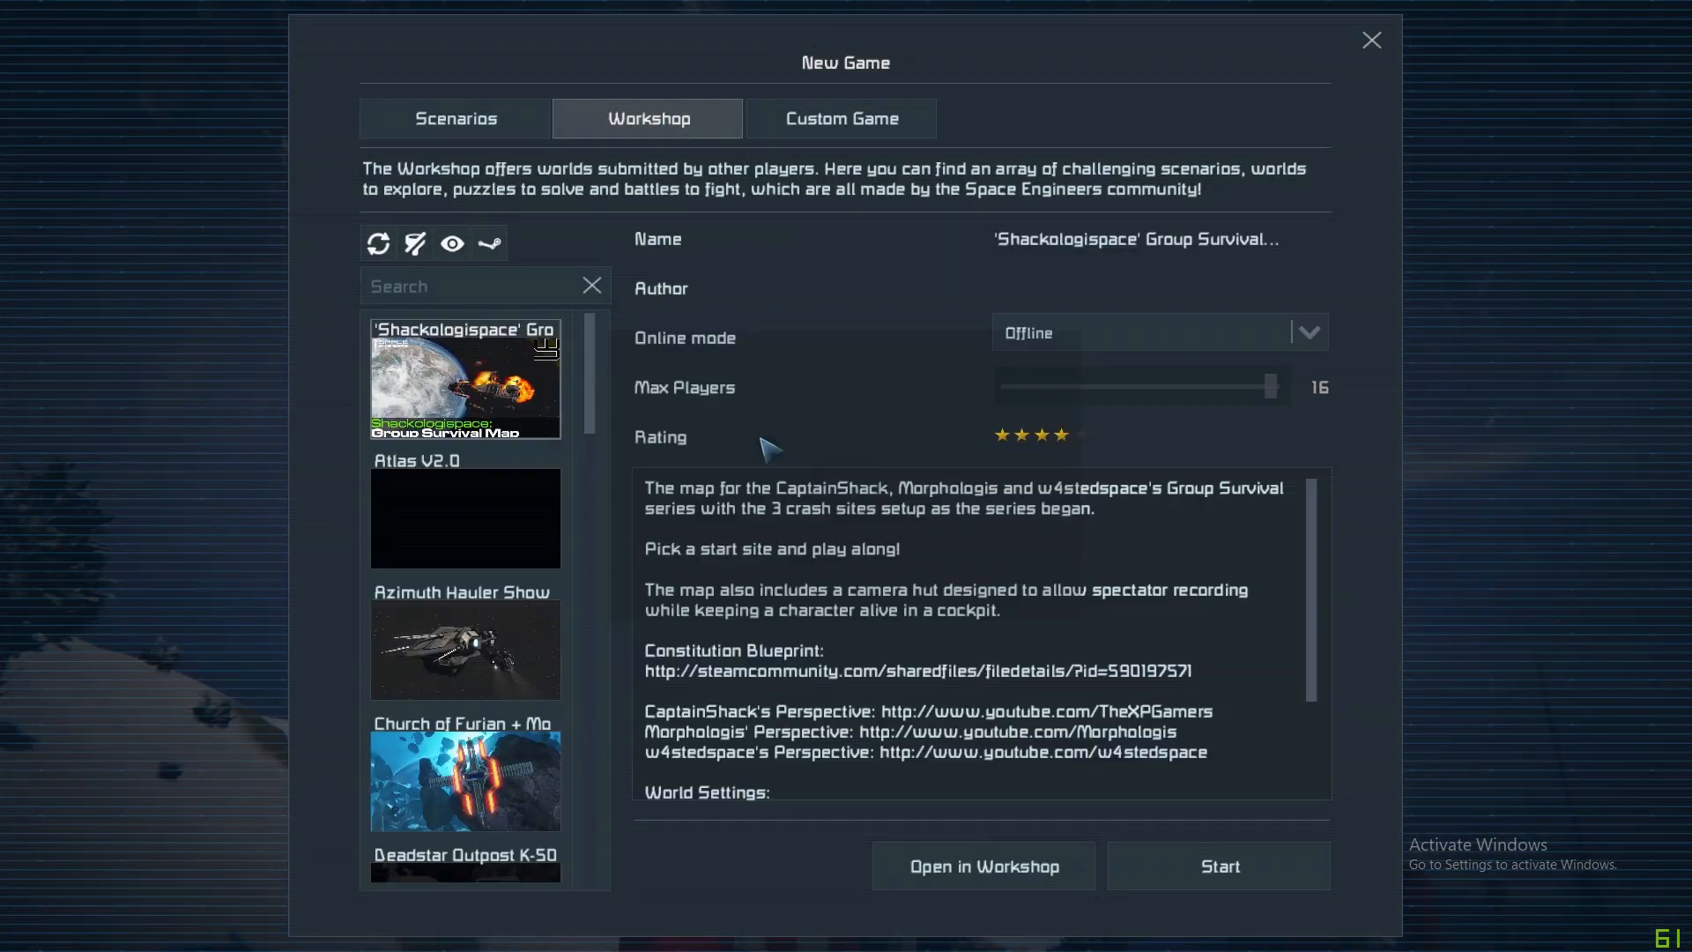
mouse_move(497, 589)
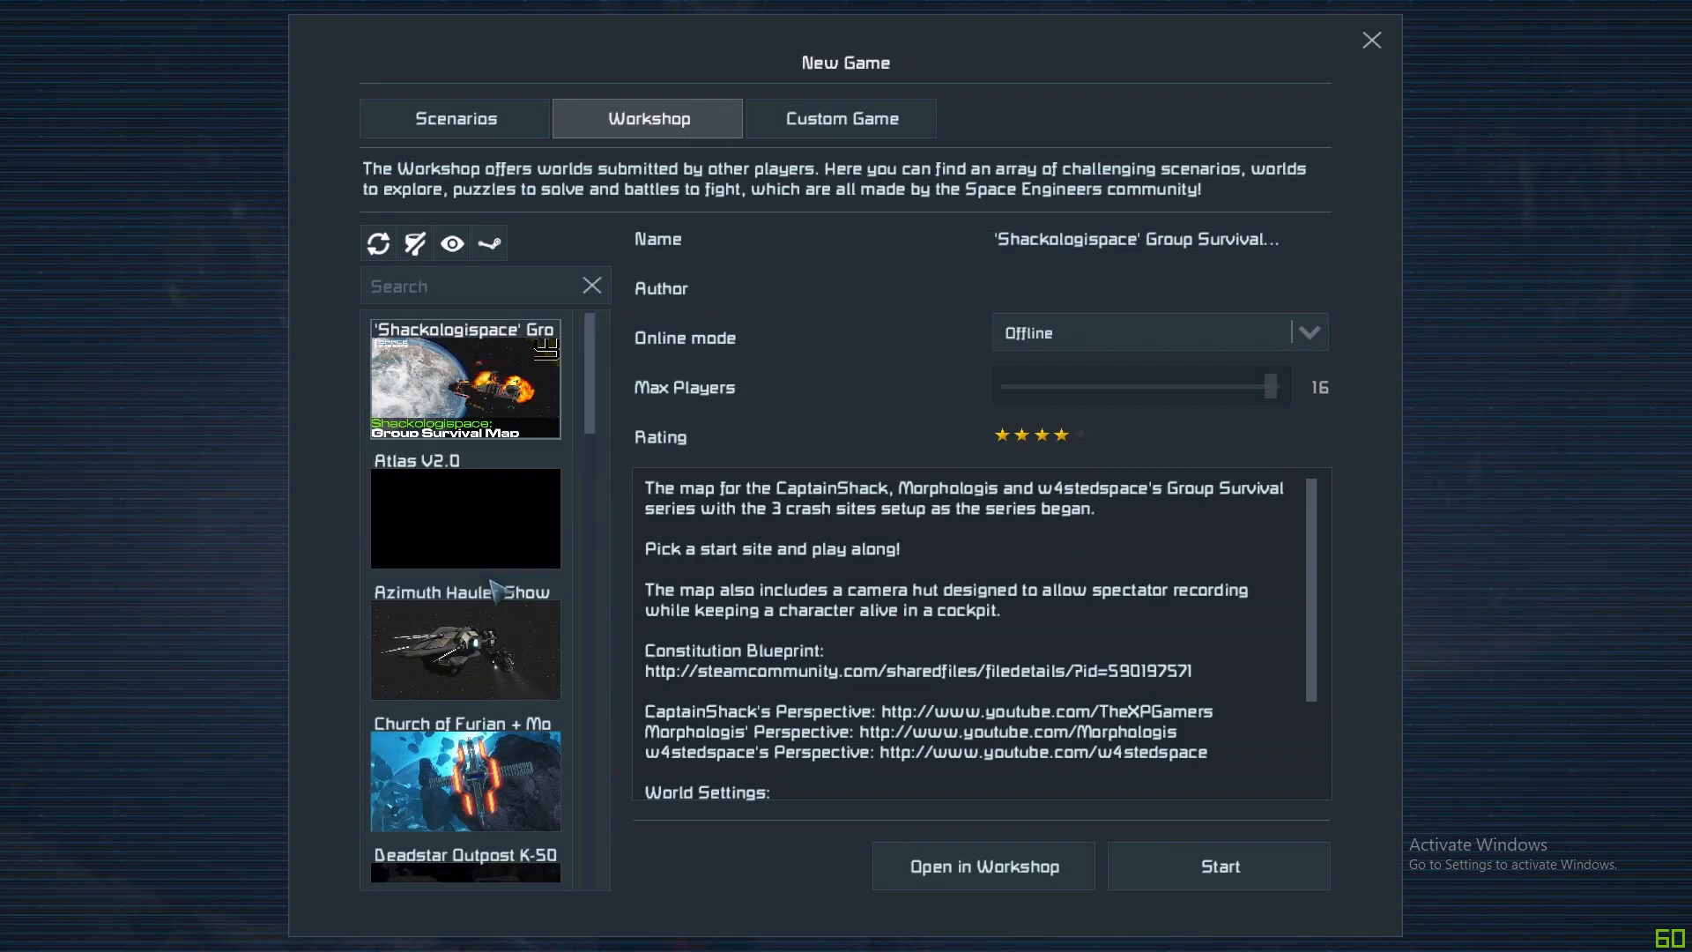
mouse_move(464, 640)
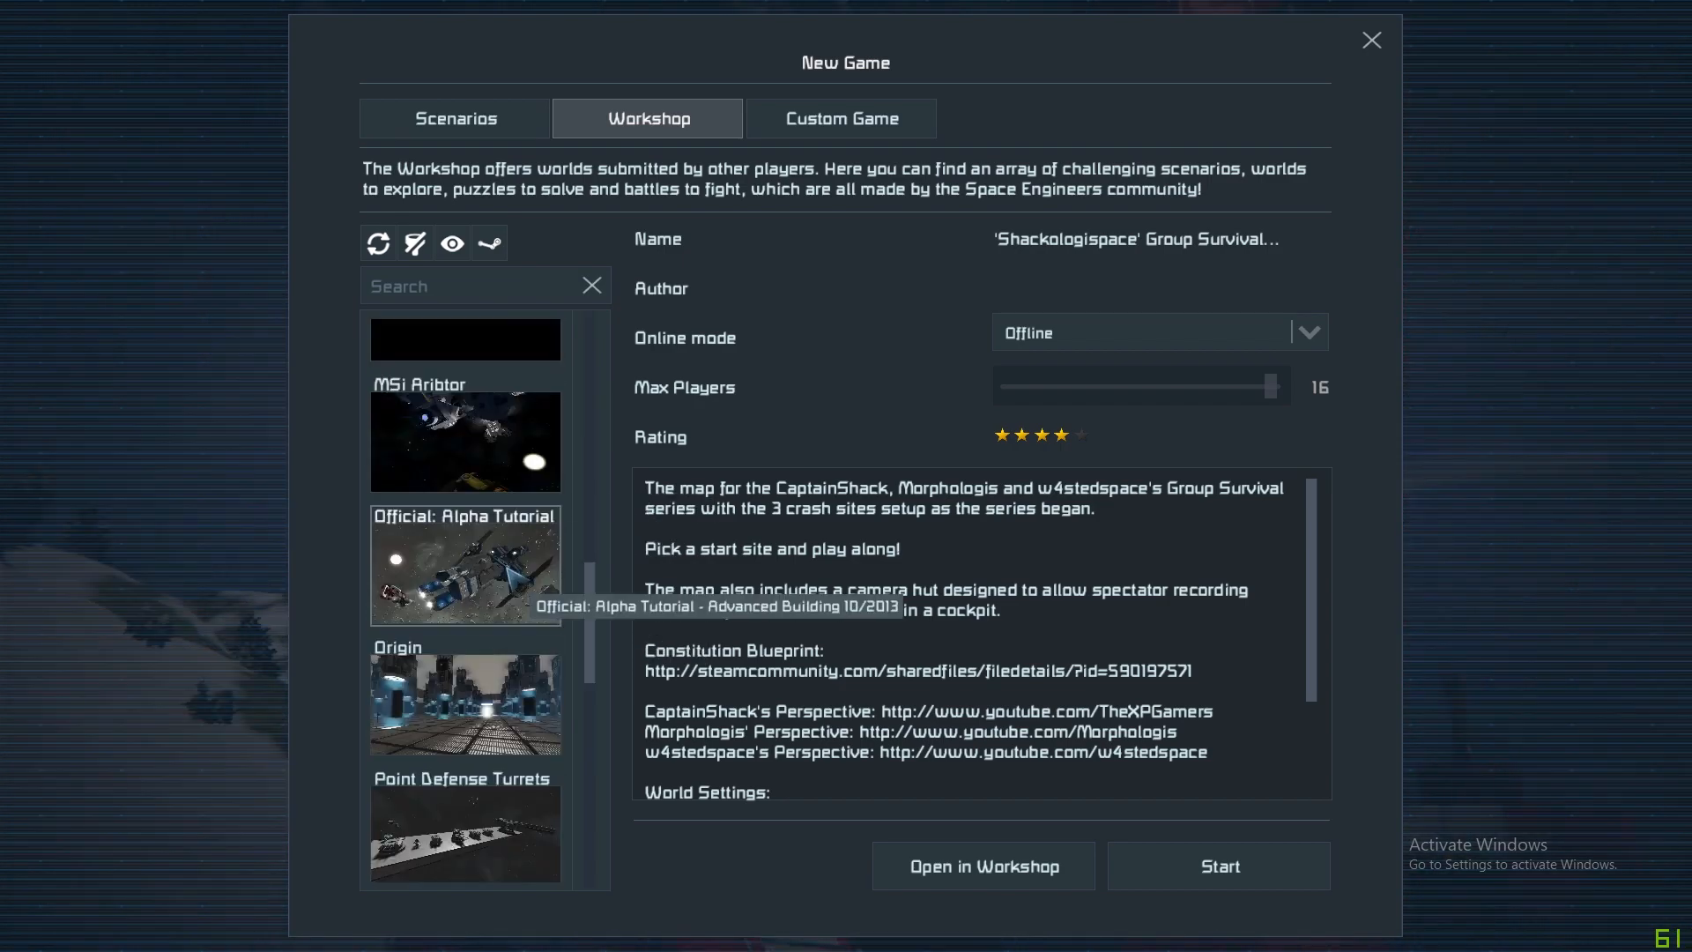
scroll("down", 3)
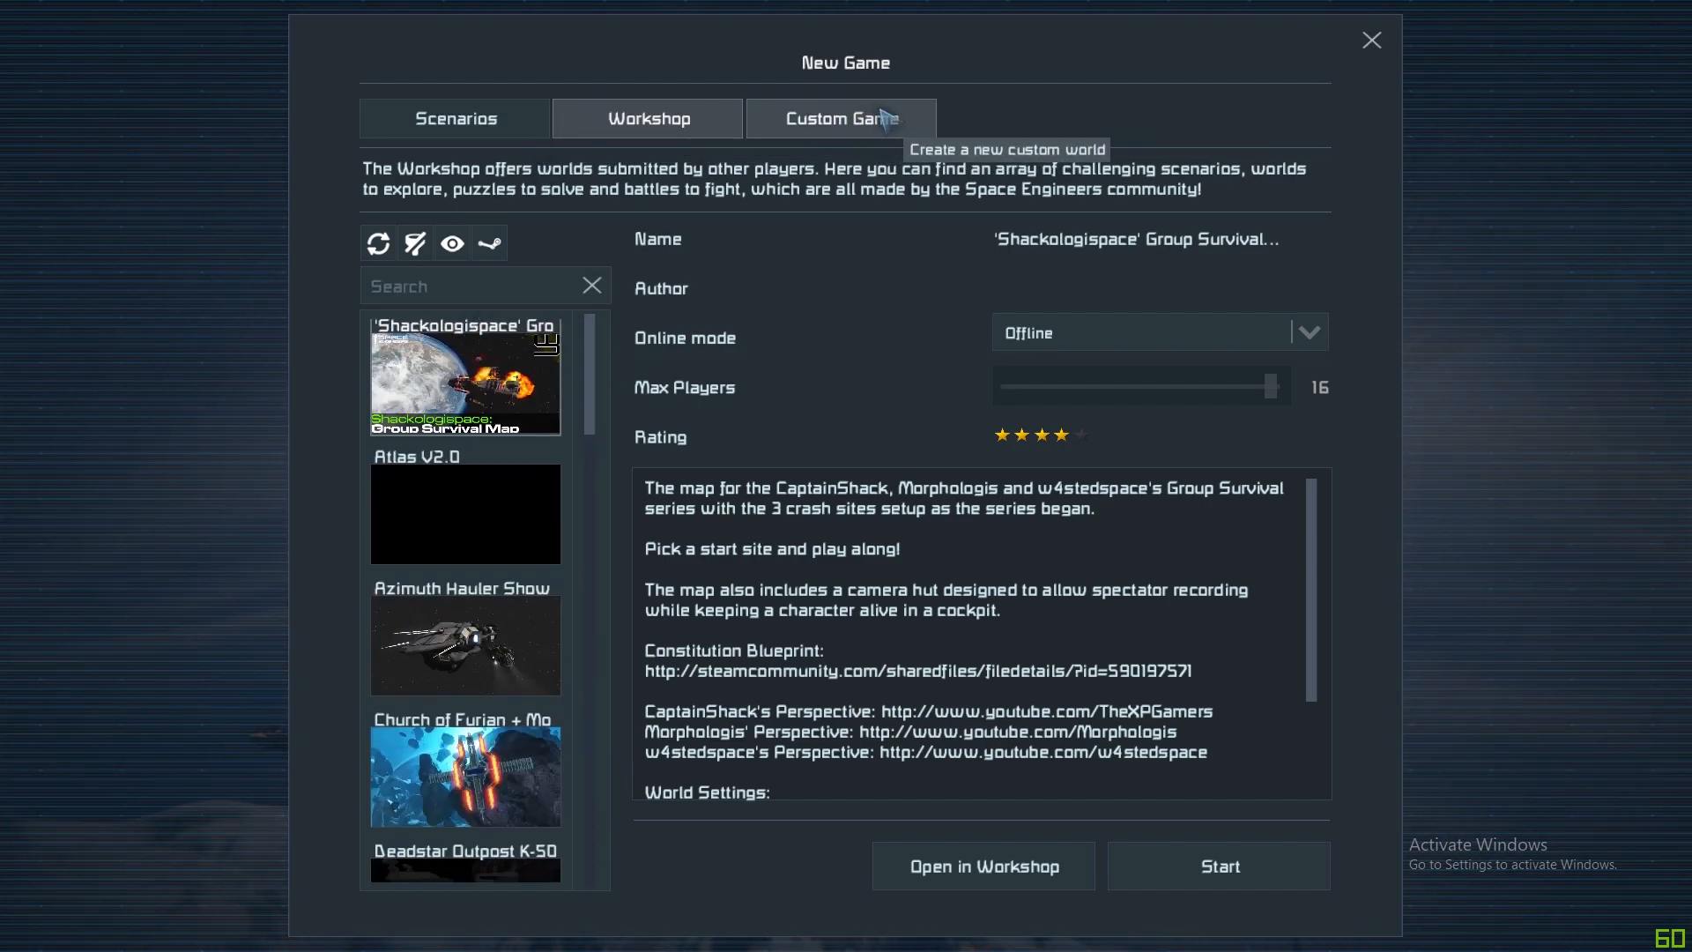
In Custom Game, preview Crashed Red Ship, Empty World and Lone Survivor, then select Star System as the base.
left_click(841, 119)
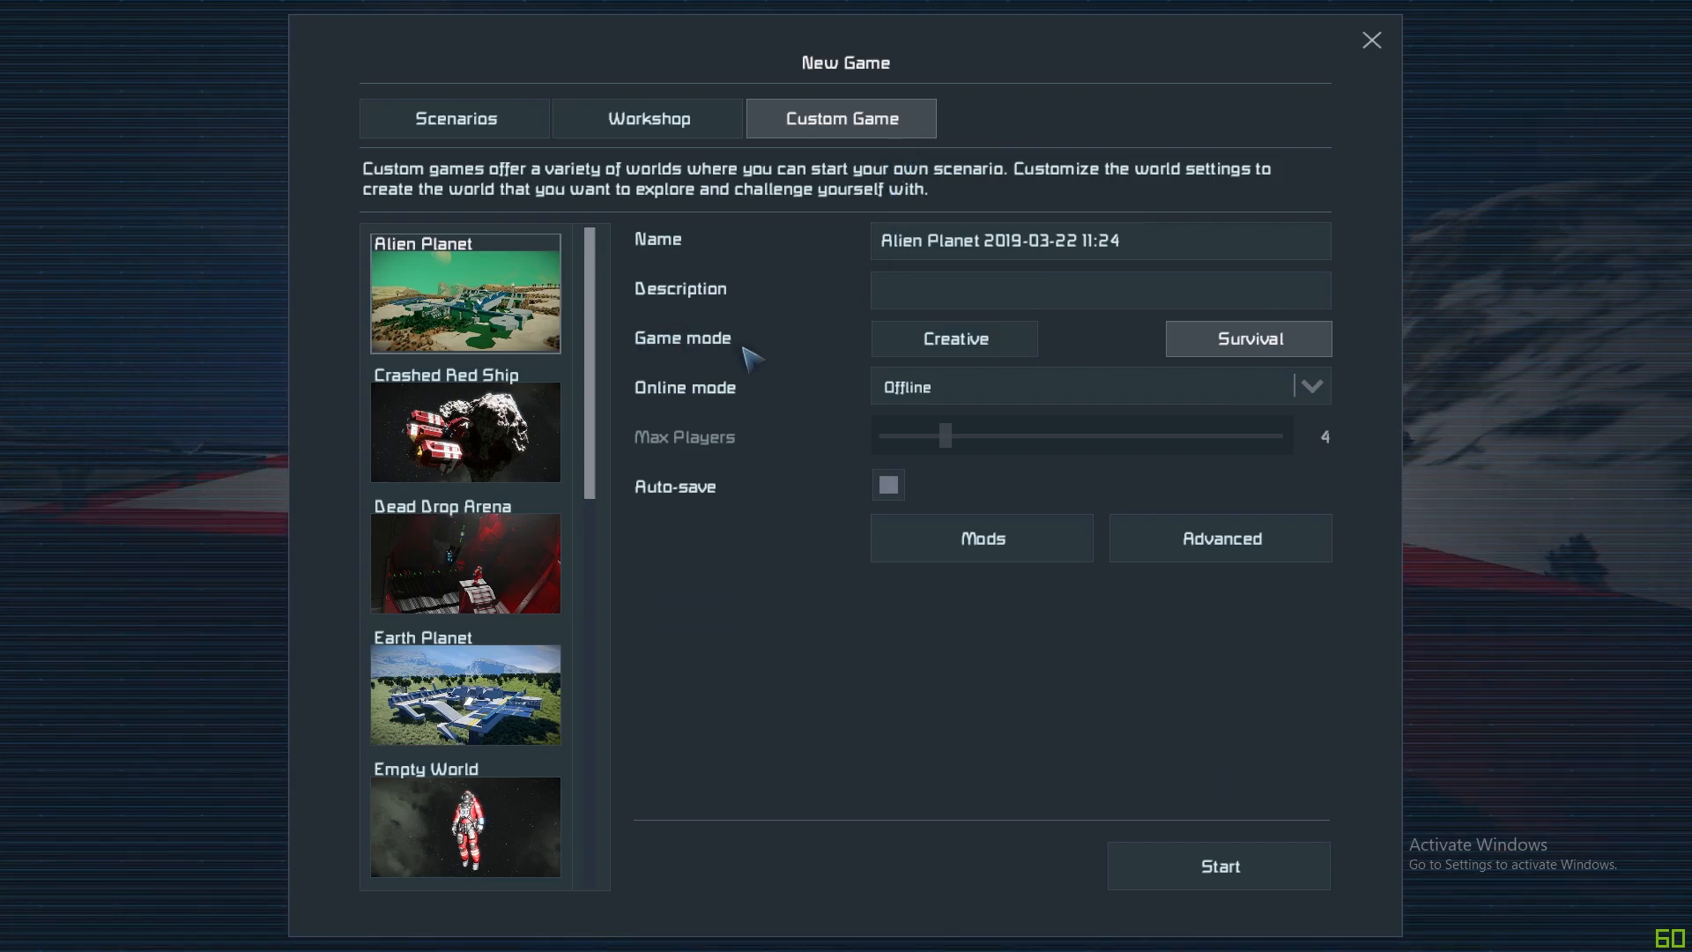
mouse_move(831, 361)
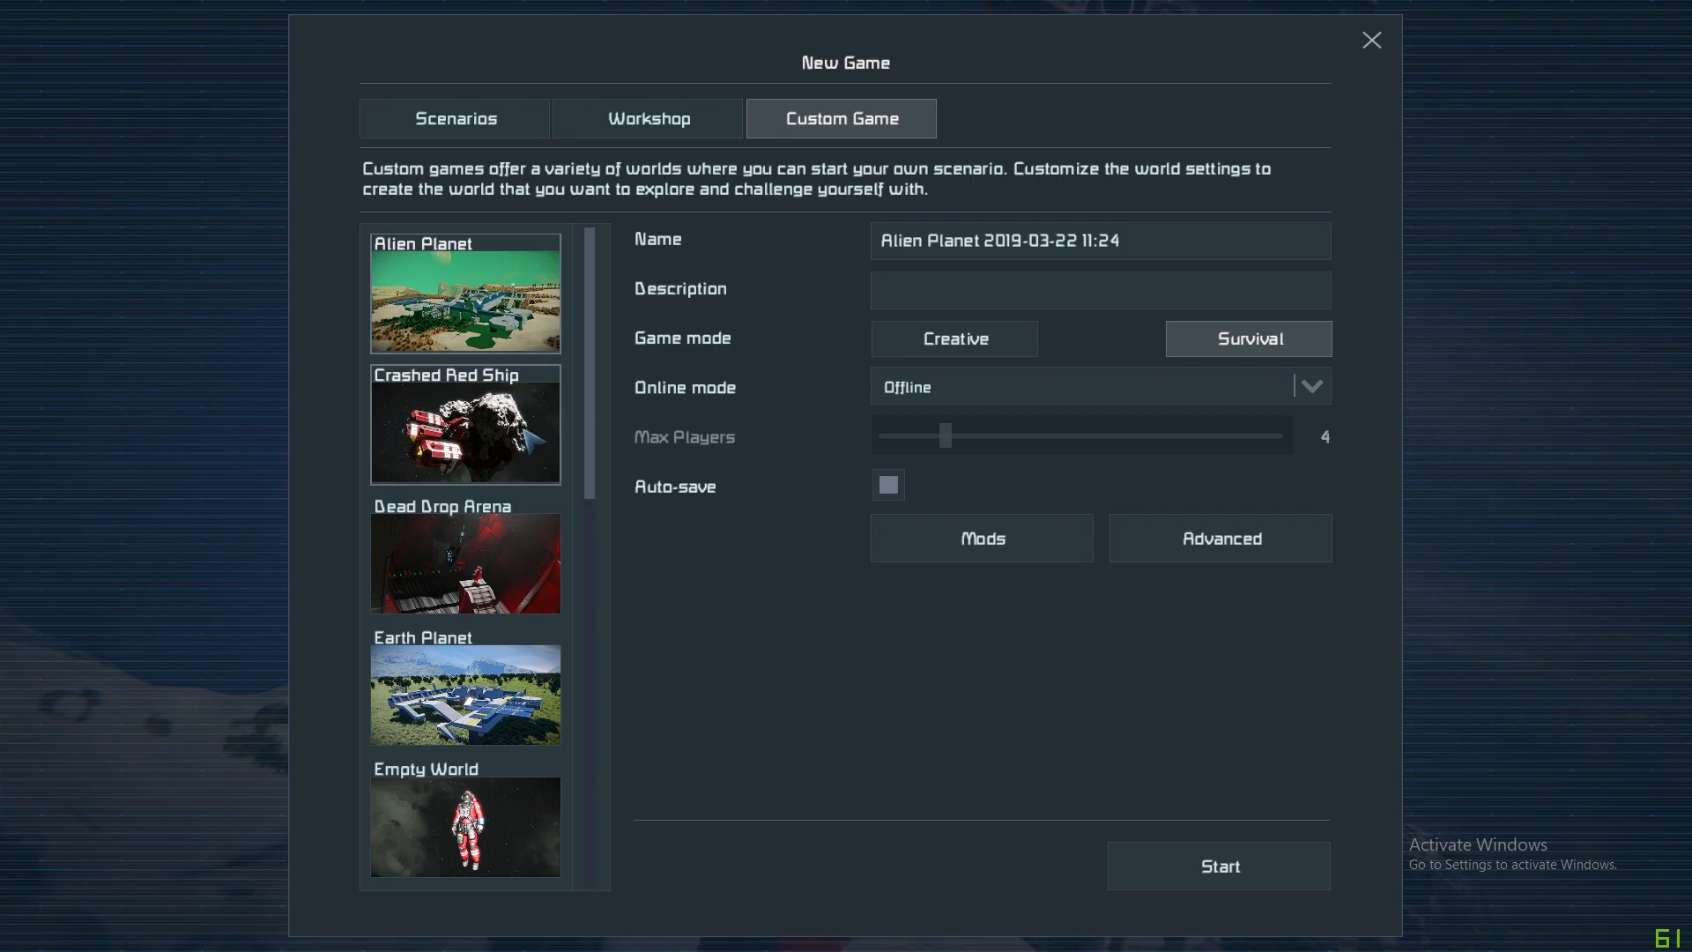
mouse_move(552, 472)
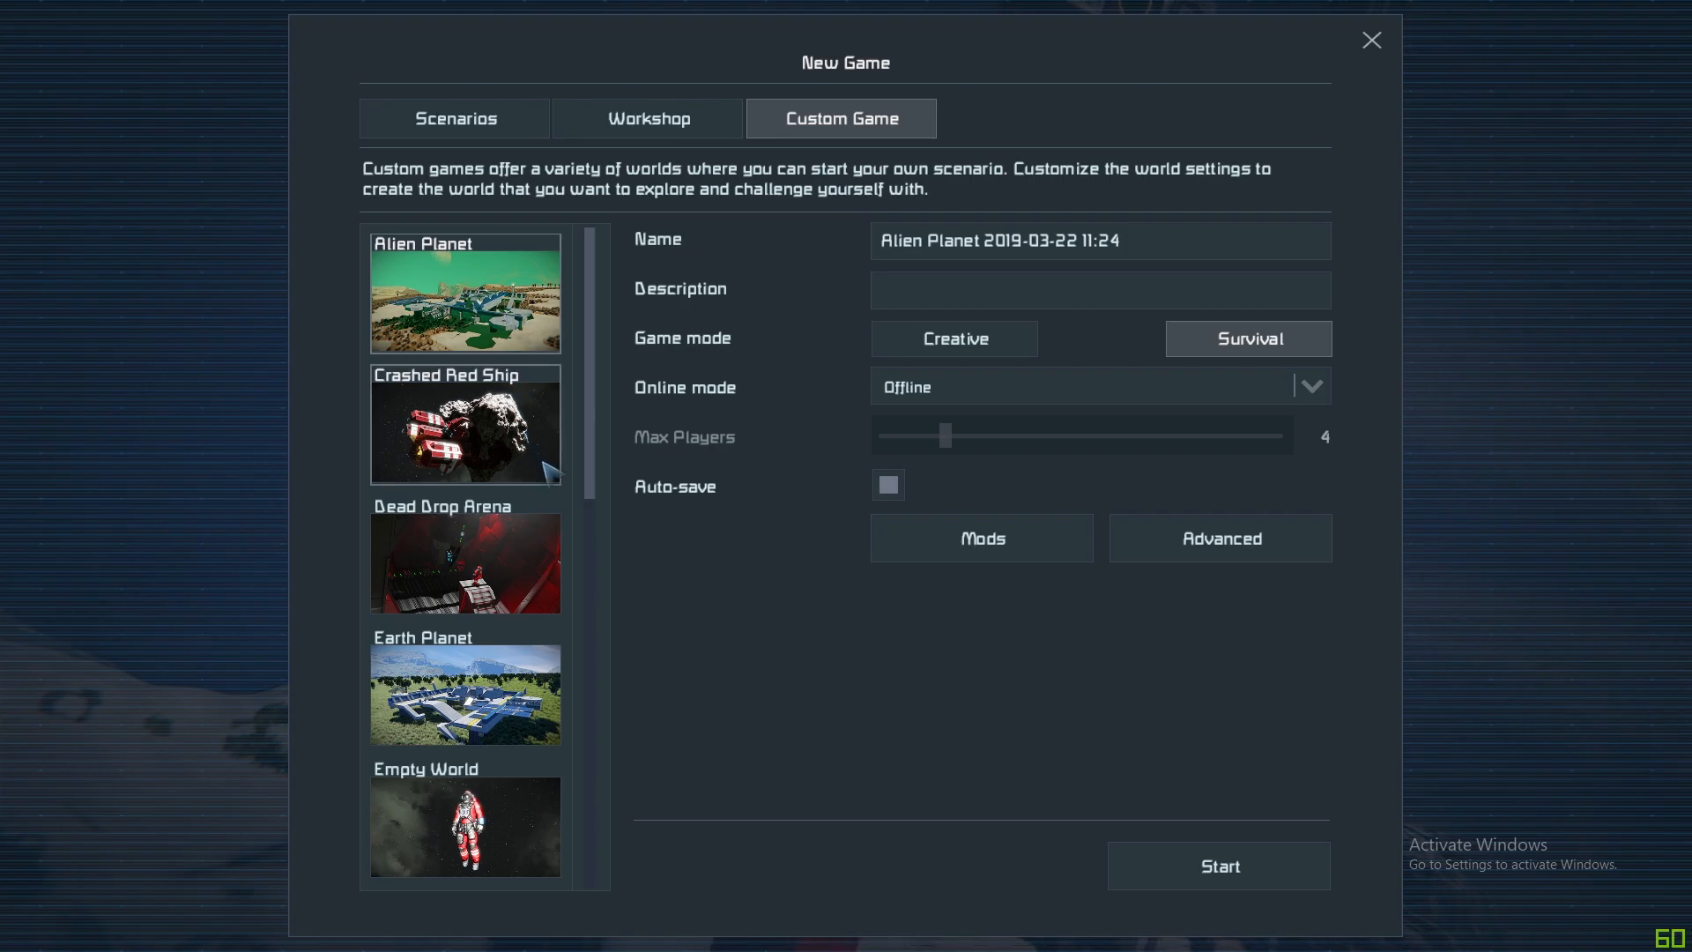
left_click(463, 425)
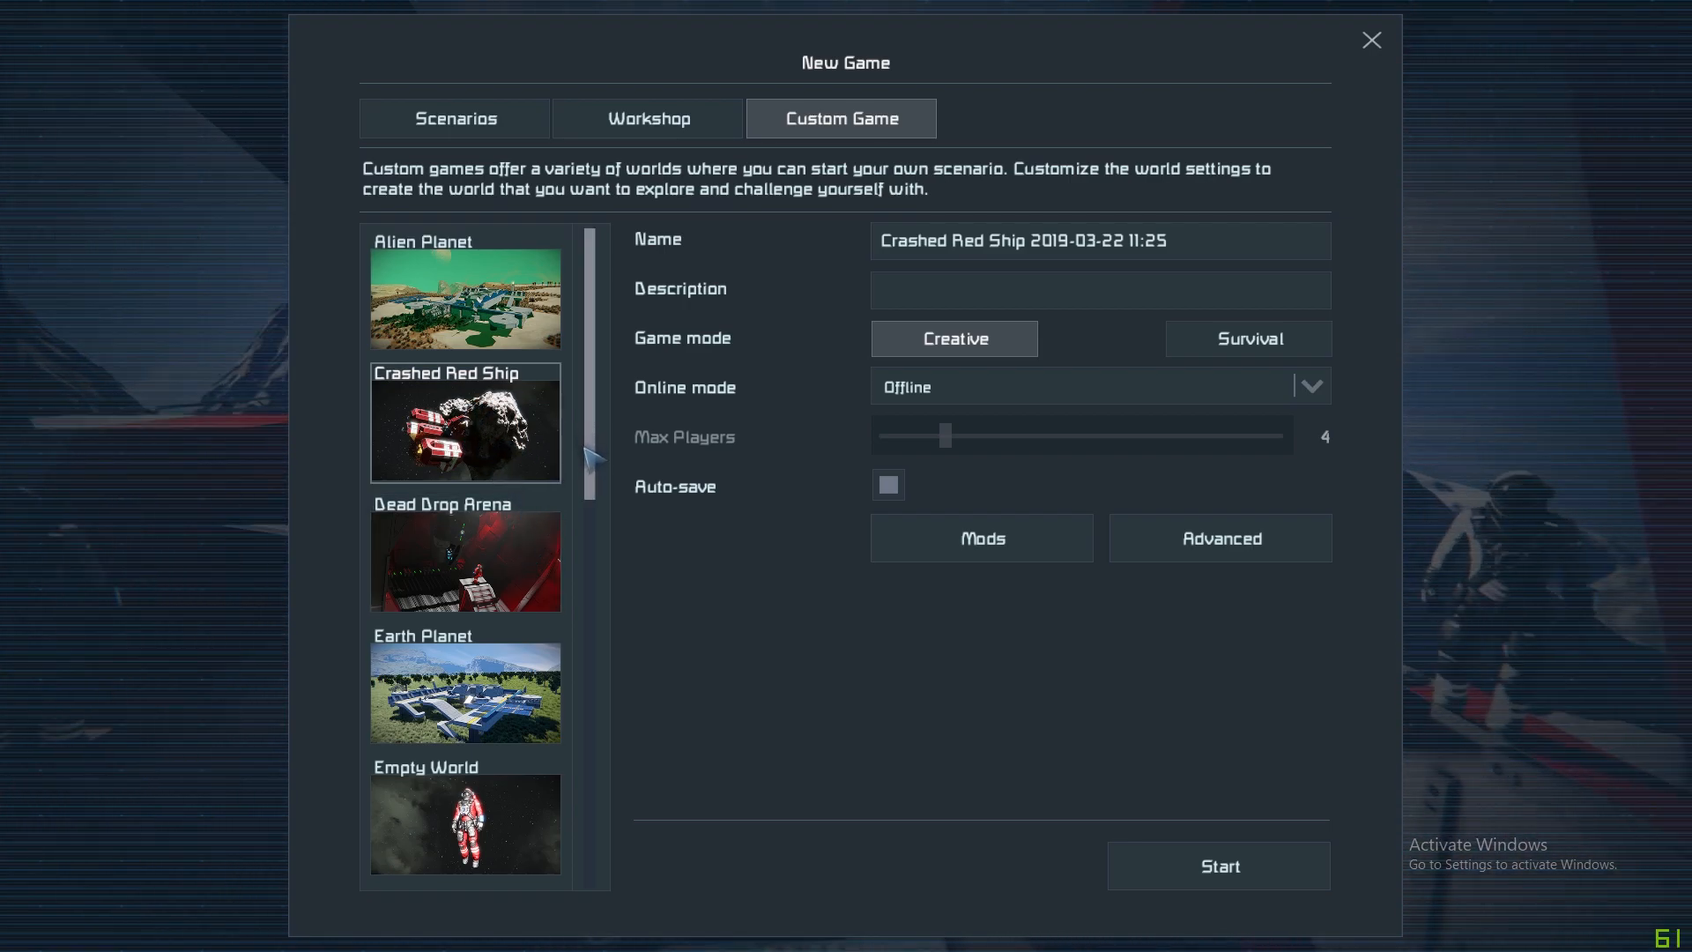
scroll("down", 3)
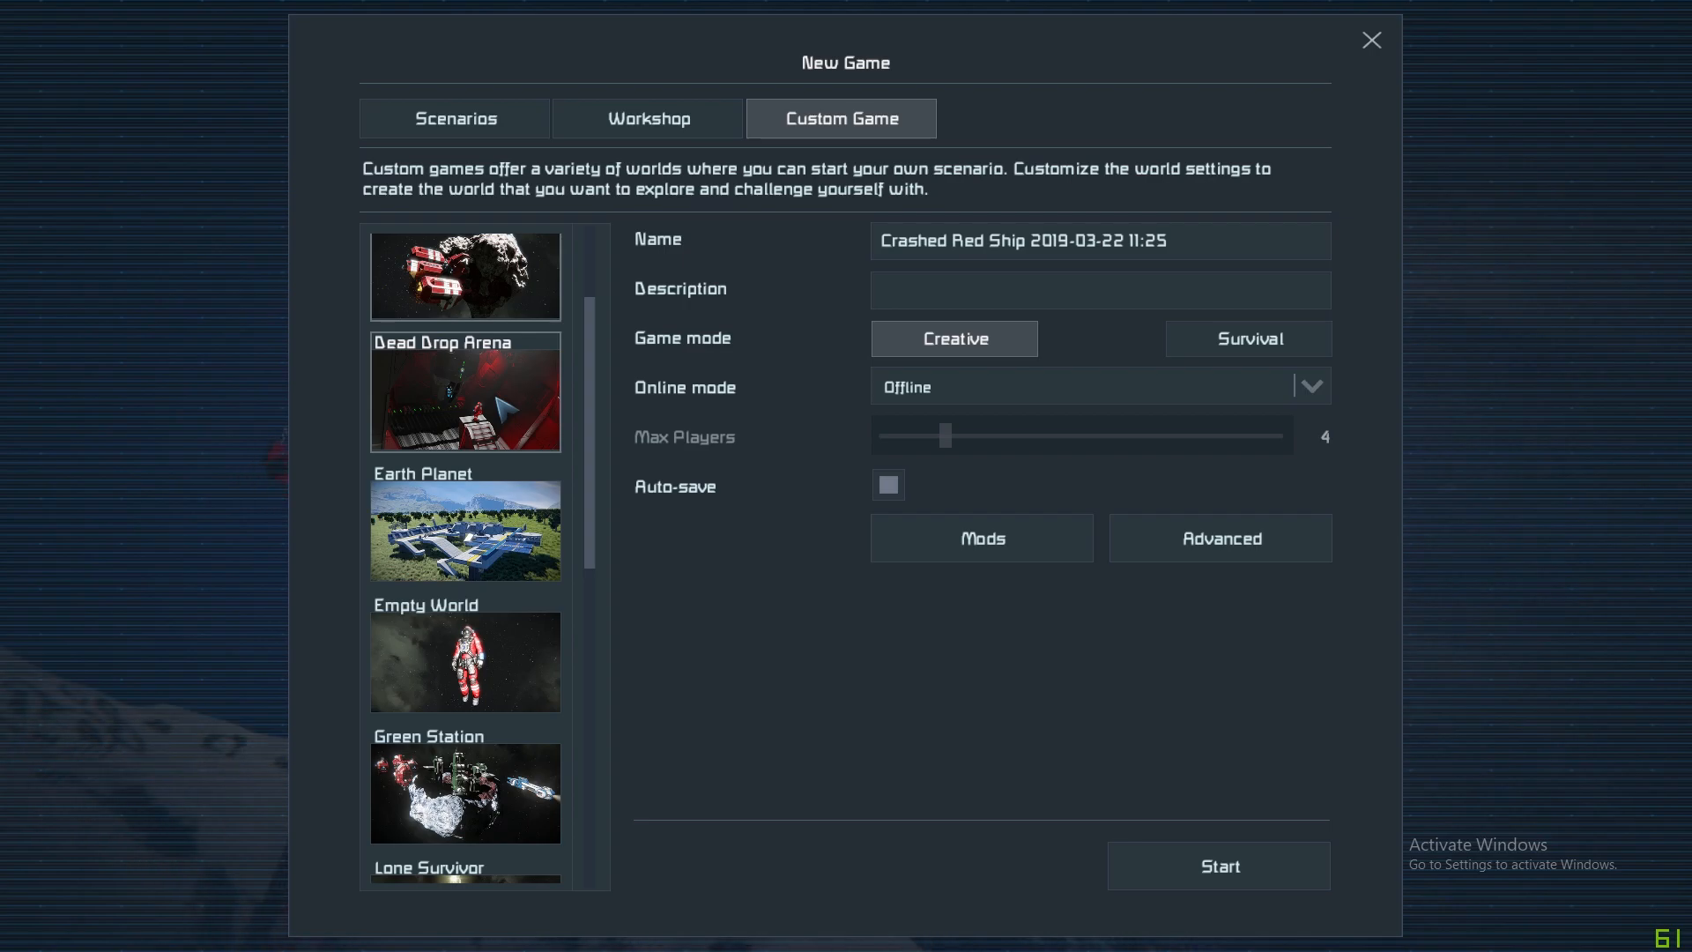
left_click(464, 524)
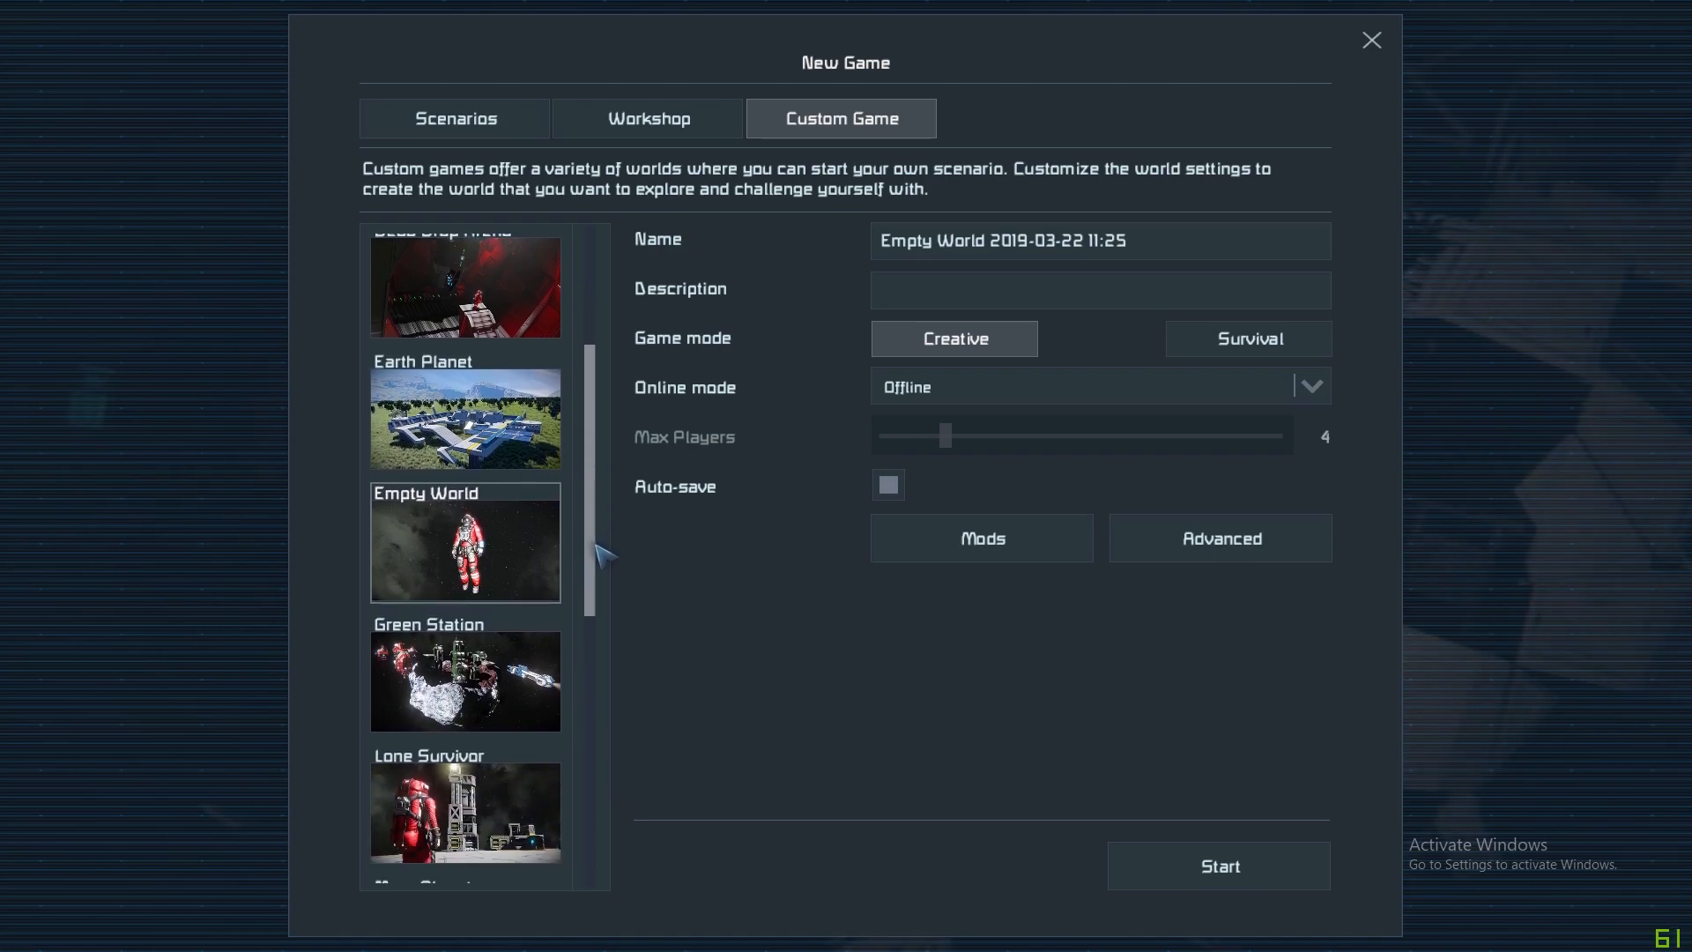
scroll("down", 3)
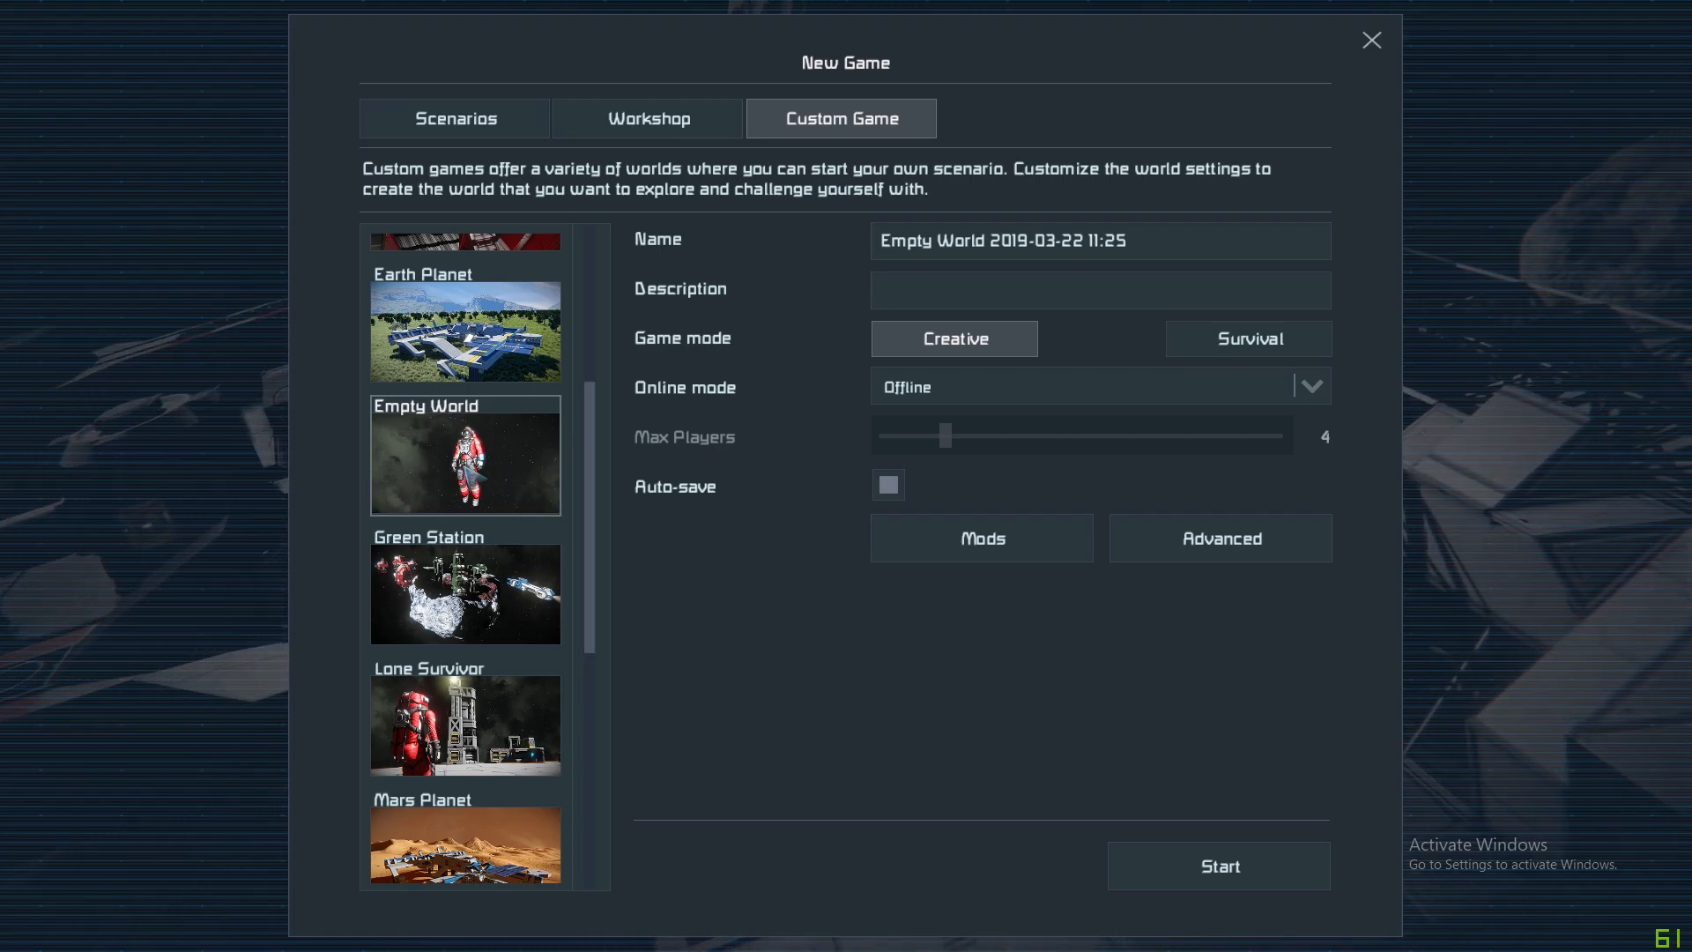
mouse_move(513, 487)
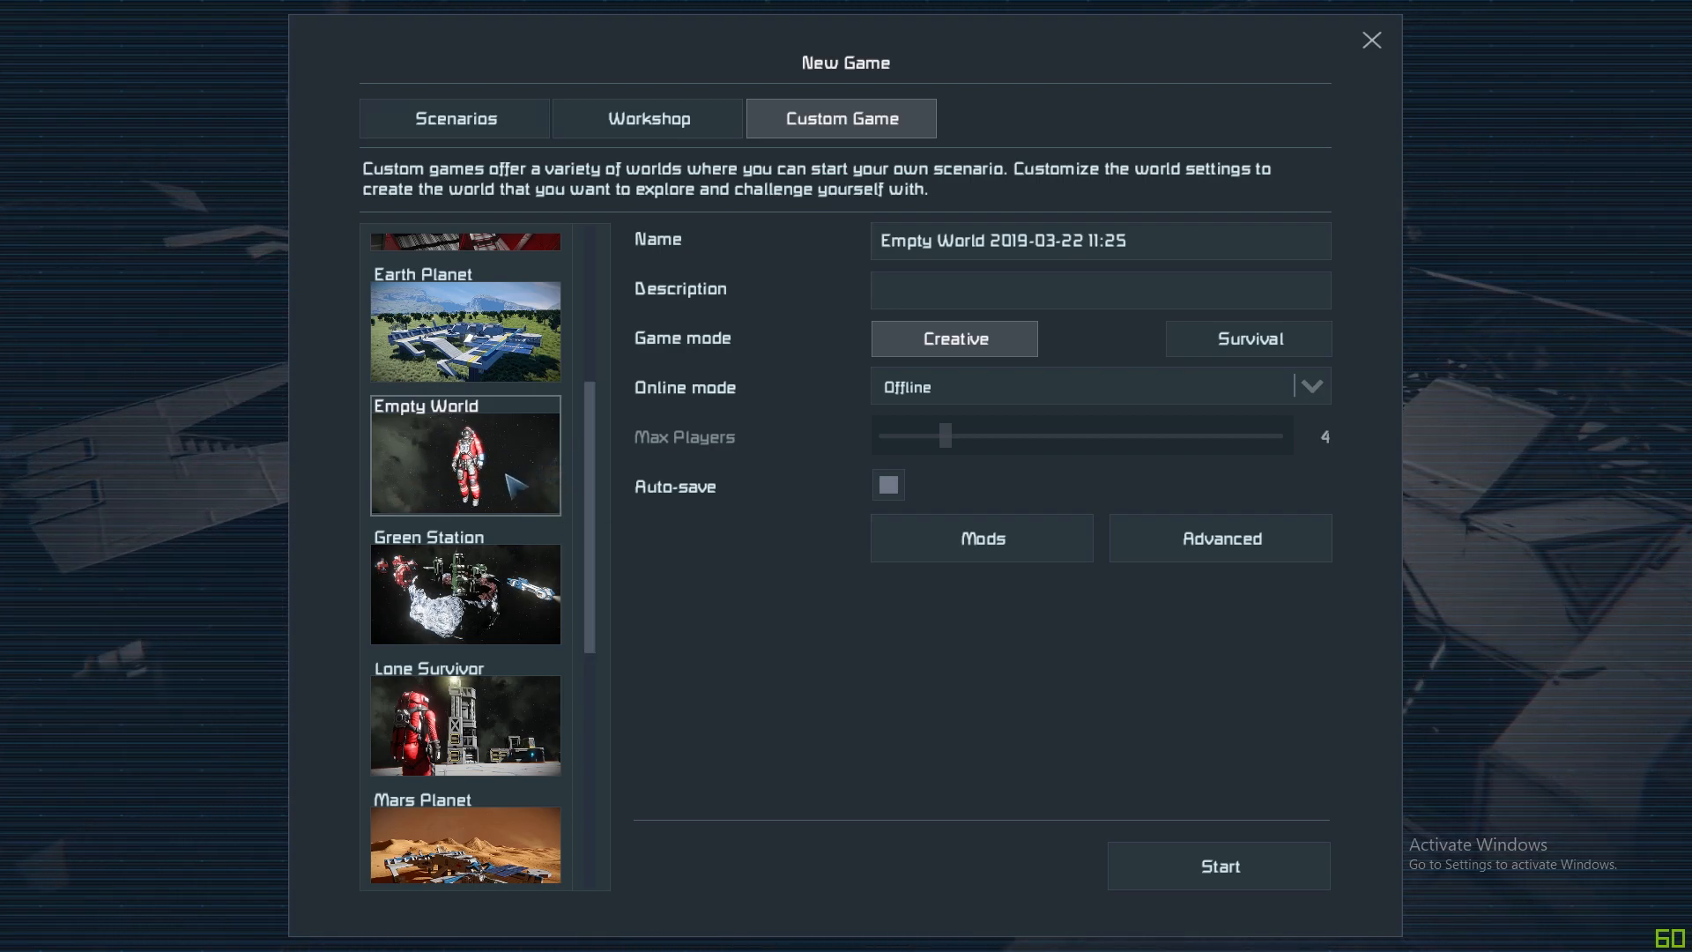
mouse_move(519, 600)
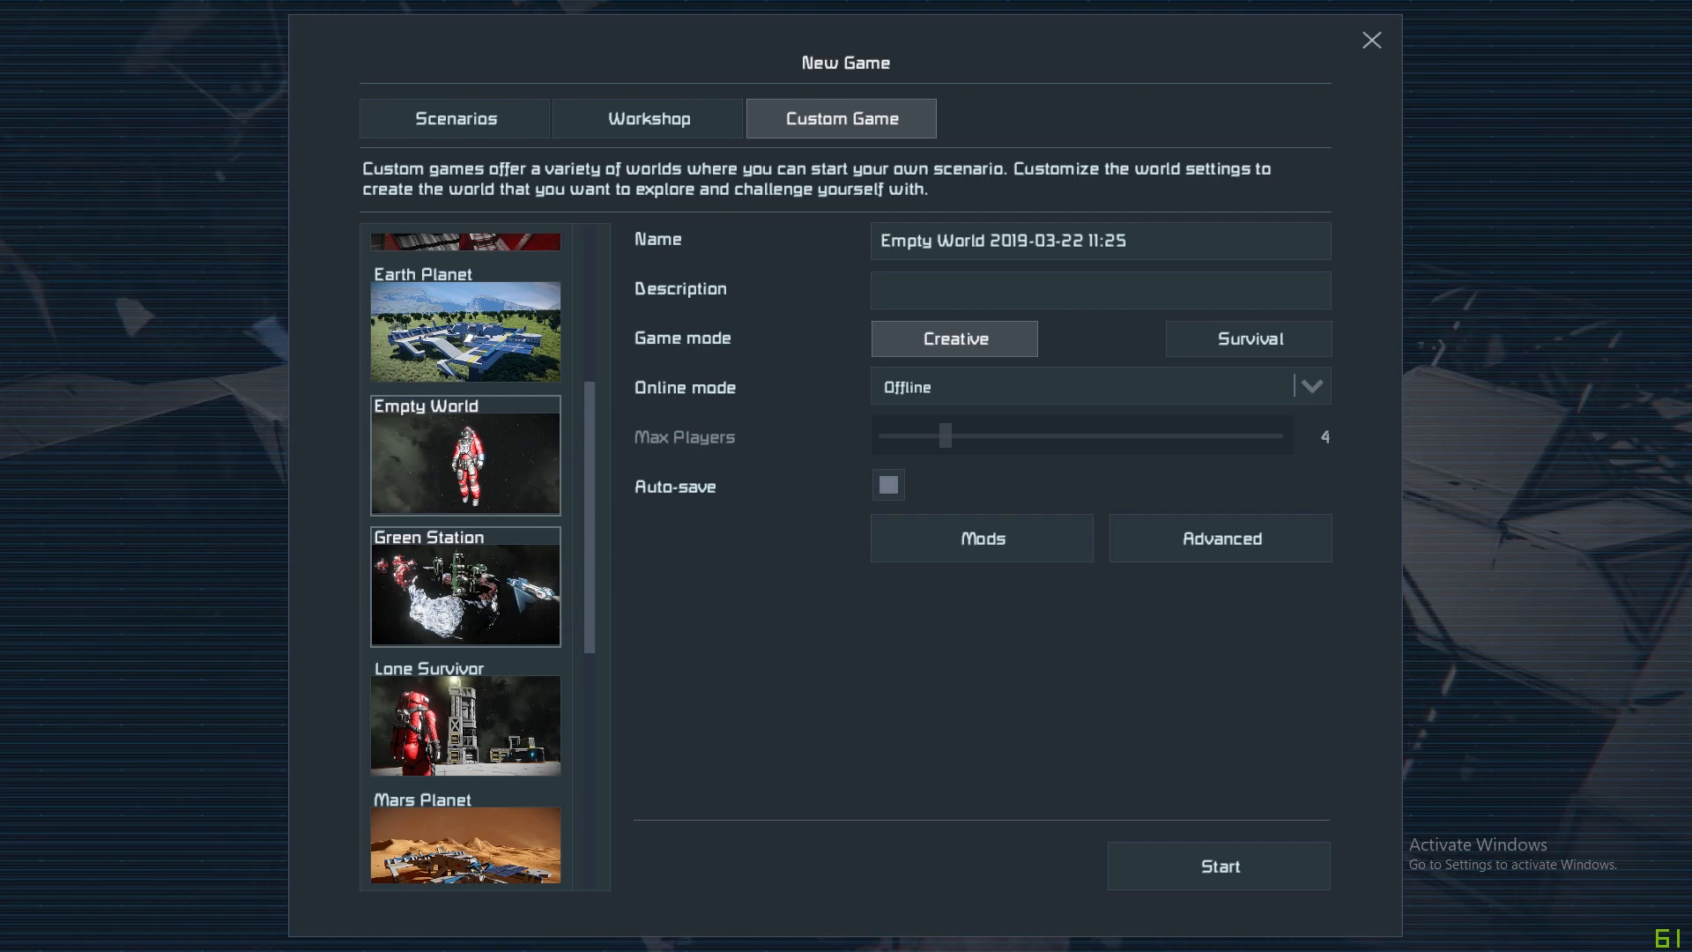
left_click(464, 717)
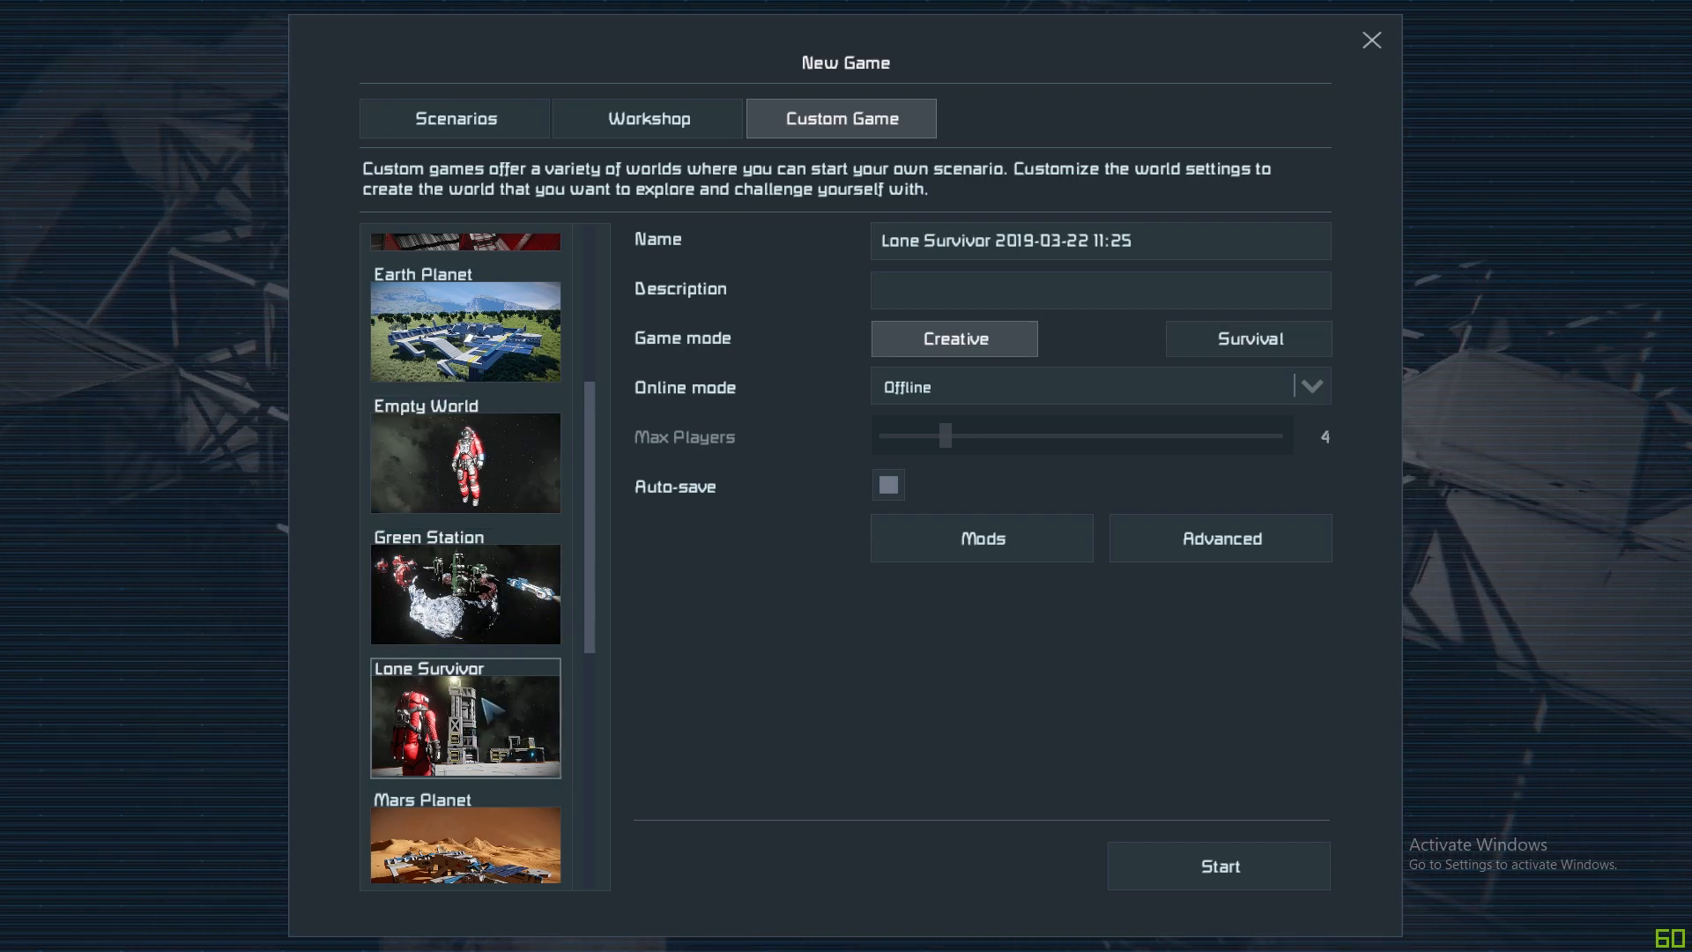
scroll("down", 3)
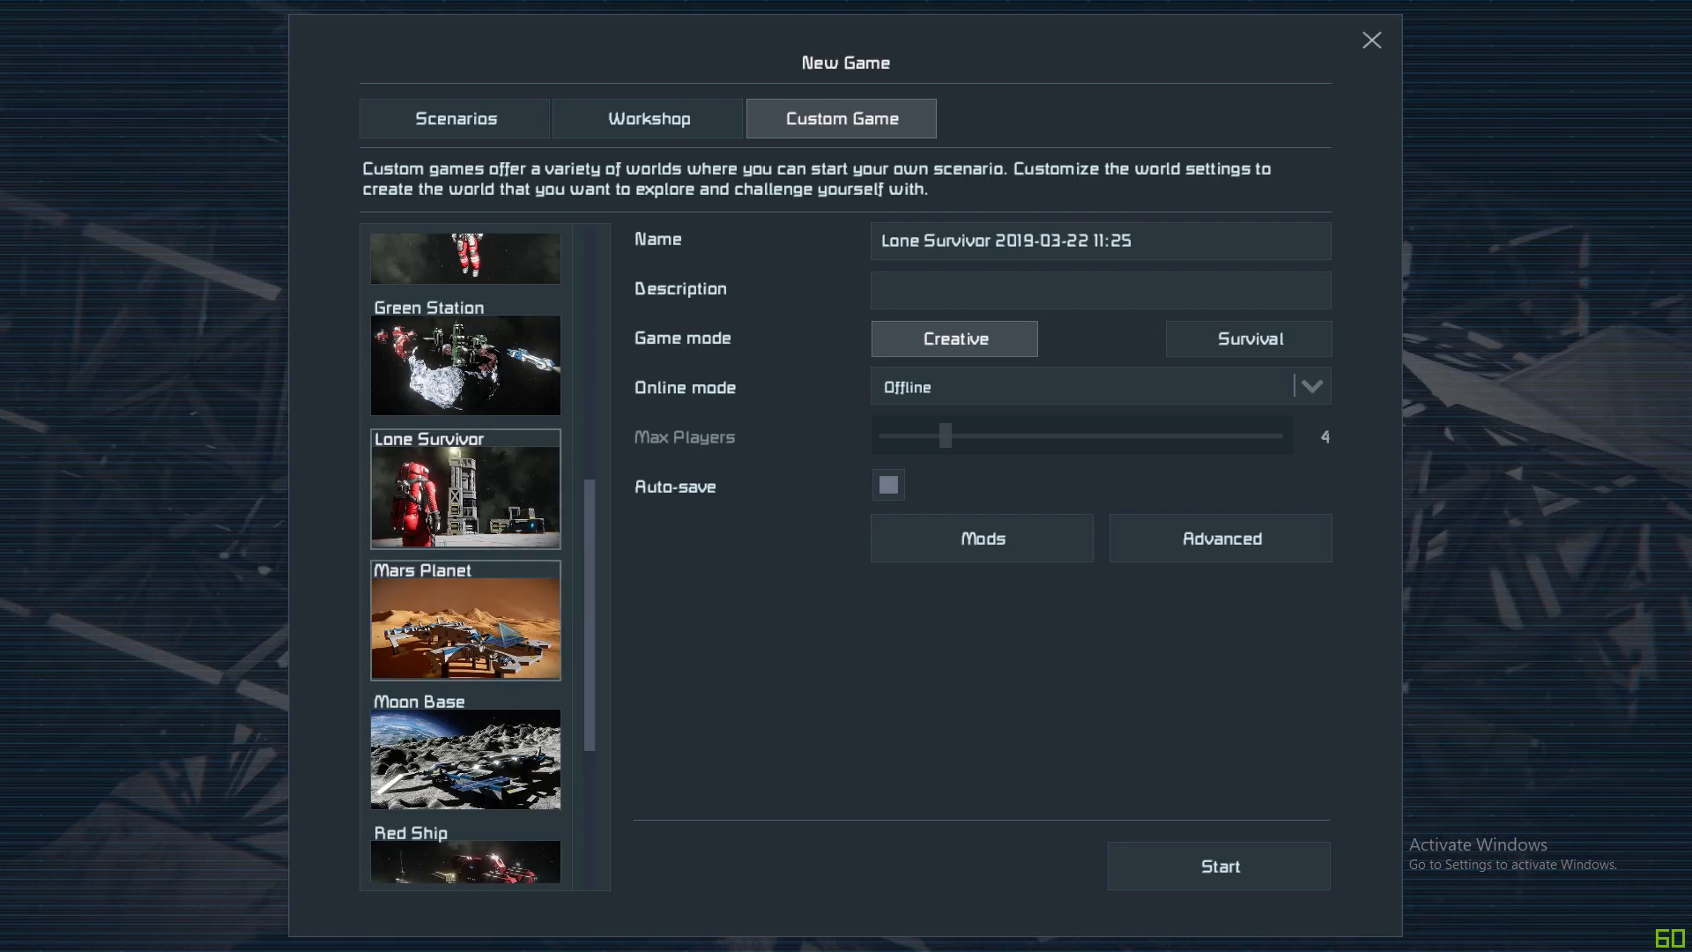
scroll("down", 3)
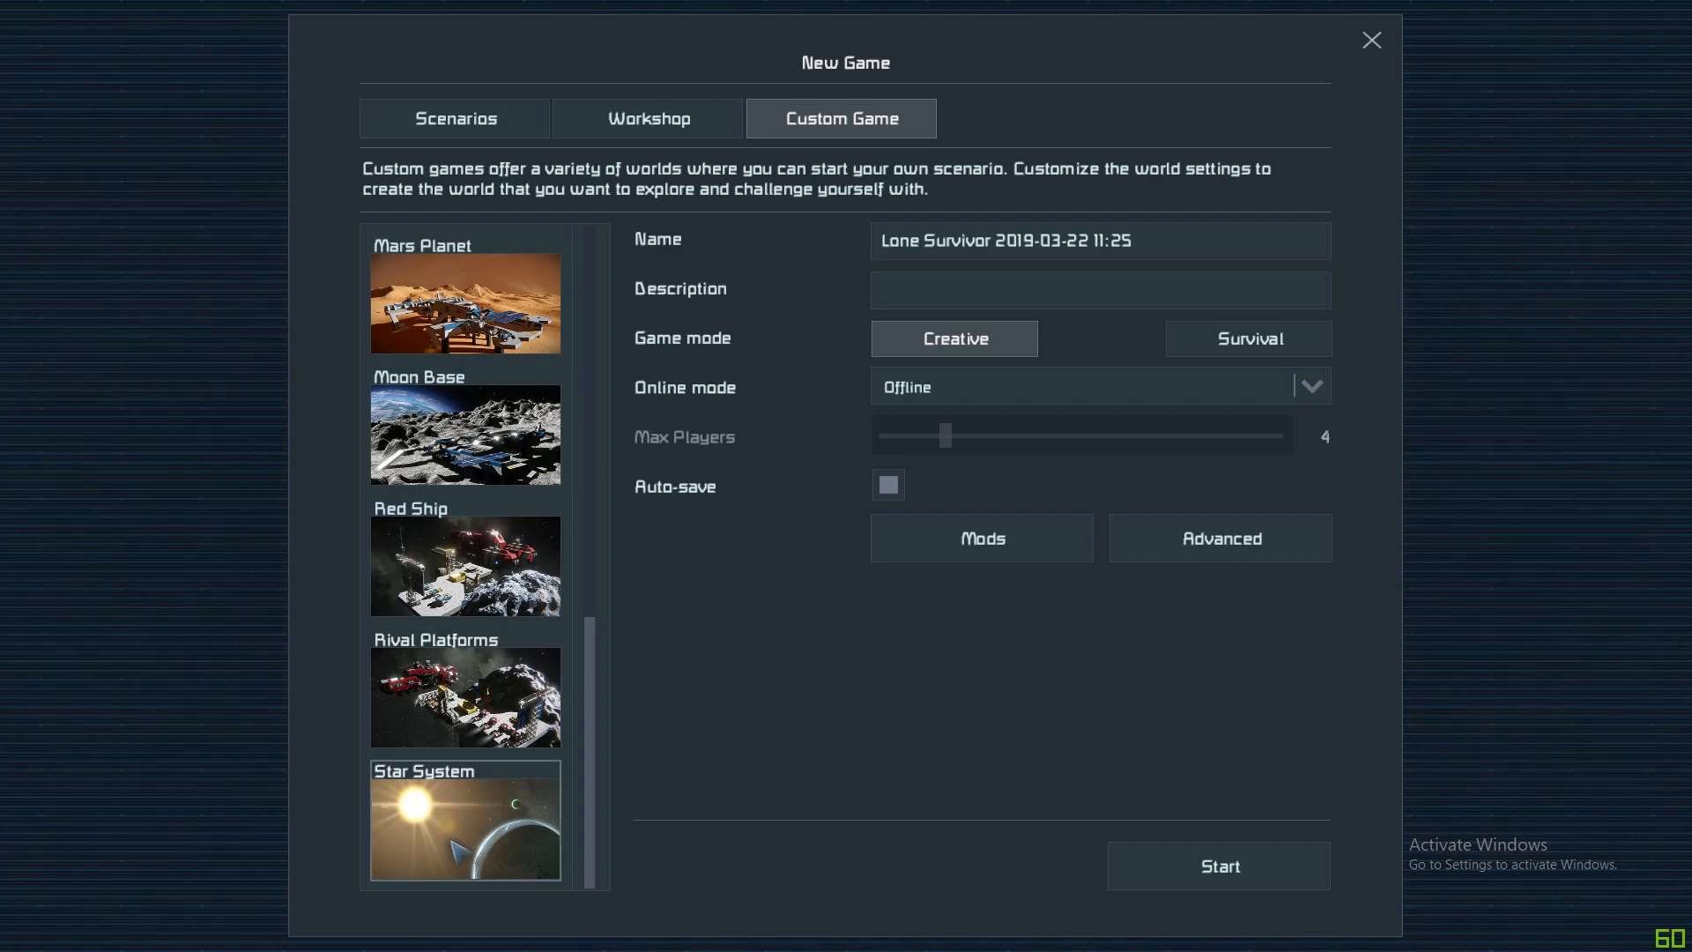
left_click(1248, 339)
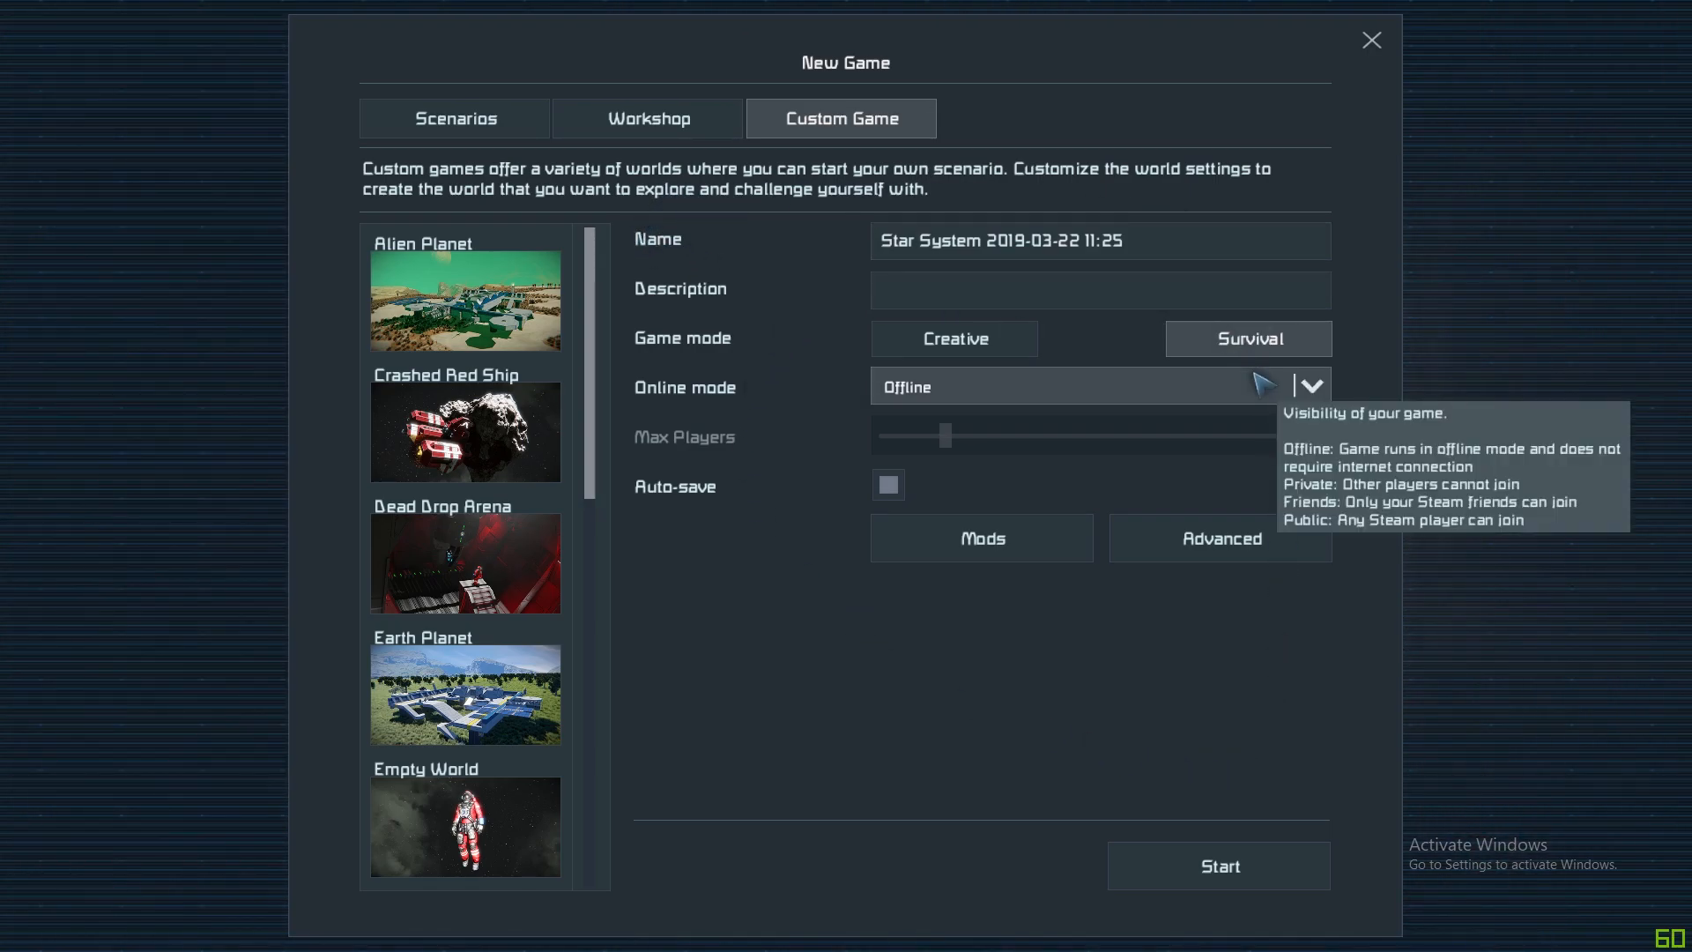
mouse_move(1181, 246)
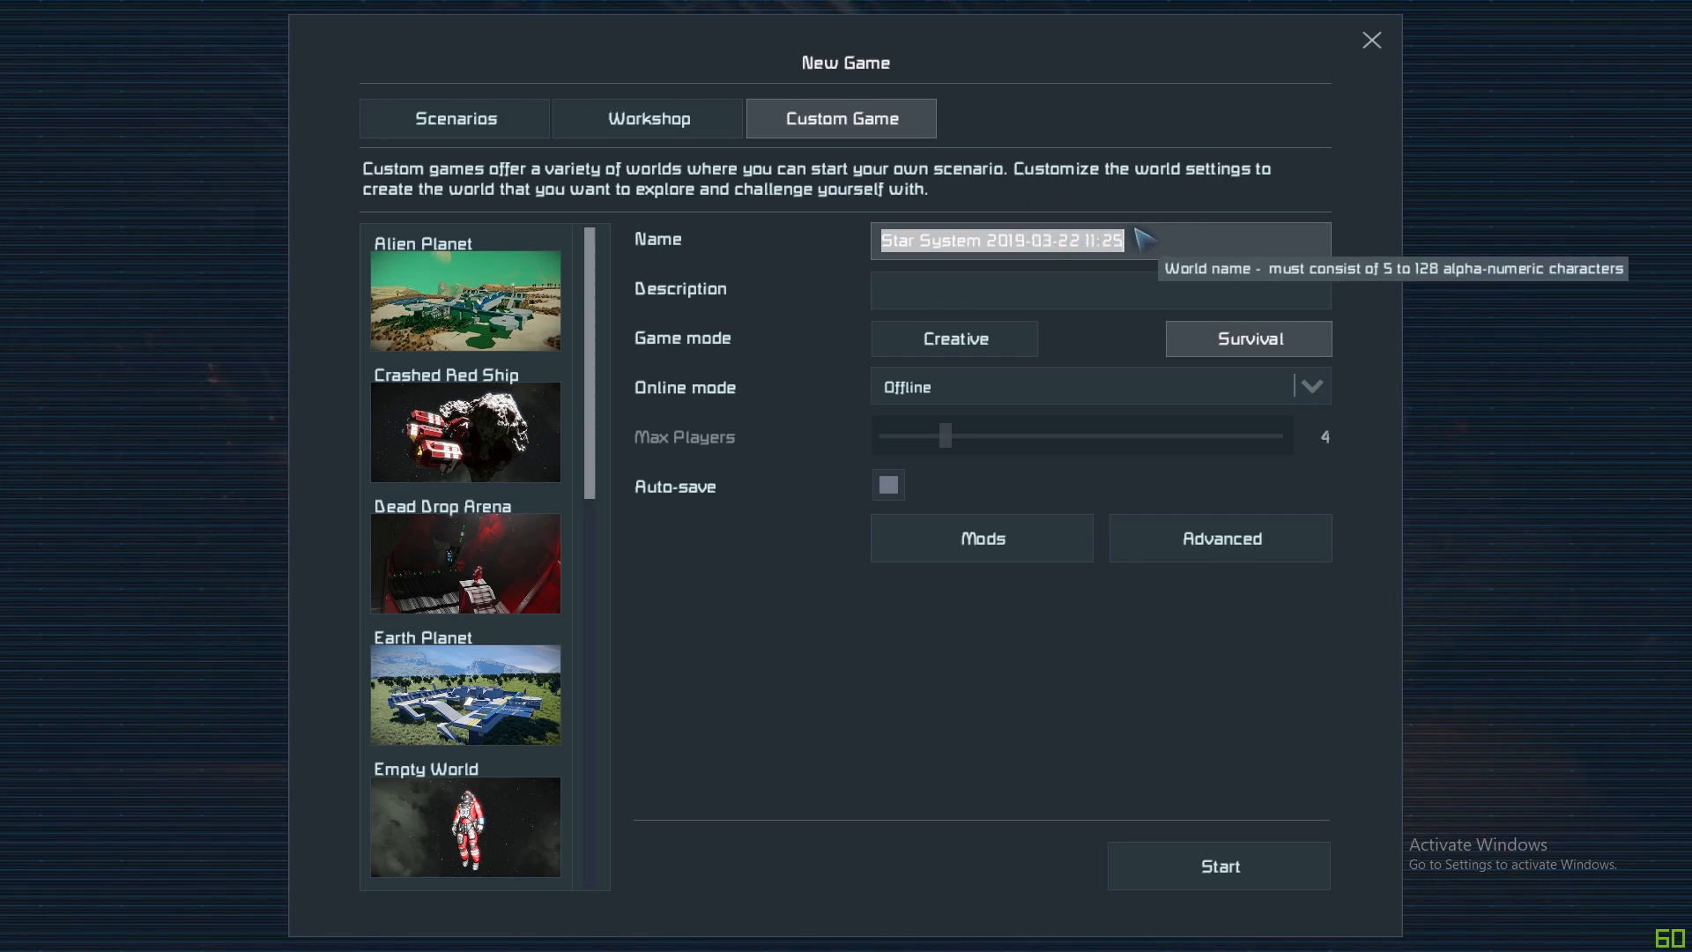
mouse_move(1252, 236)
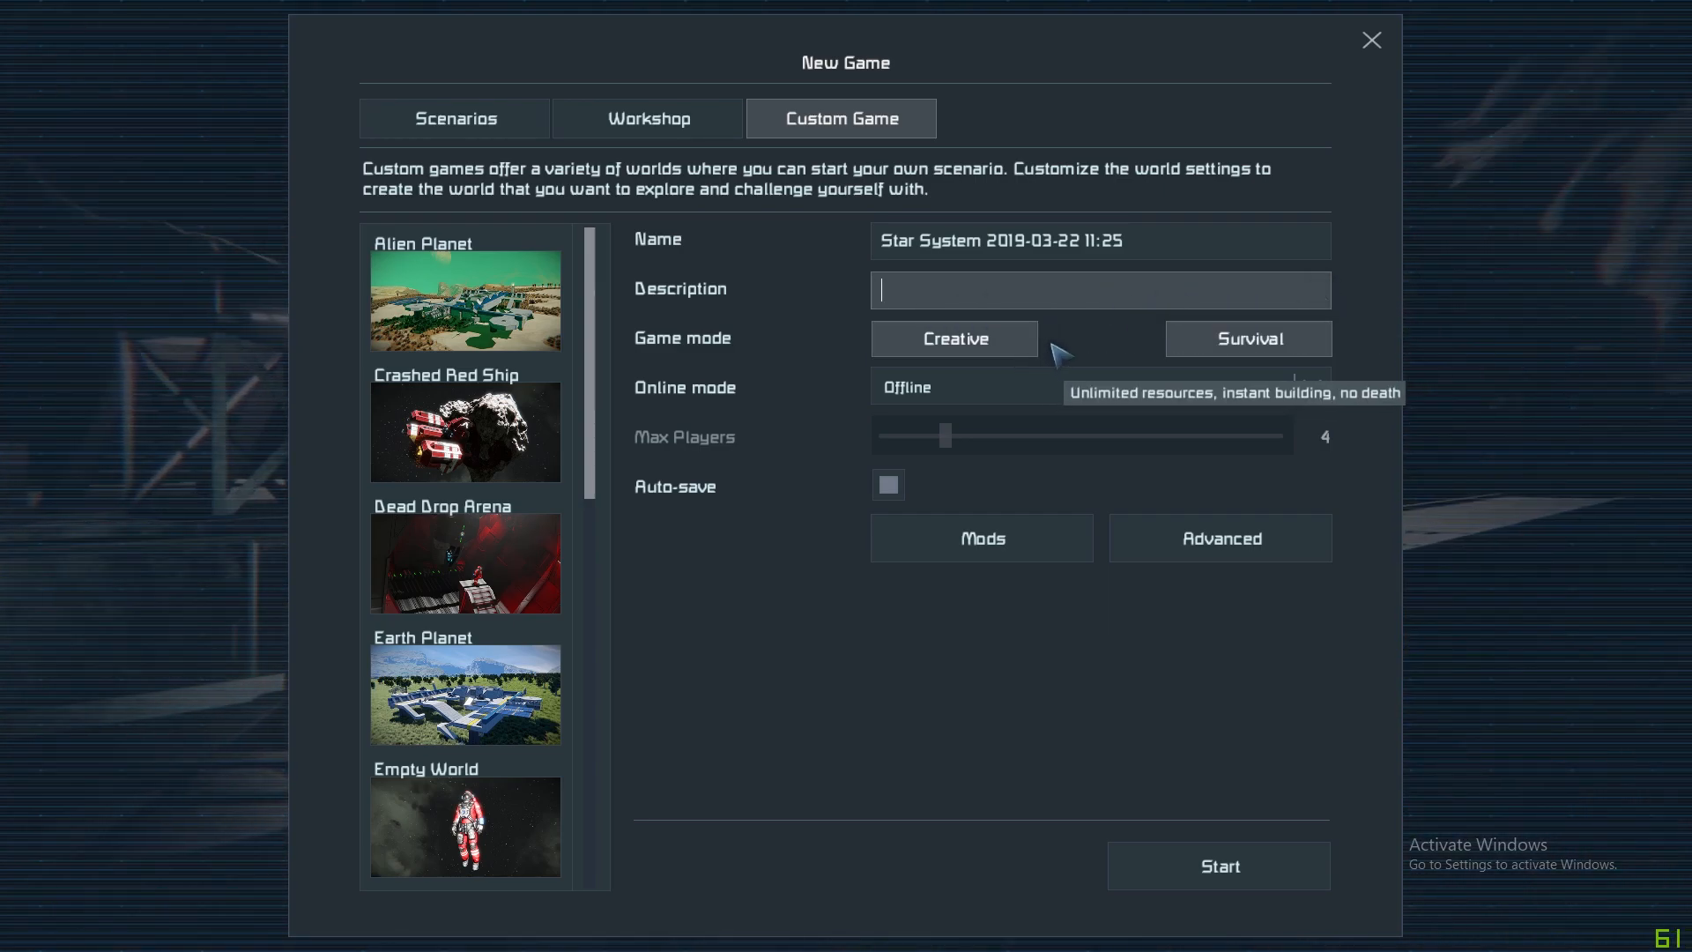
mouse_move(1315, 335)
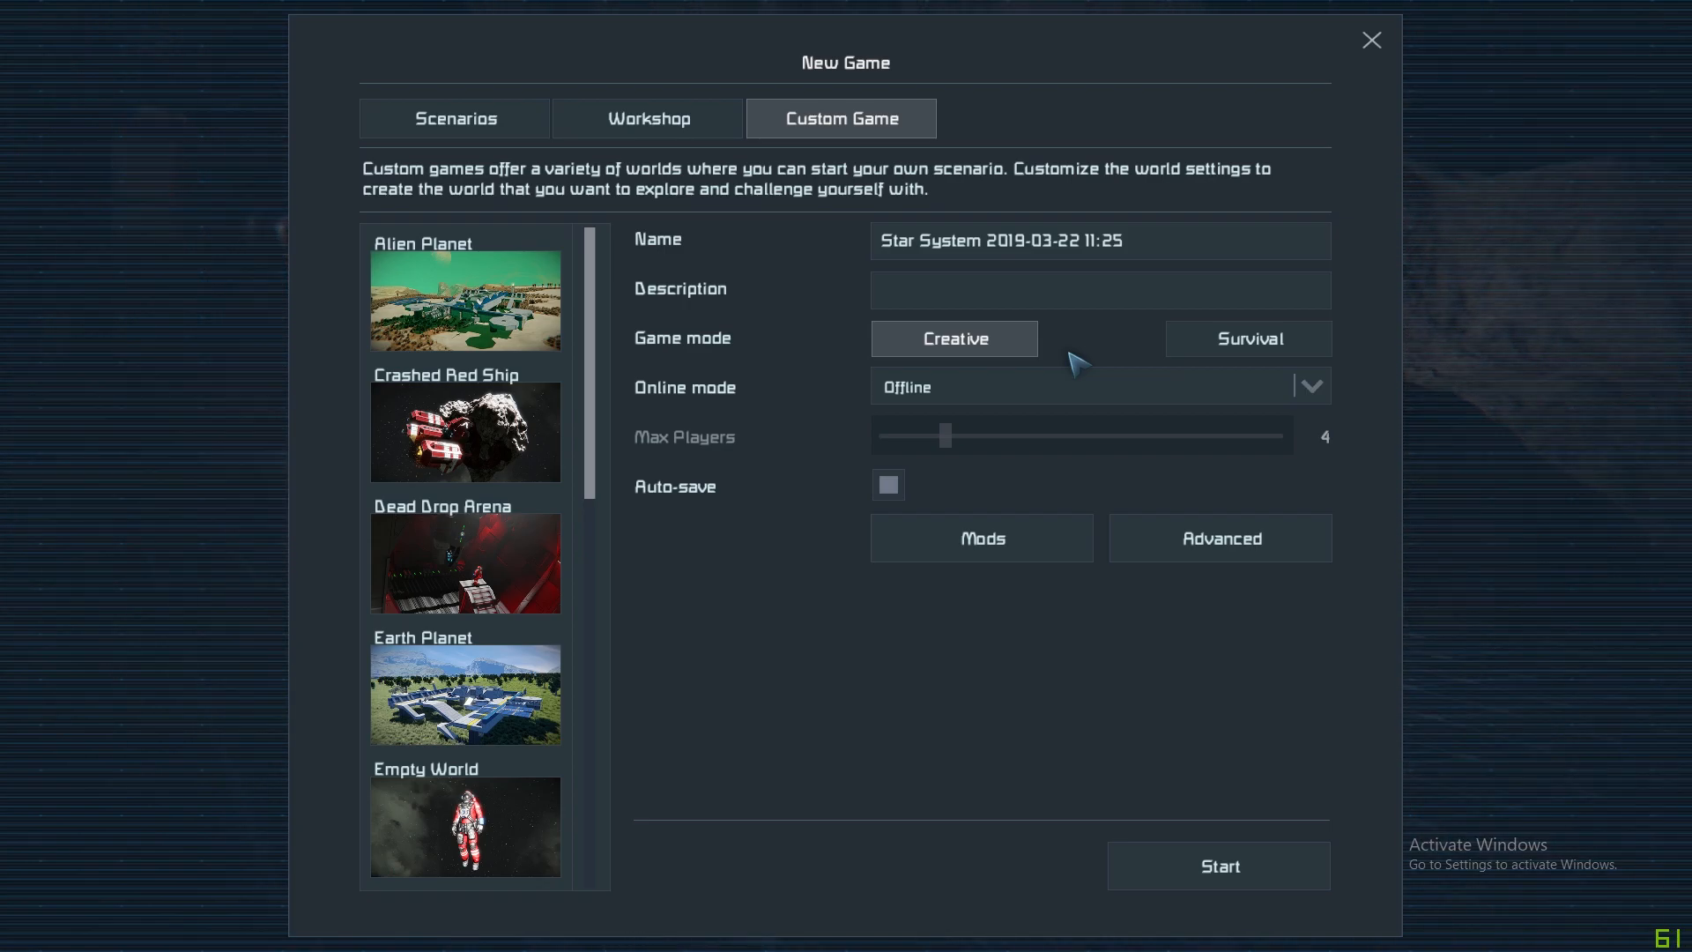
mouse_move(1100, 367)
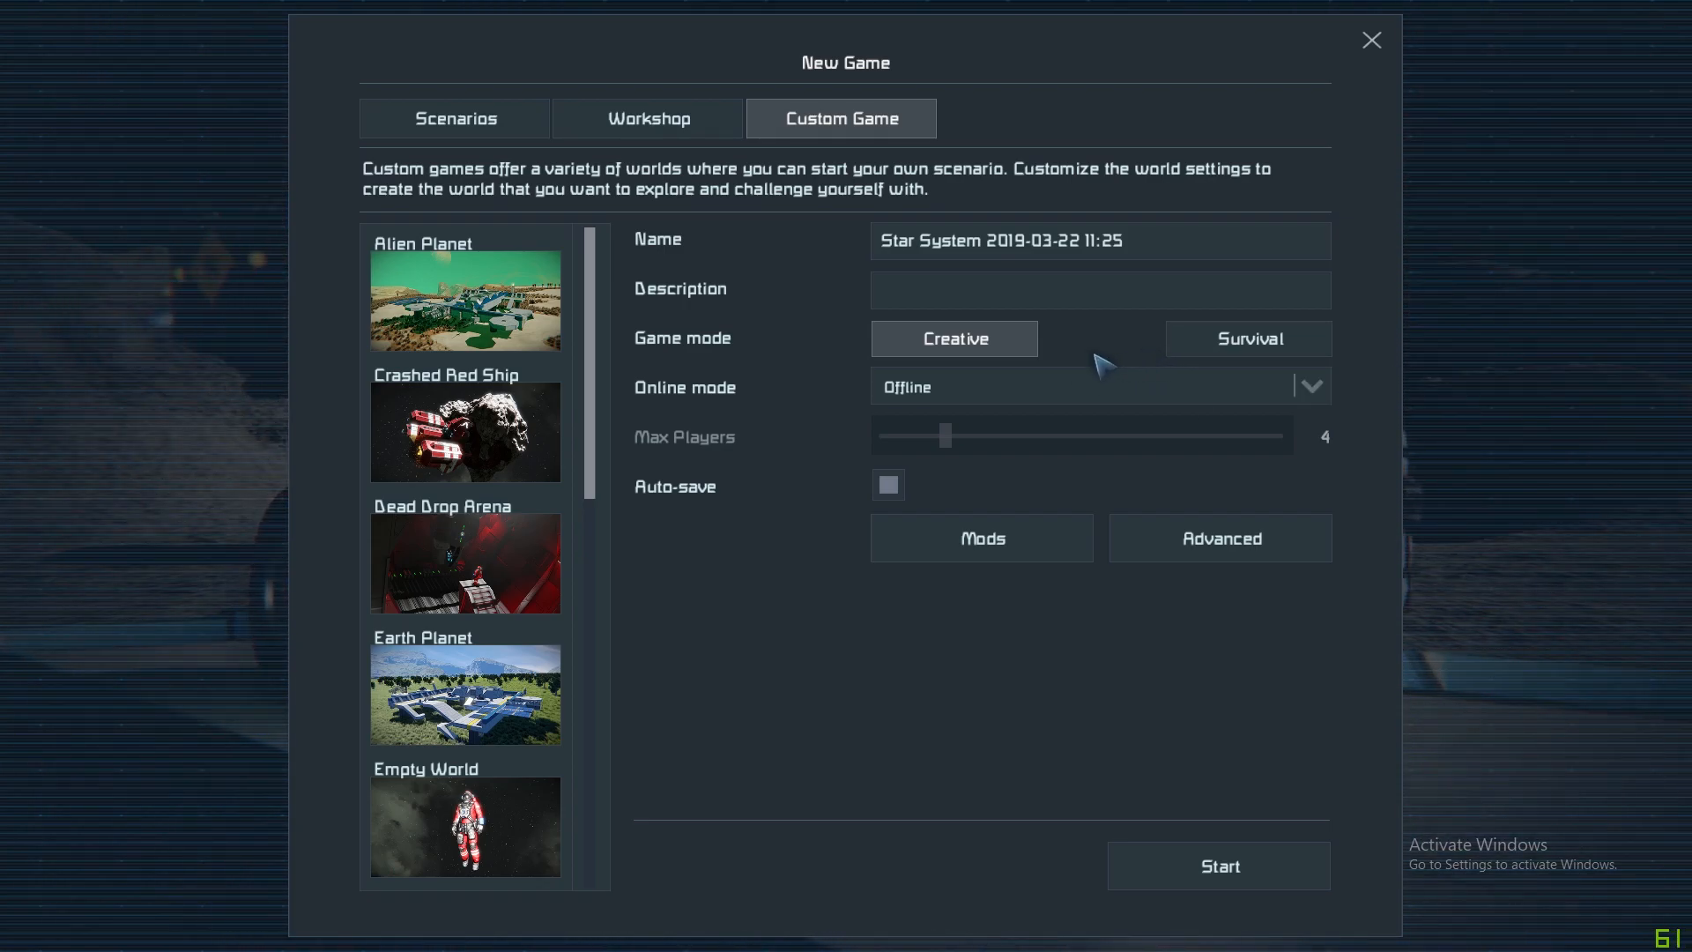
mouse_move(1108, 360)
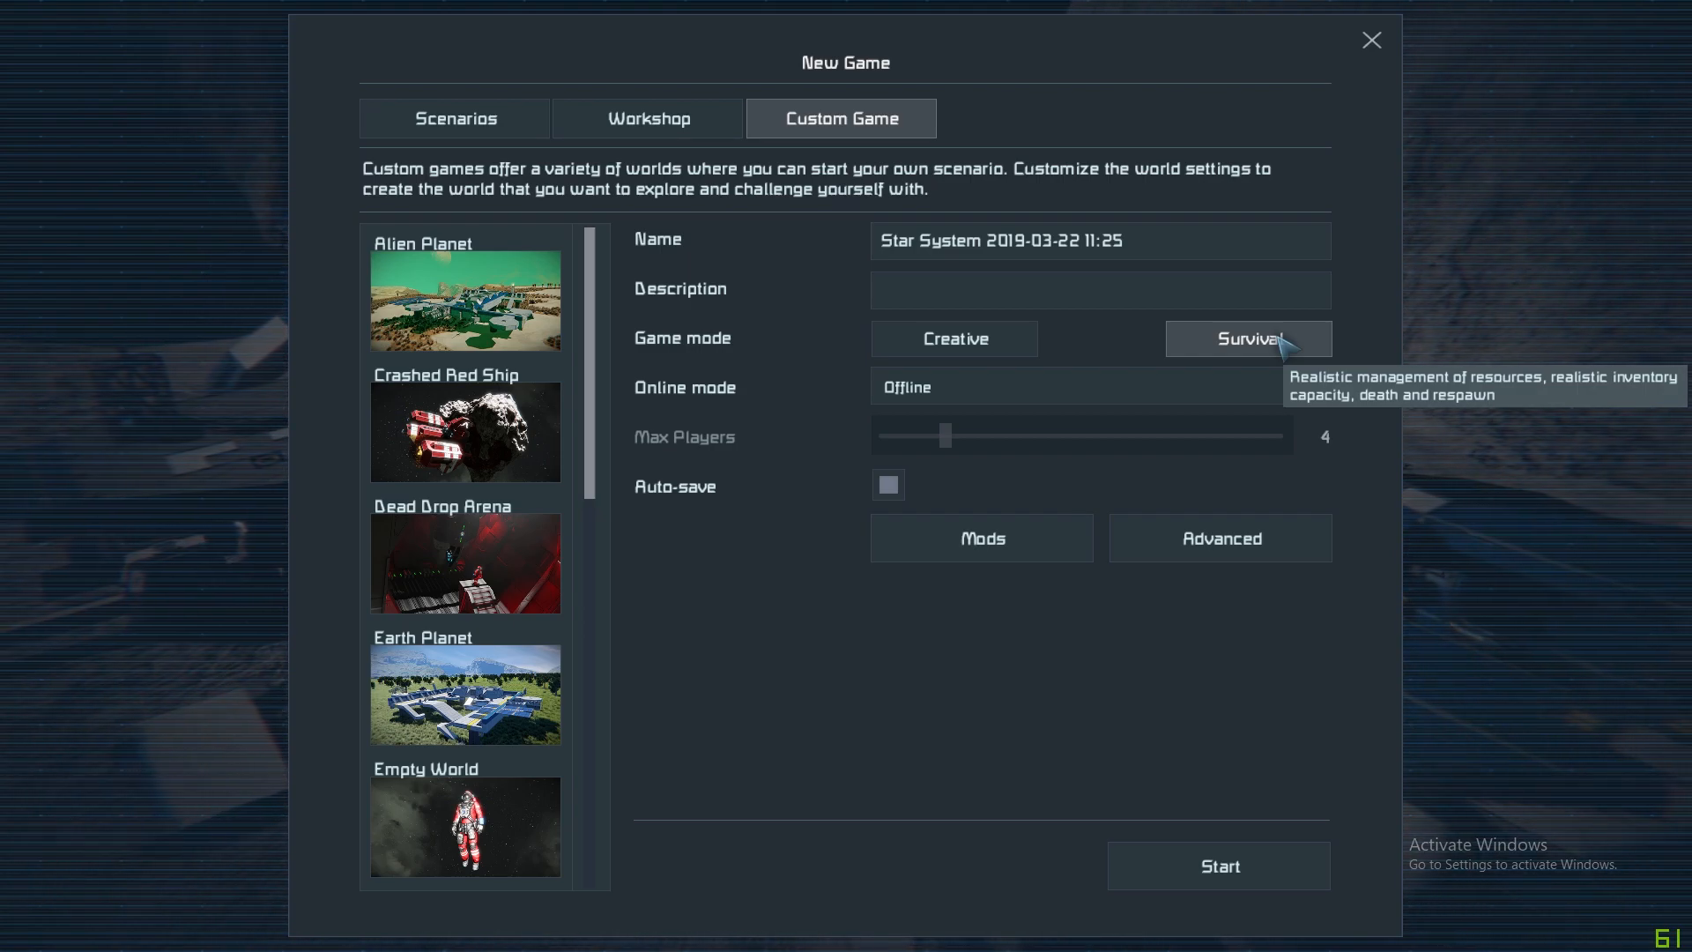
mouse_move(1291, 325)
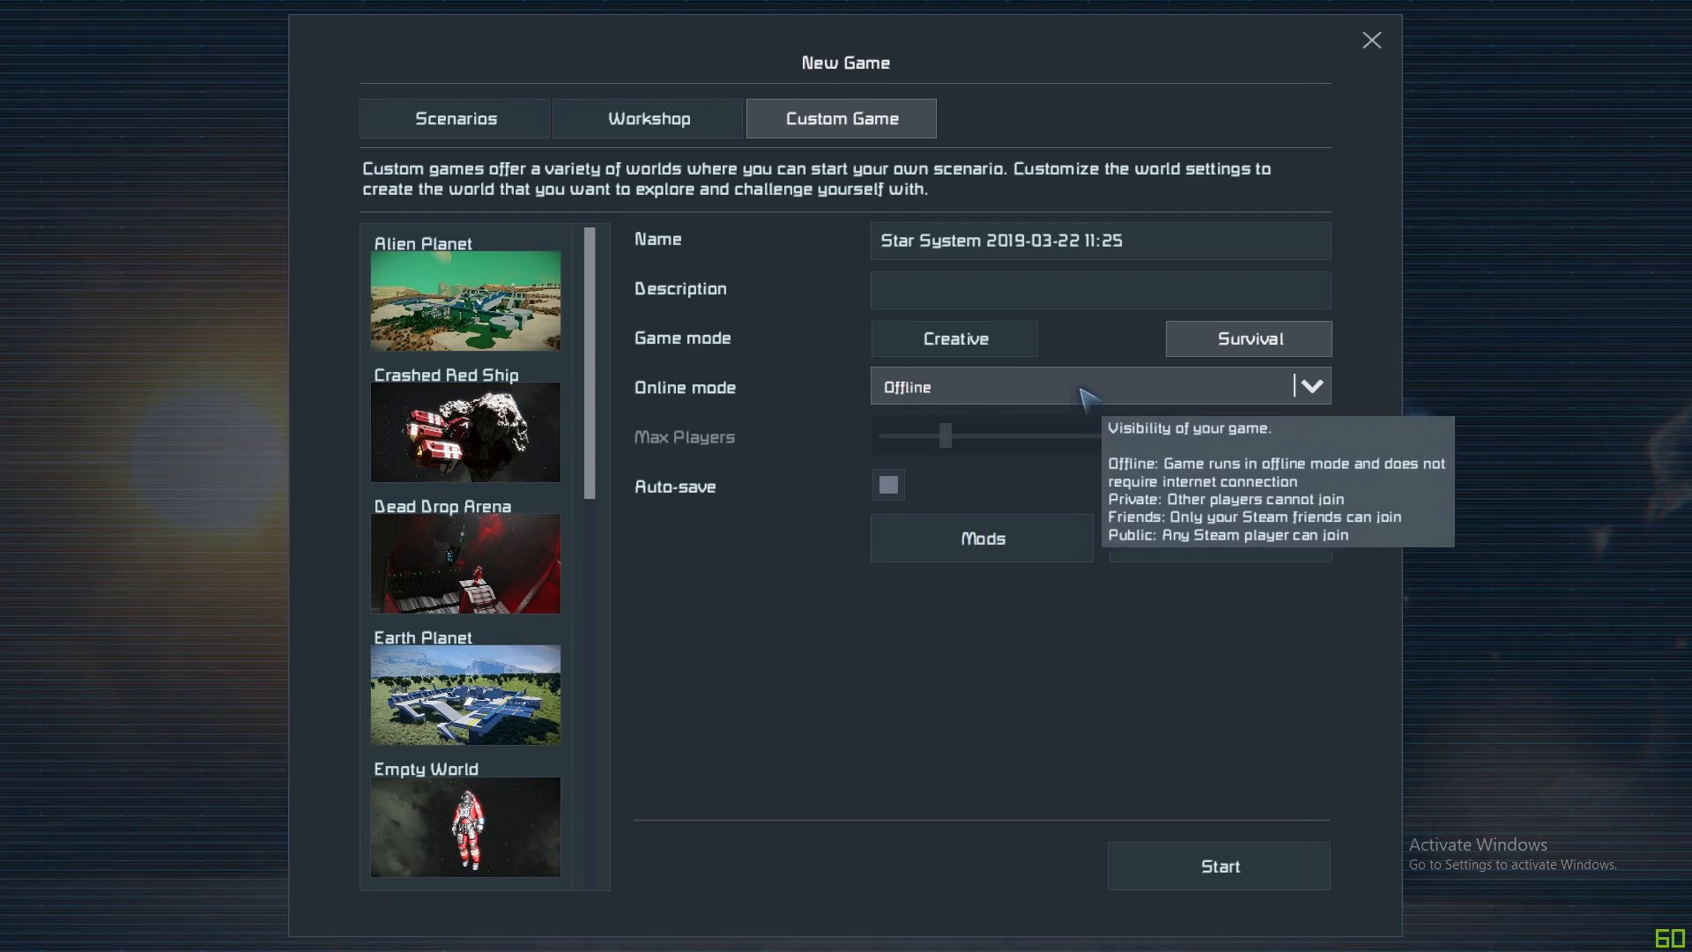
left_click(1310, 386)
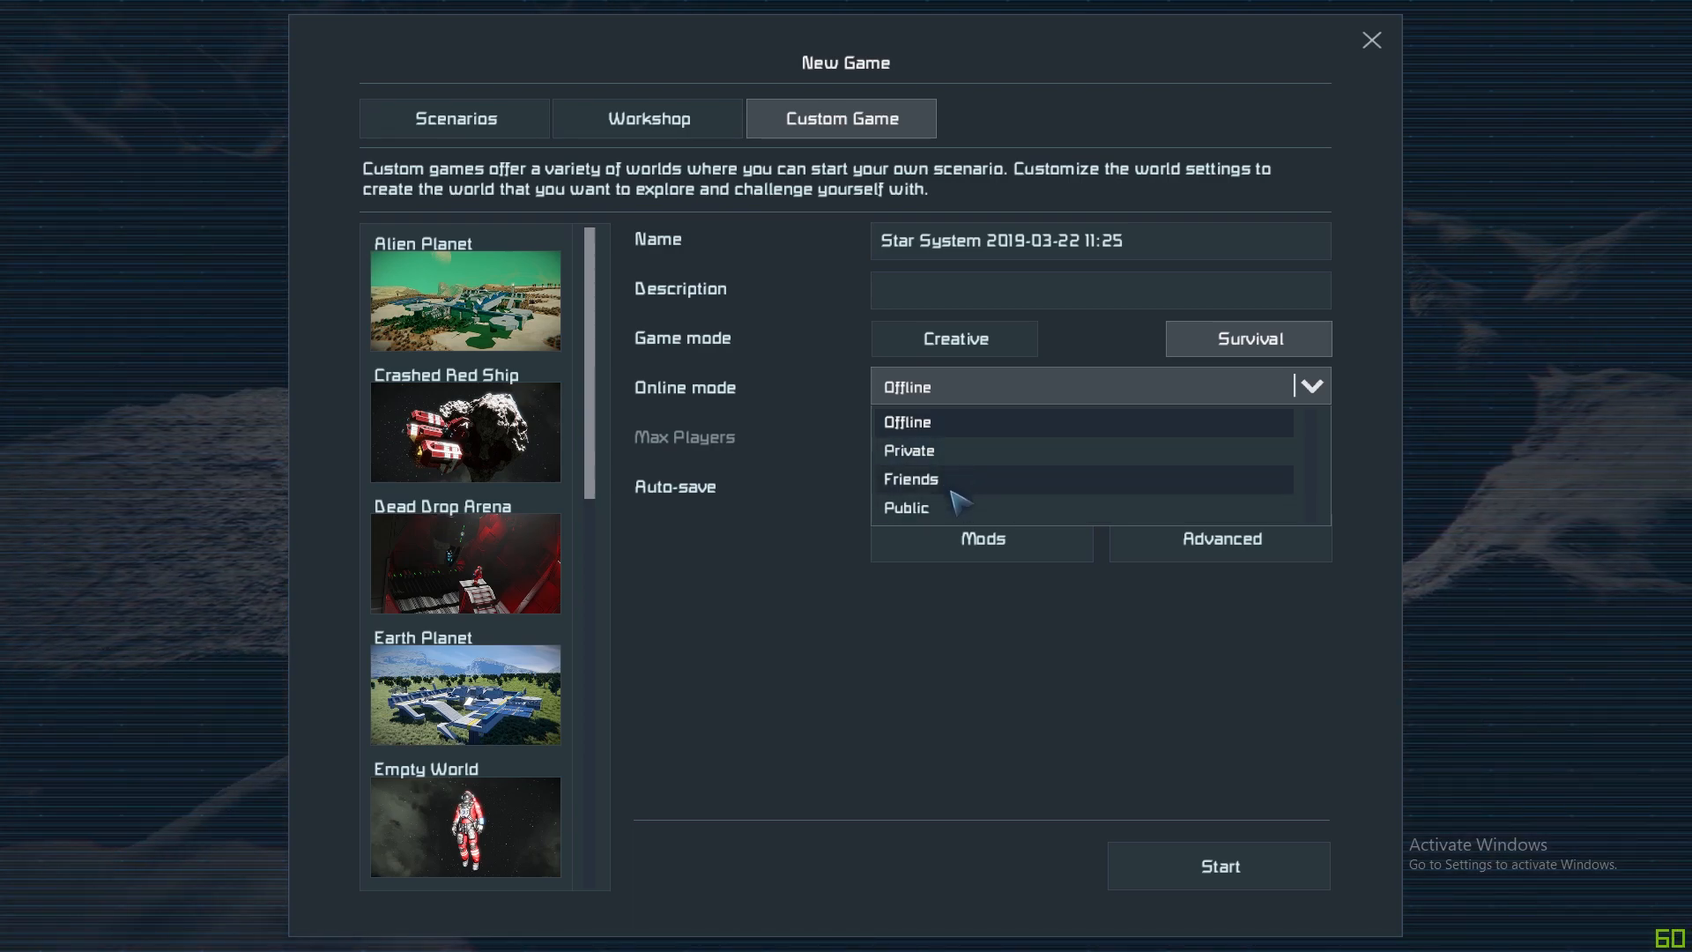
mouse_move(1175, 483)
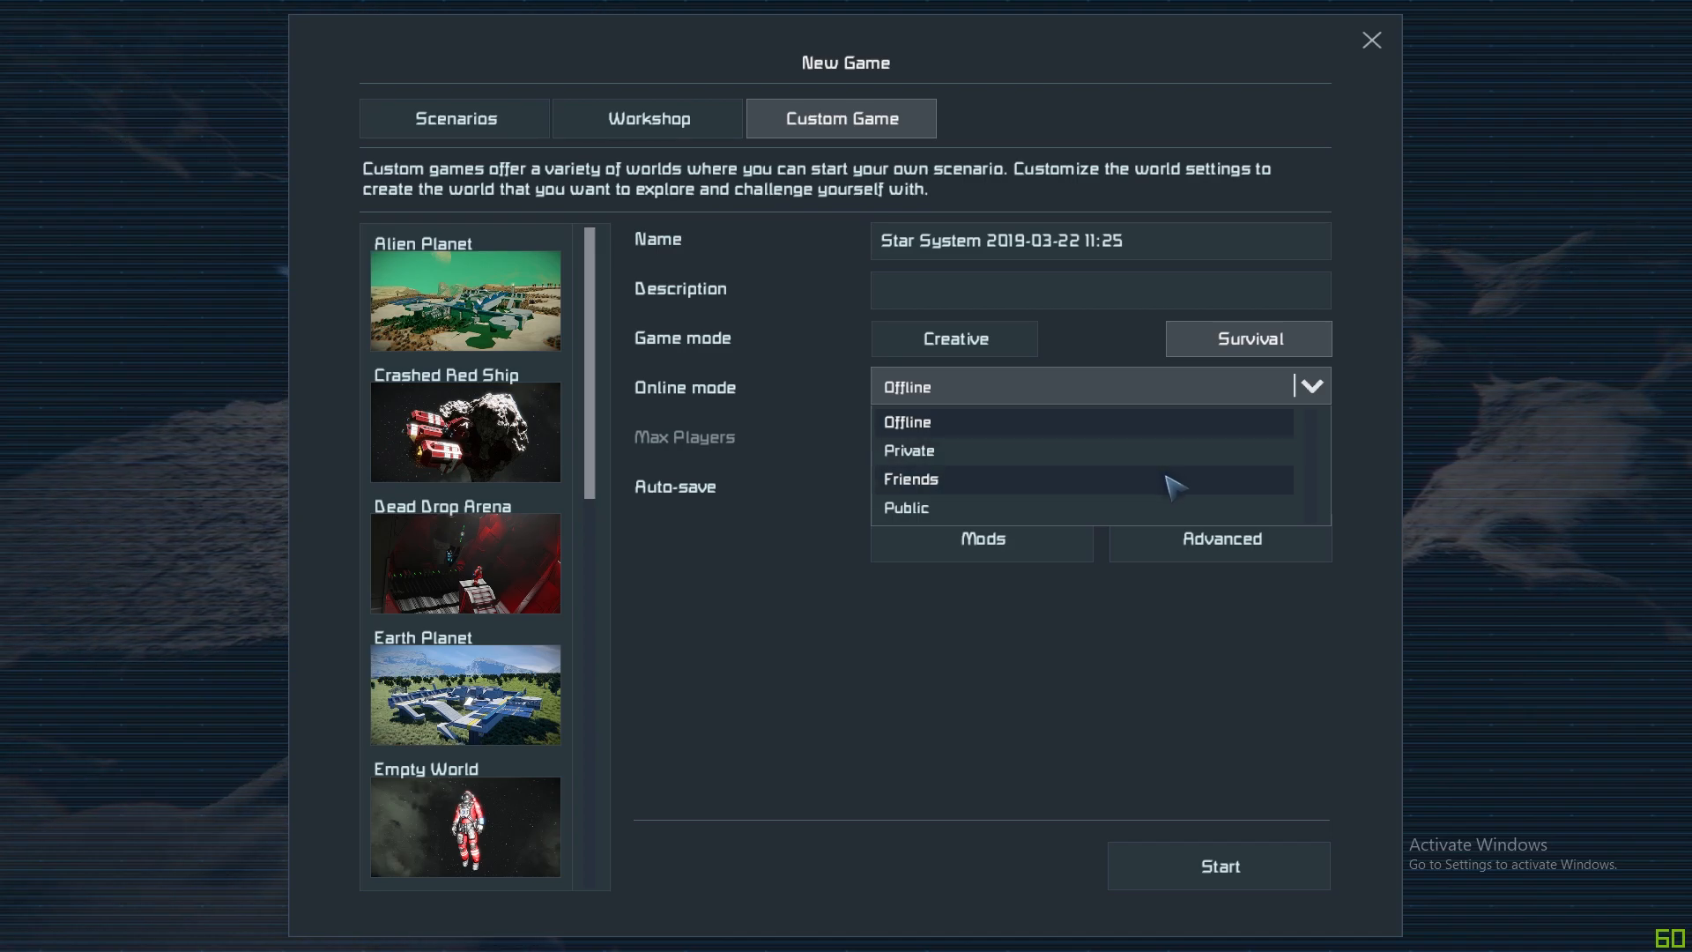
mouse_move(1076, 494)
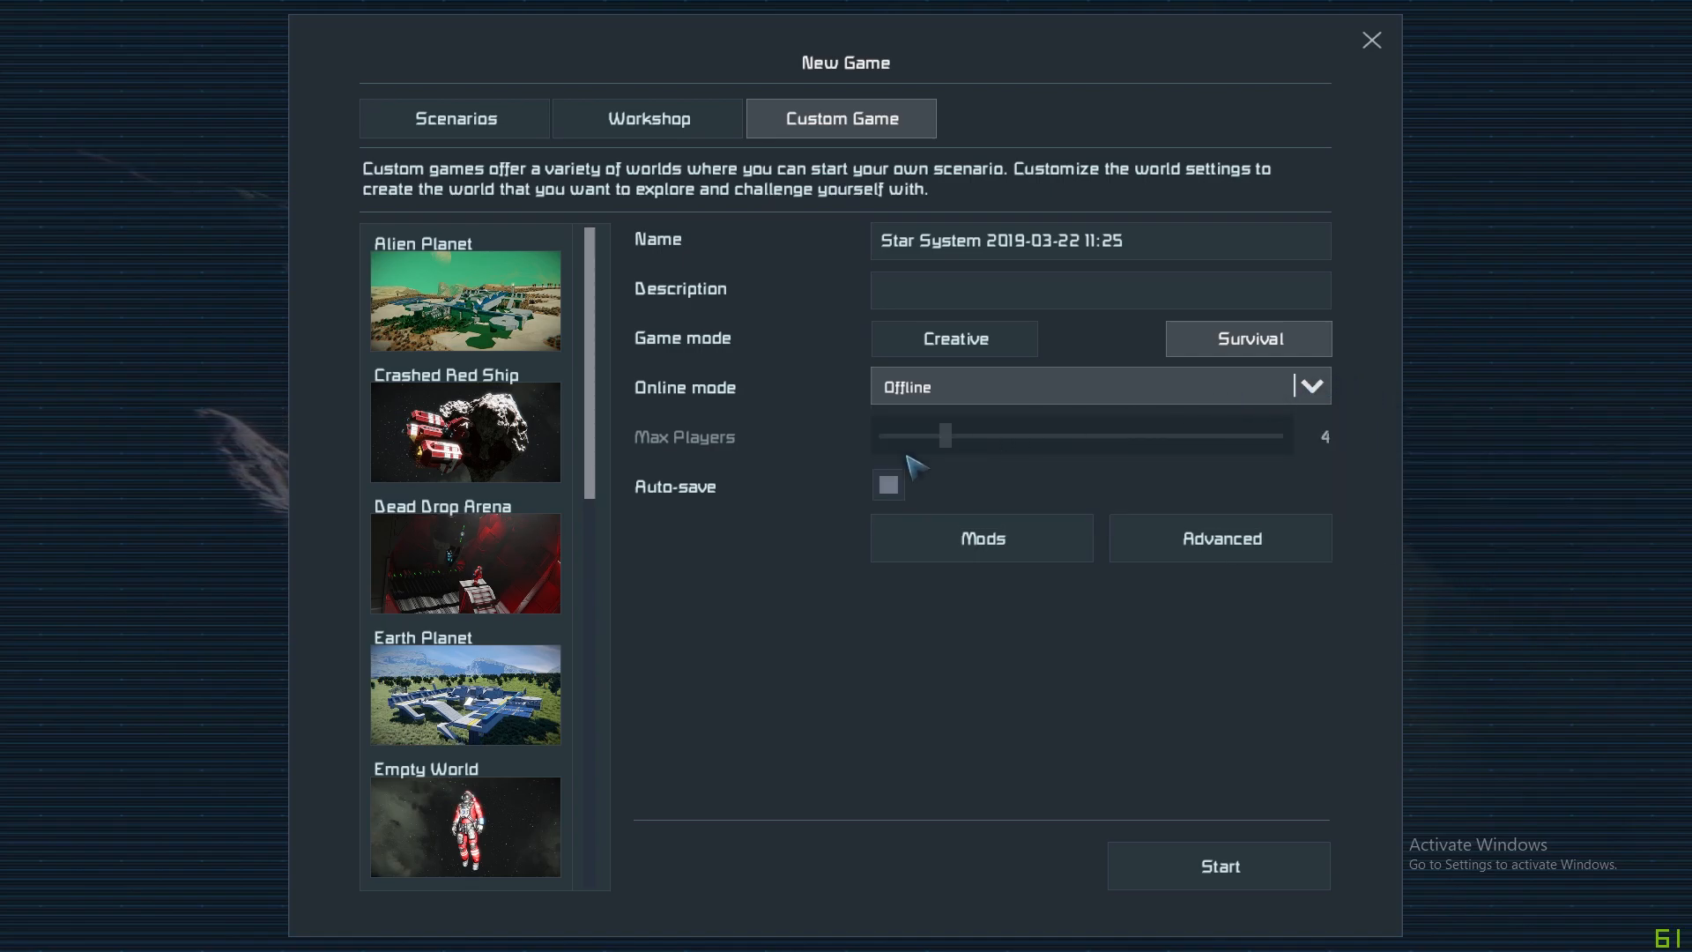
mouse_move(1186, 443)
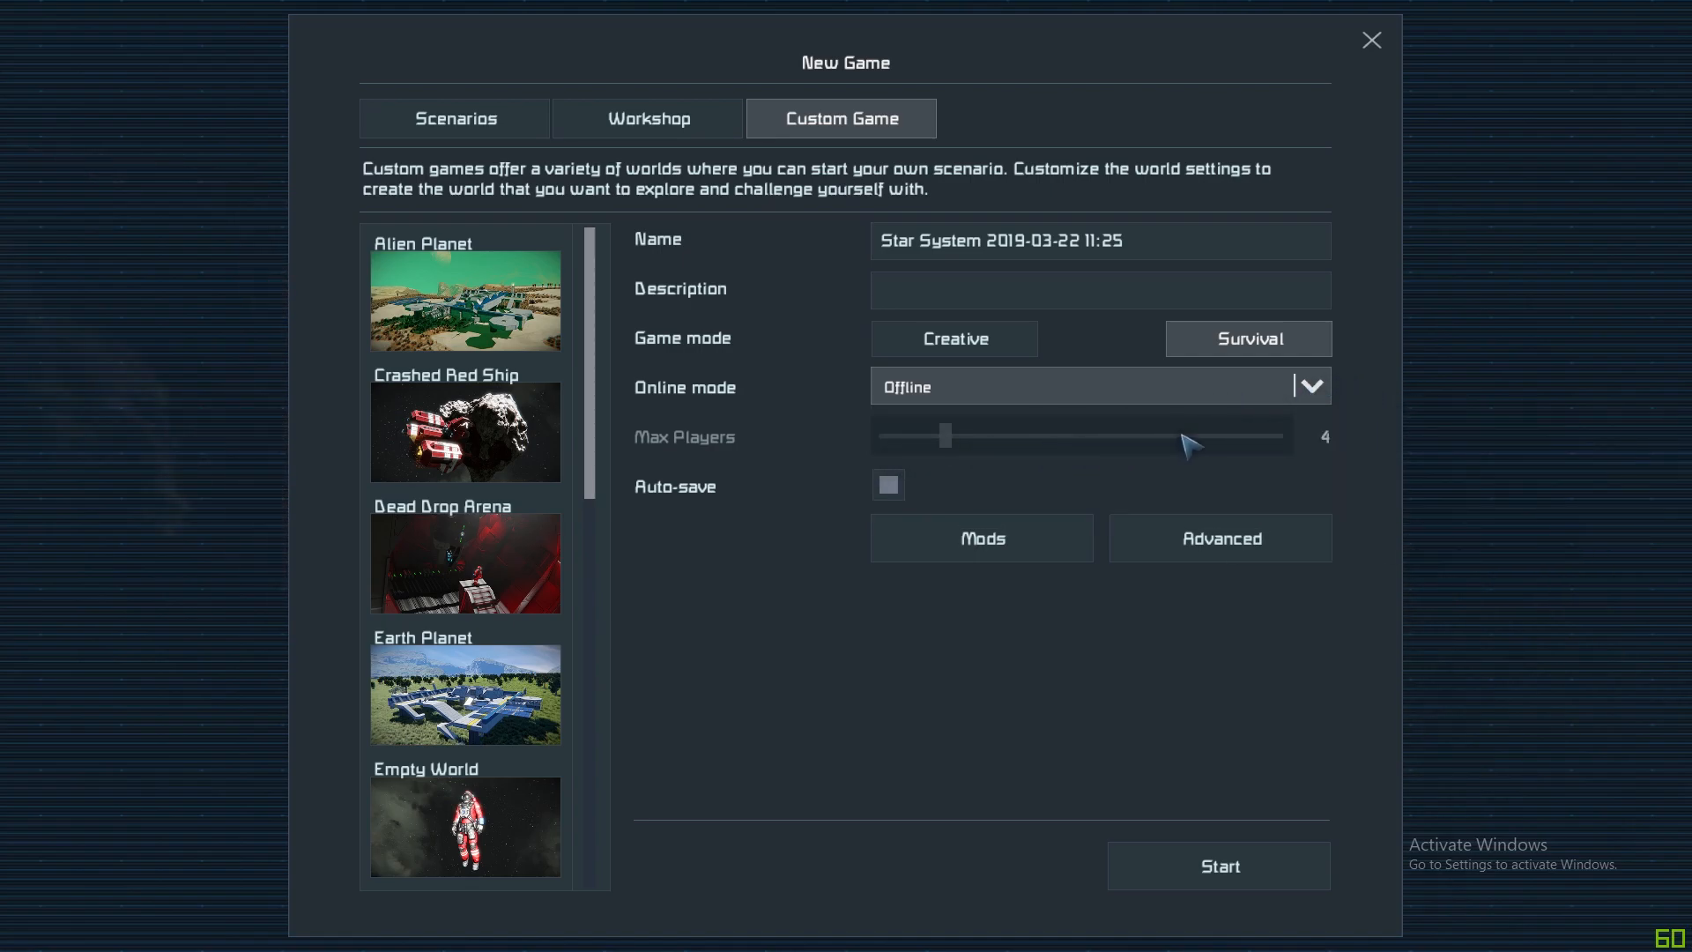
mouse_move(1046, 458)
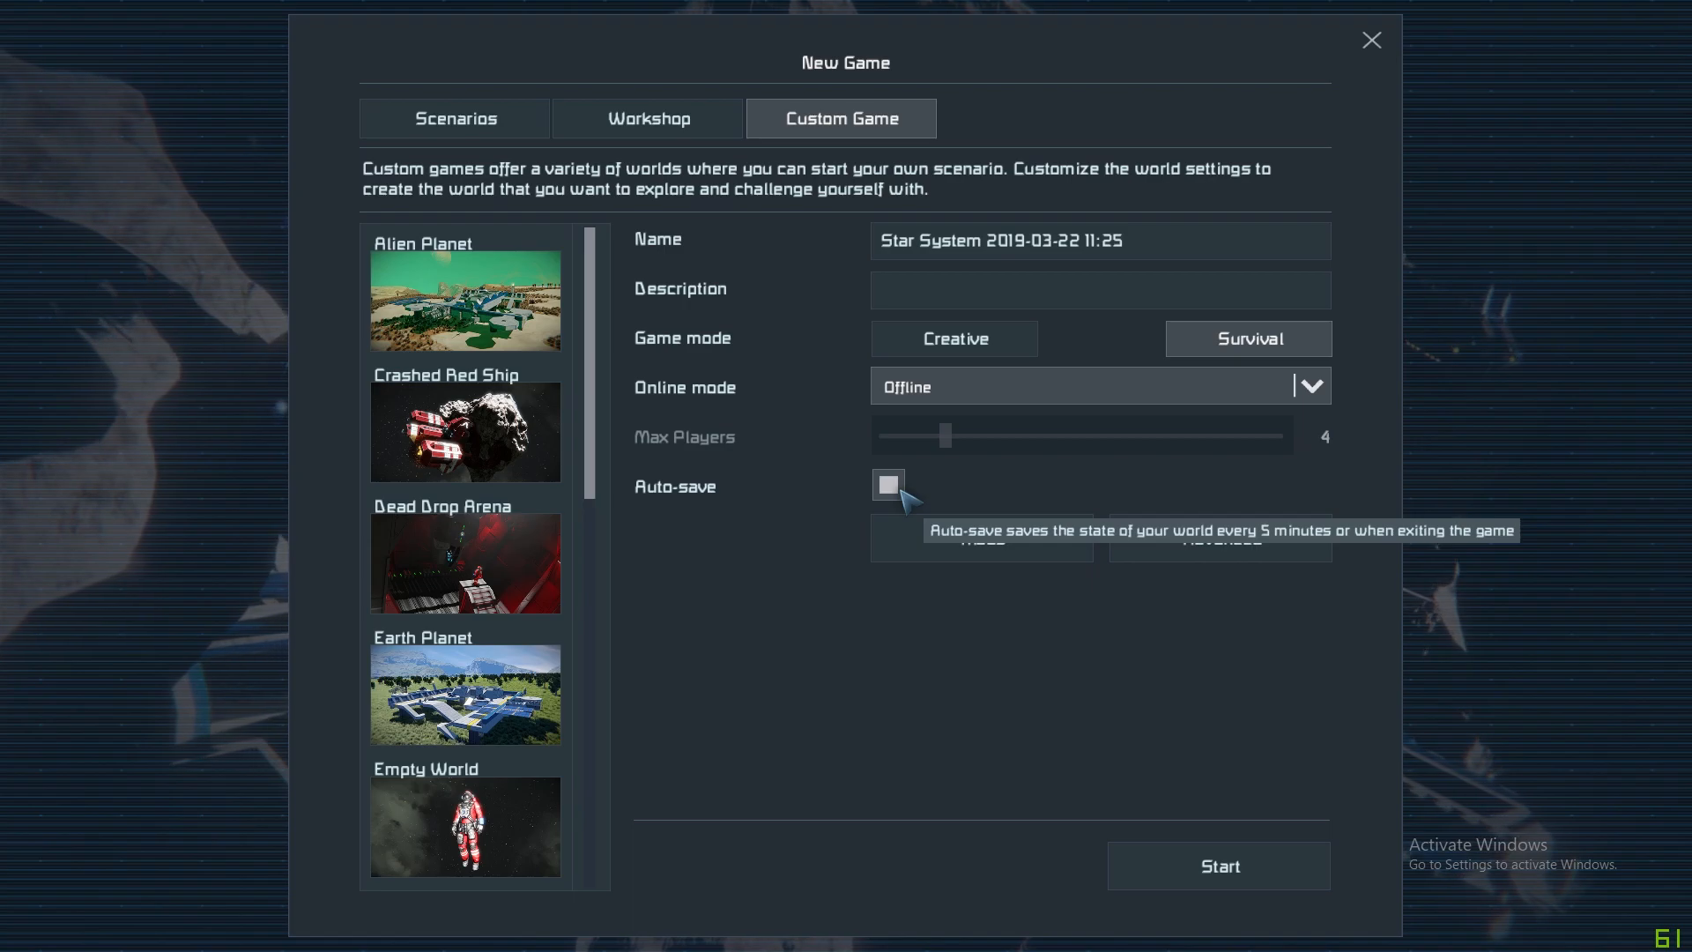
mouse_move(894, 492)
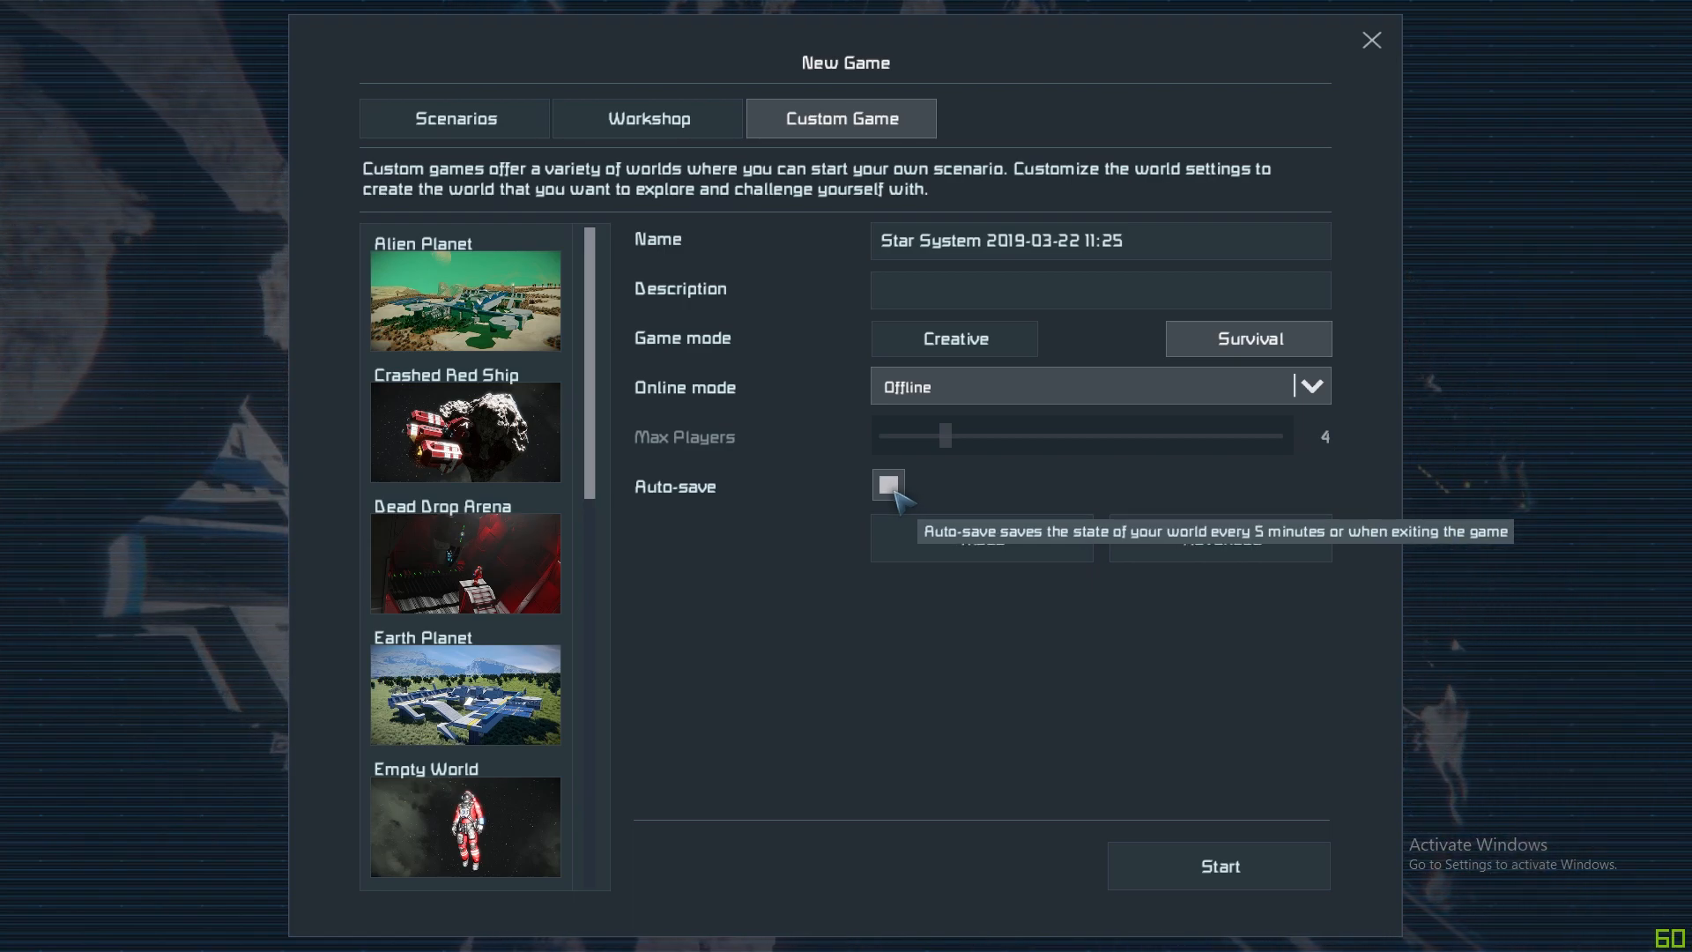
left_click(887, 483)
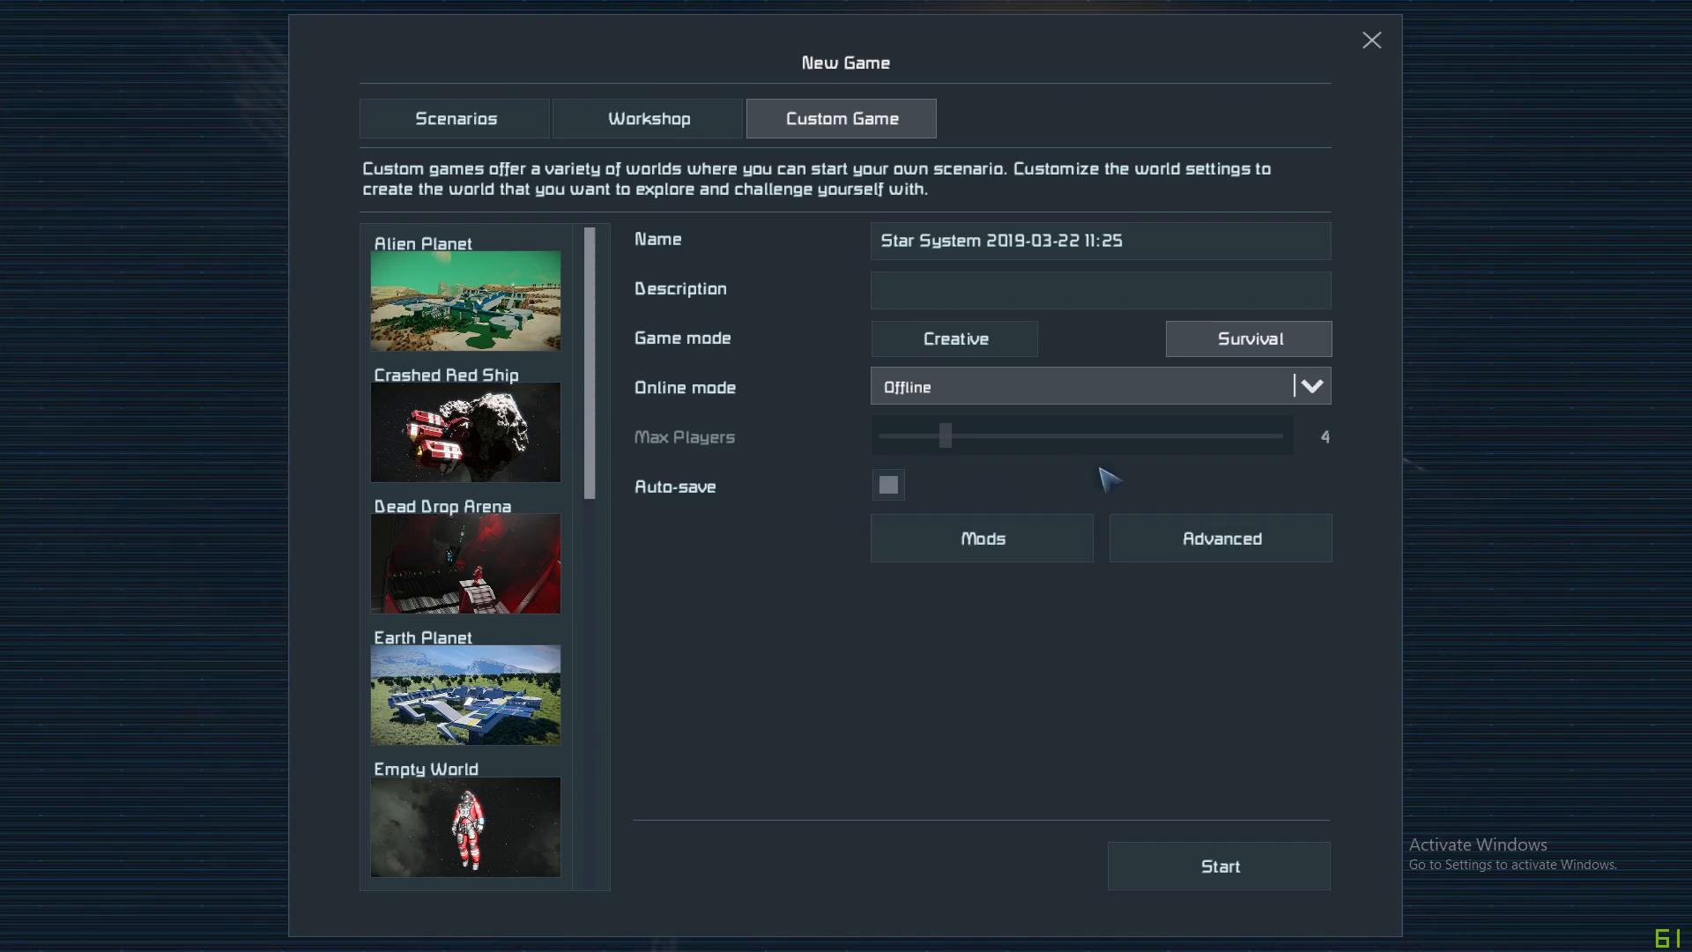
mouse_move(1021, 605)
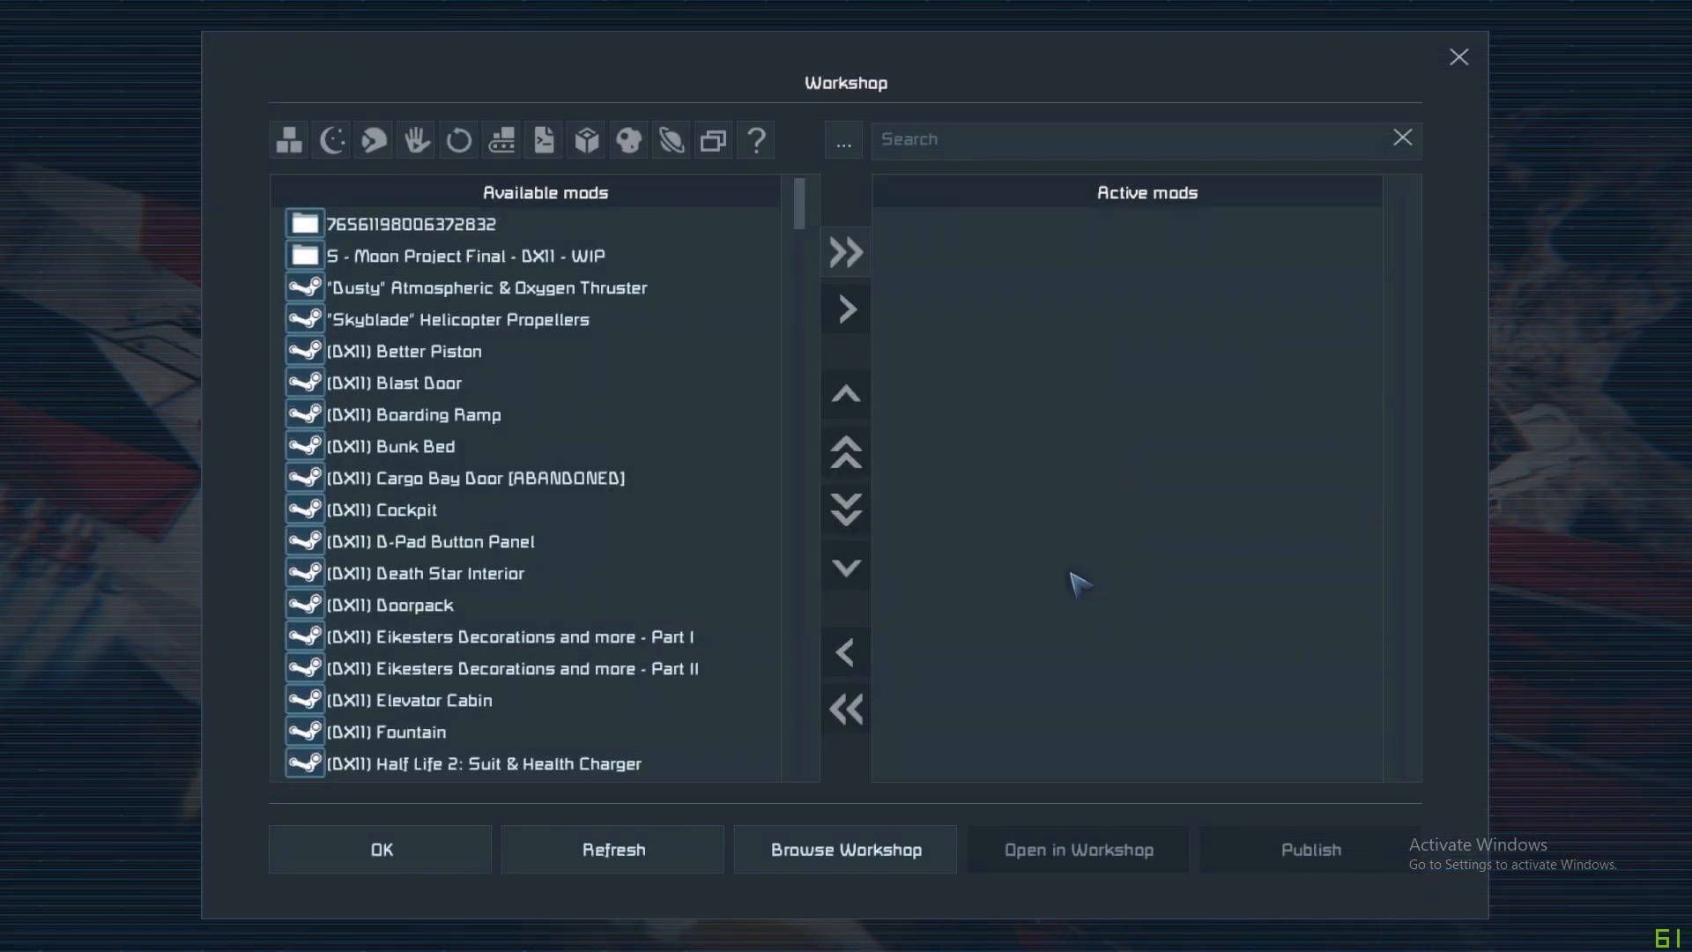
mouse_move(998, 365)
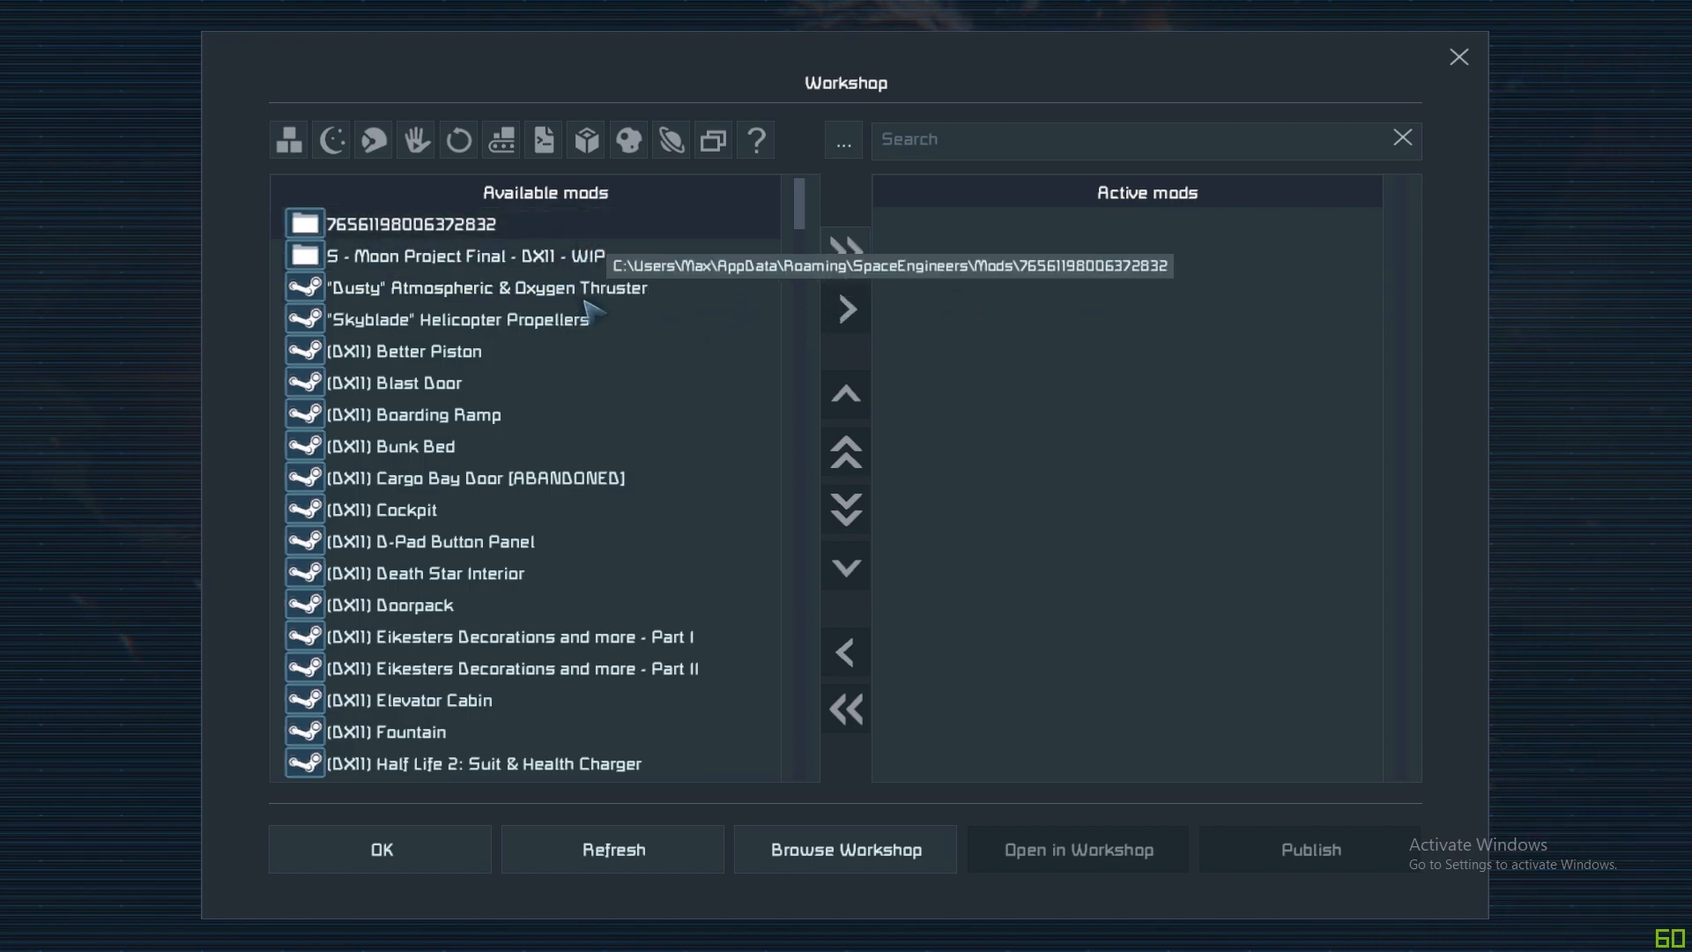
mouse_move(608, 348)
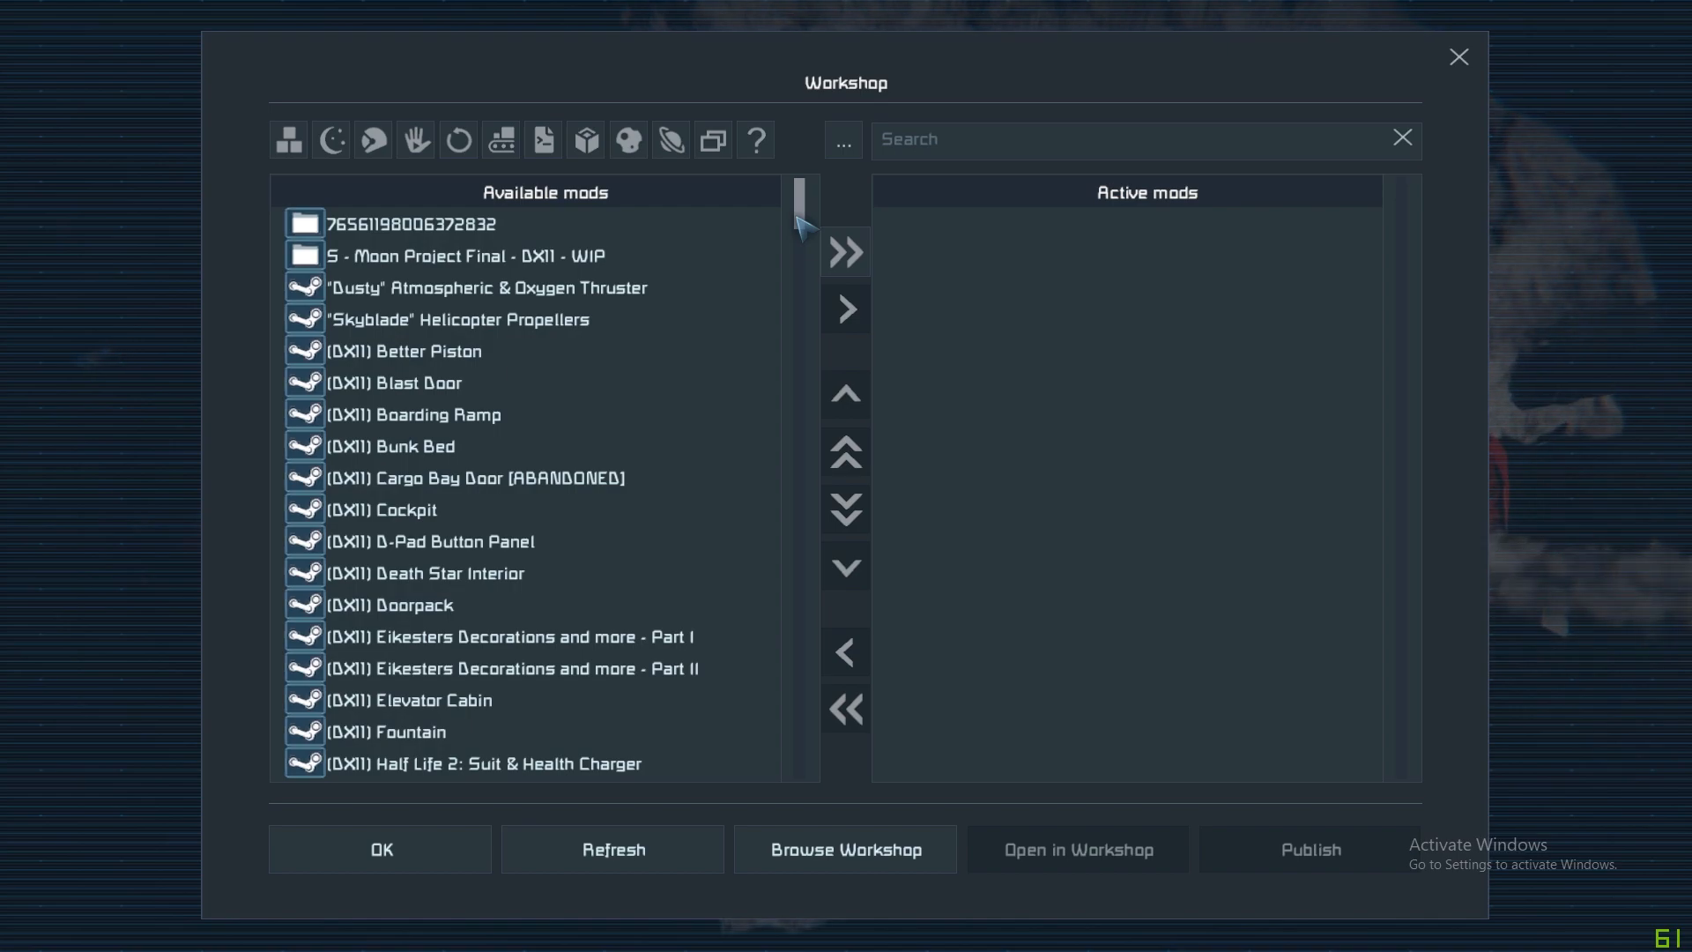
mouse_move(658, 319)
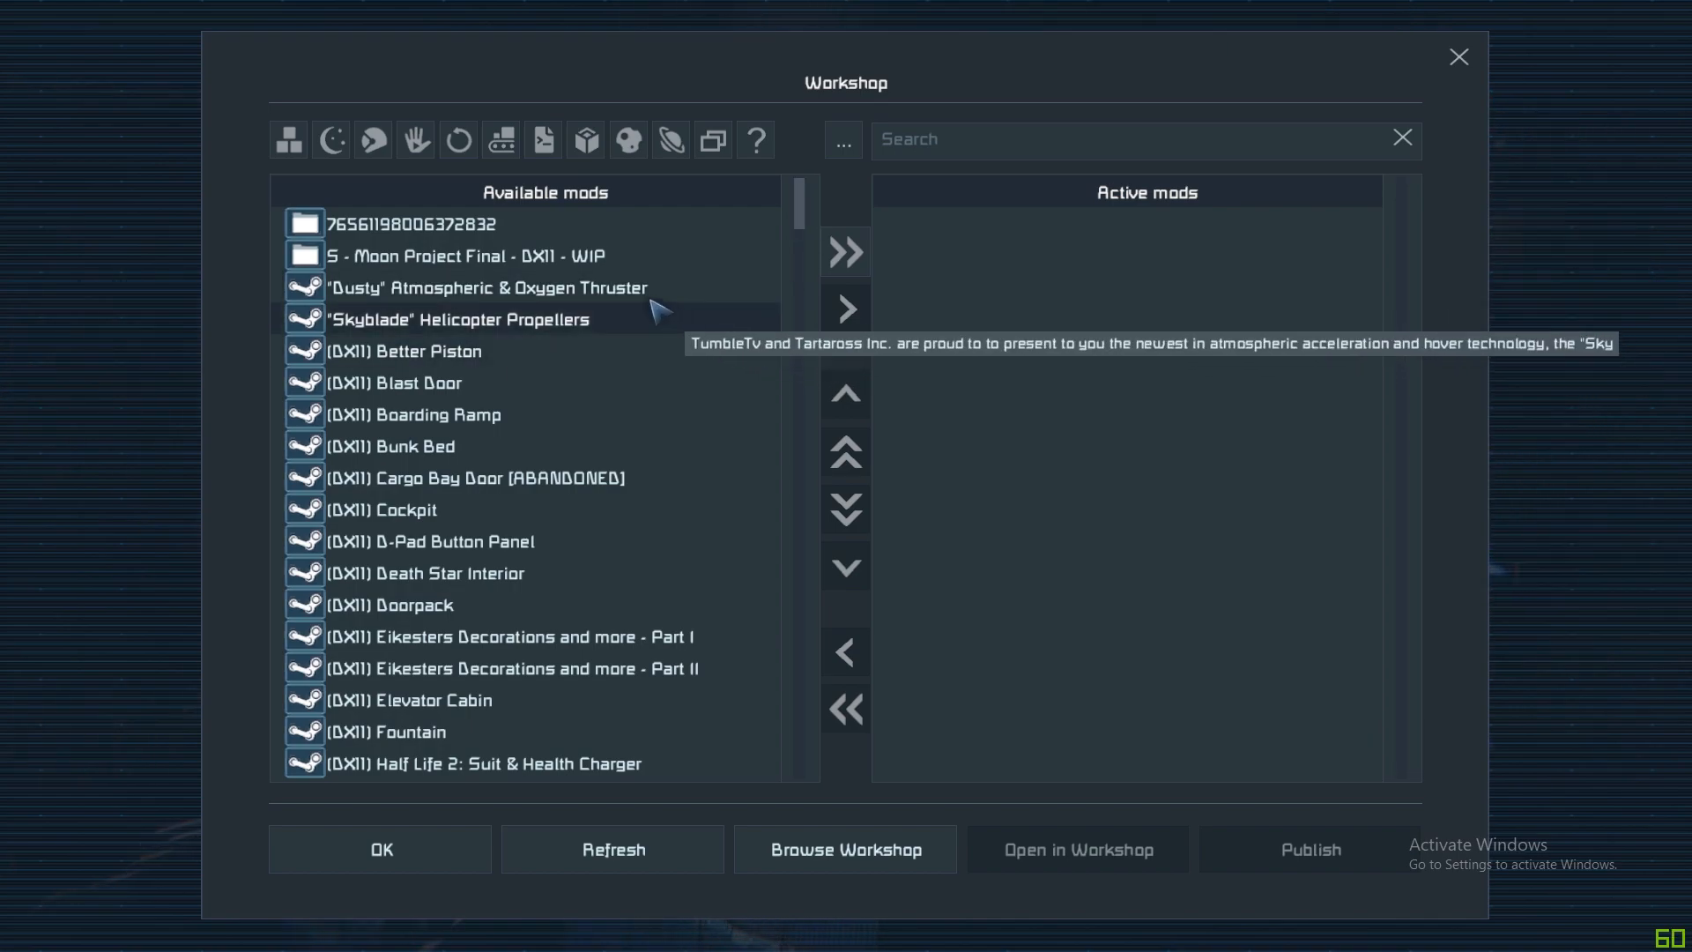
mouse_move(508, 356)
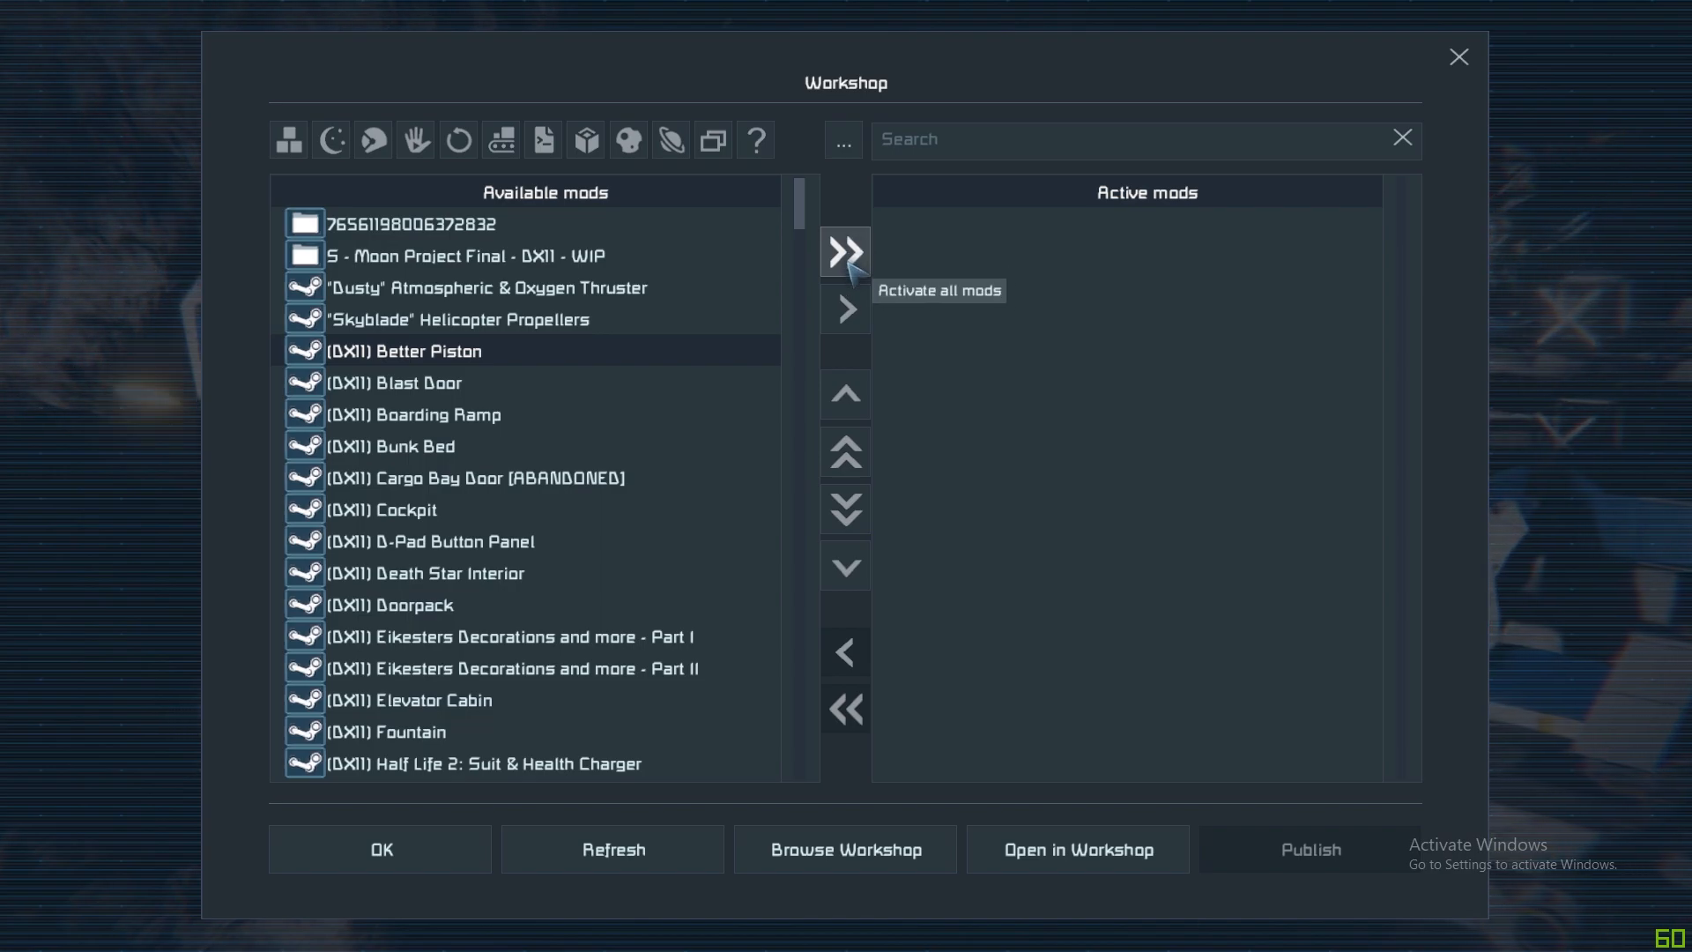
mouse_move(844, 308)
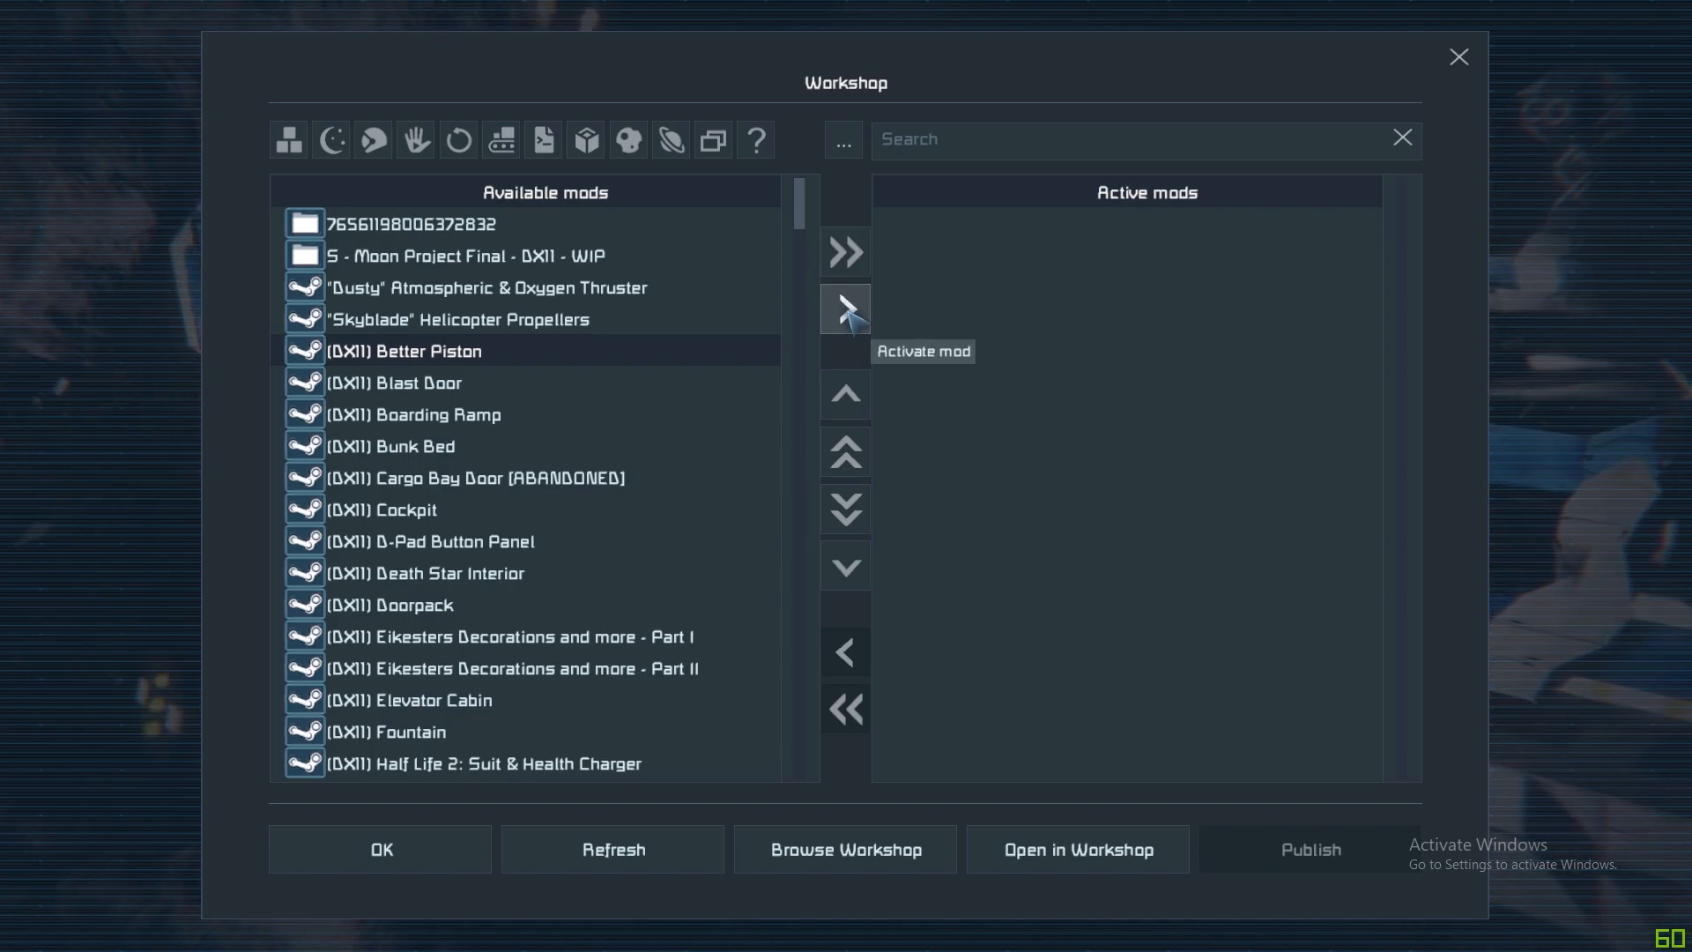
Activate the (DX11) Better Piston mod, moving it into the Active mods list.
left_click(845, 308)
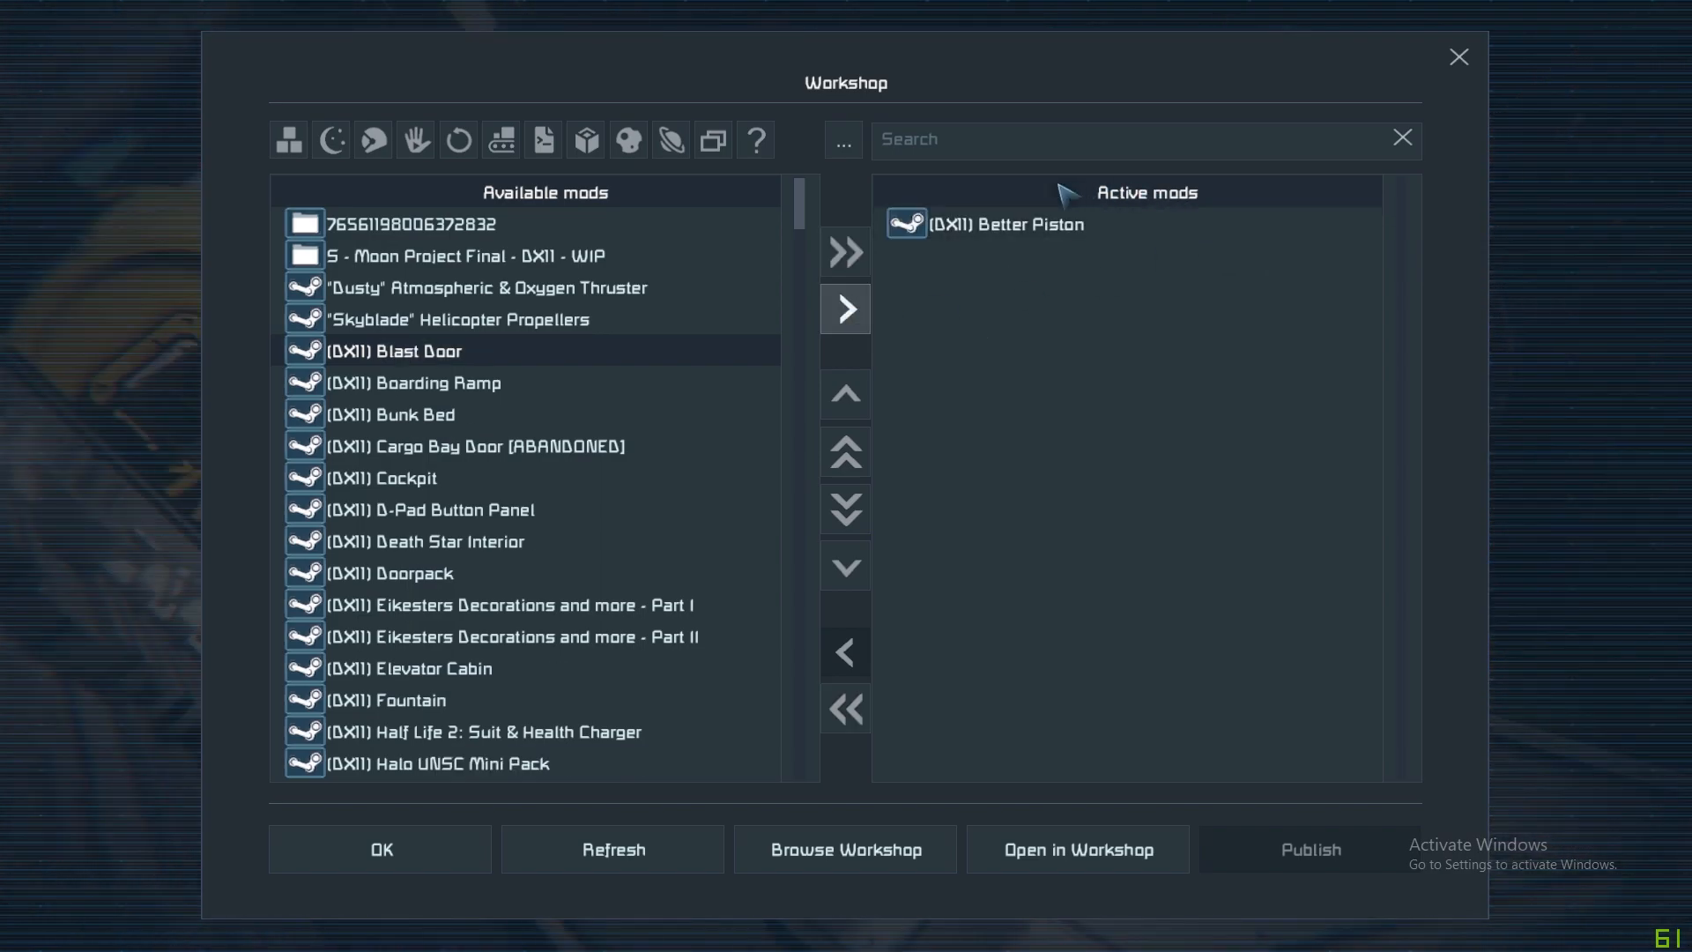
mouse_move(1072, 287)
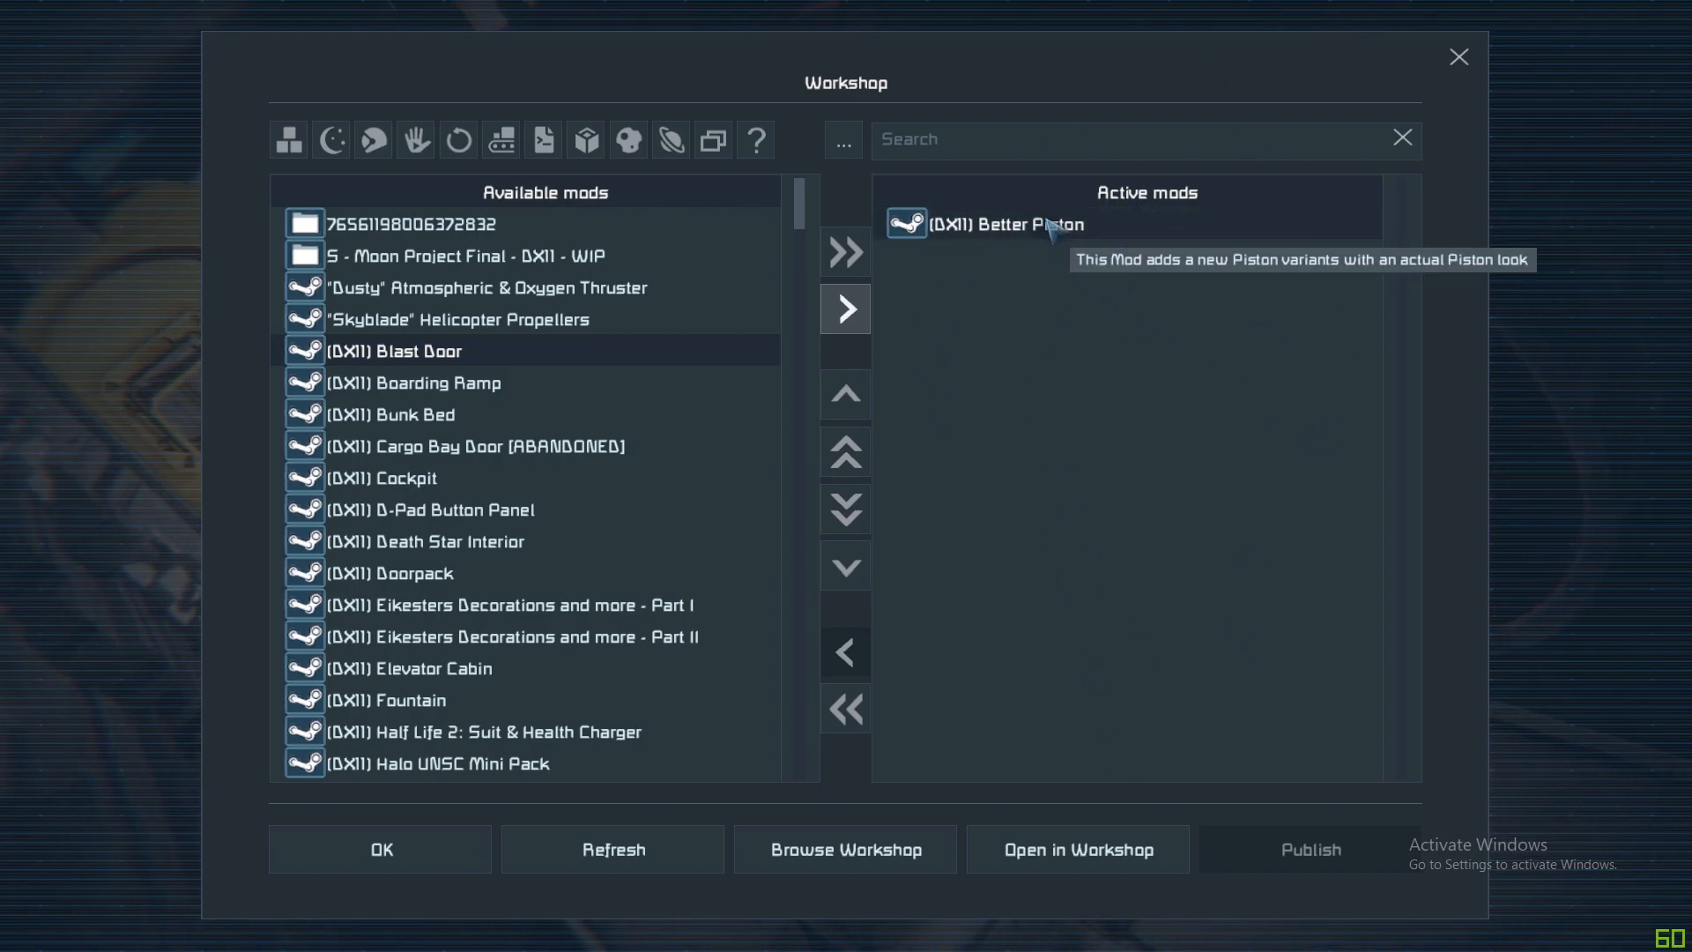
mouse_move(864, 325)
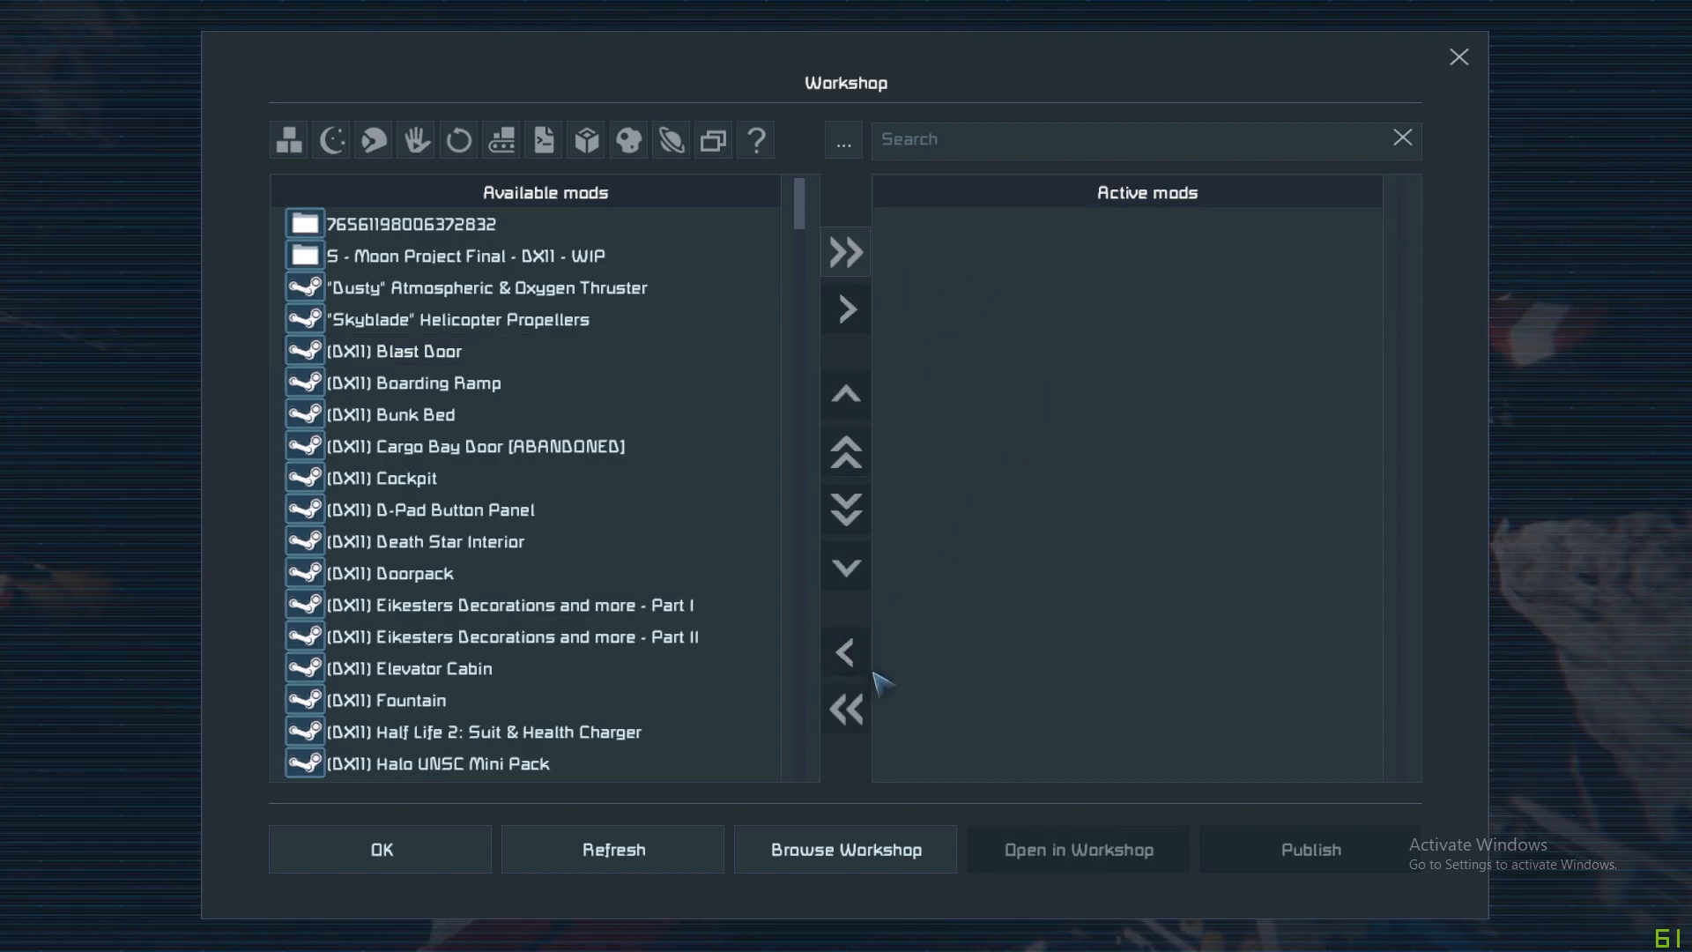
mouse_move(773, 665)
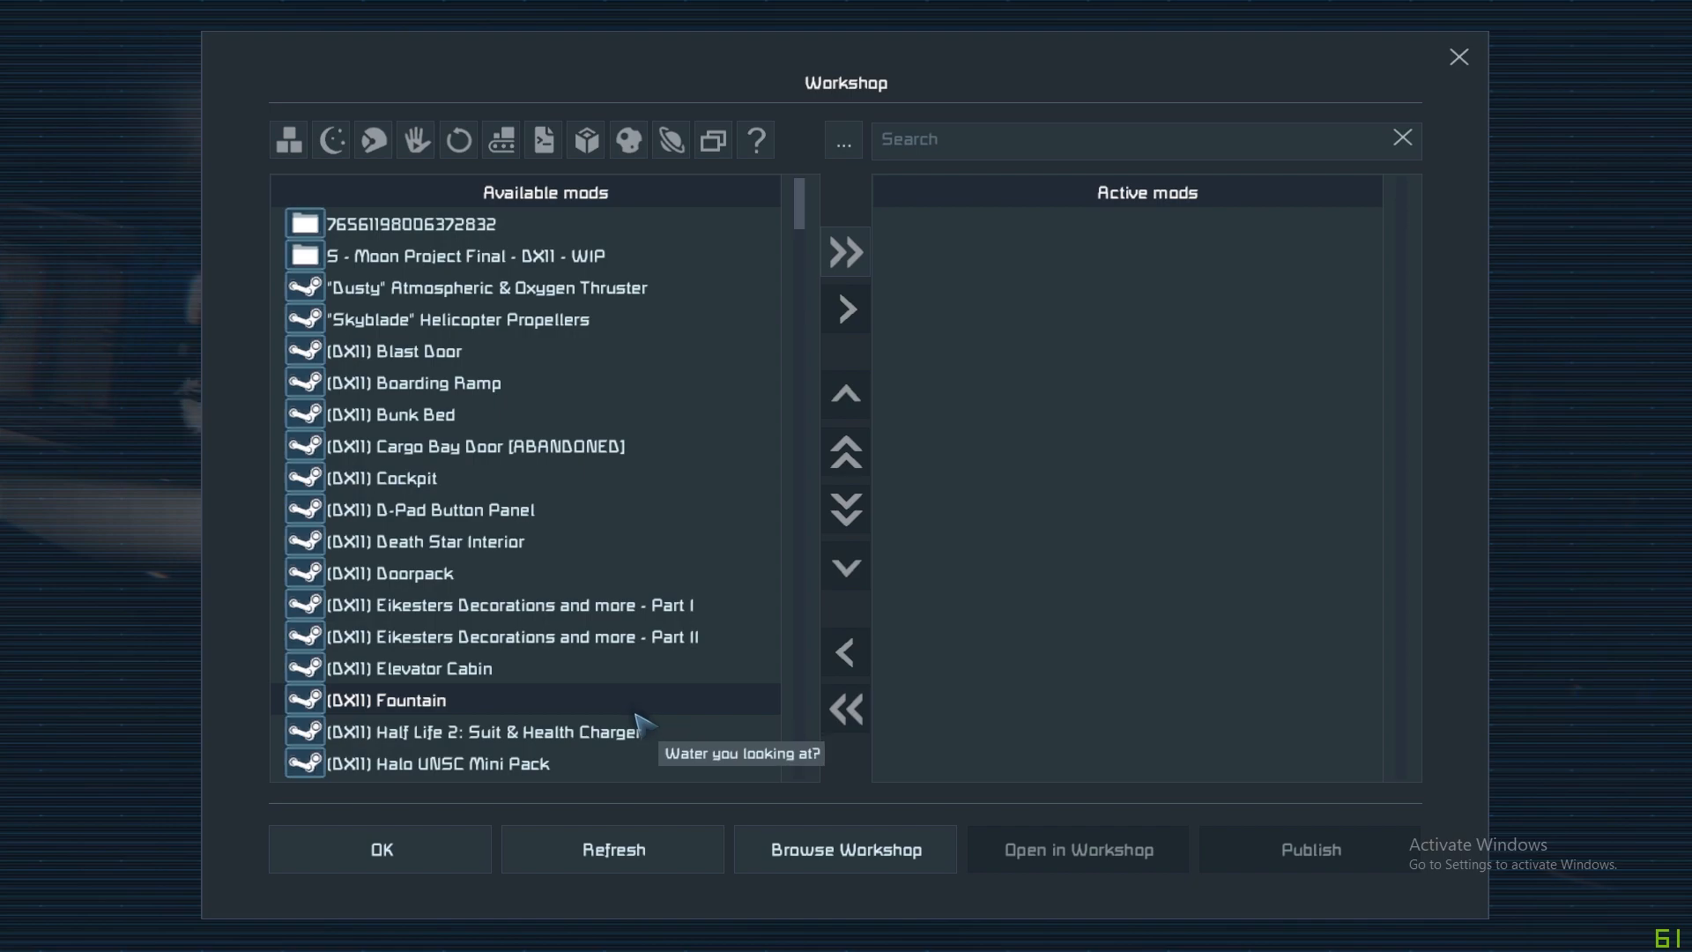
mouse_move(1121, 631)
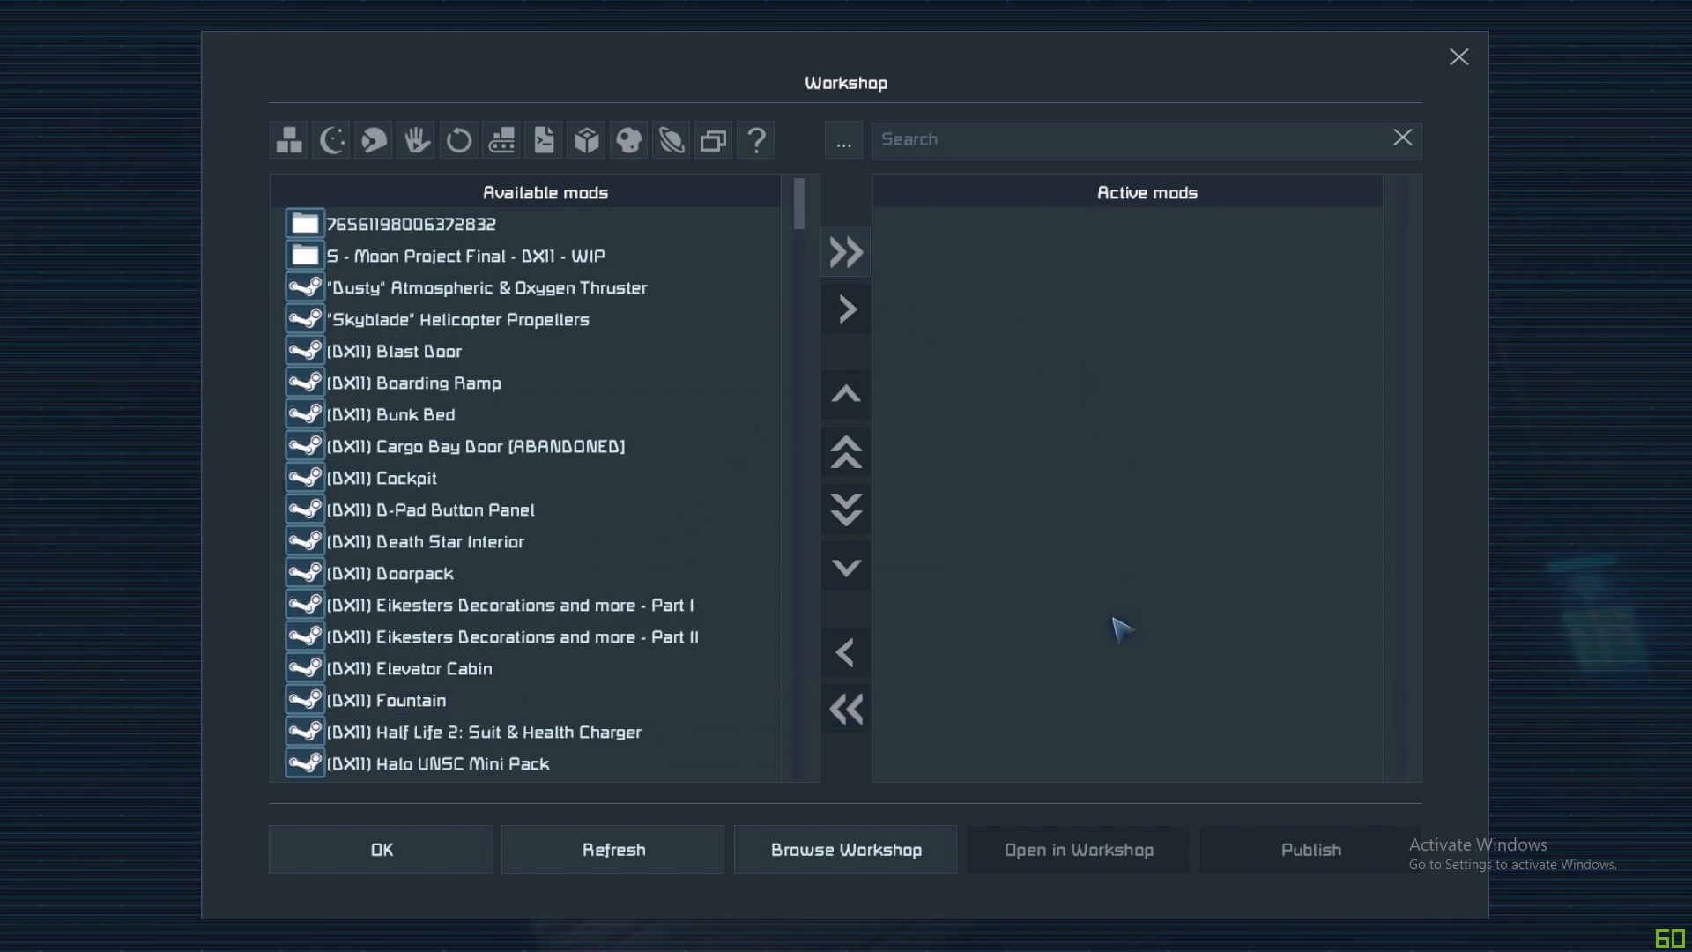
mouse_move(1229, 511)
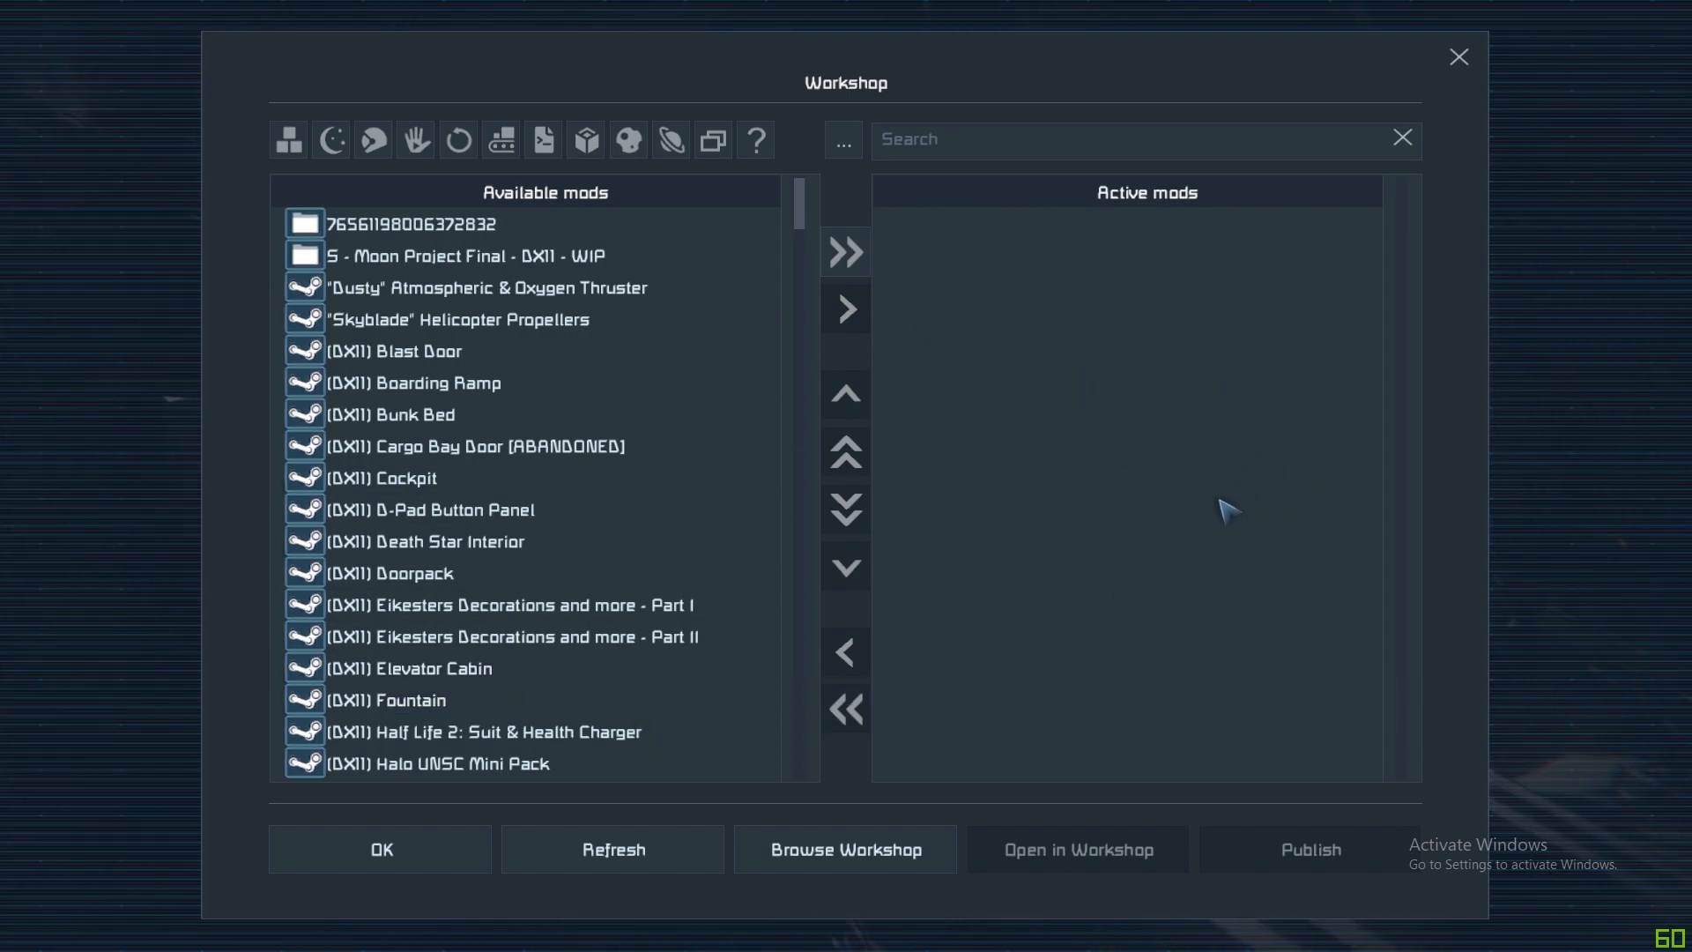
mouse_move(982, 419)
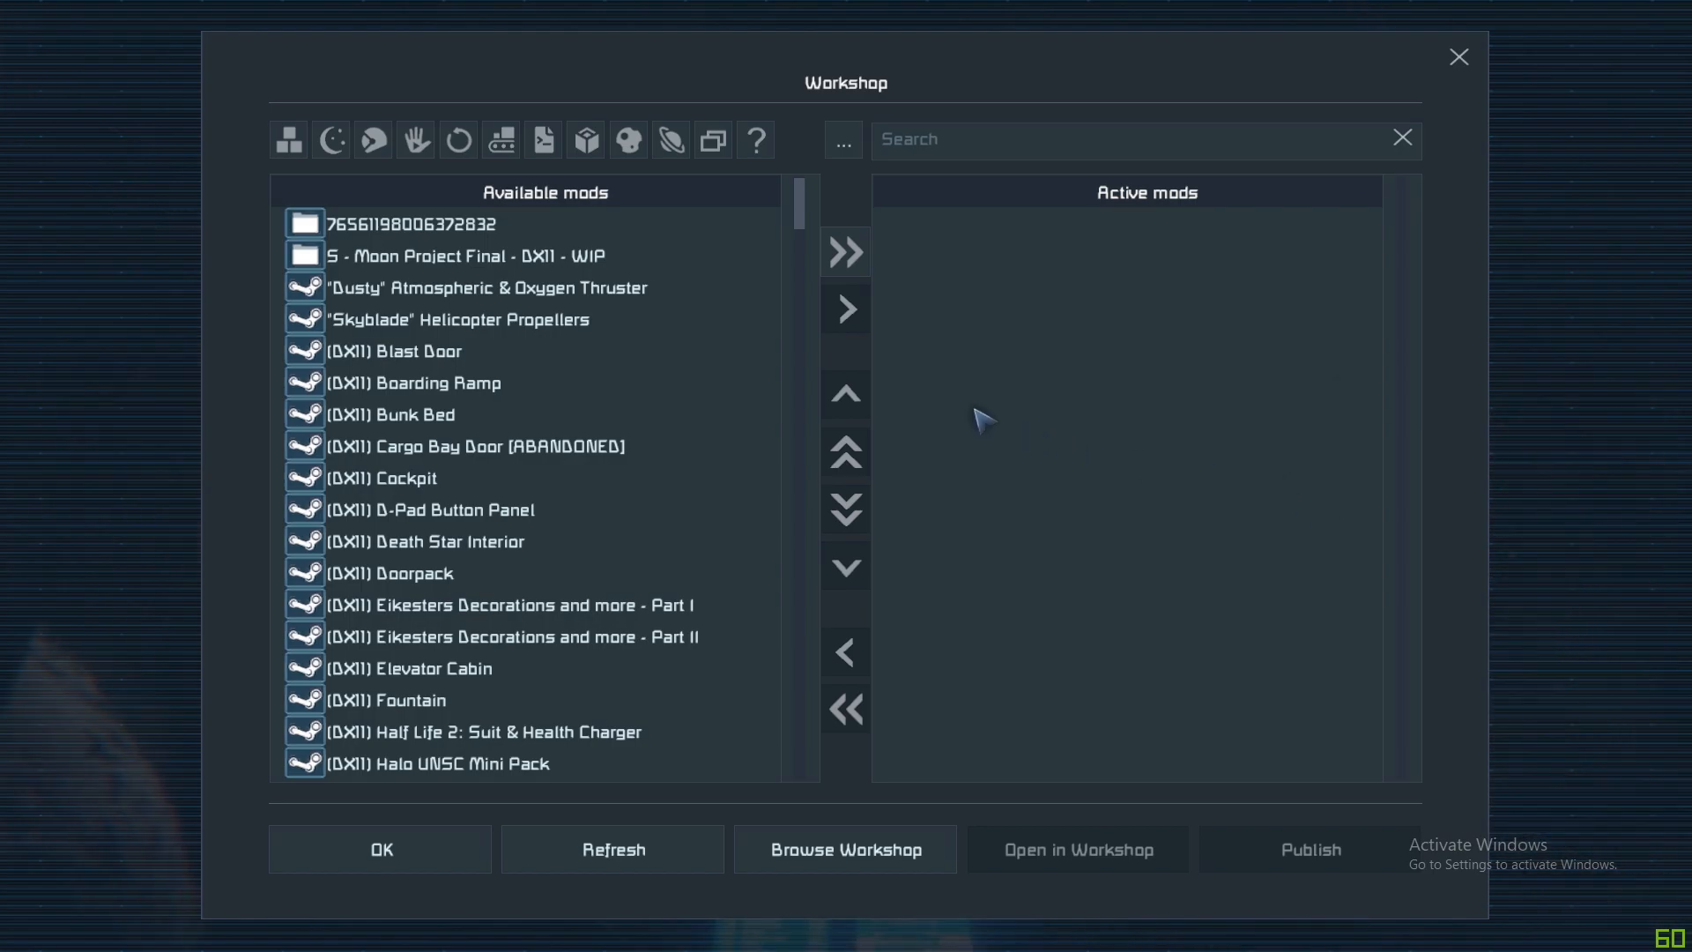
mouse_move(845, 252)
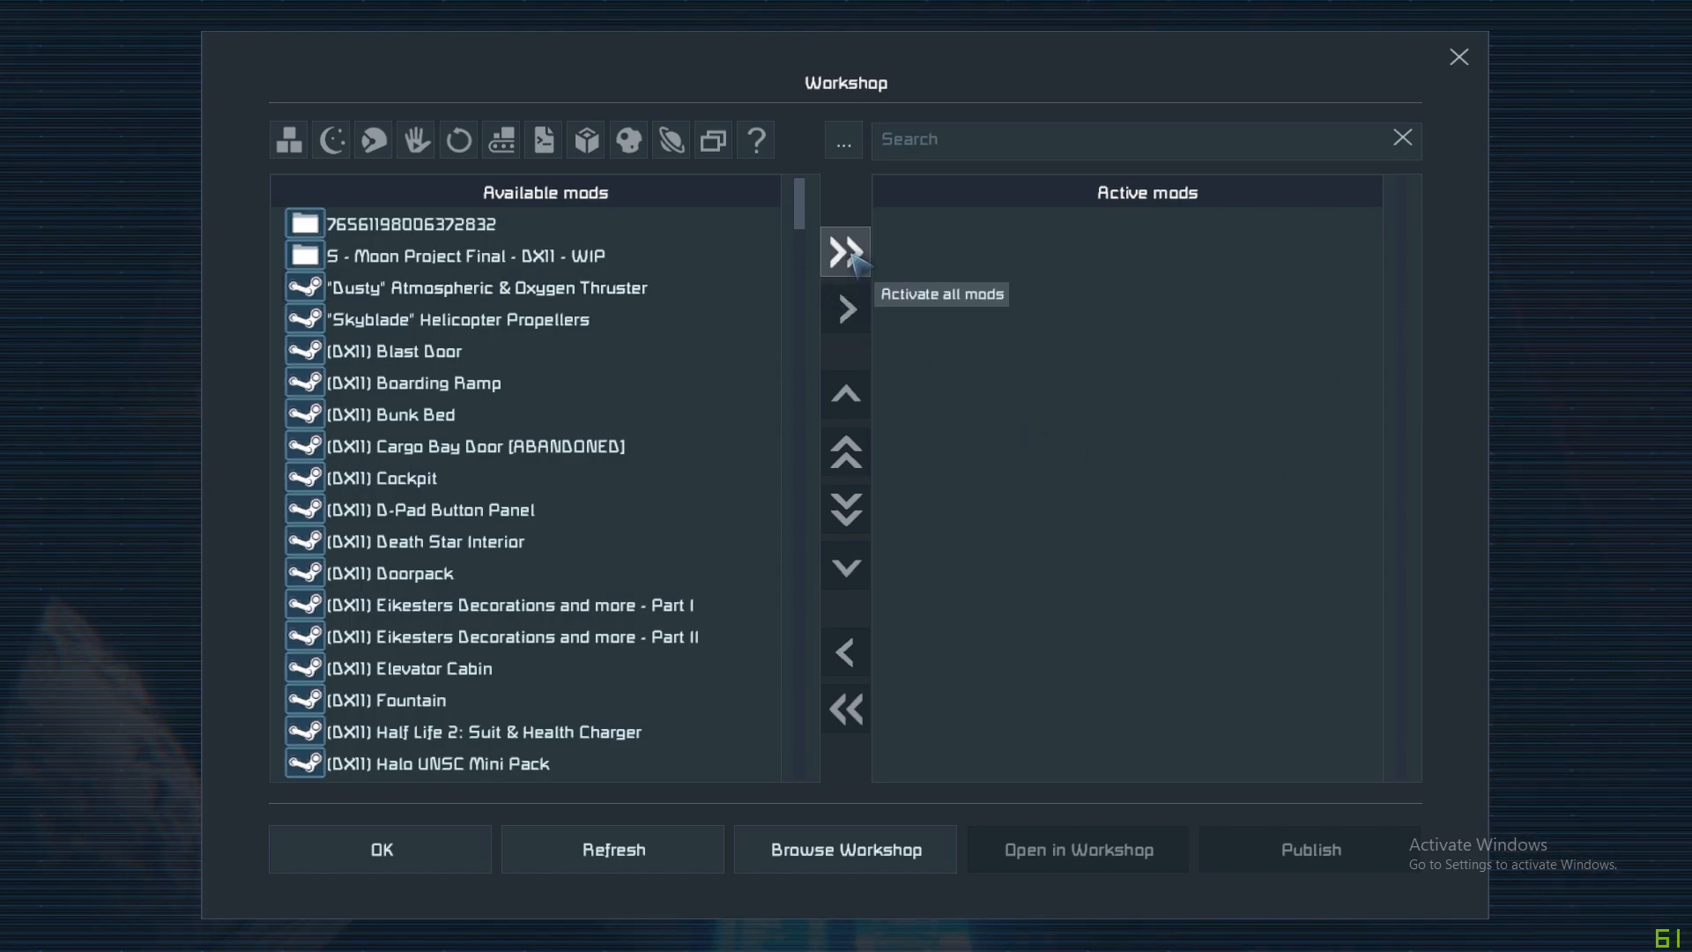
left_click(845, 252)
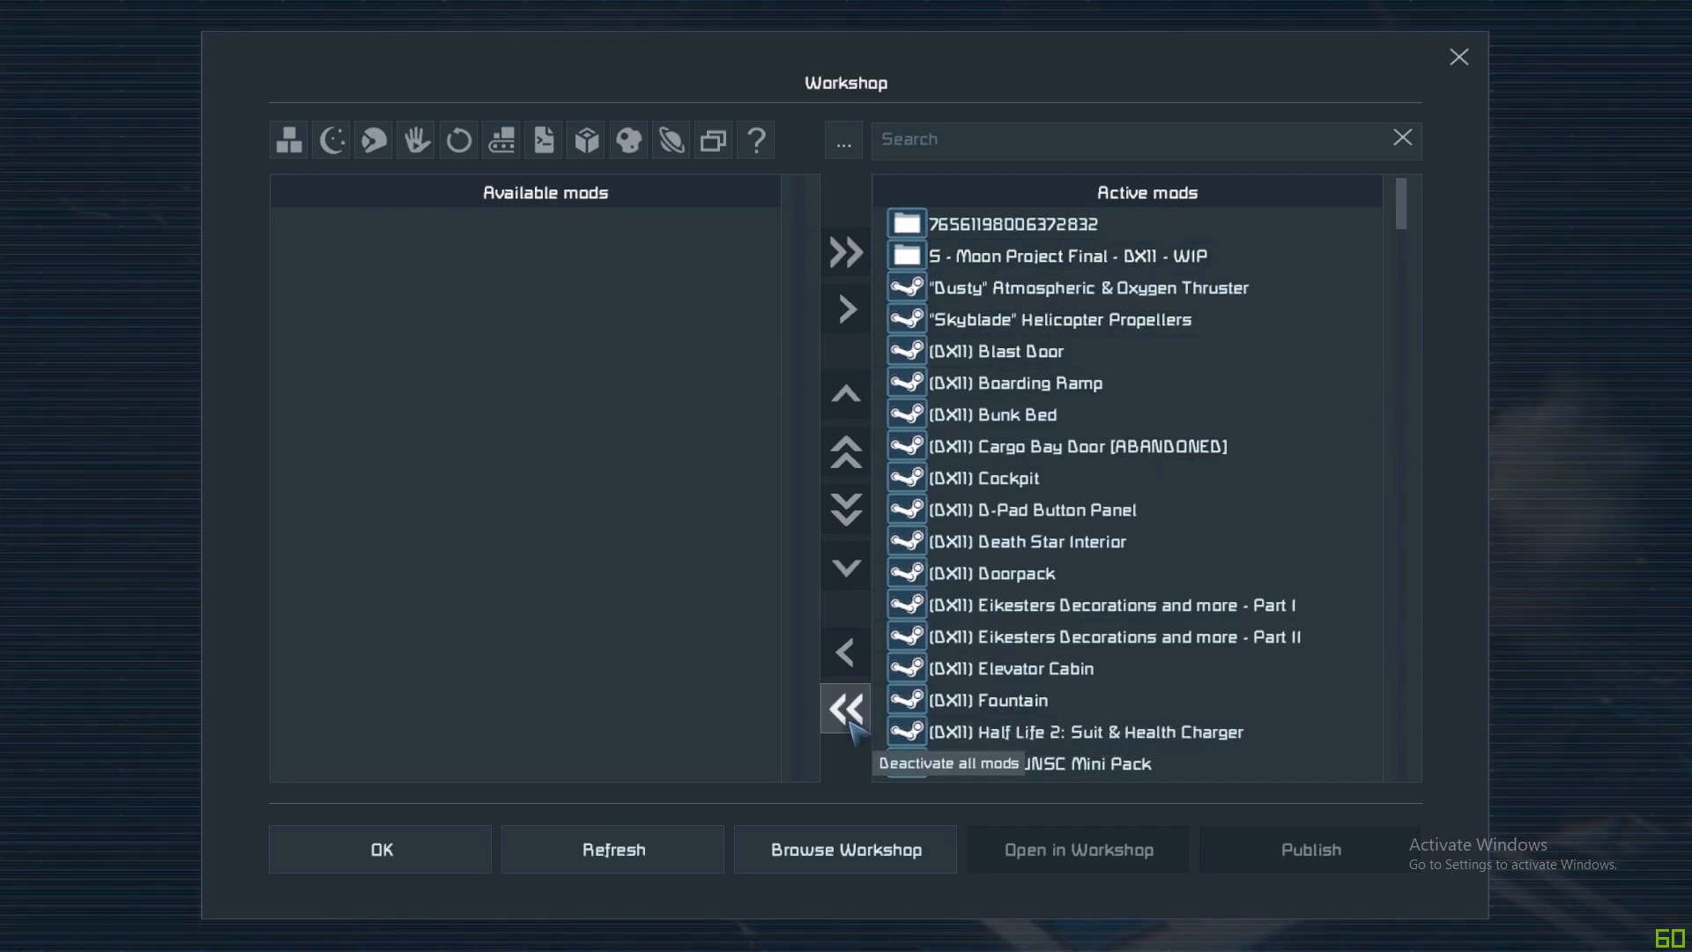
left_click(844, 711)
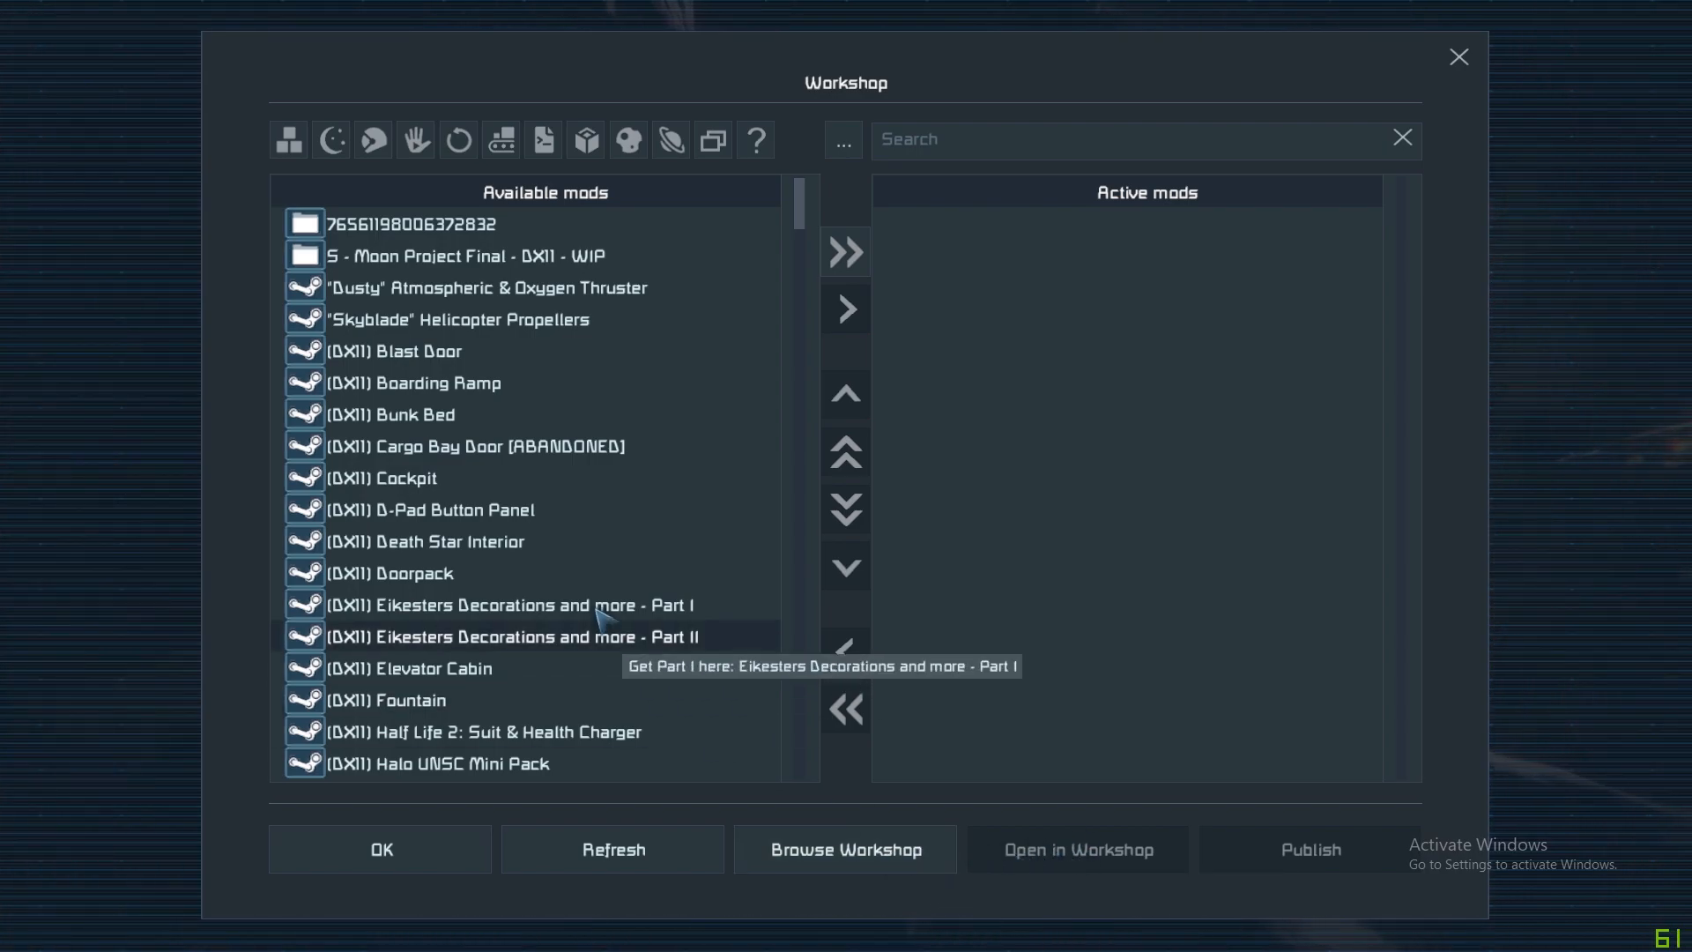
left_click(517, 605)
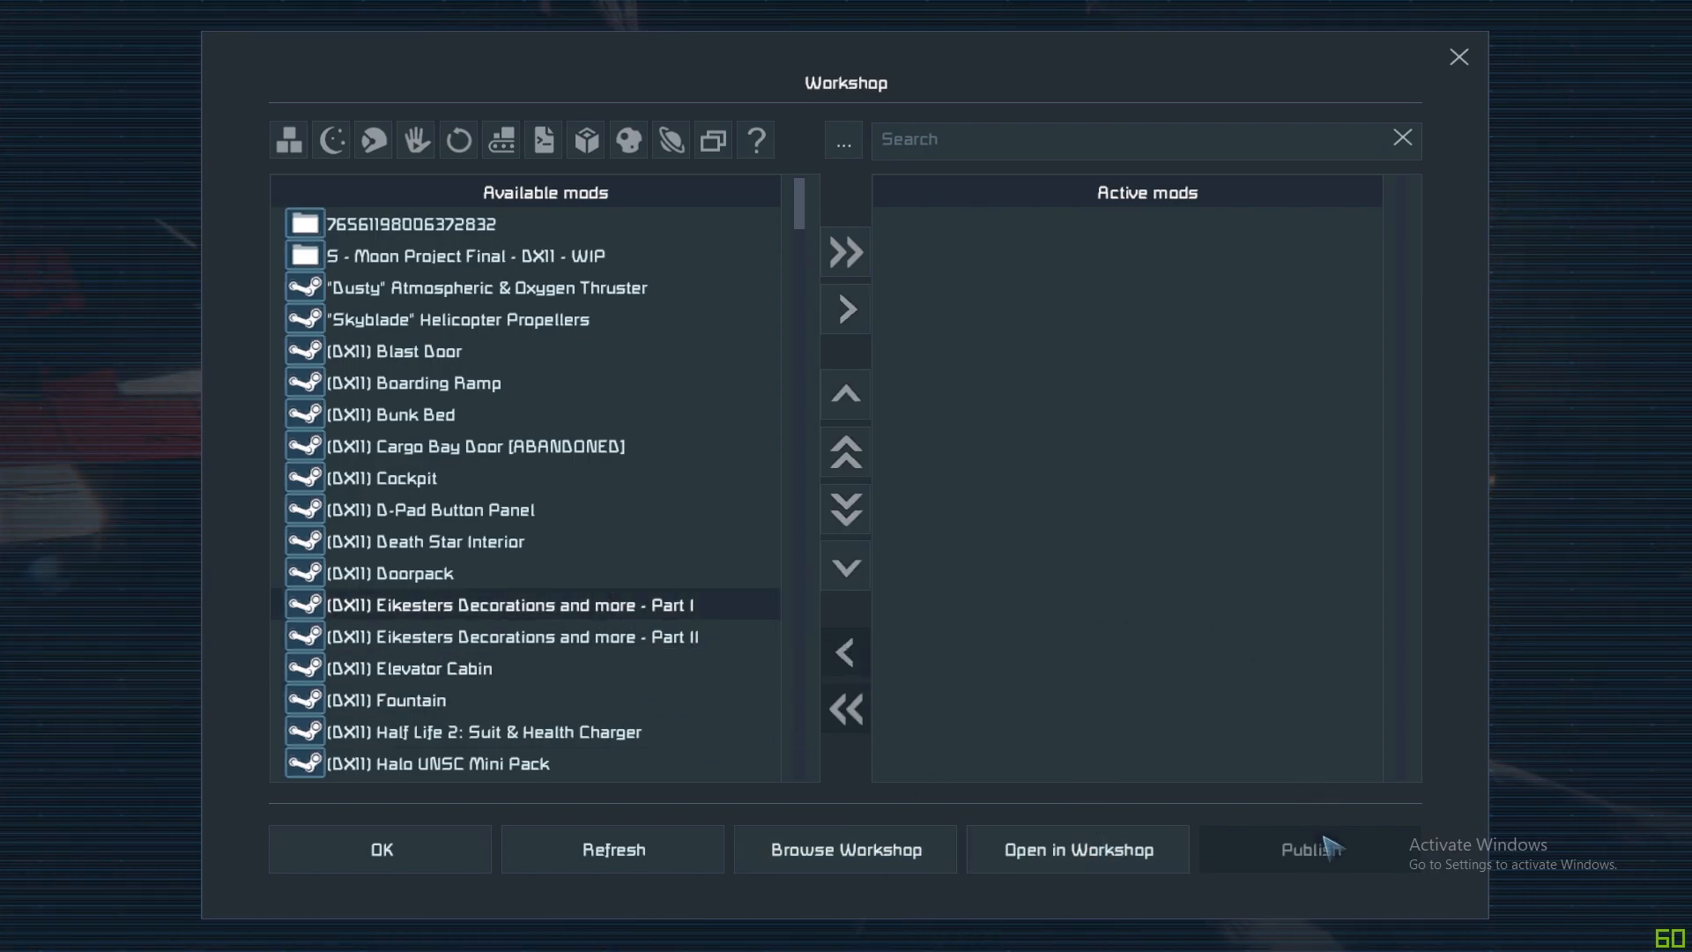
mouse_move(381, 849)
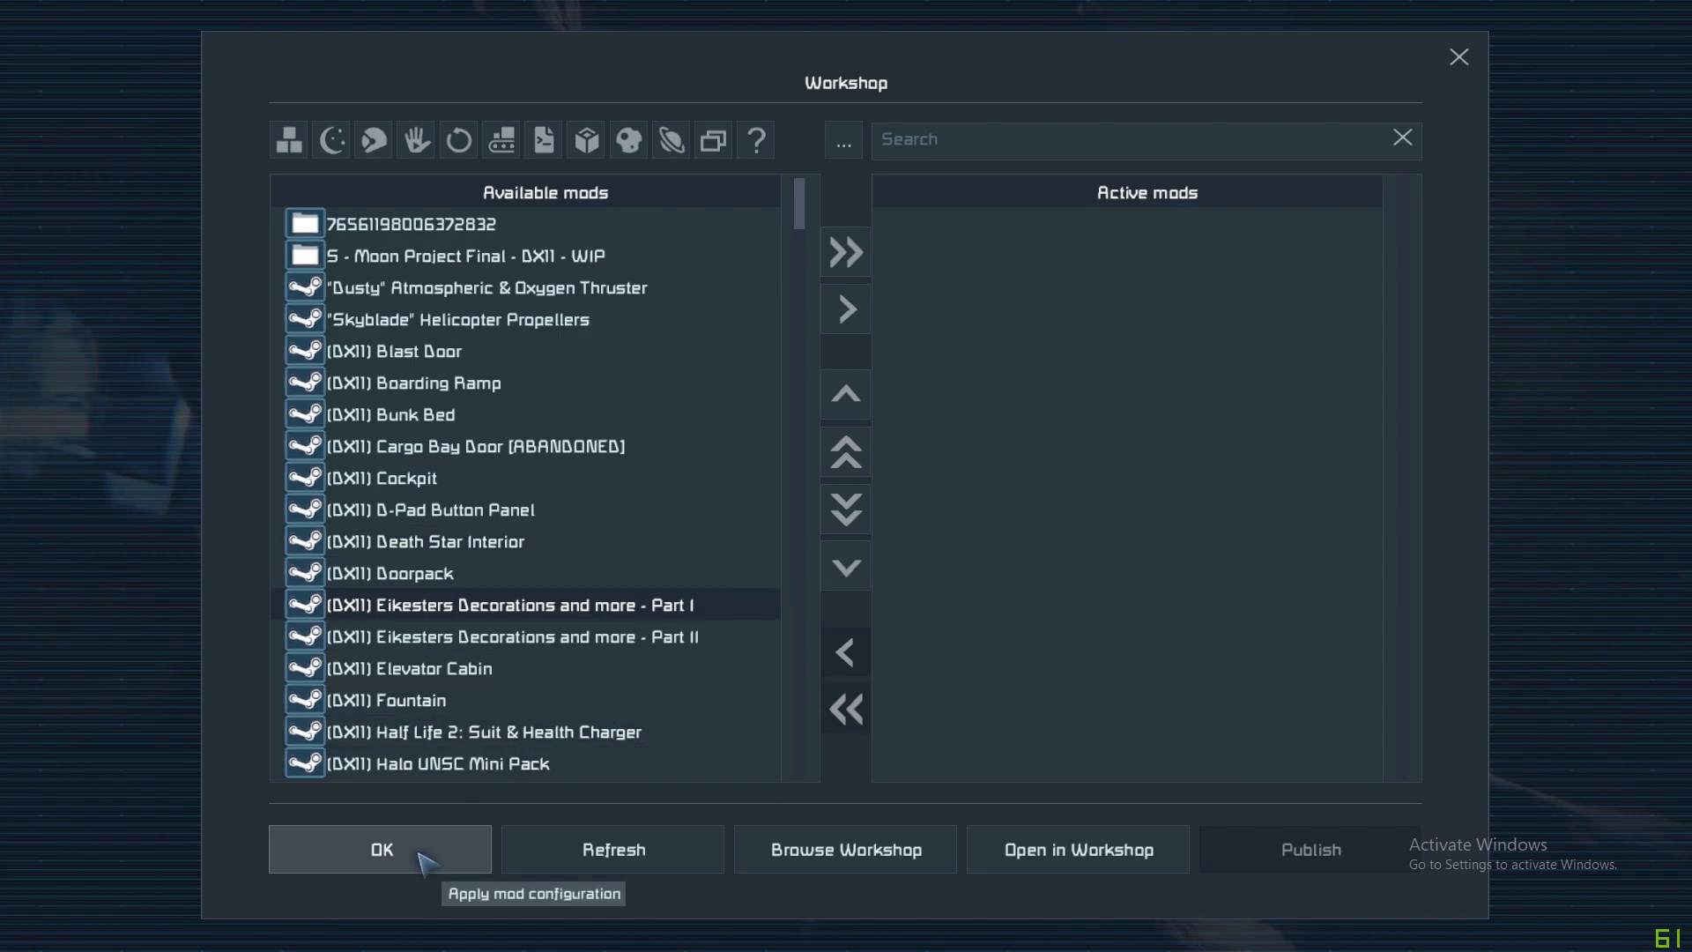
Apply the empty mod configuration and return to the Star System Custom Game setup.
left_click(381, 849)
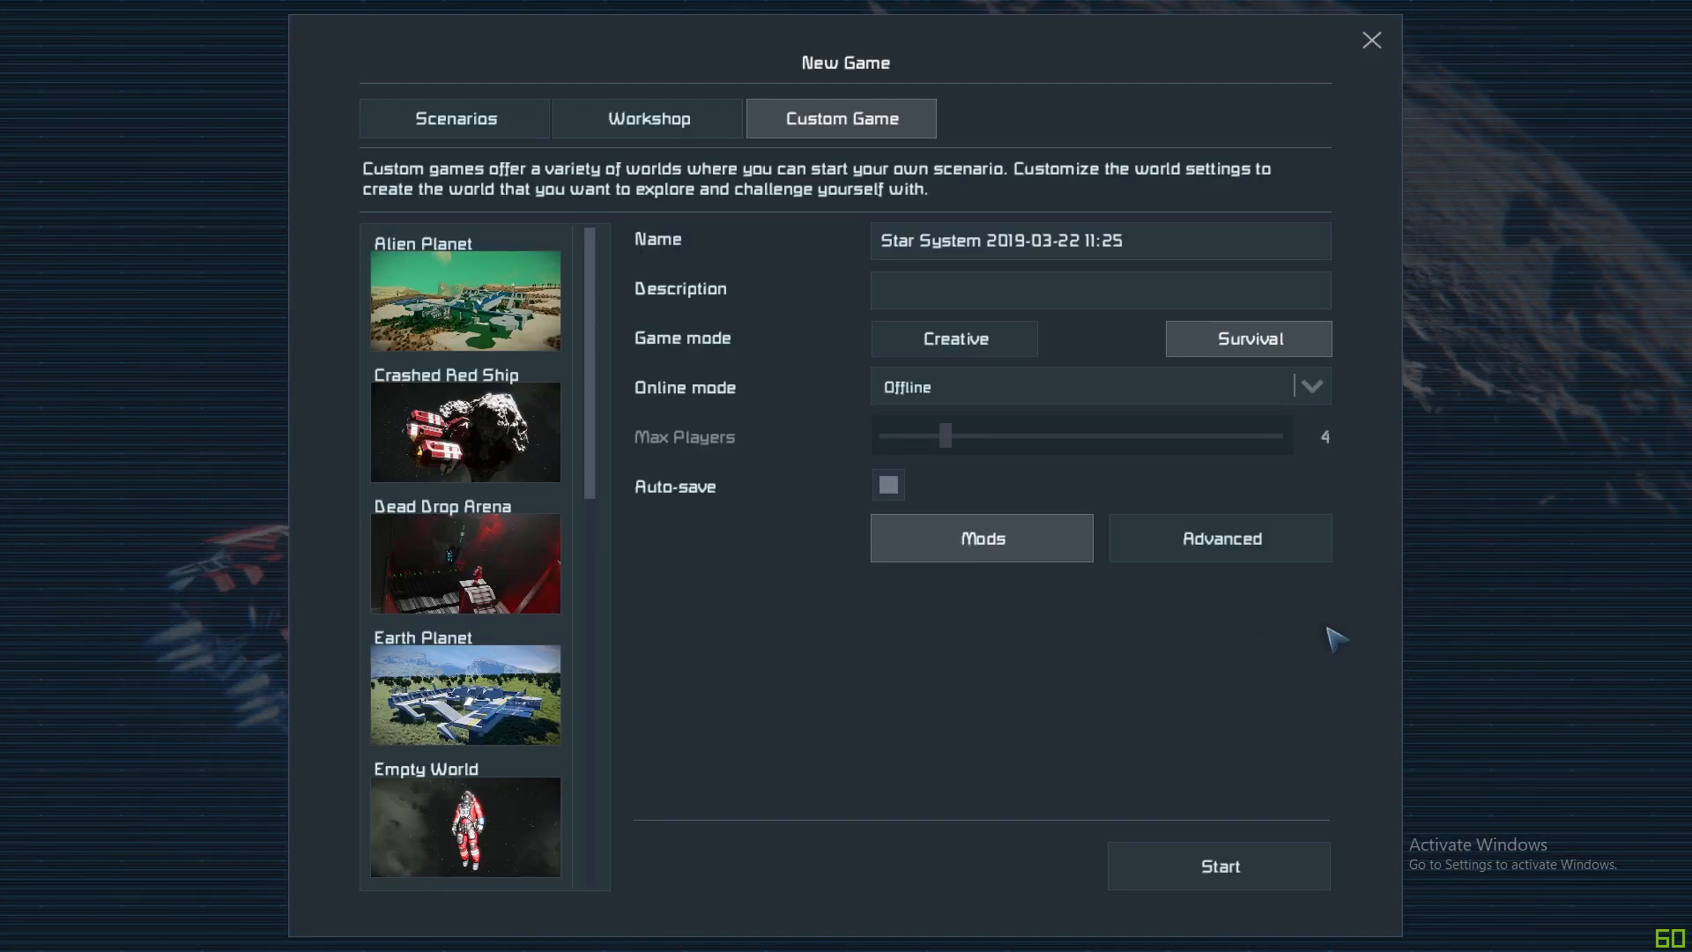
mouse_move(1252, 543)
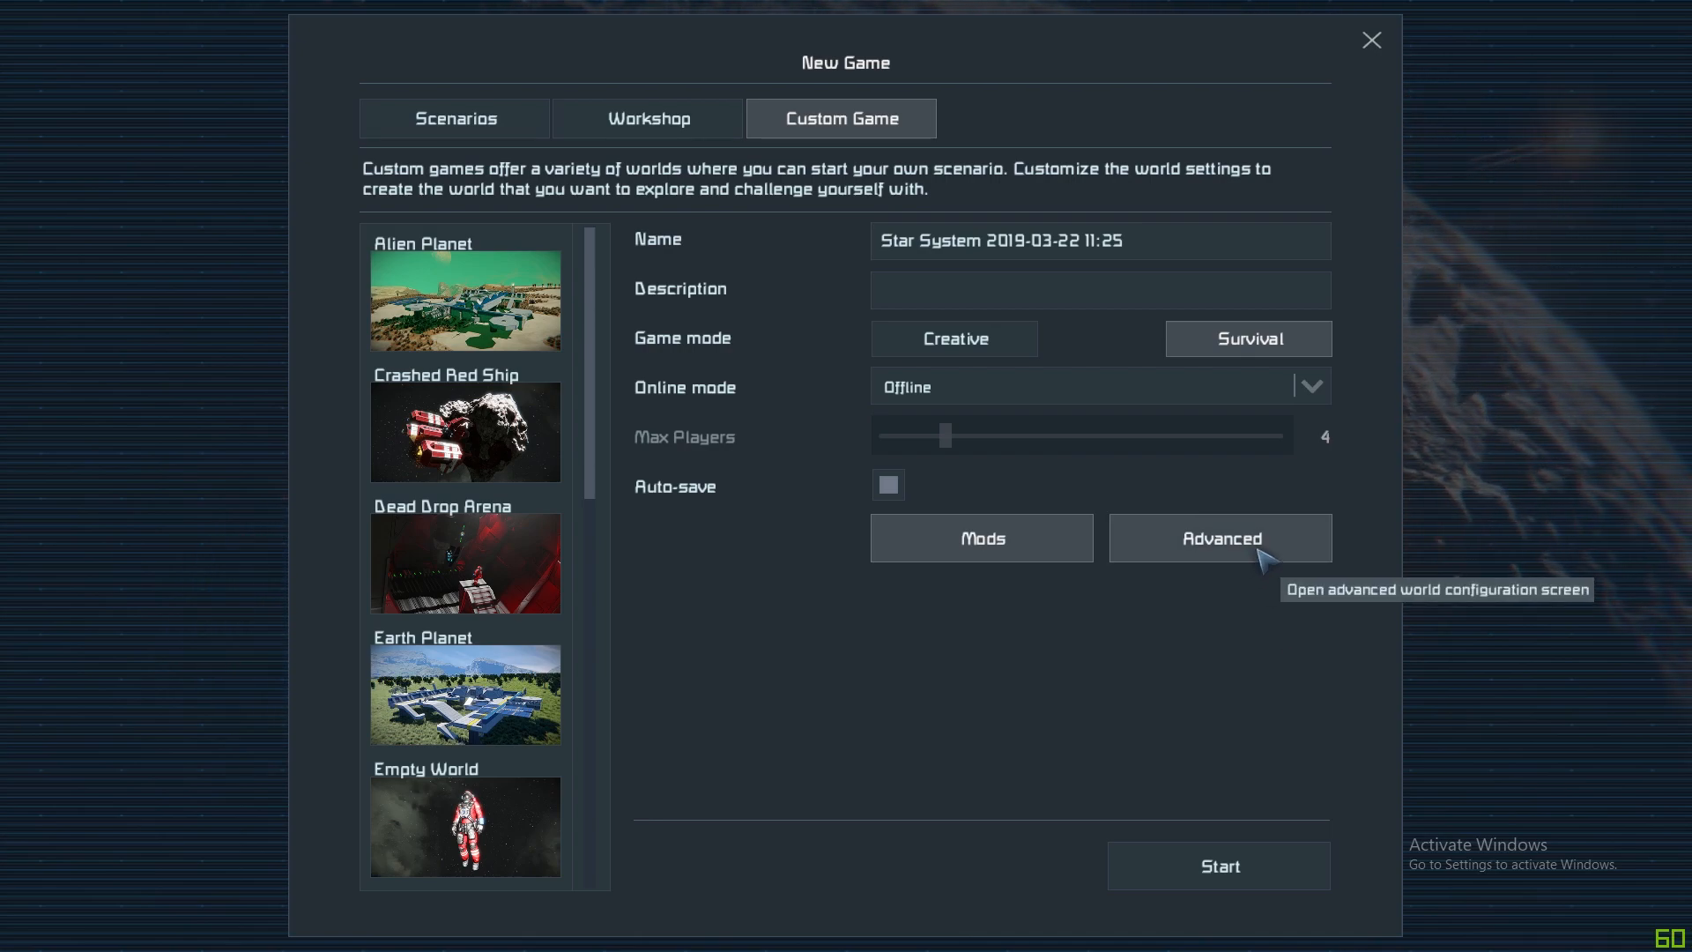
Open the Advanced World Settings for the Star System custom game.
left_click(1220, 538)
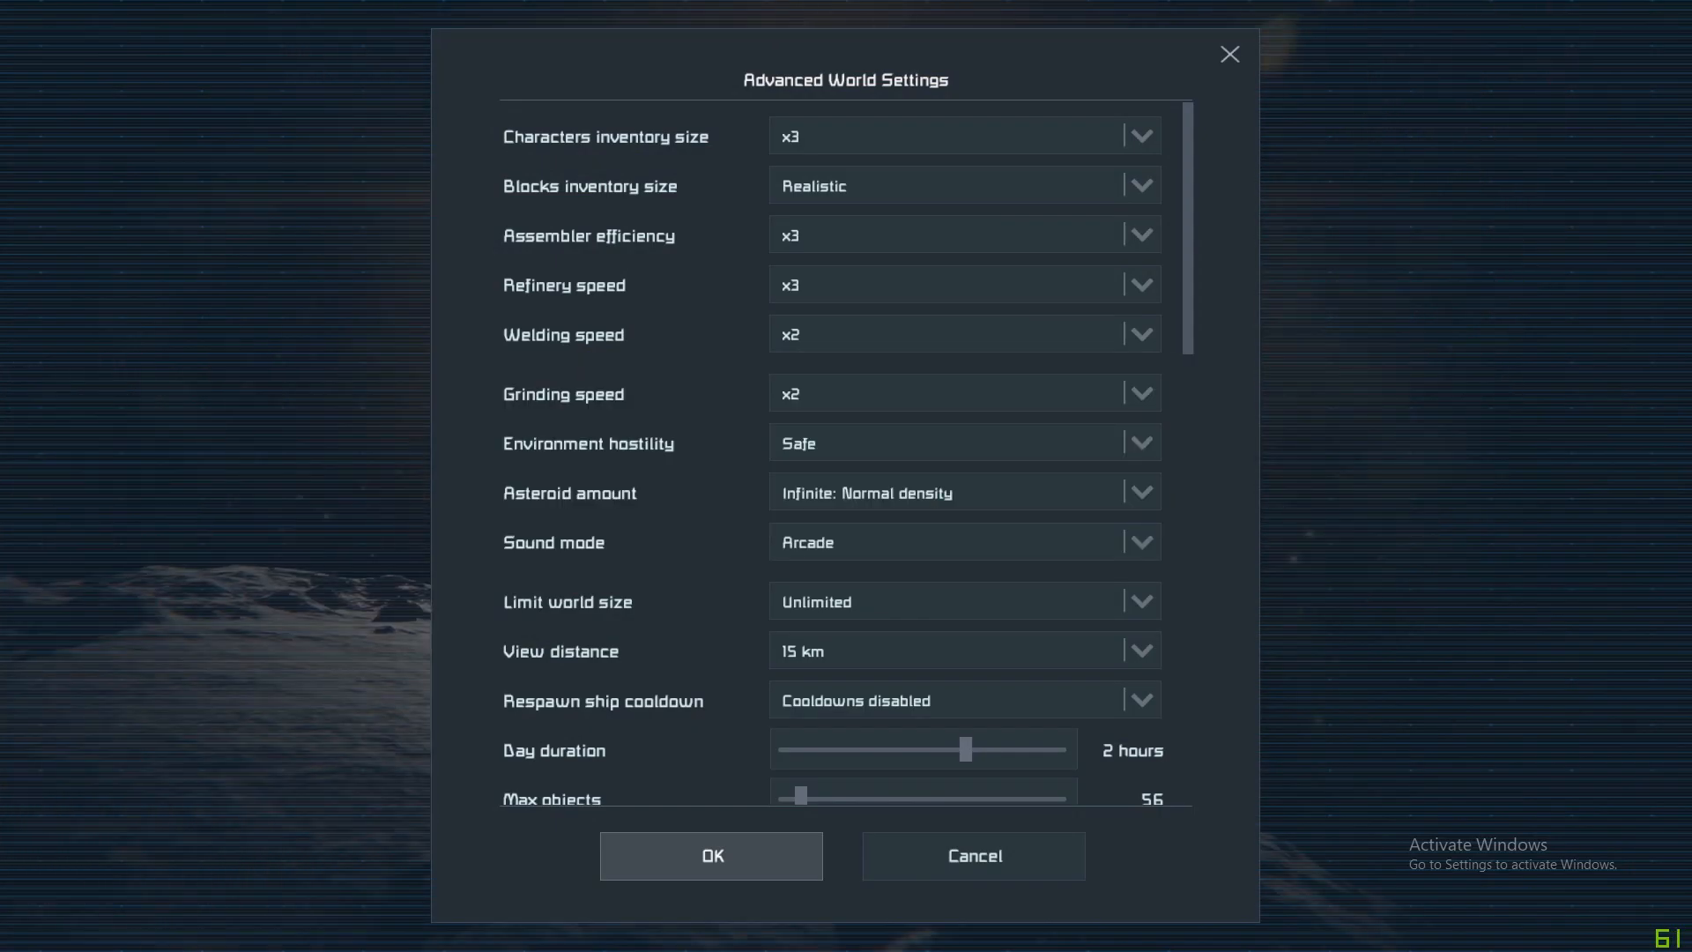
mouse_move(1382, 506)
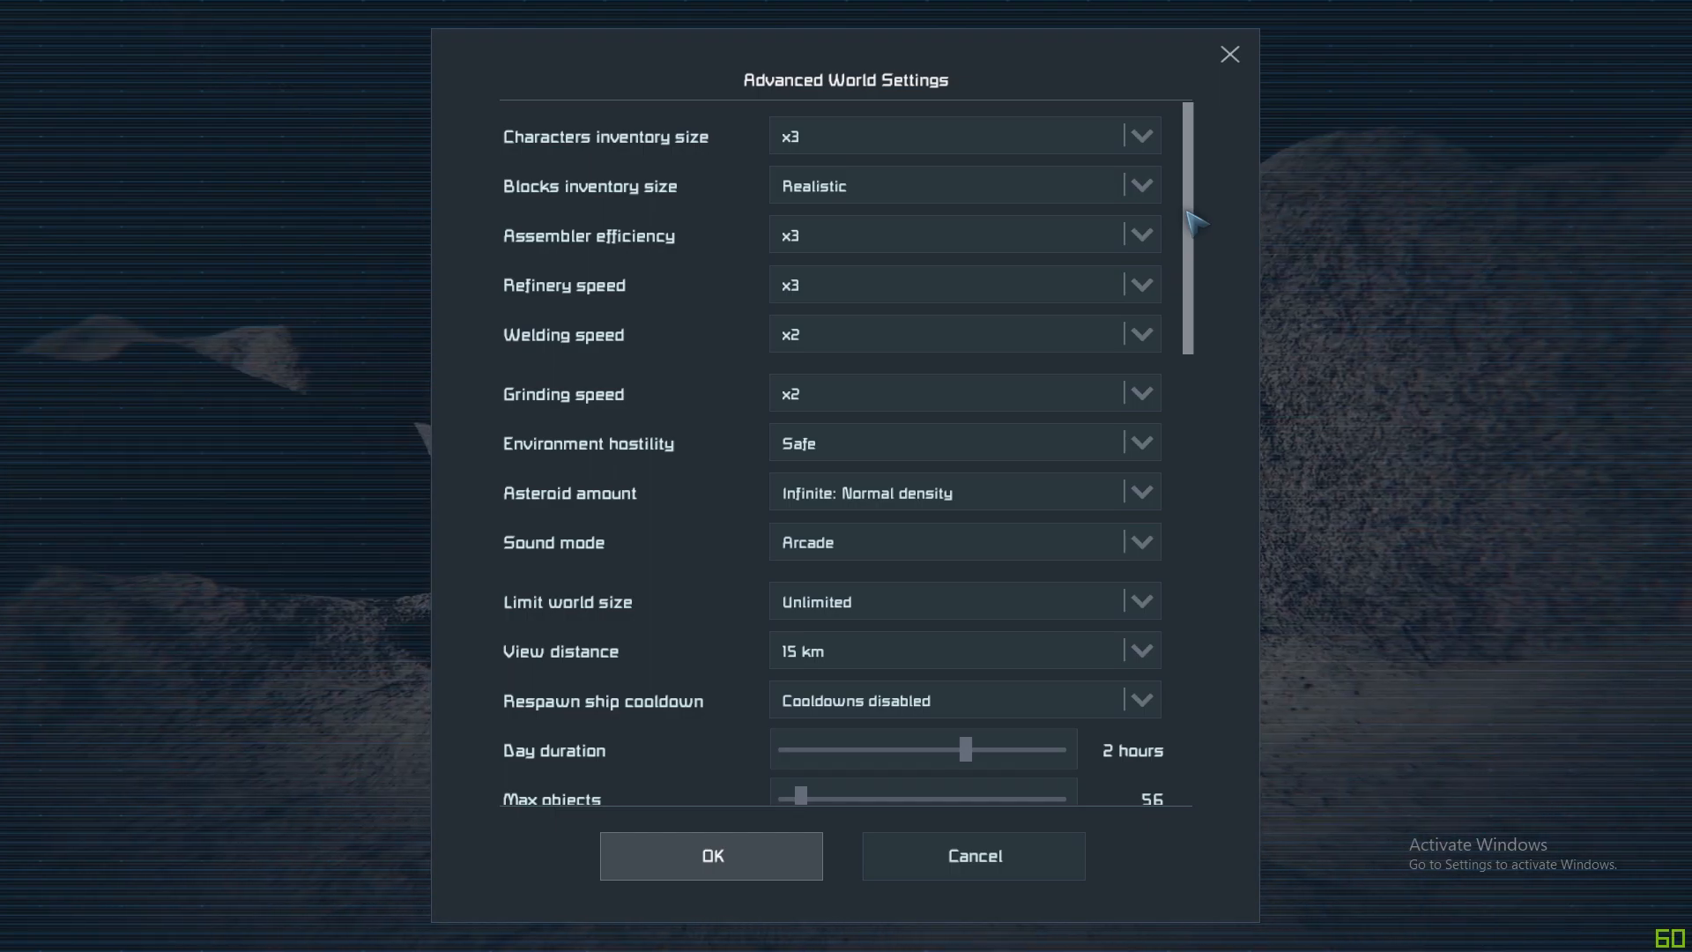
mouse_move(843, 136)
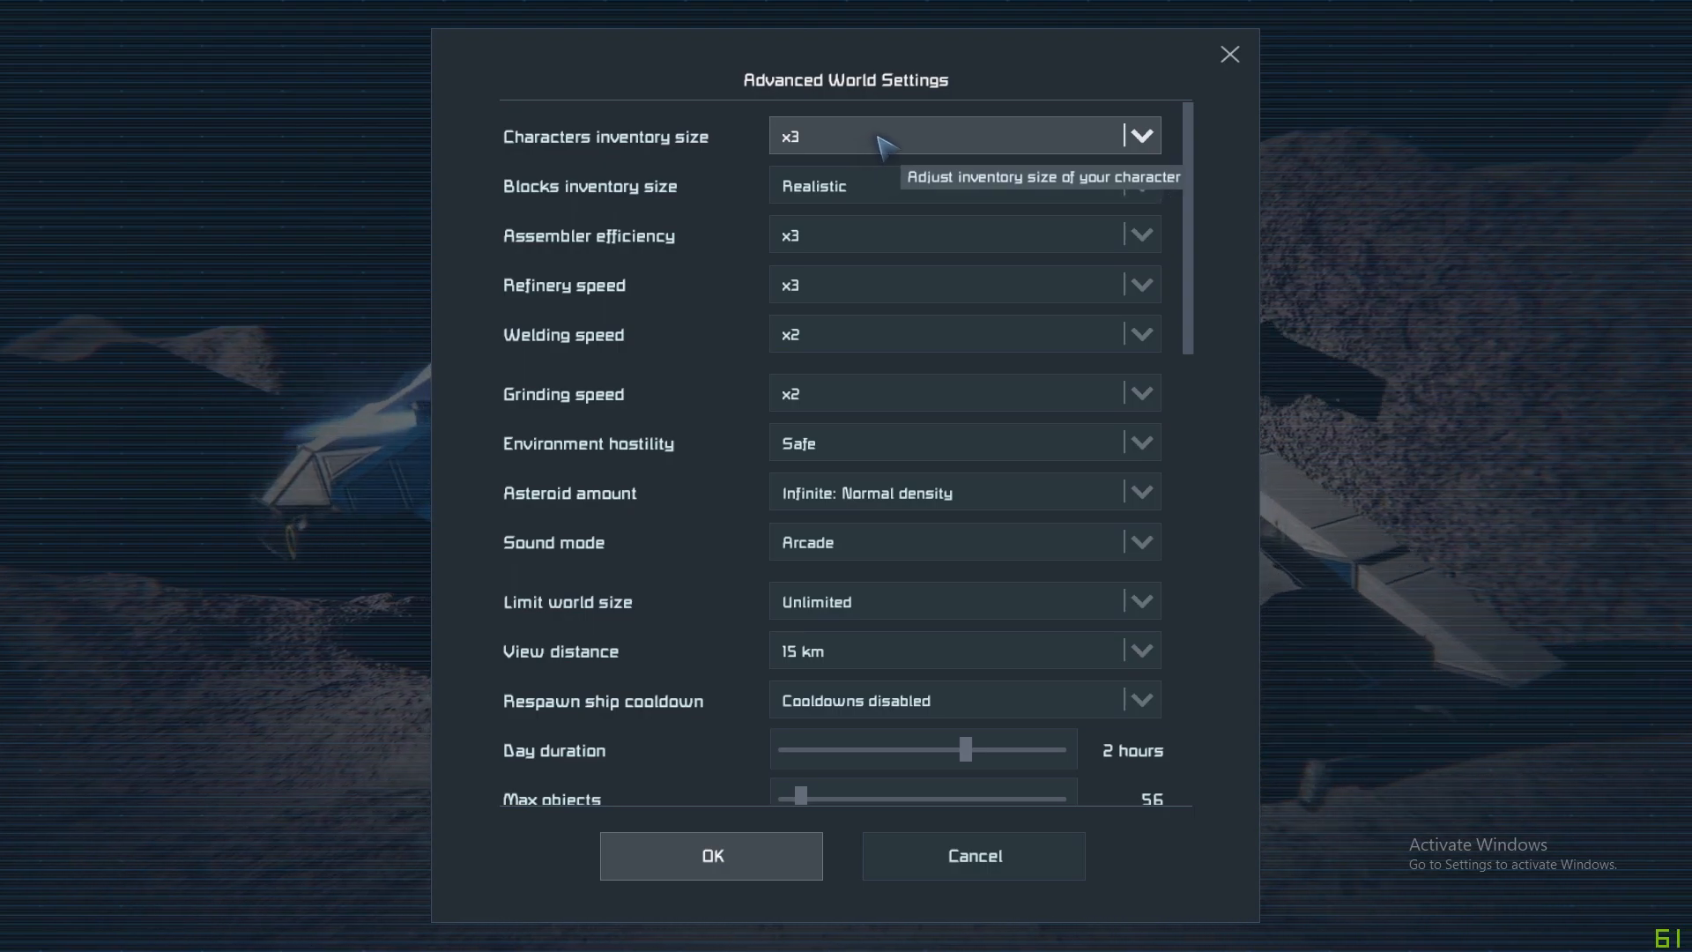
mouse_move(890, 194)
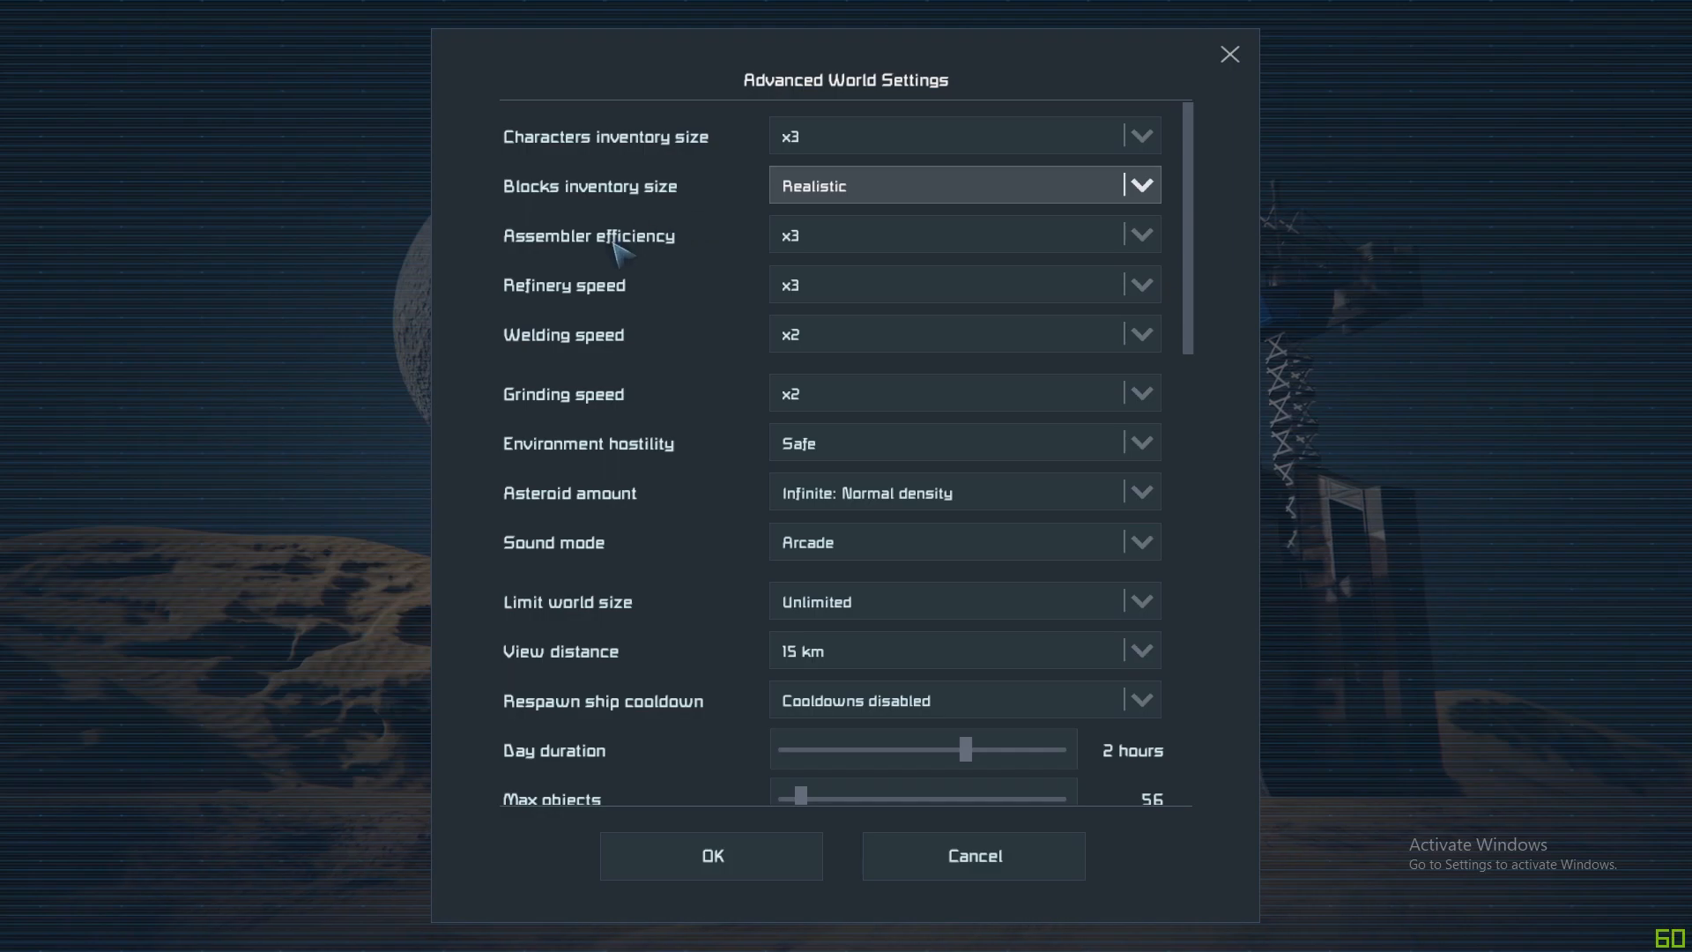
mouse_move(982, 234)
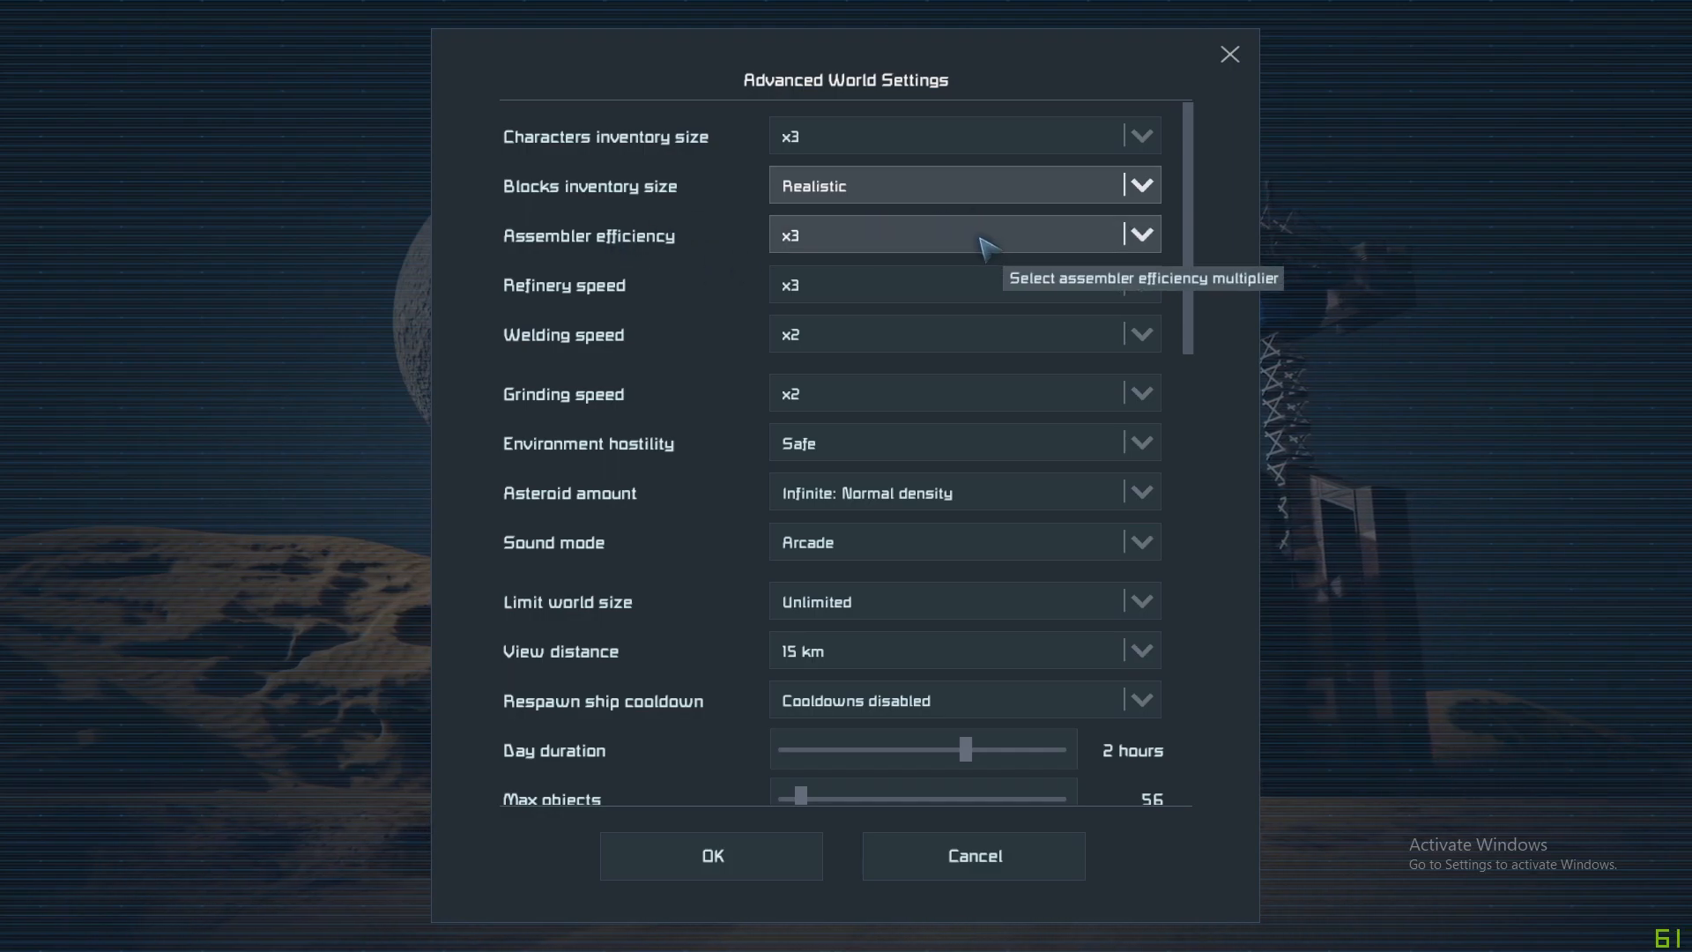
mouse_move(891, 334)
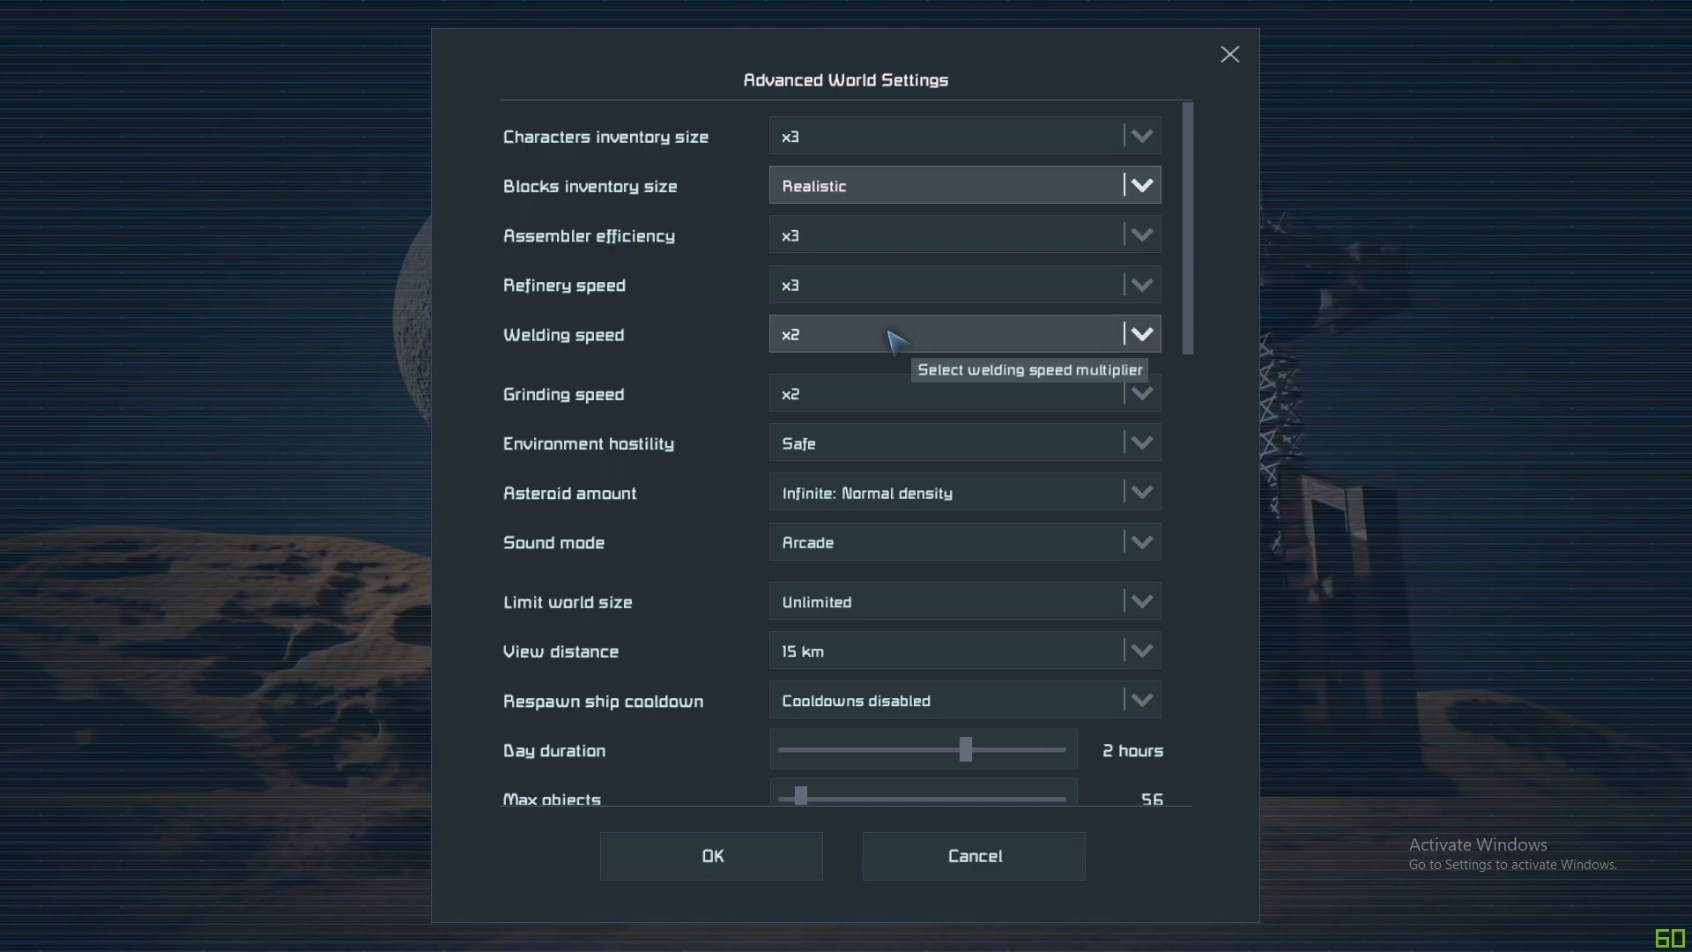
mouse_move(935, 453)
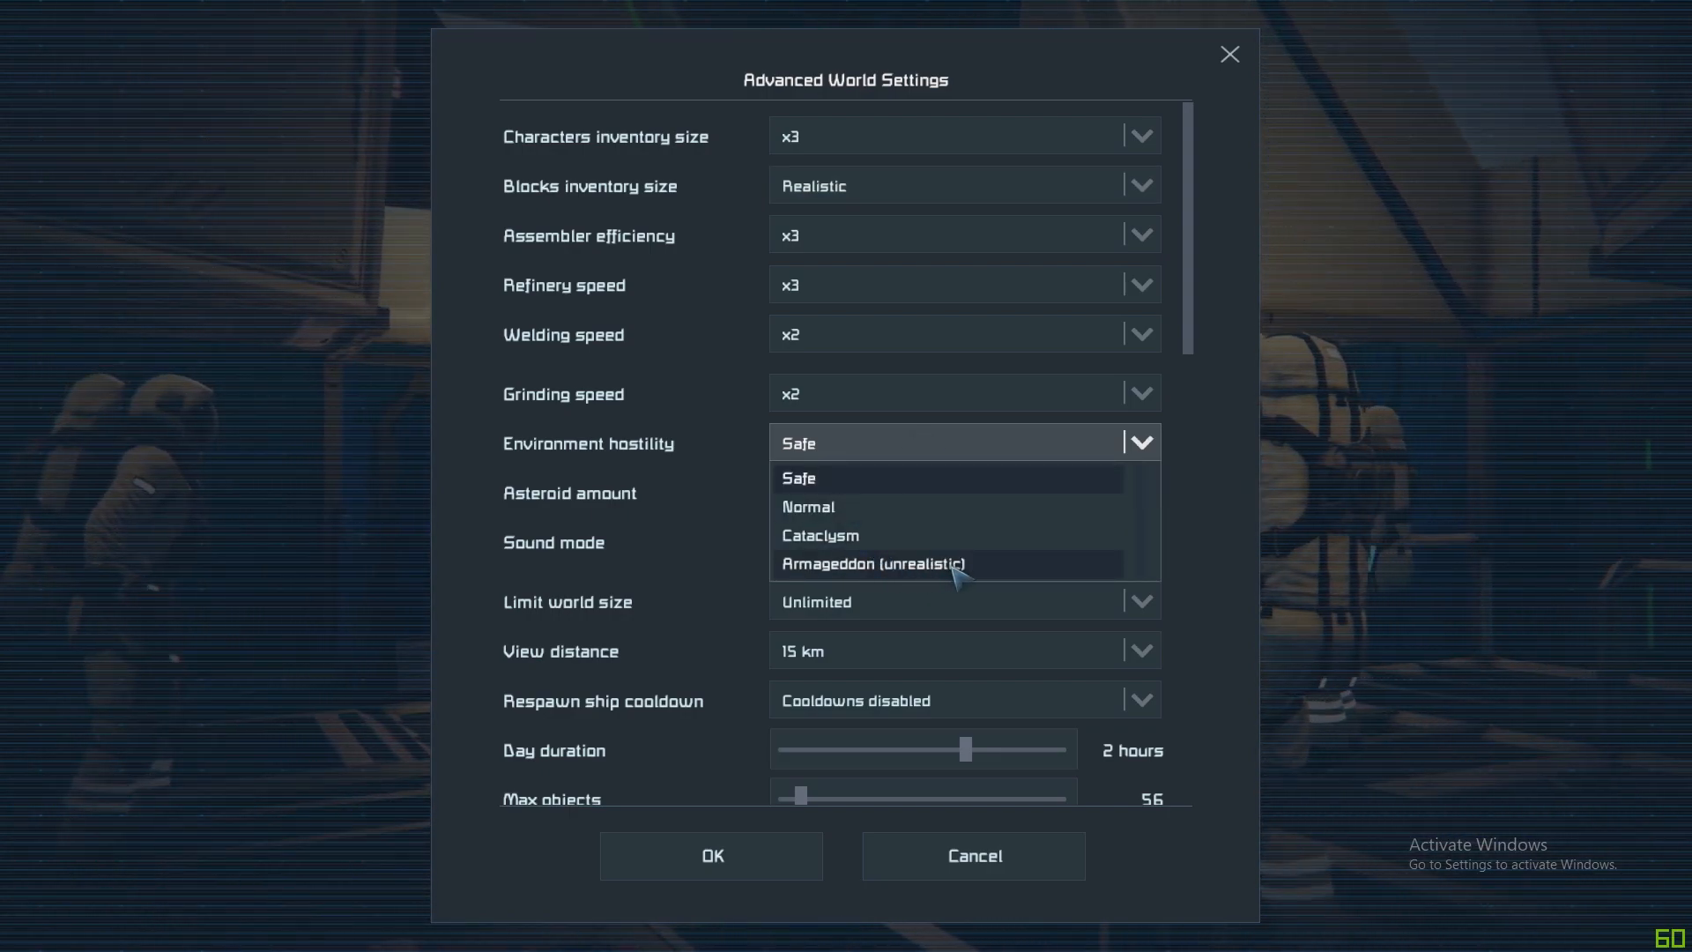
mouse_move(895, 515)
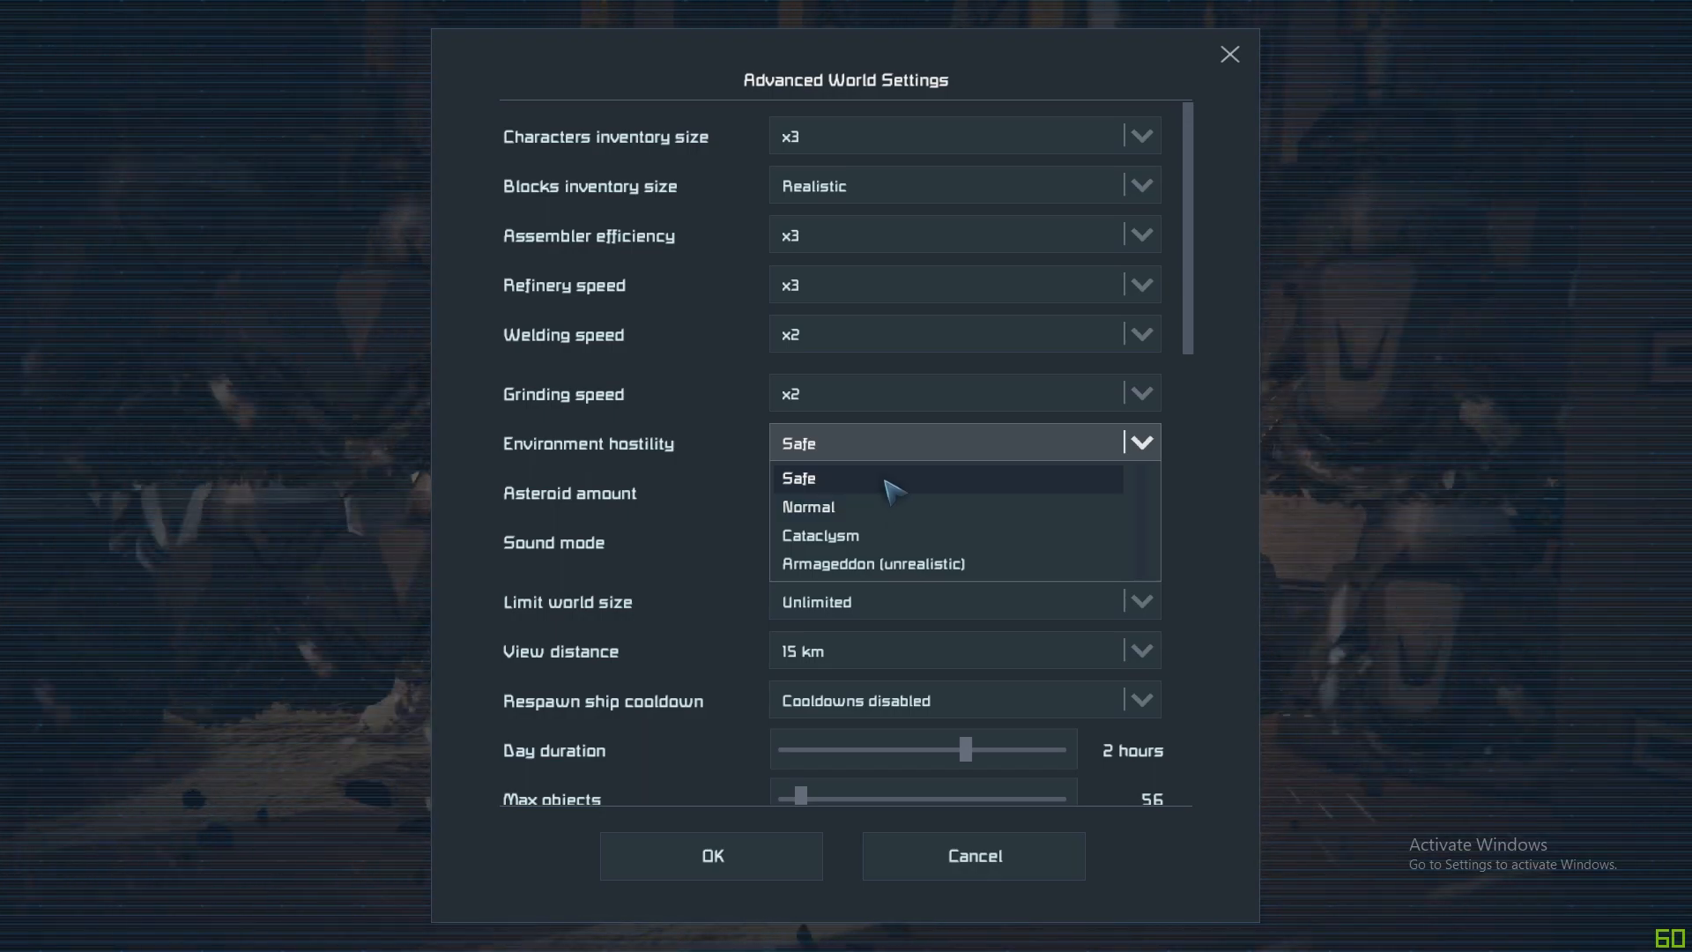
left_click(799, 477)
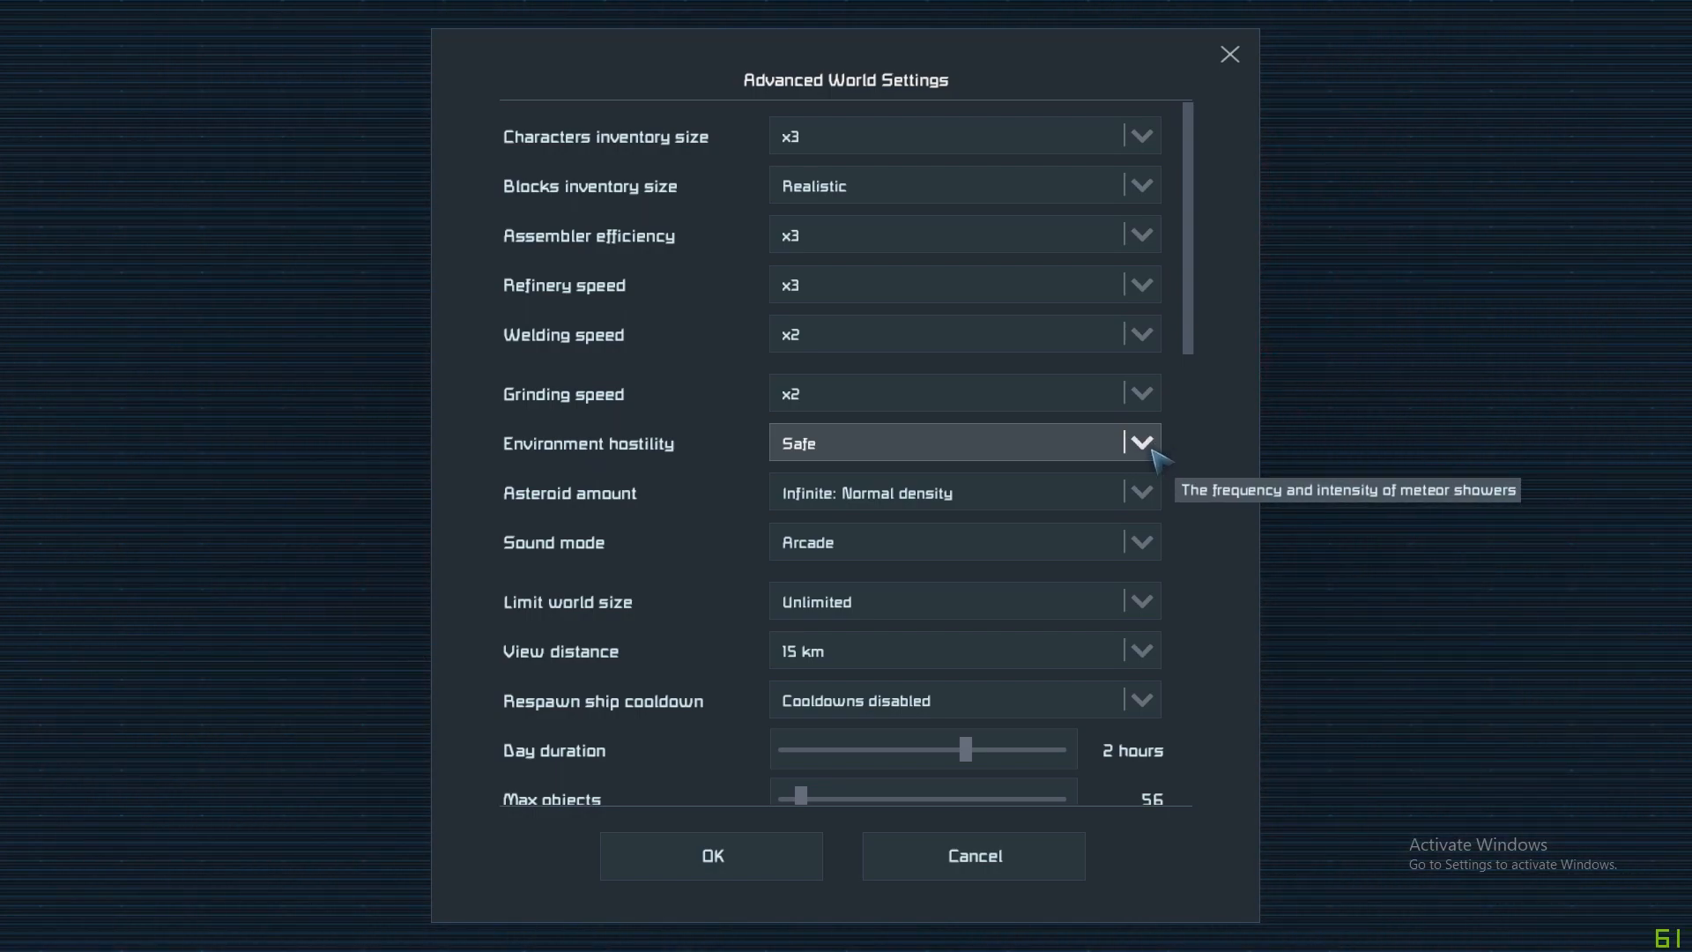
left_click(1141, 440)
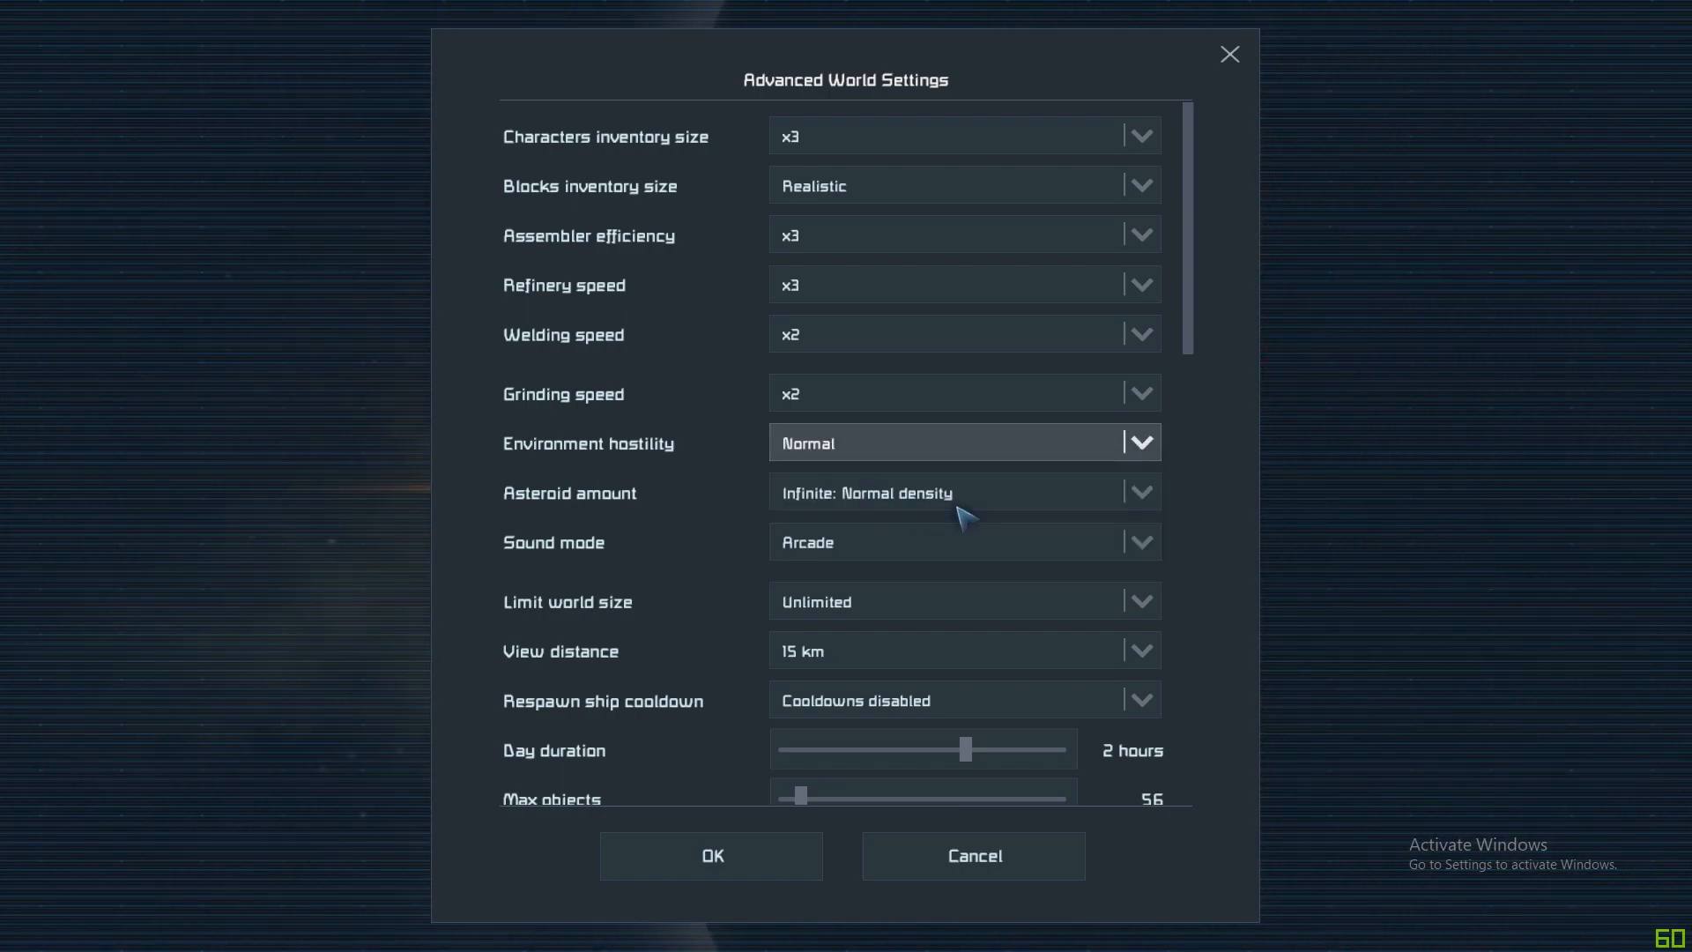
mouse_move(960, 508)
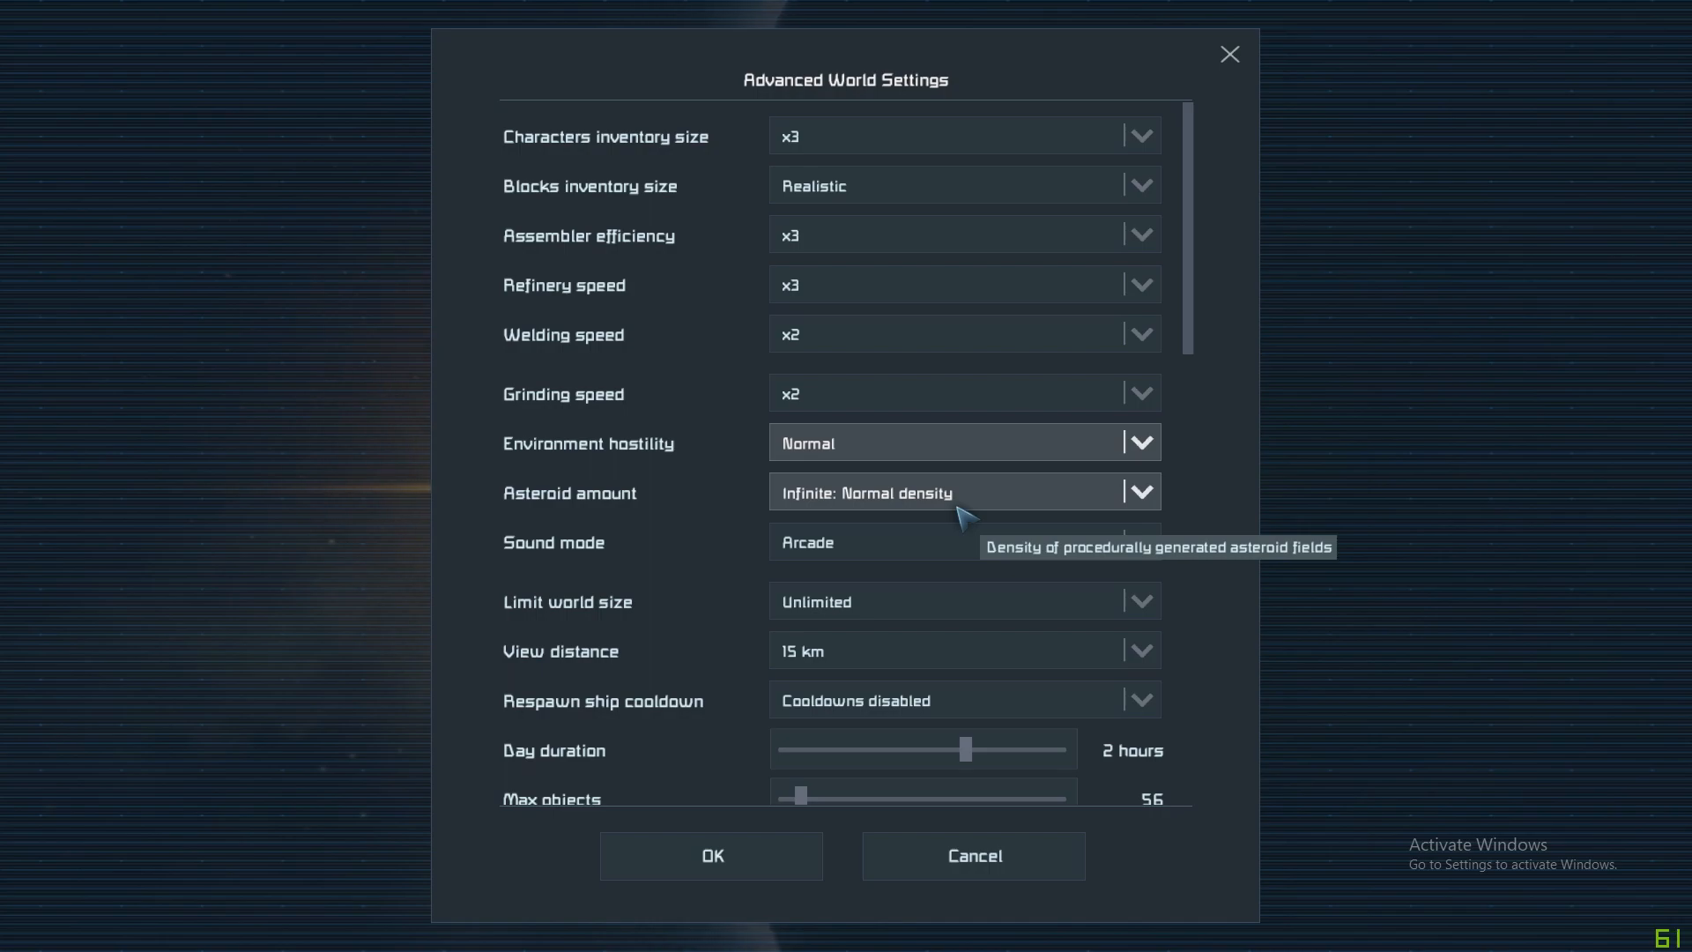
mouse_move(1150, 448)
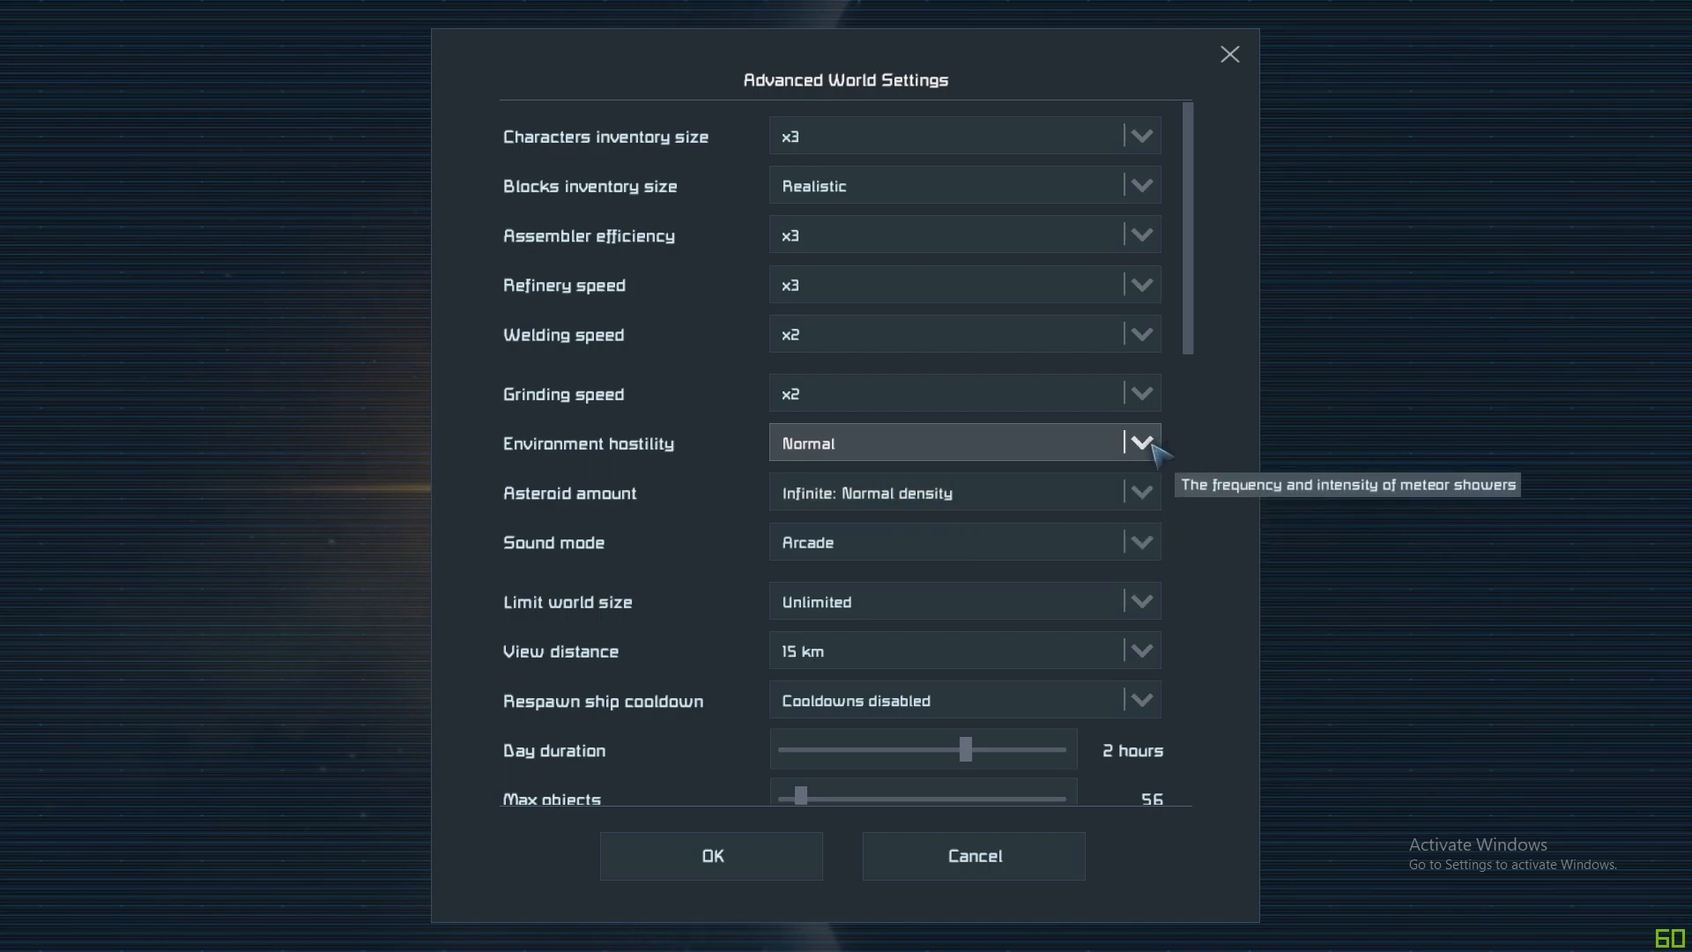
left_click(1141, 442)
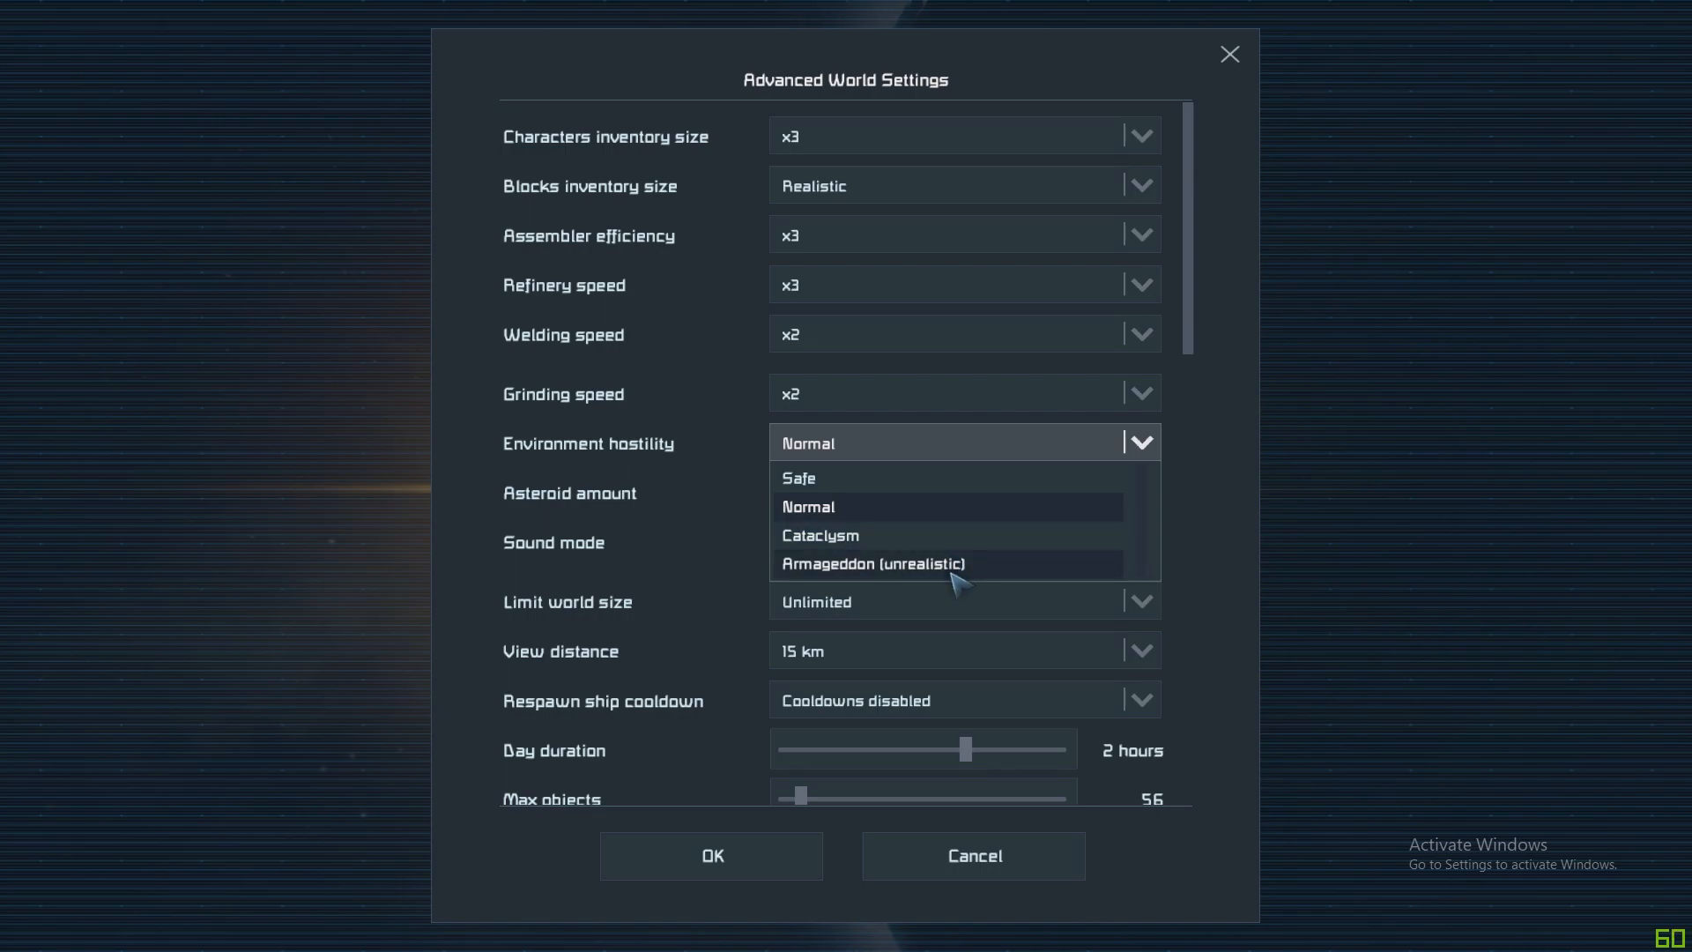
mouse_move(1021, 580)
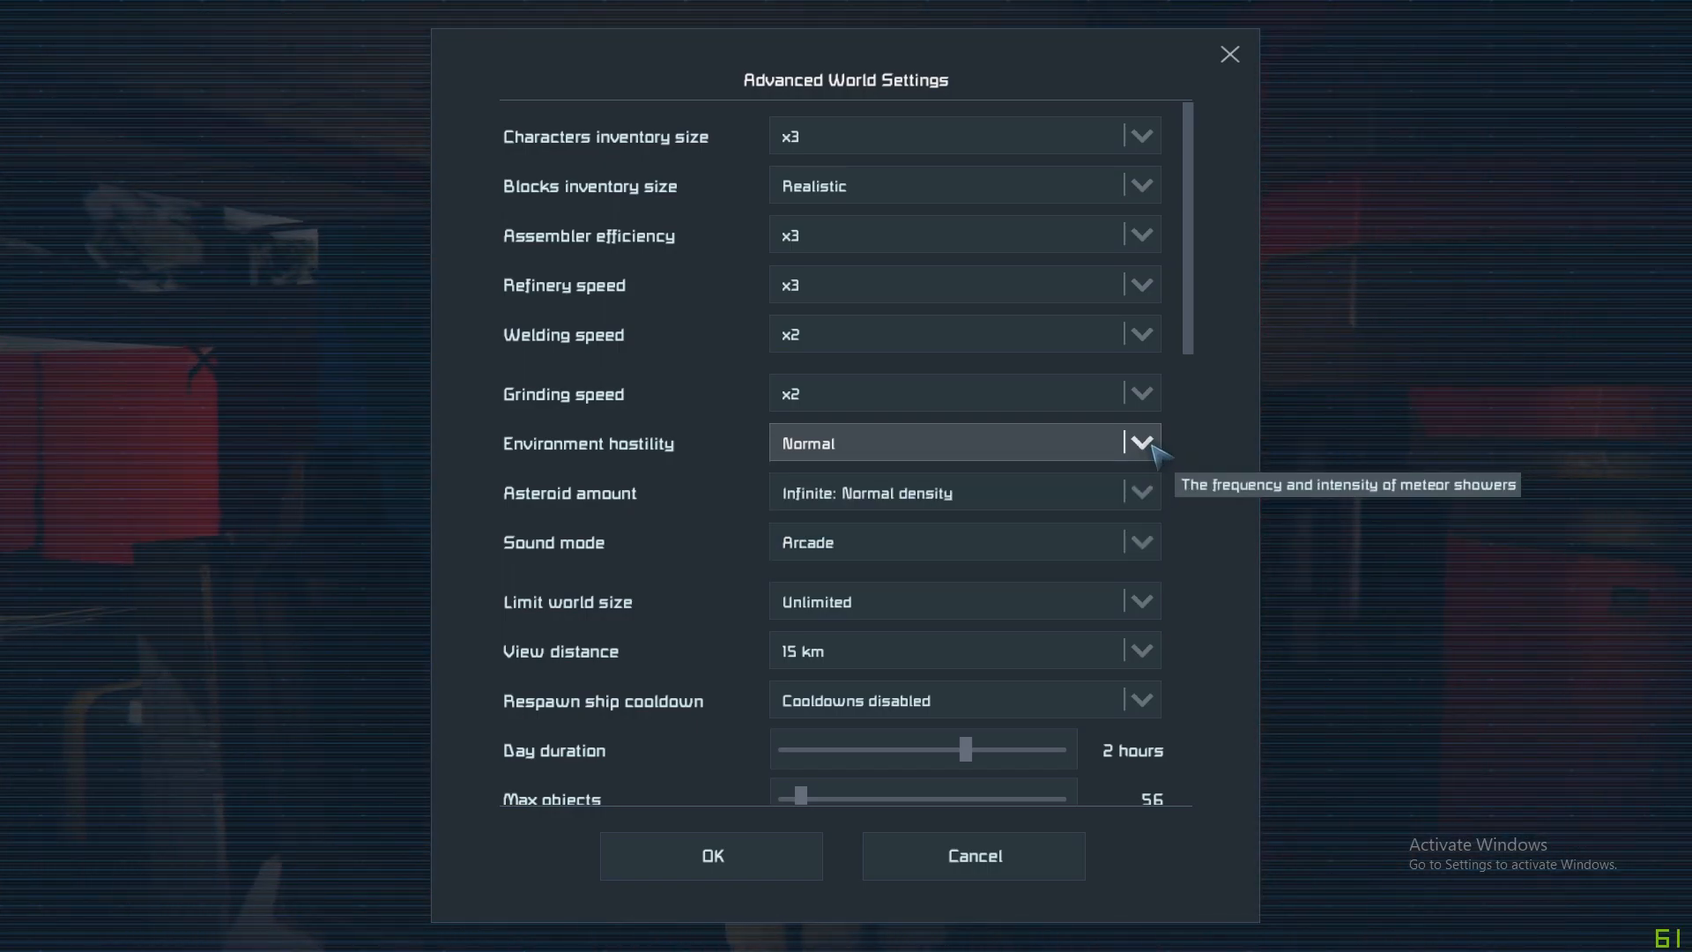
left_click(966, 443)
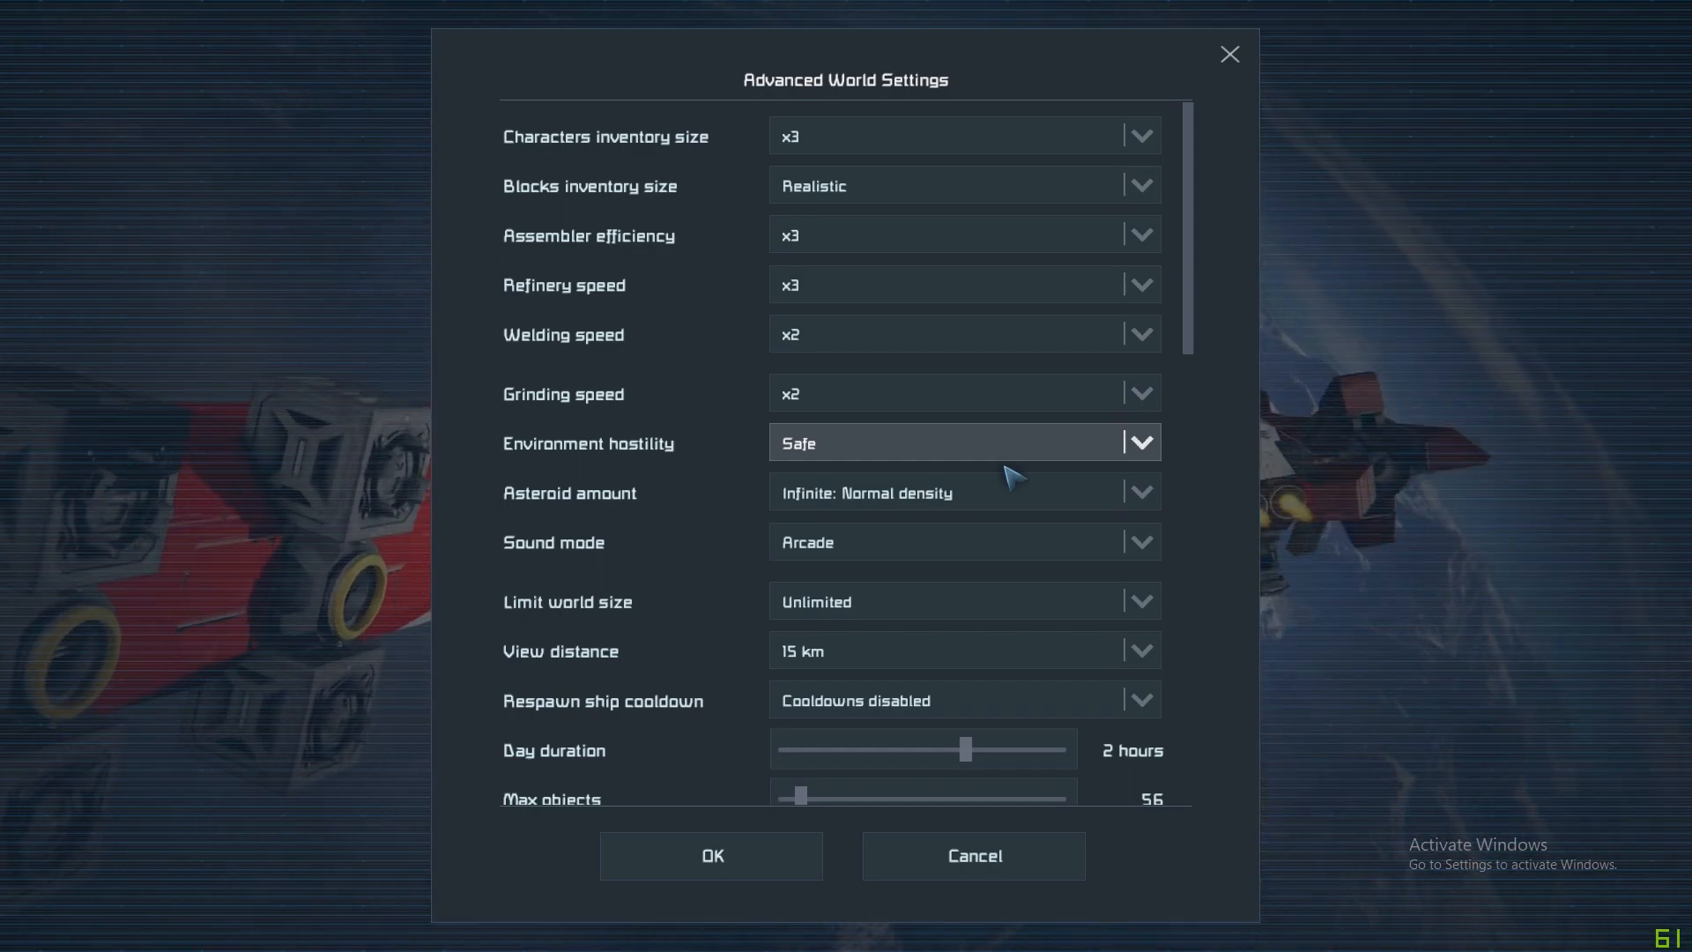
mouse_move(1204, 474)
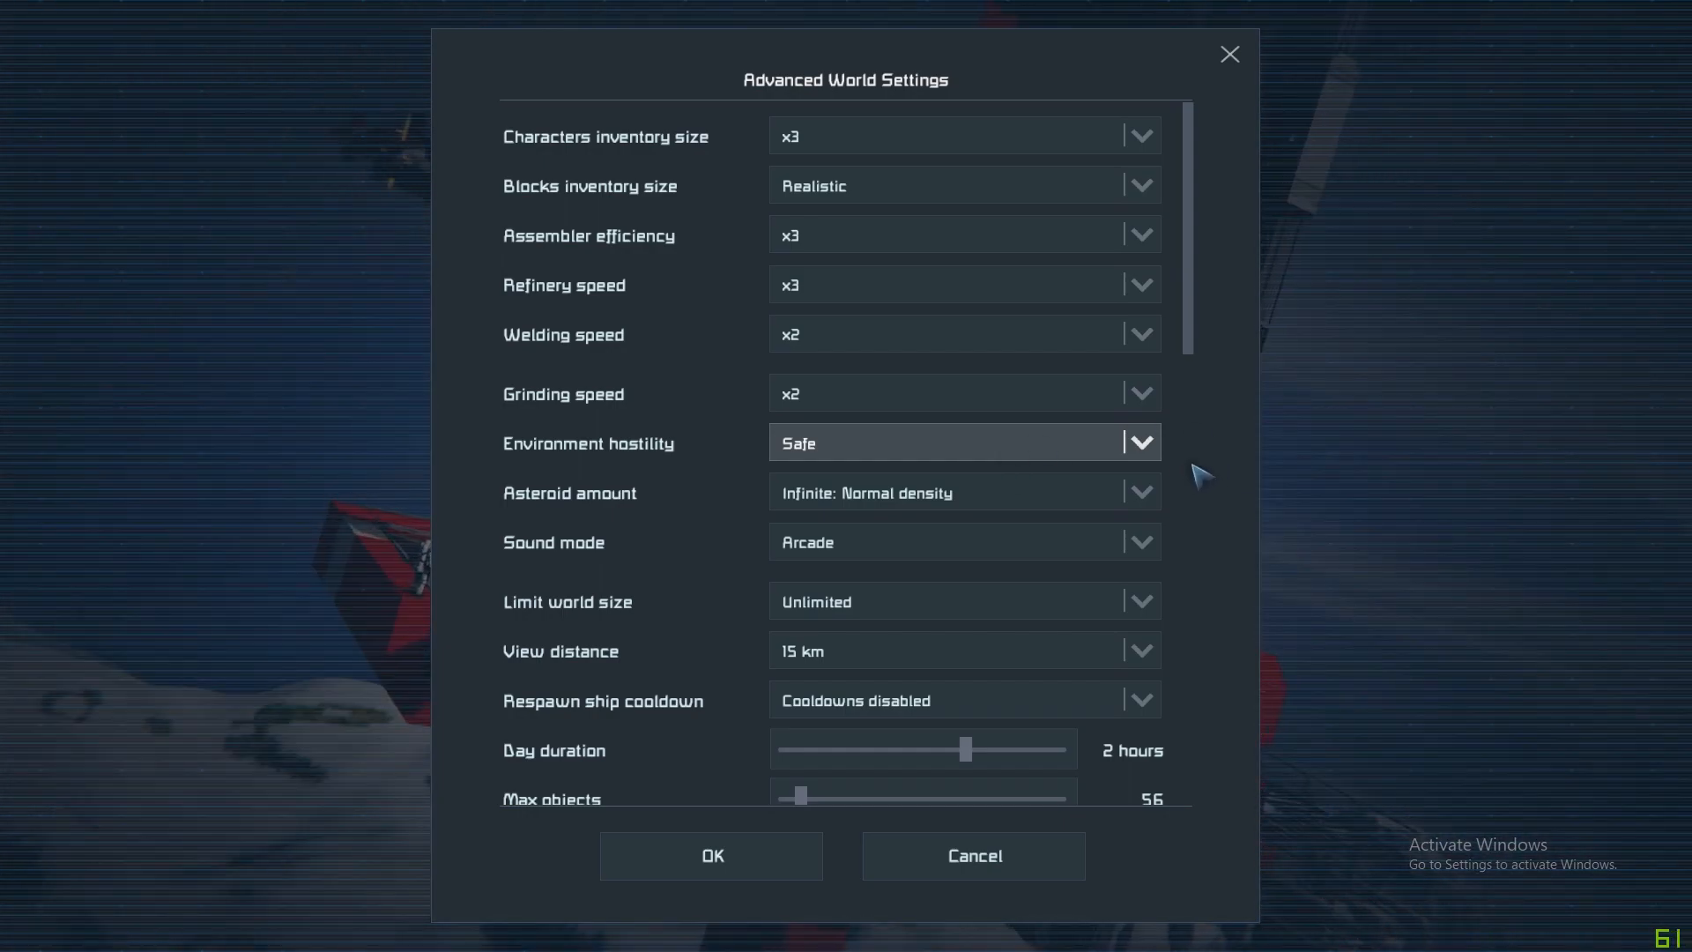
mouse_move(1201, 493)
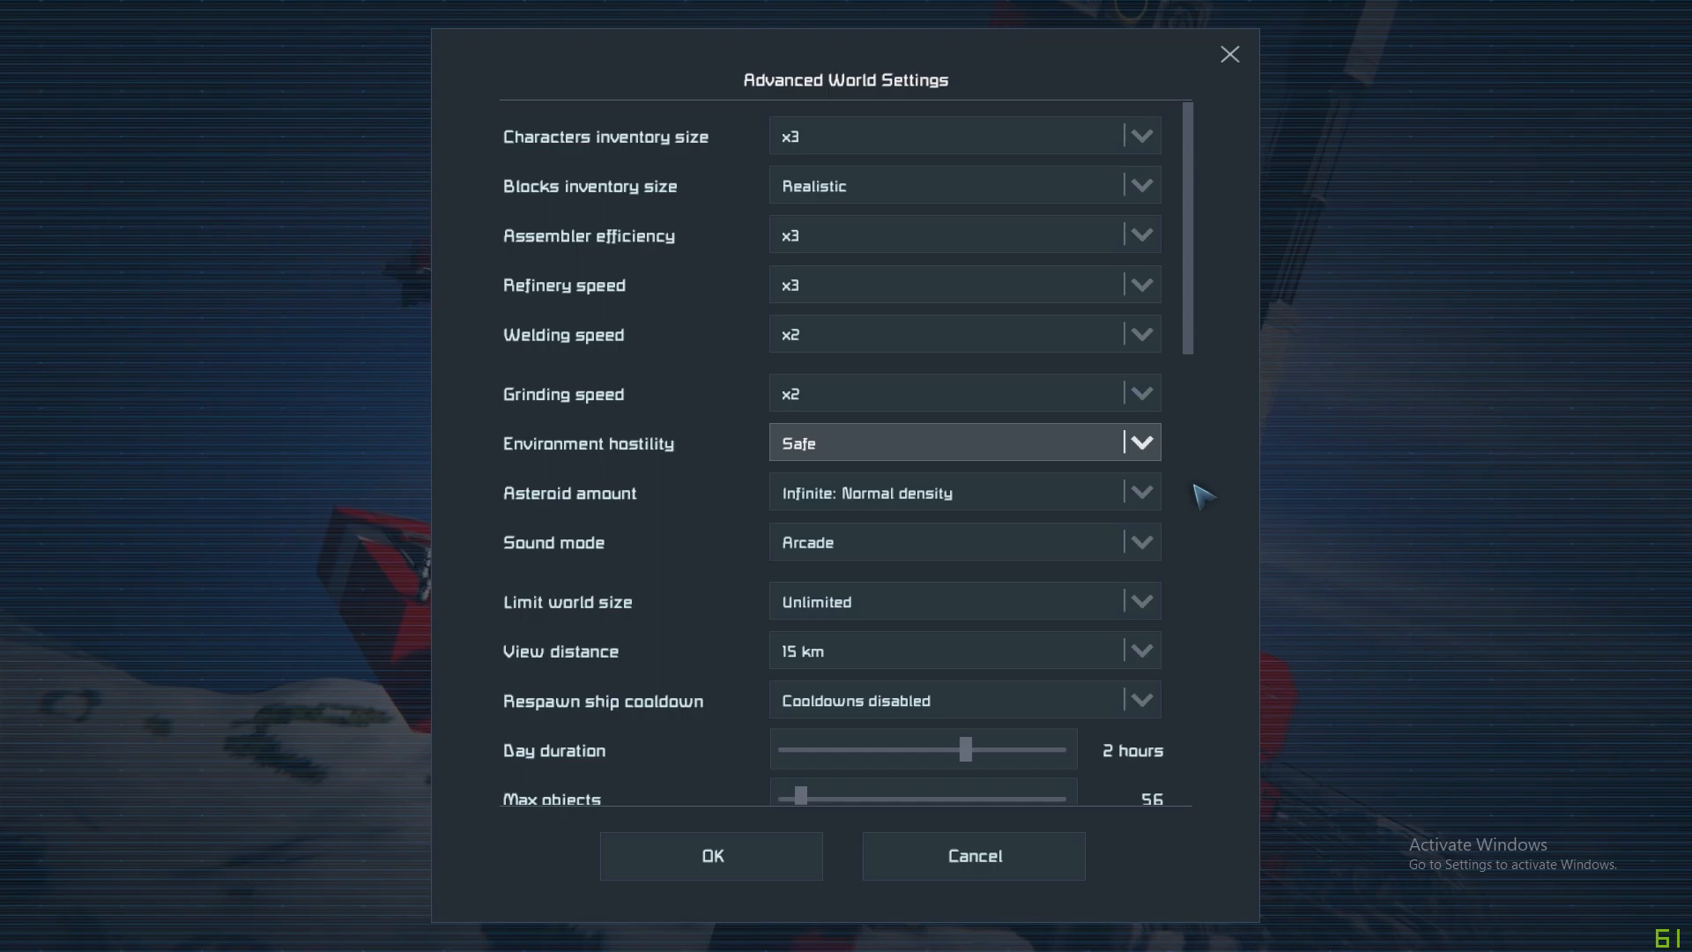
Scroll down the Advanced World Settings and set the Total PCU limit to Disabled.
scroll("down", 3)
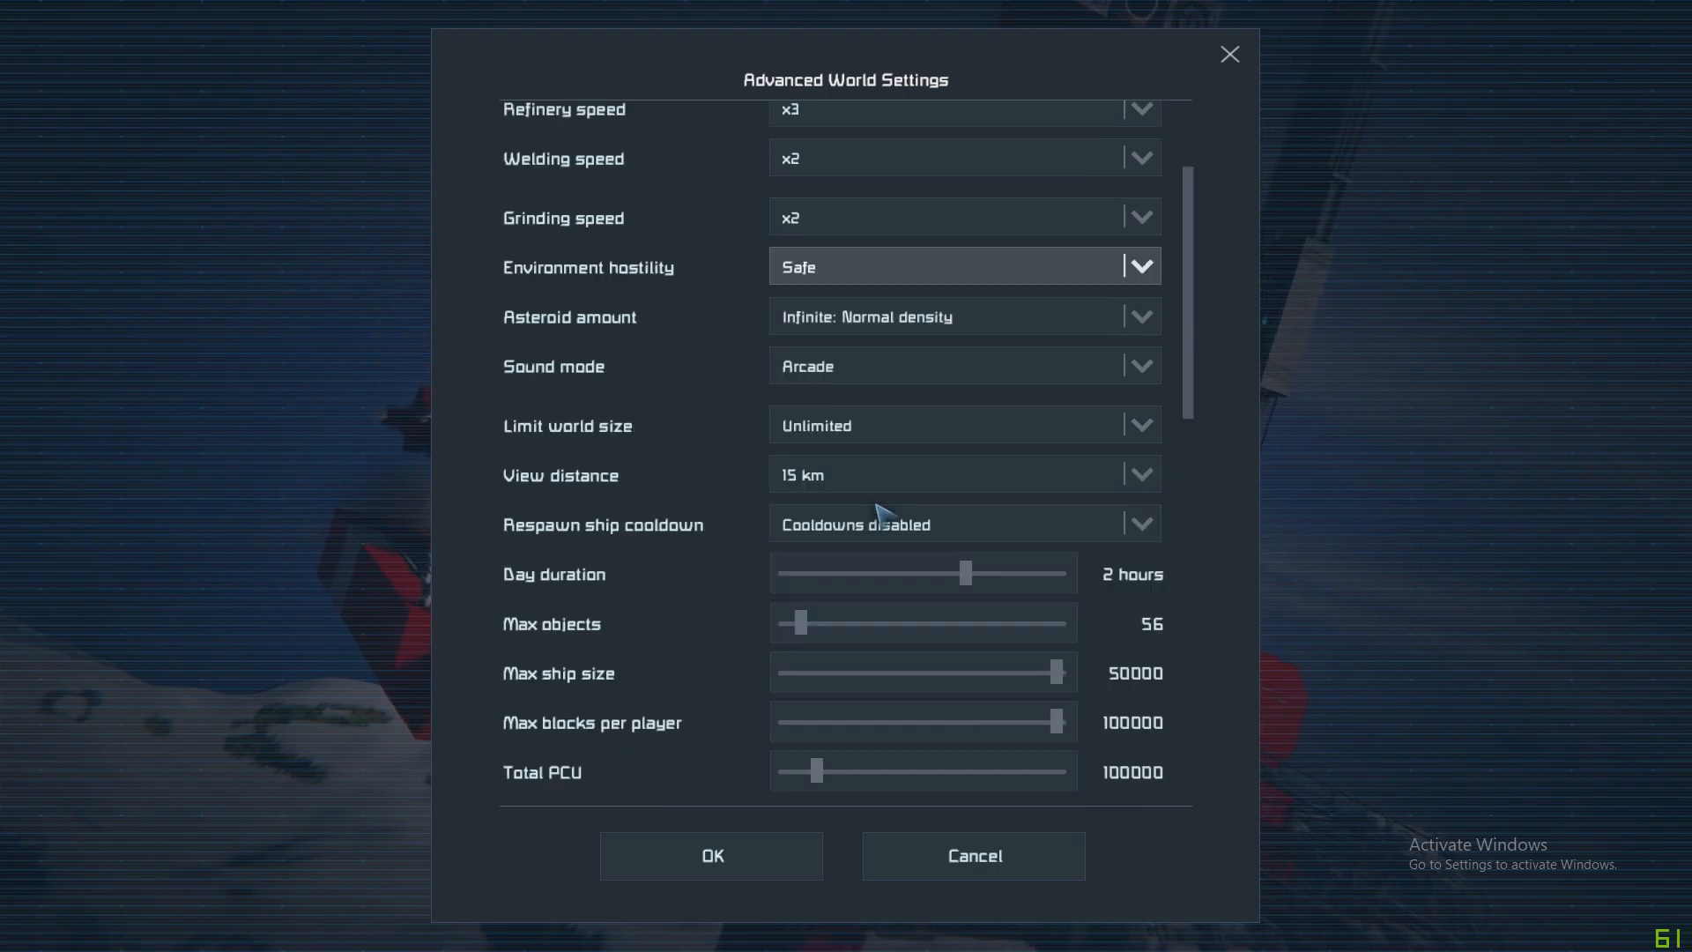
scroll("down", 3)
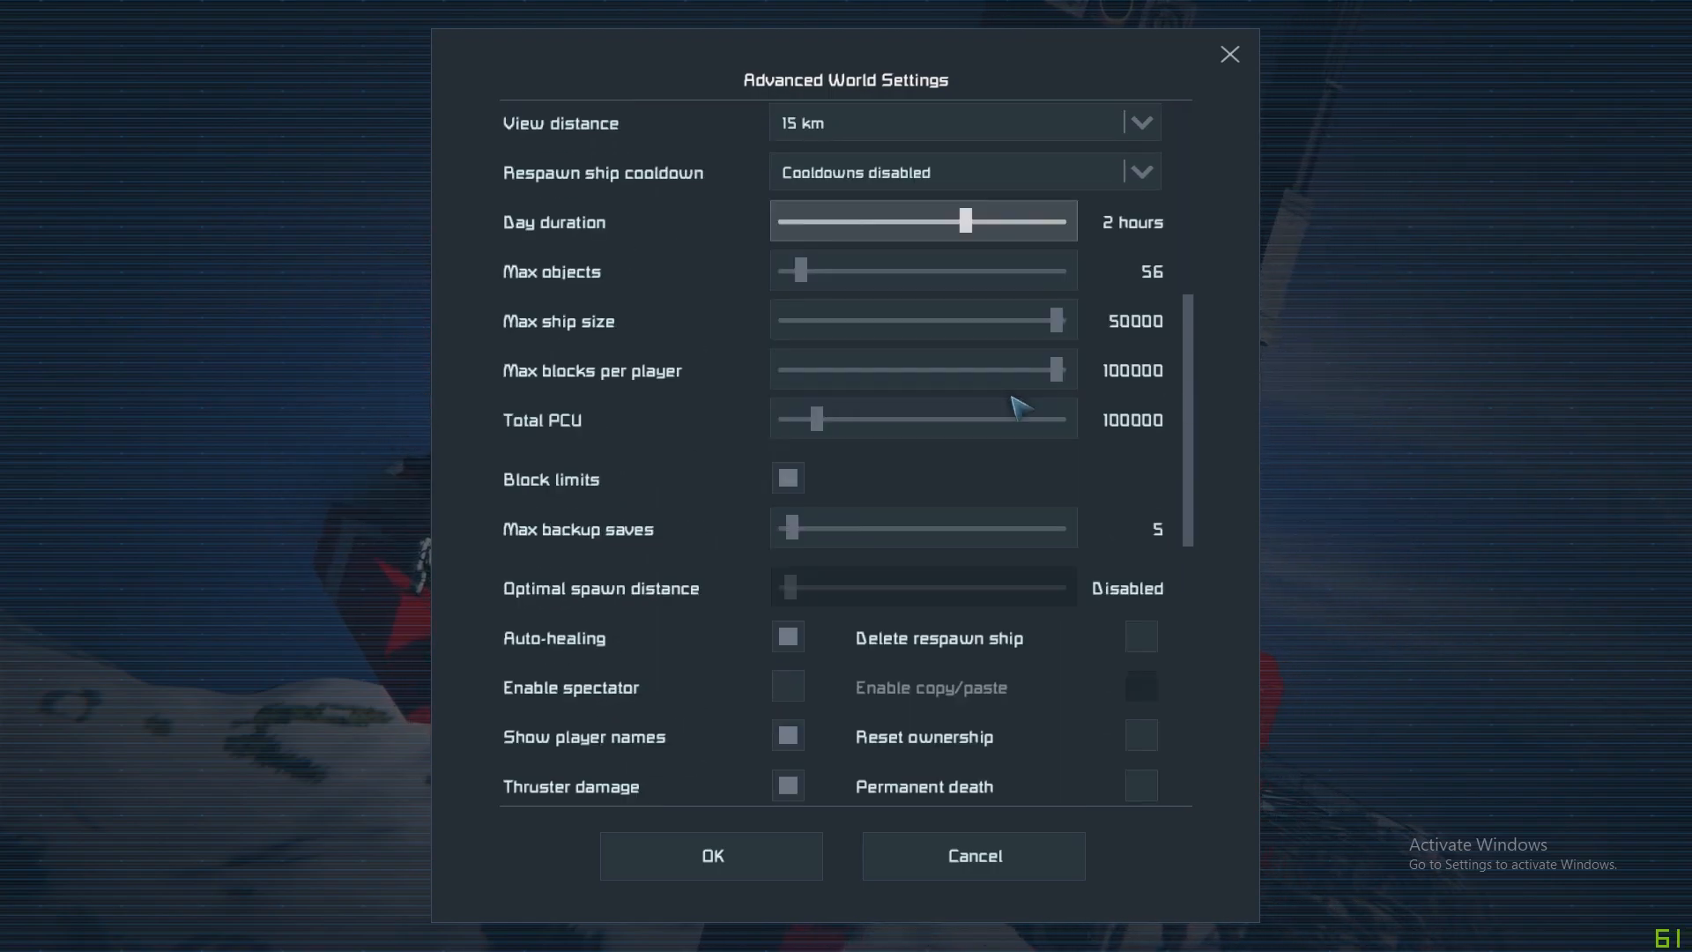
mouse_move(885, 388)
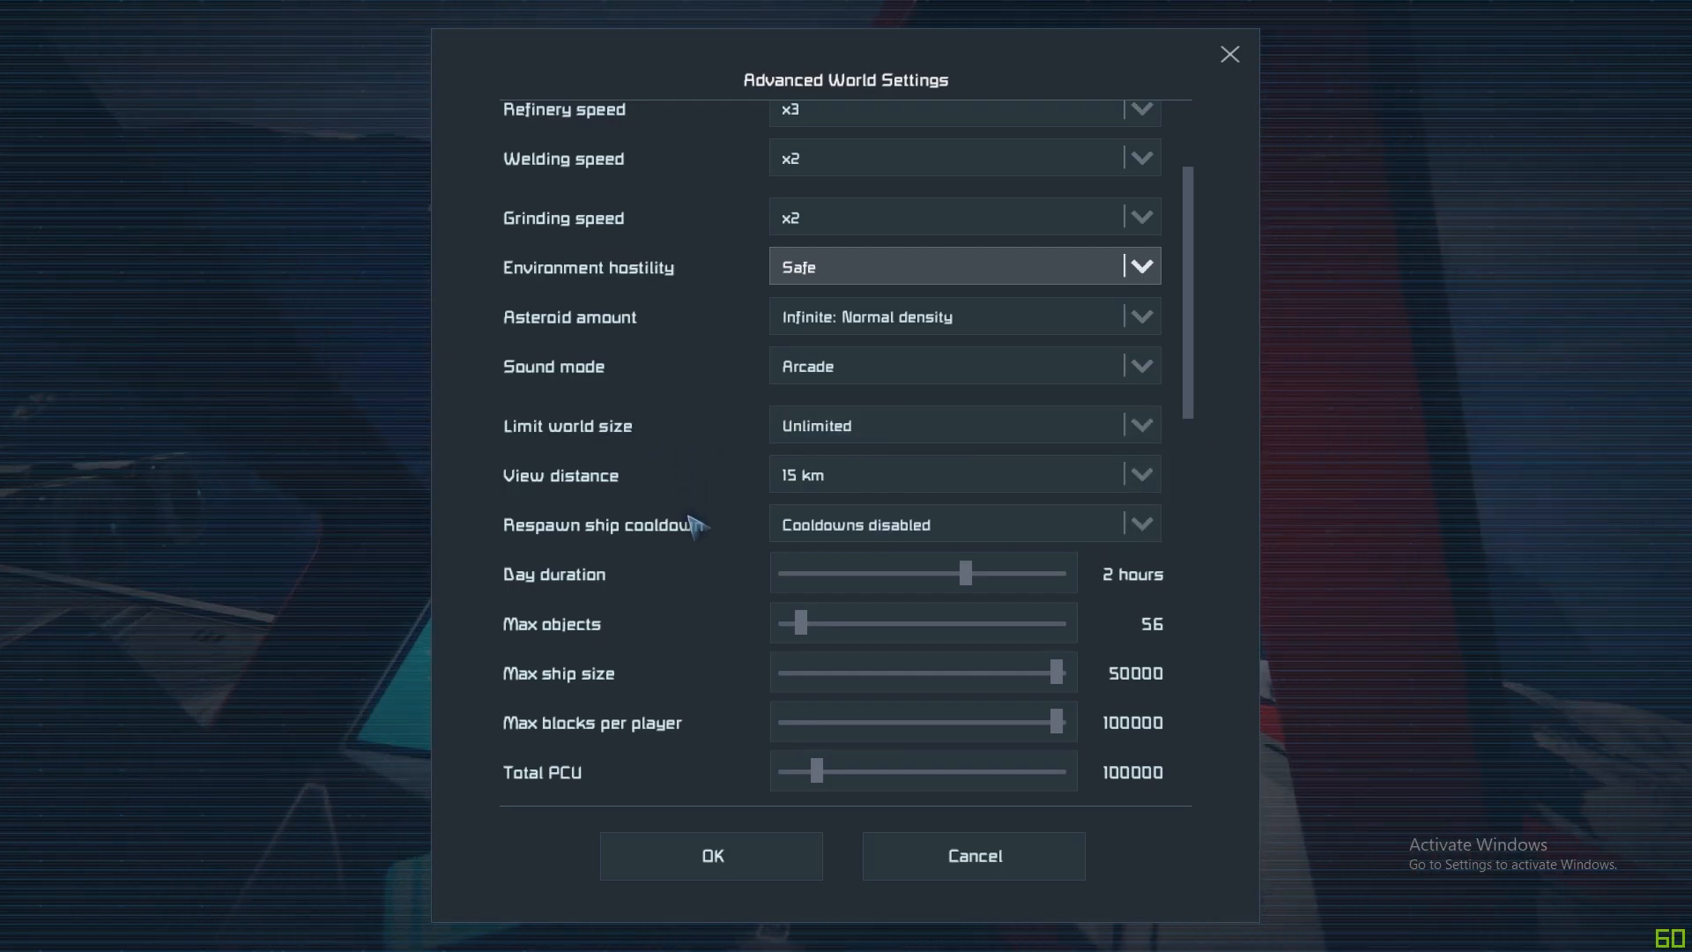
scroll("down", 3)
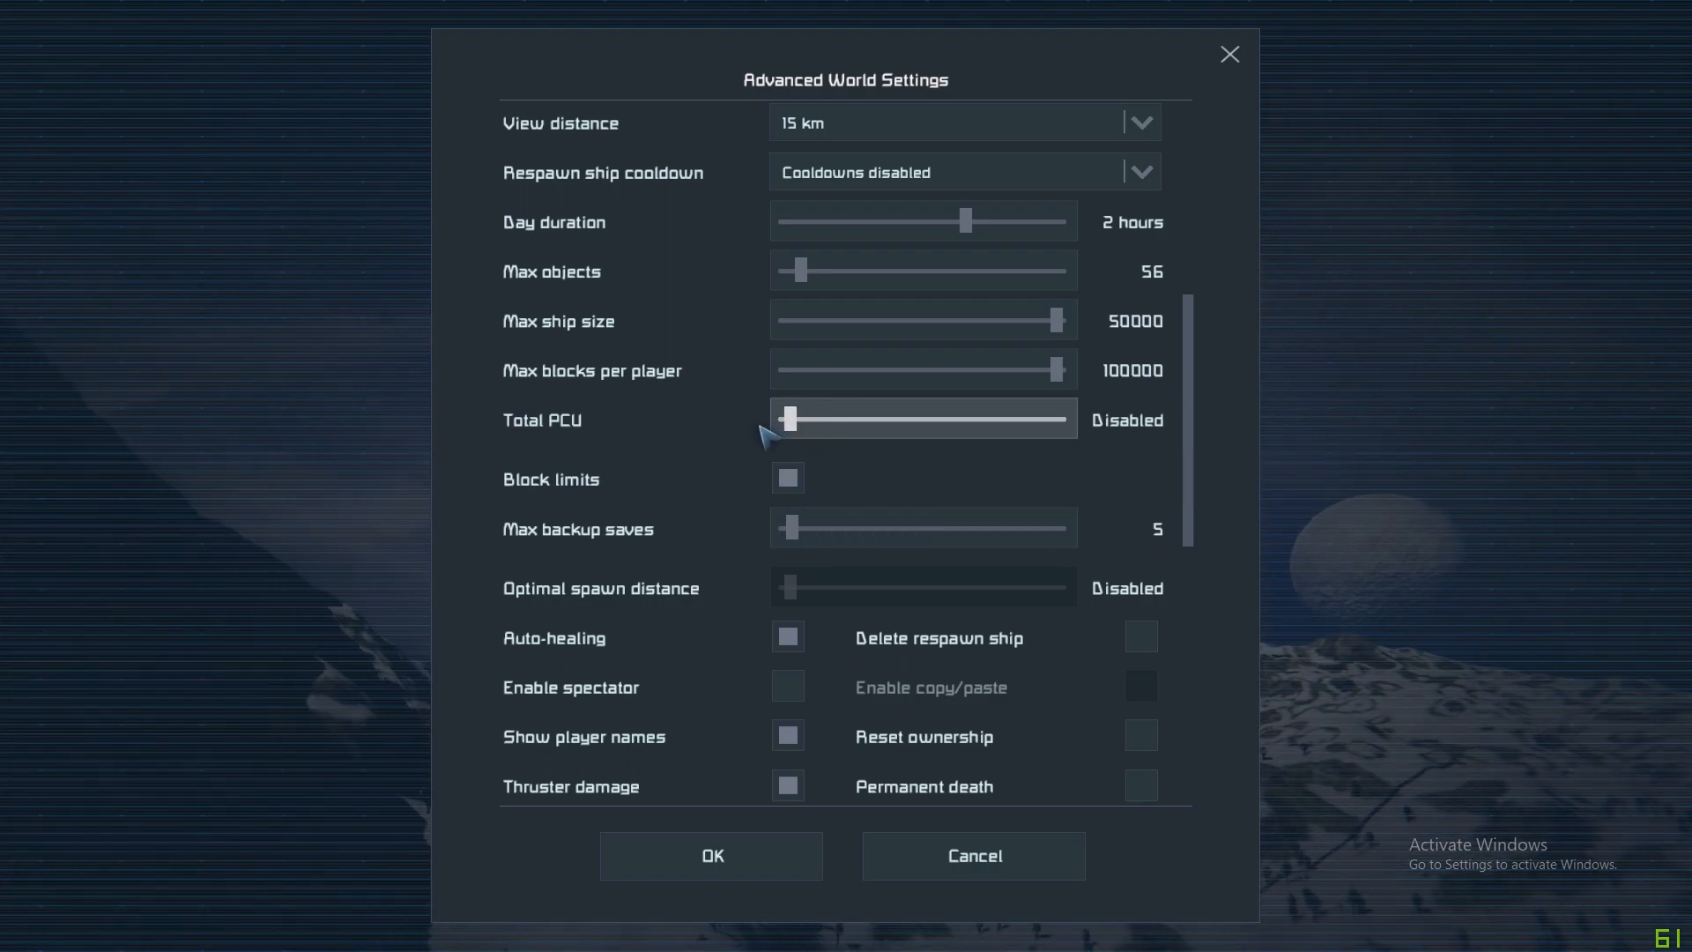
Turn off Block limits and acknowledge the performance warning so all block caps read Disabled.
left_click(786, 477)
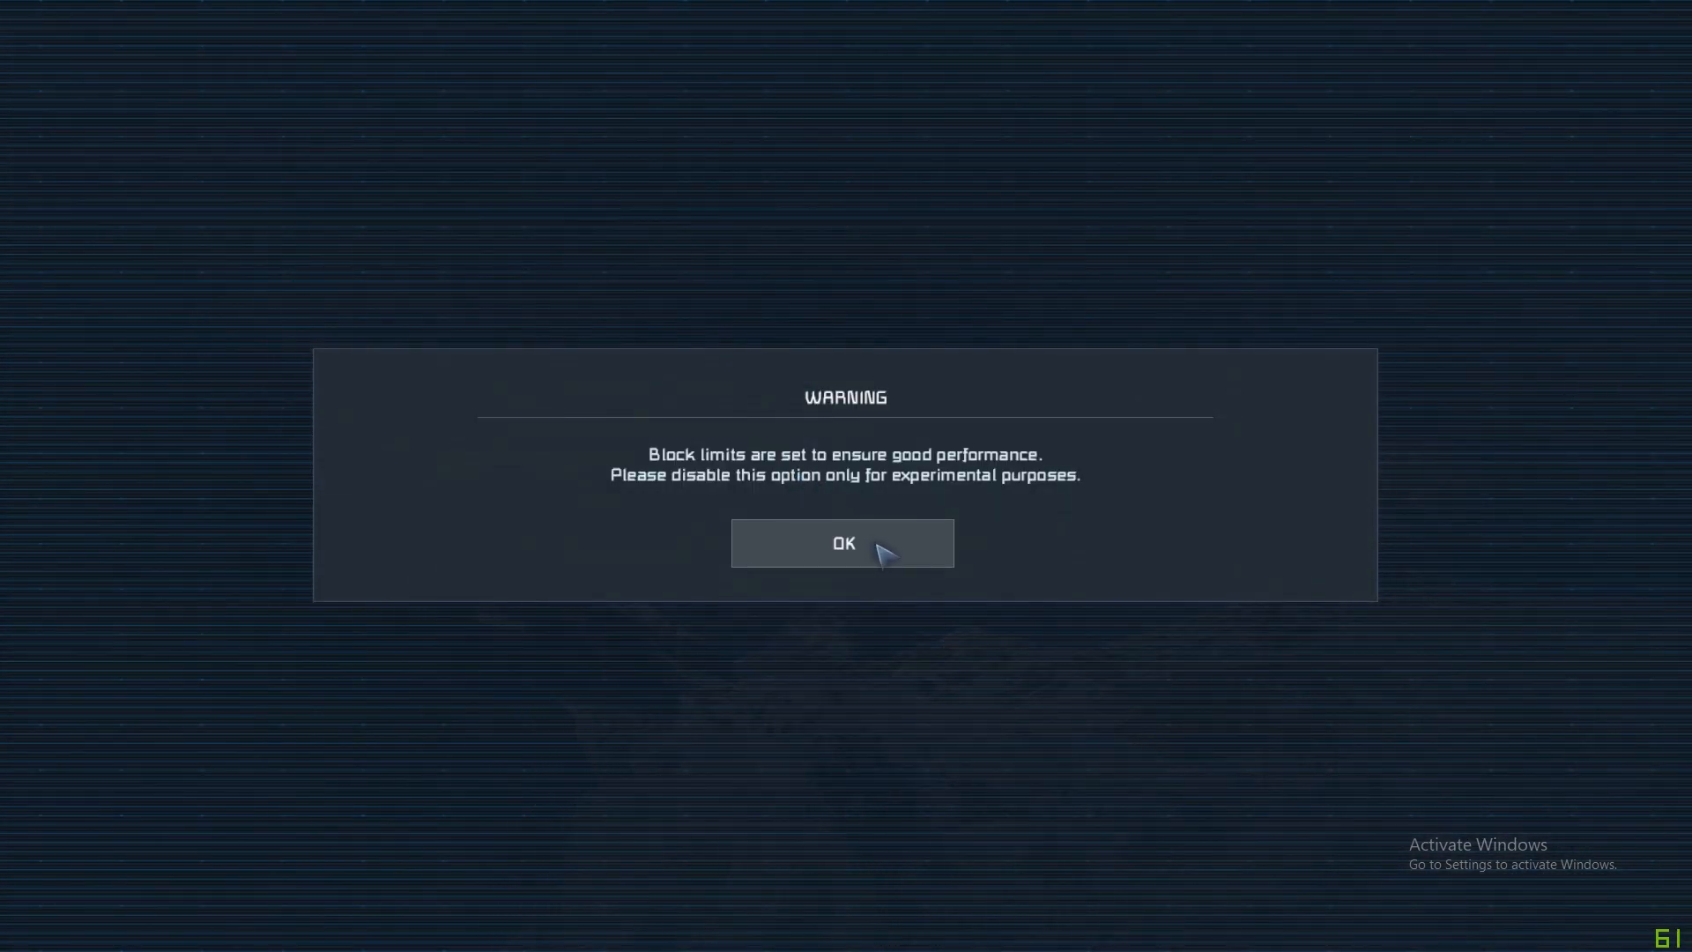
left_click(843, 543)
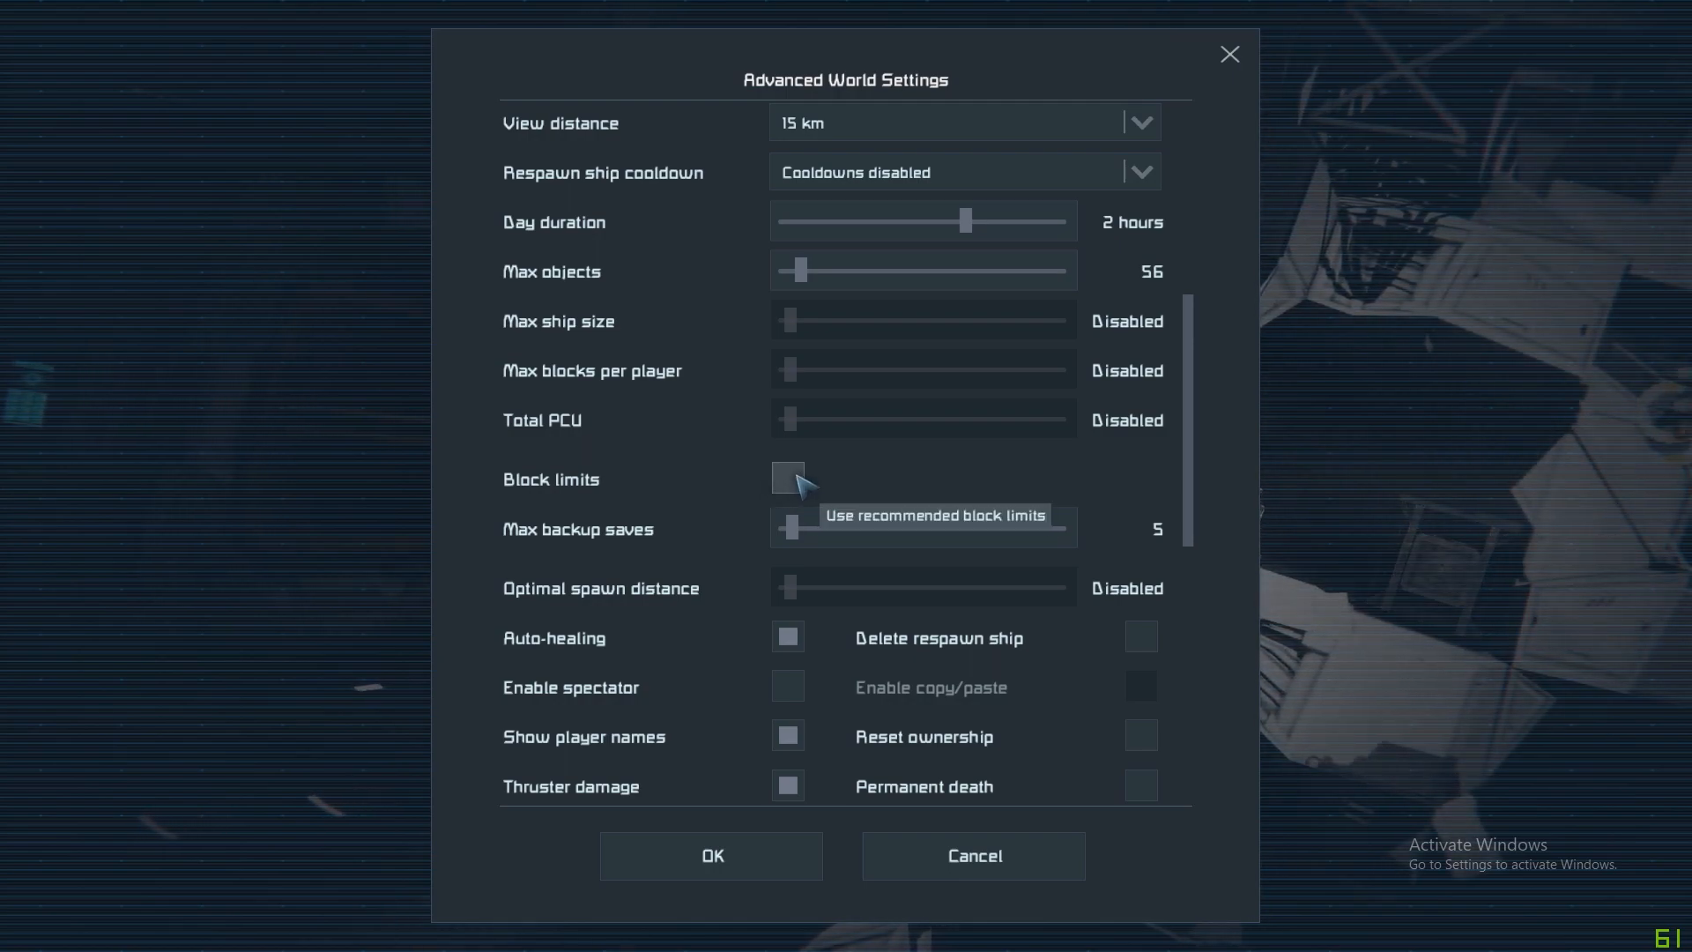
mouse_move(900, 461)
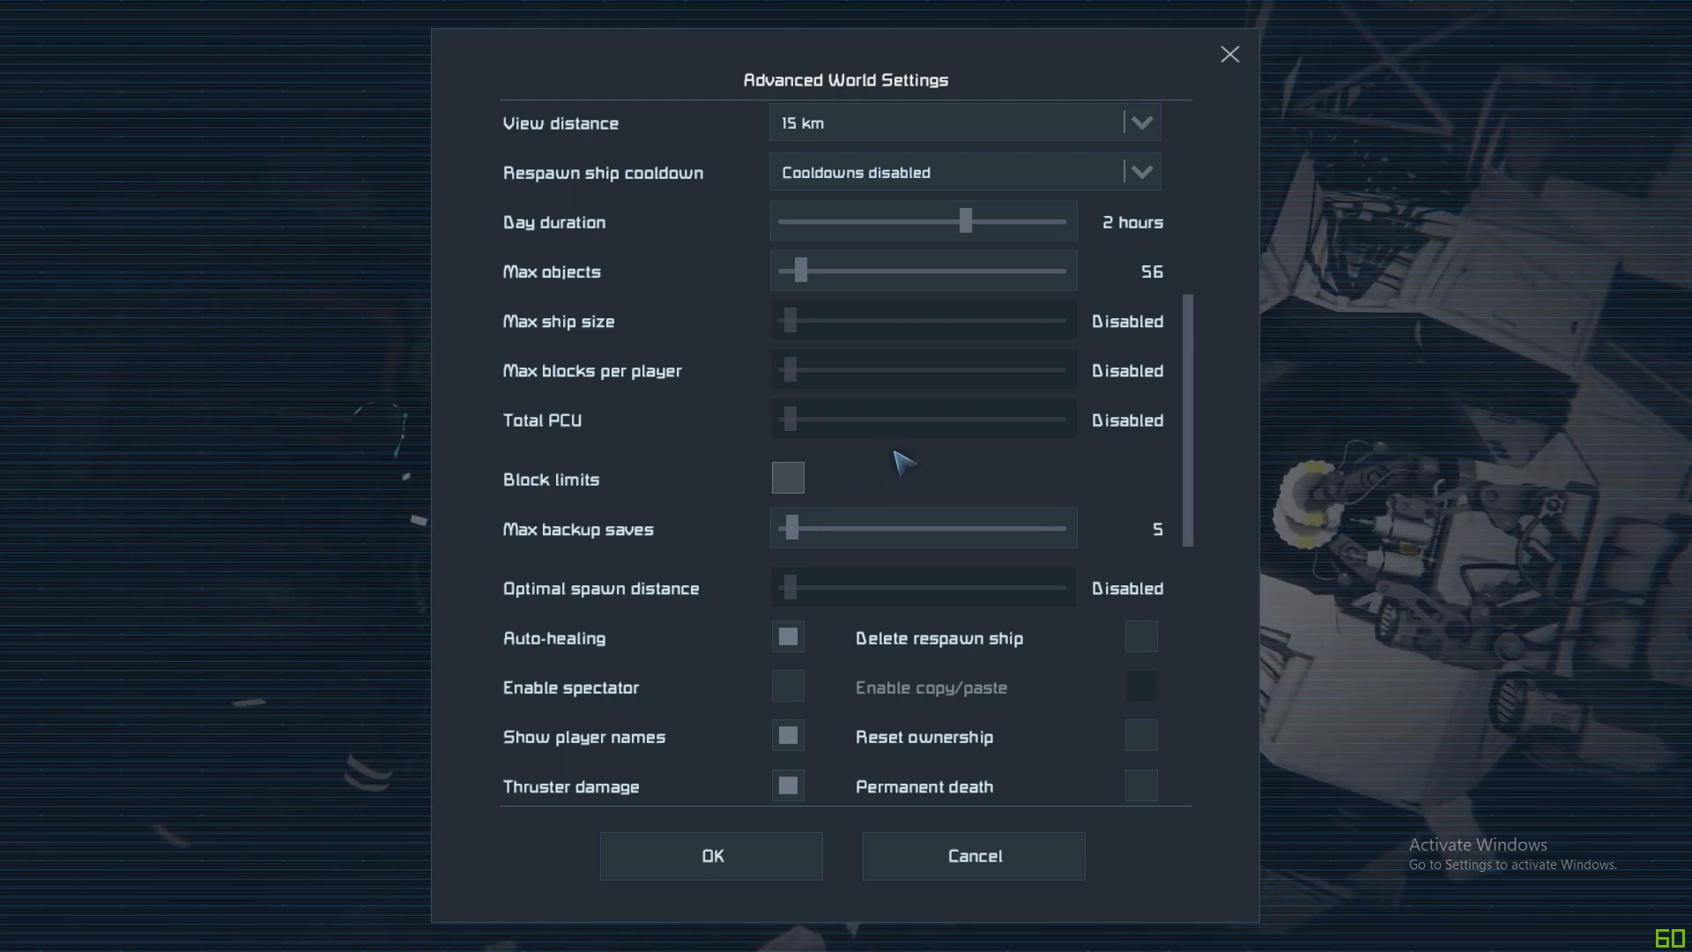
mouse_move(583, 421)
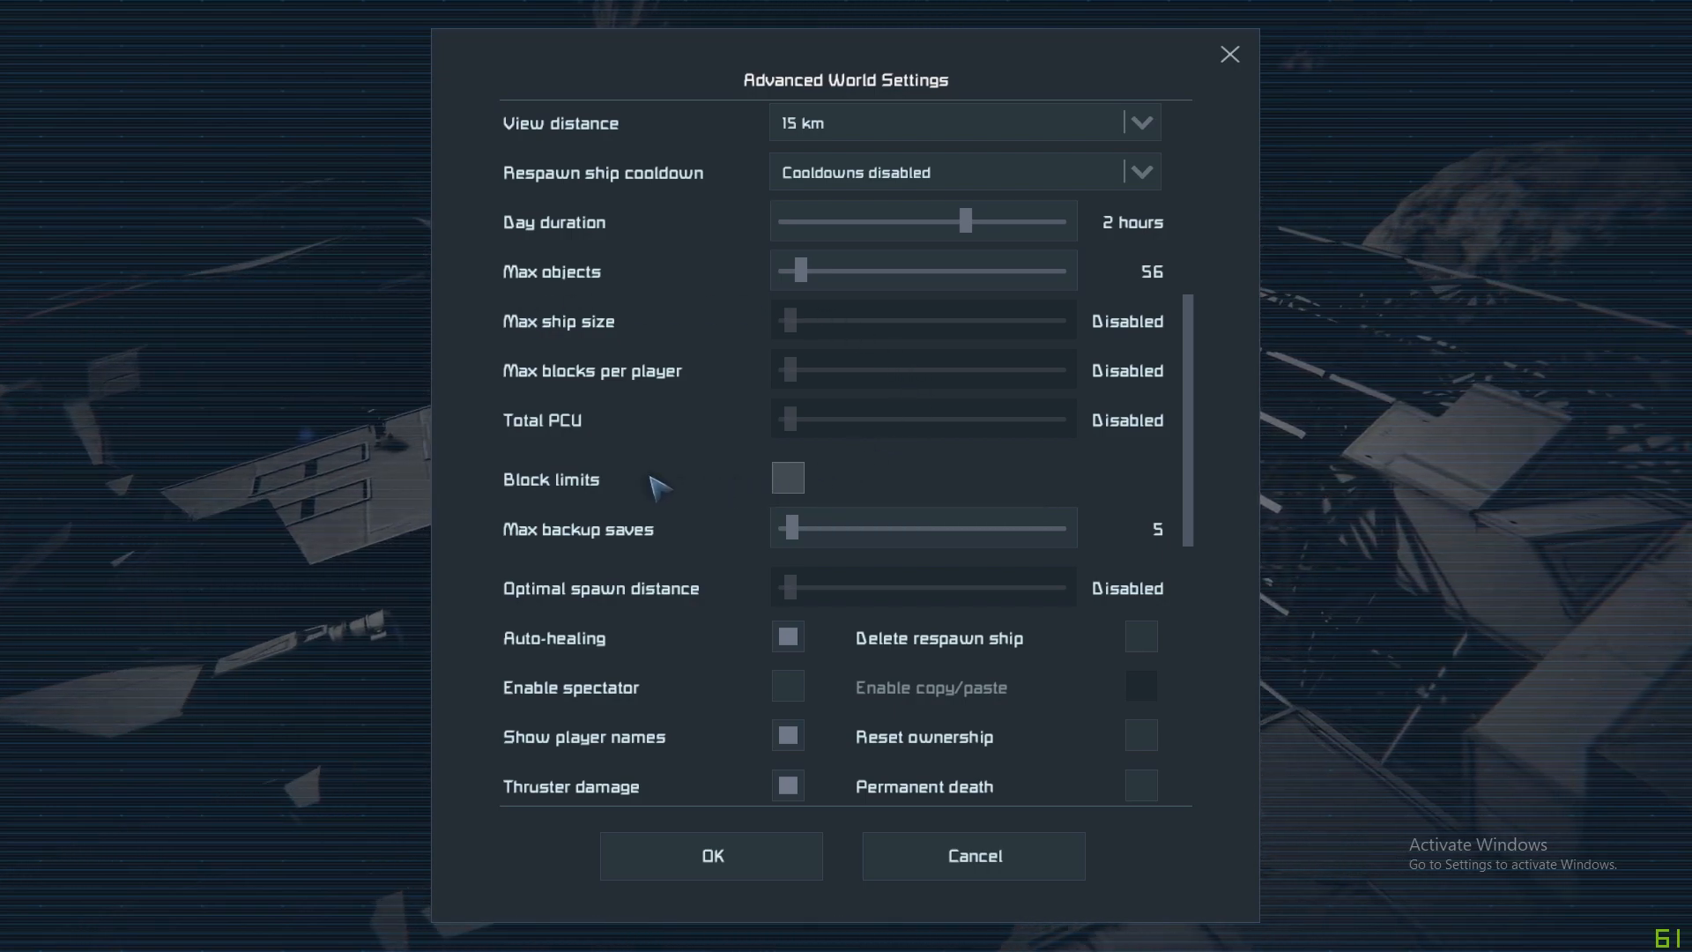
mouse_move(825, 361)
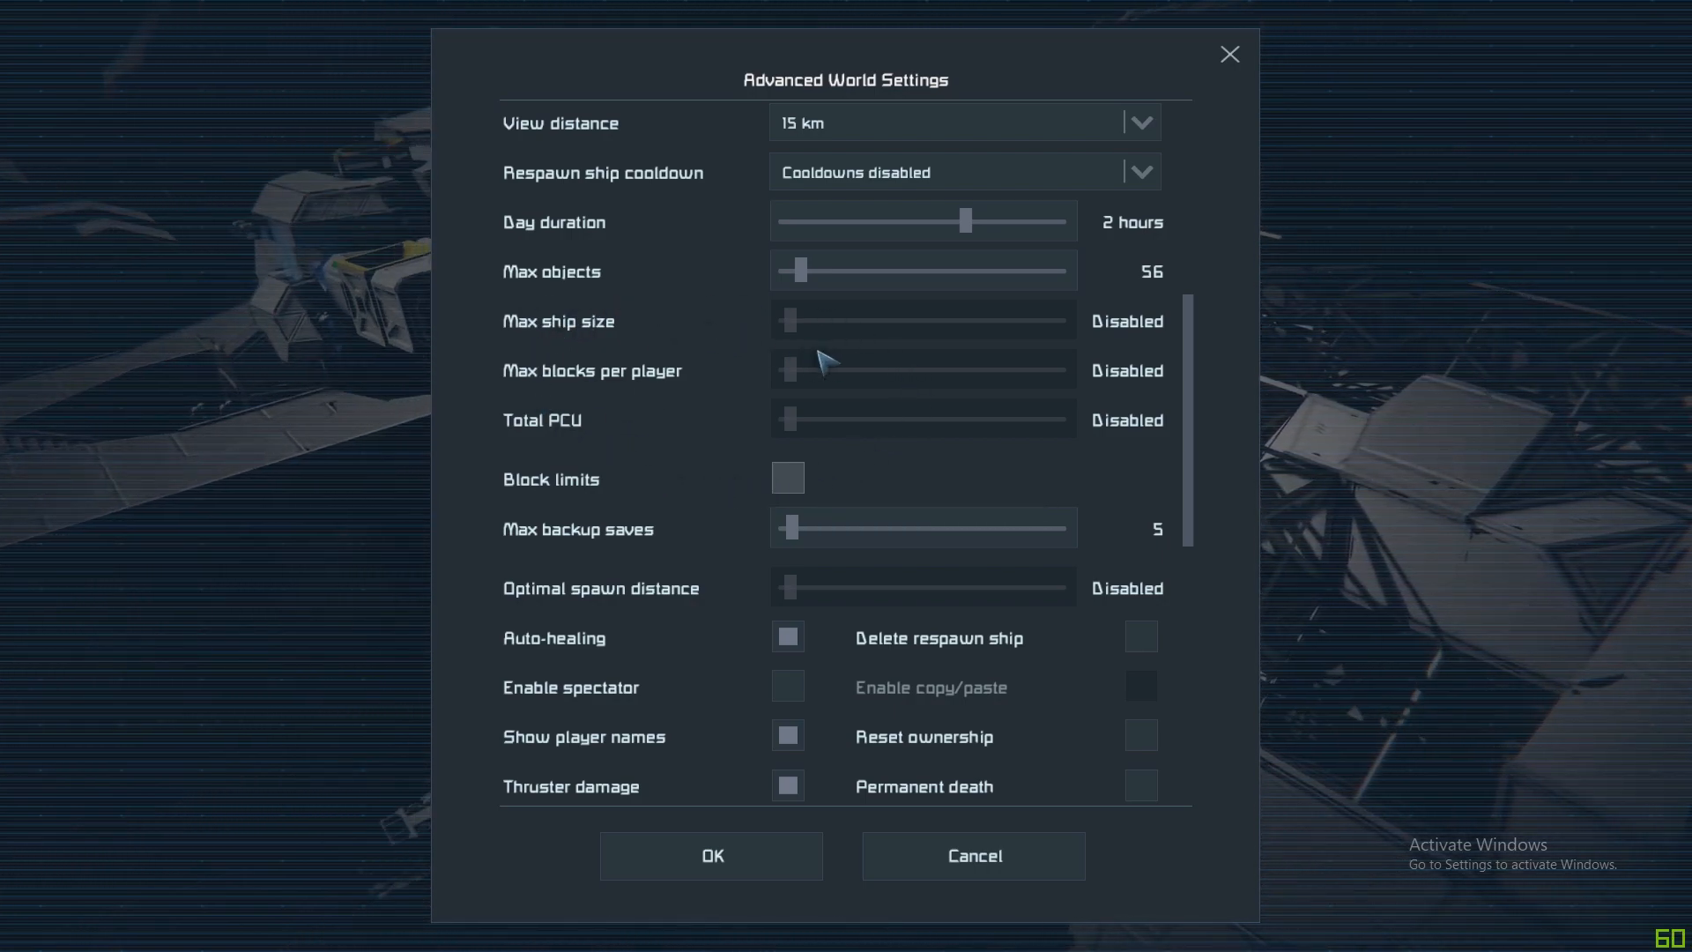
mouse_move(966, 477)
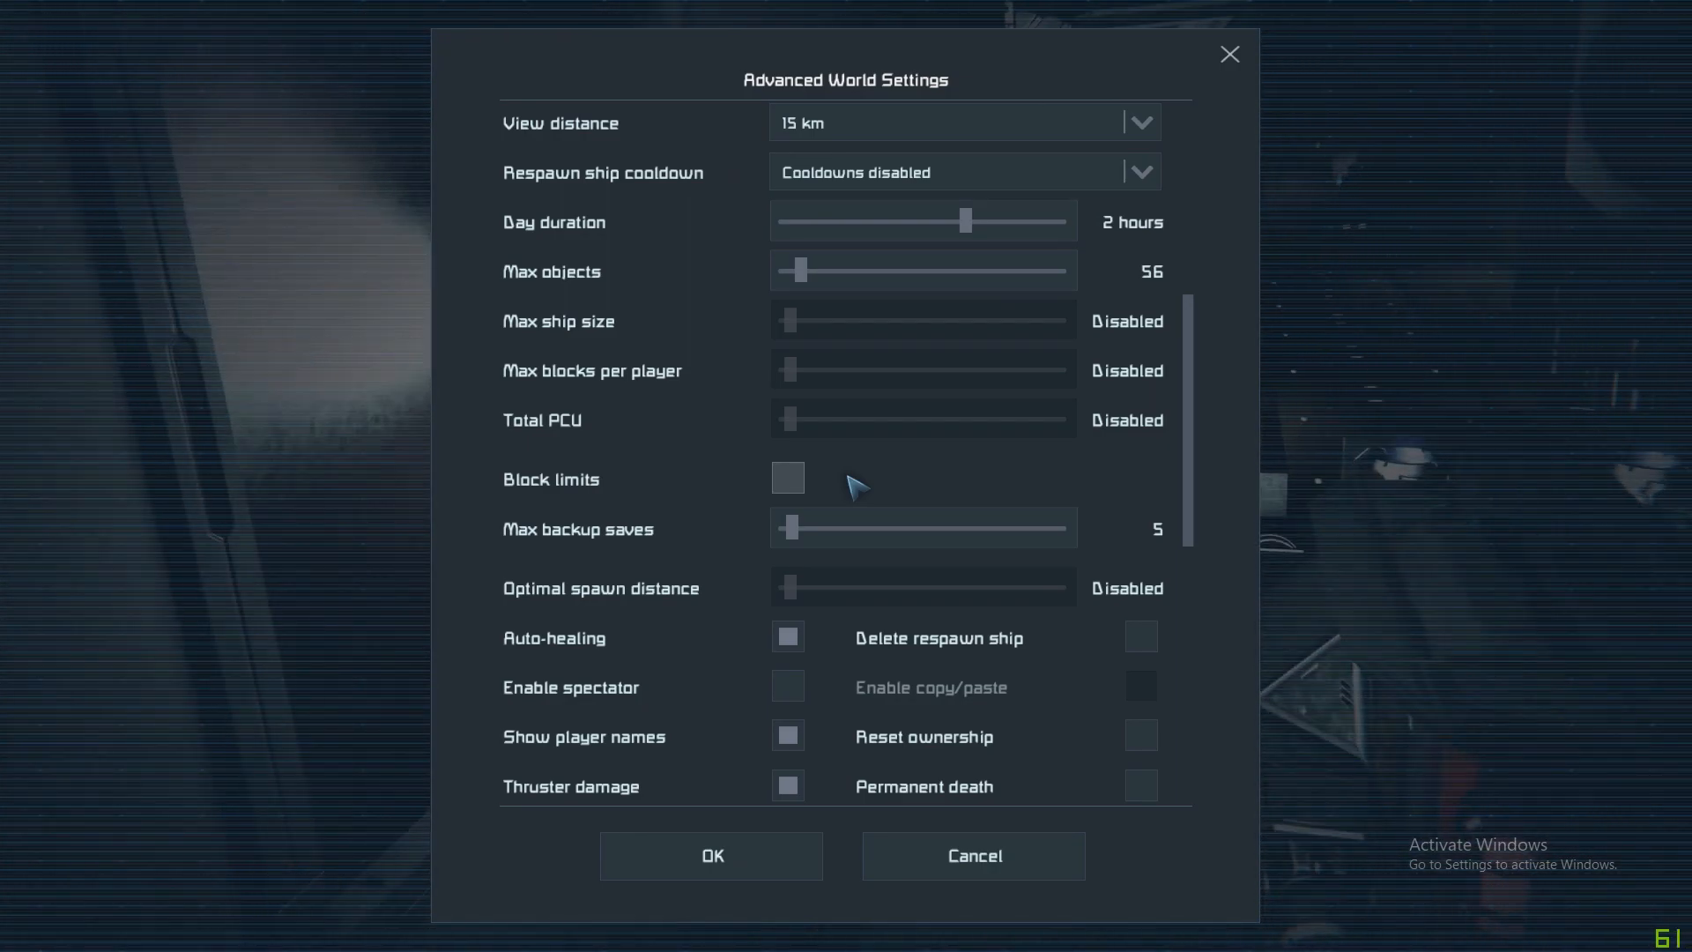
mouse_move(843, 469)
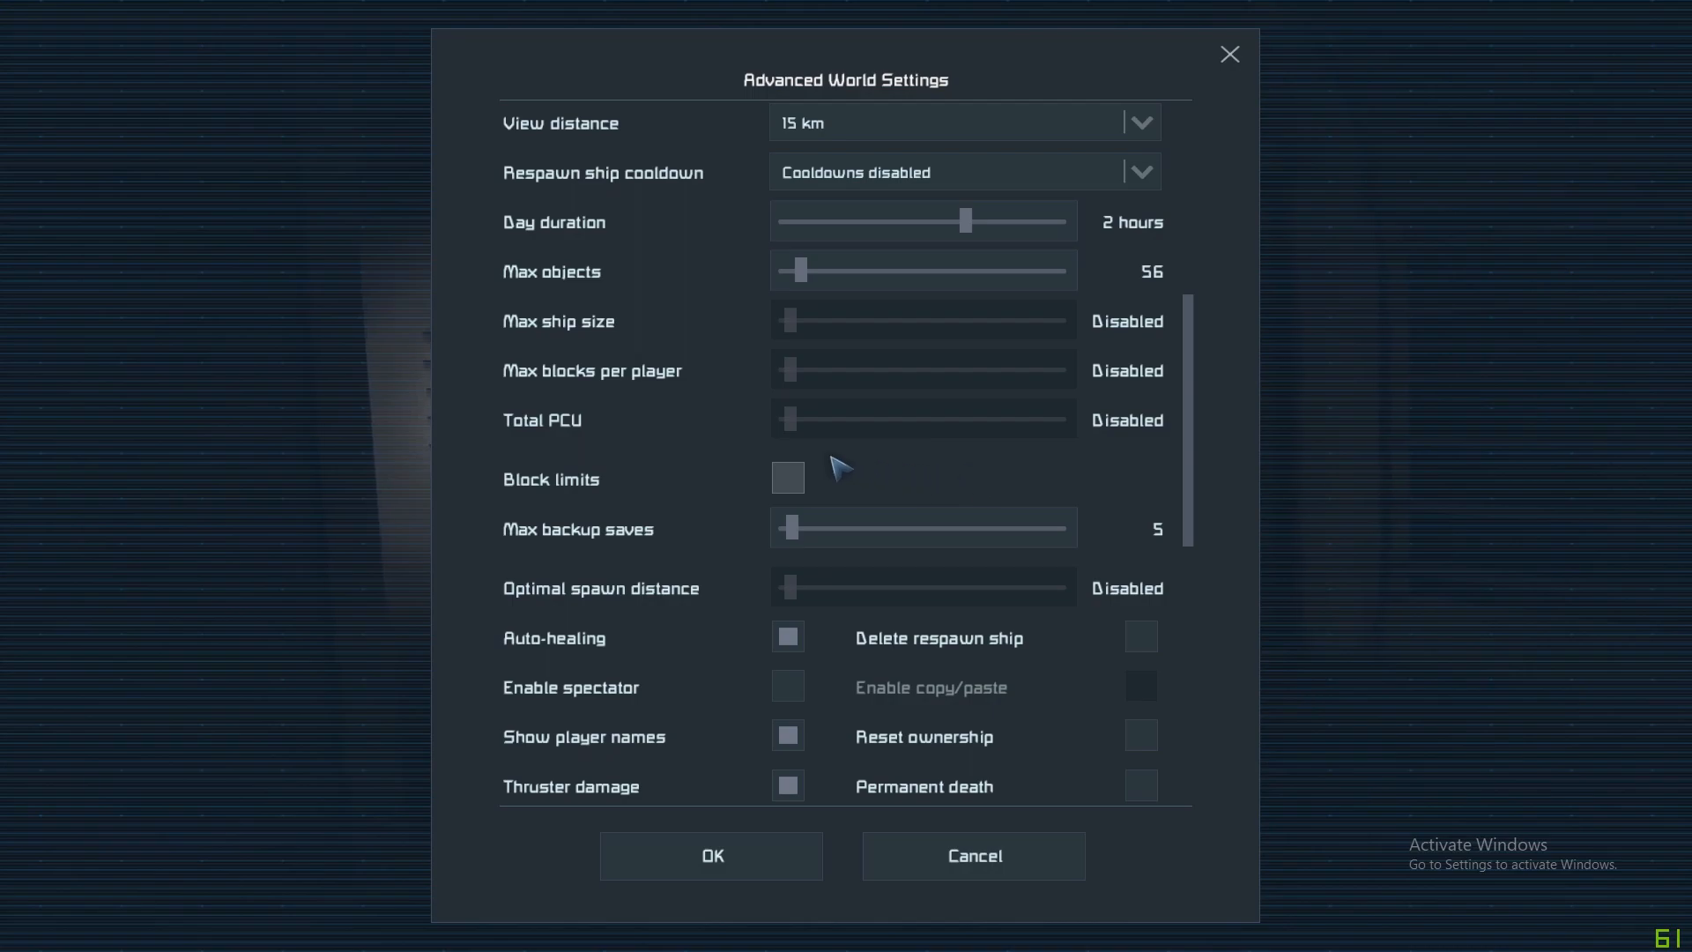
mouse_move(1062, 458)
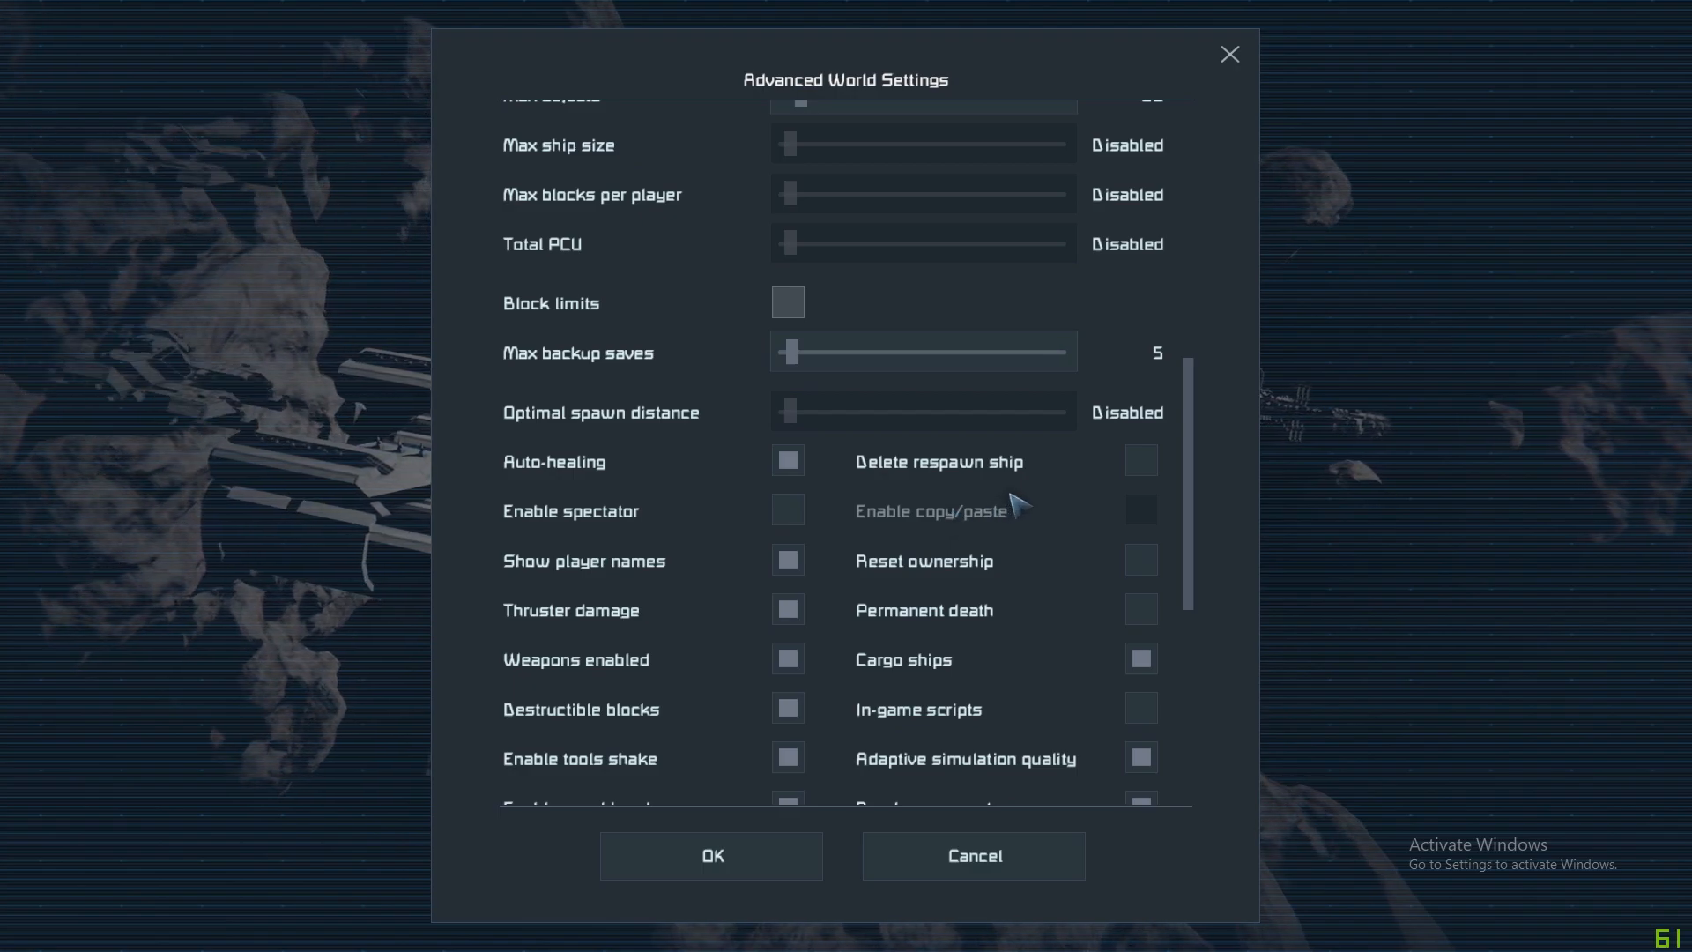
scroll("down", 3)
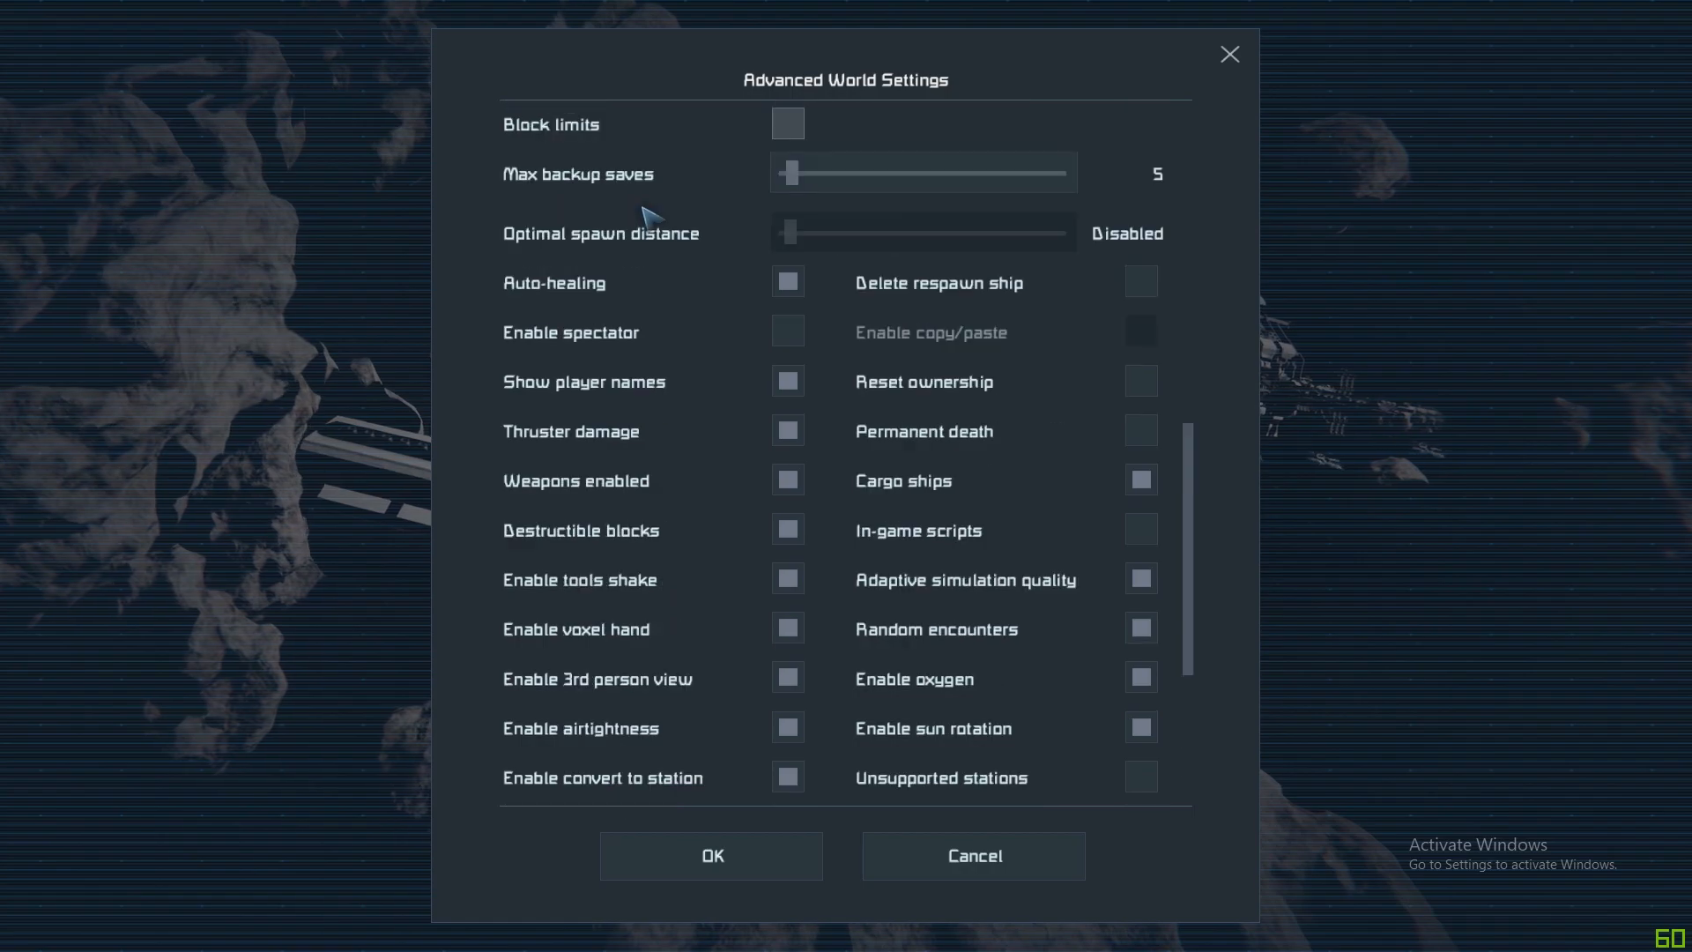
mouse_move(790, 282)
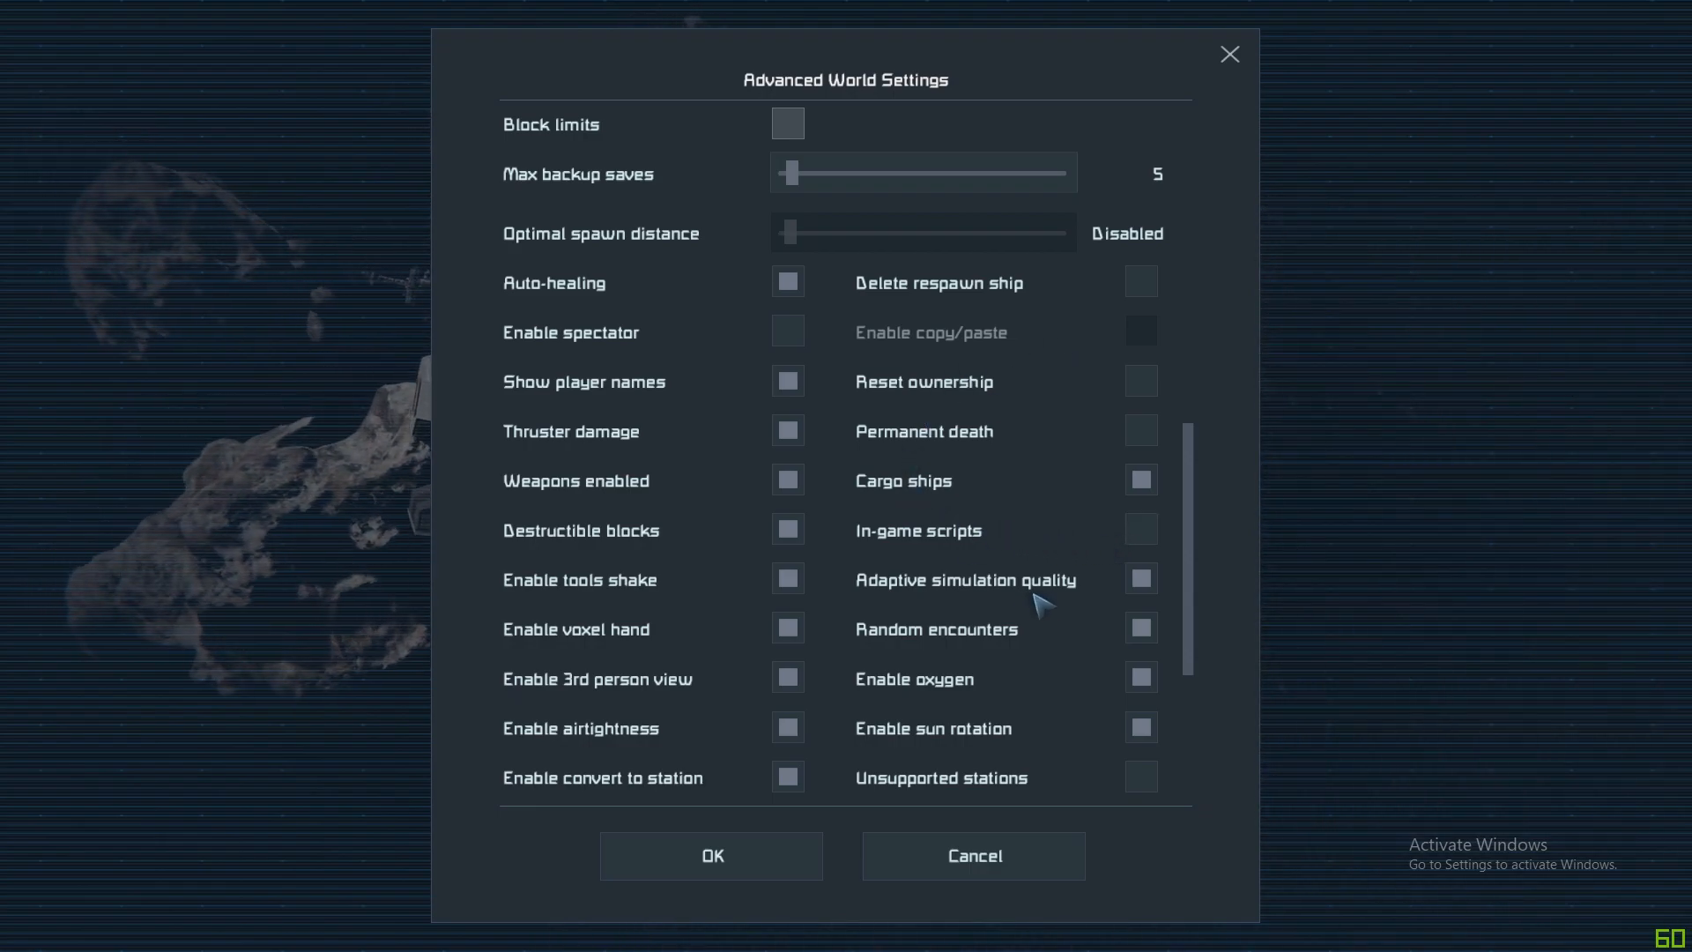
scroll("down", 3)
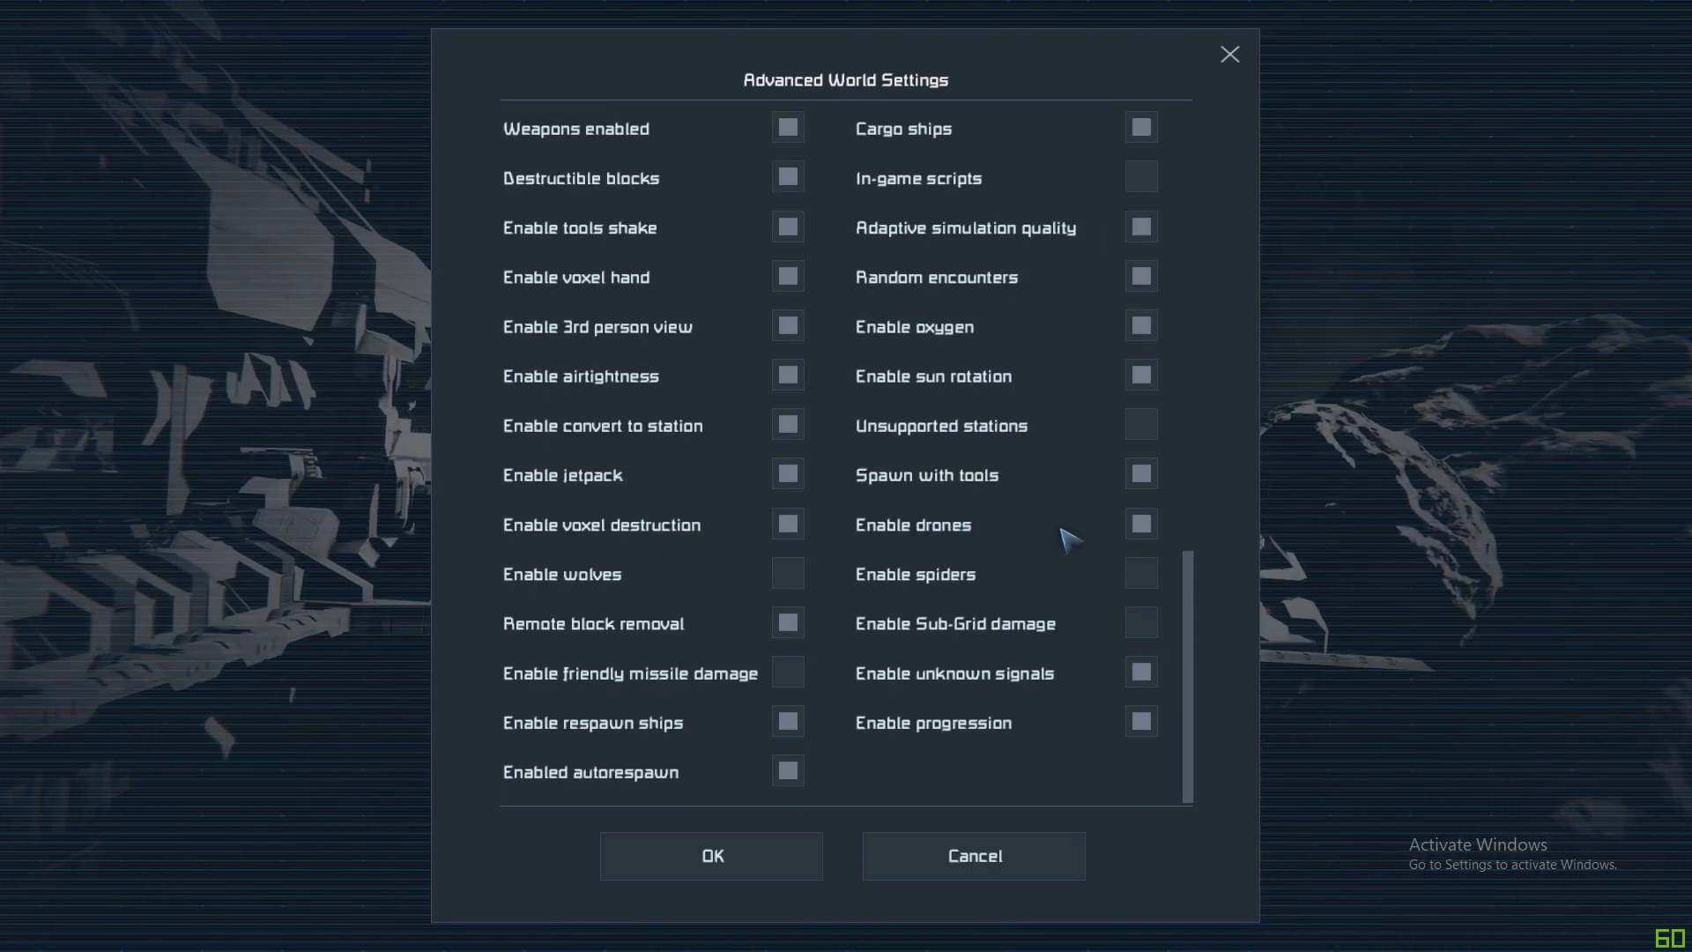
mouse_move(1141, 573)
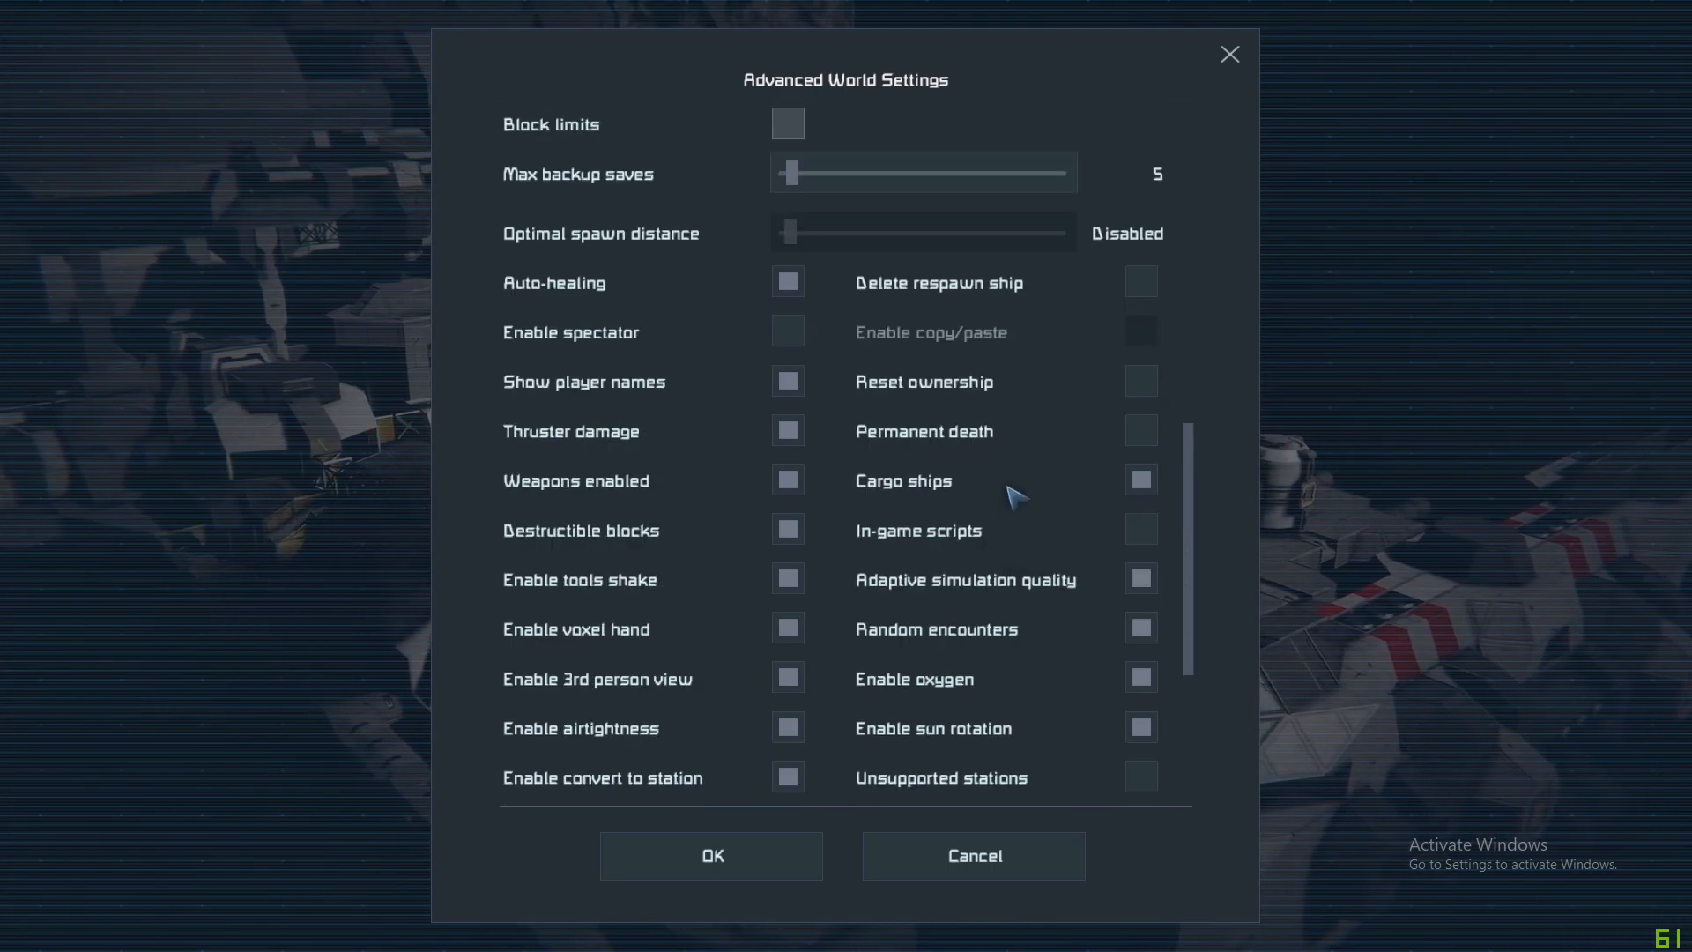
mouse_move(1141, 531)
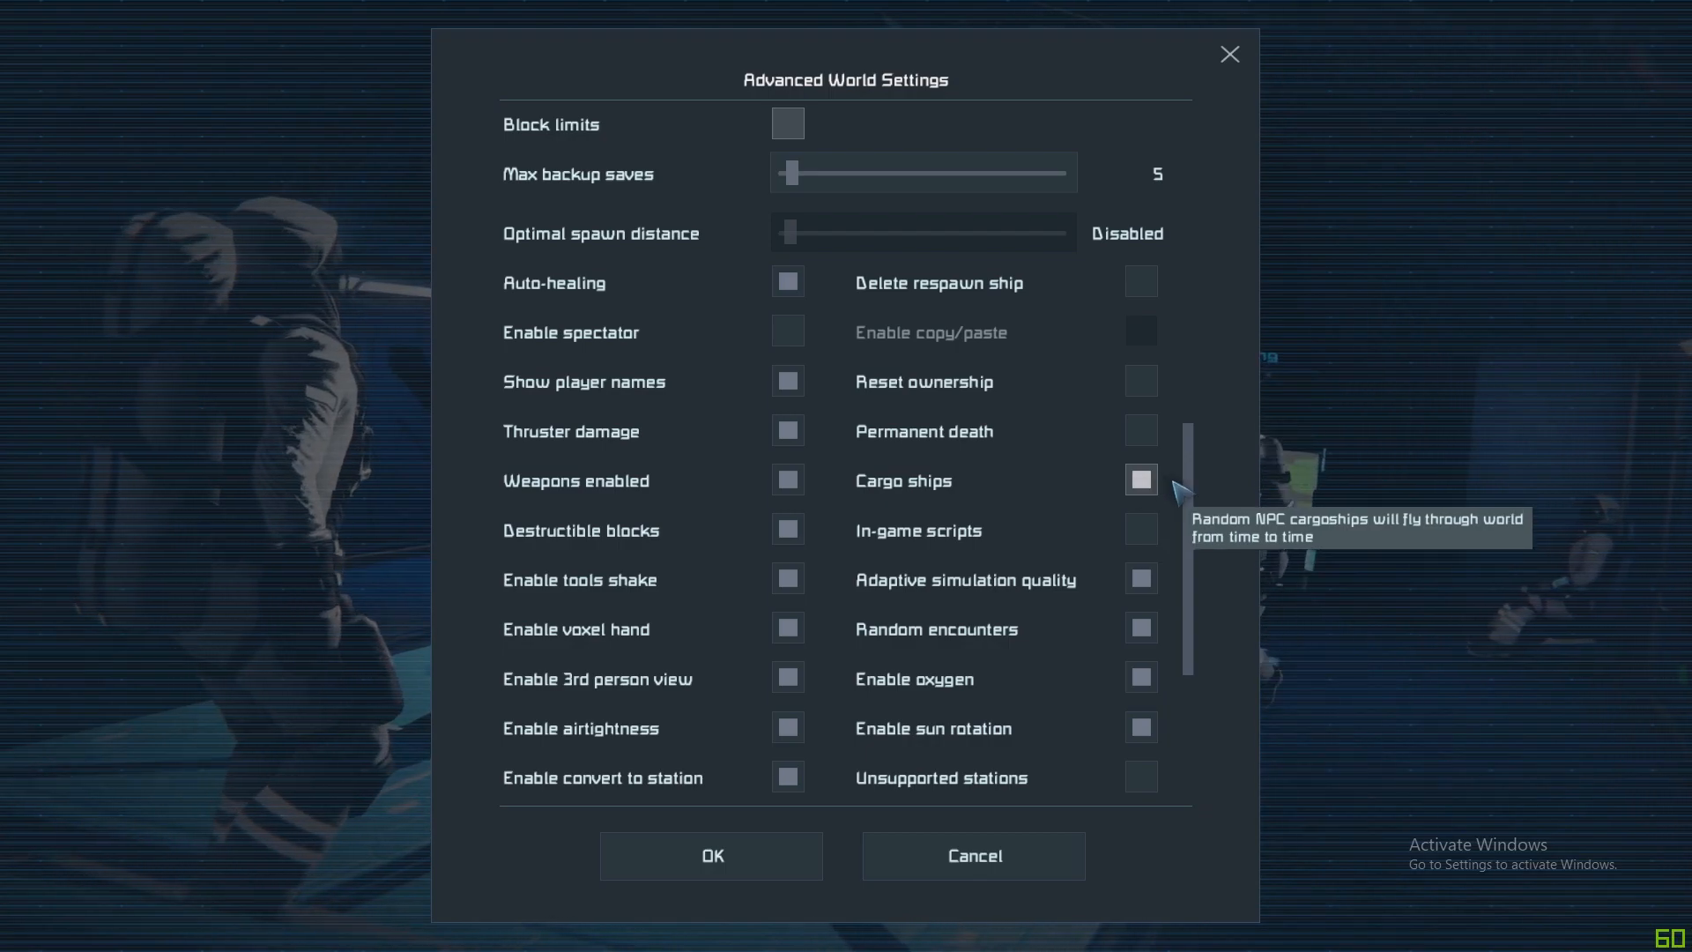
scroll("down", 3)
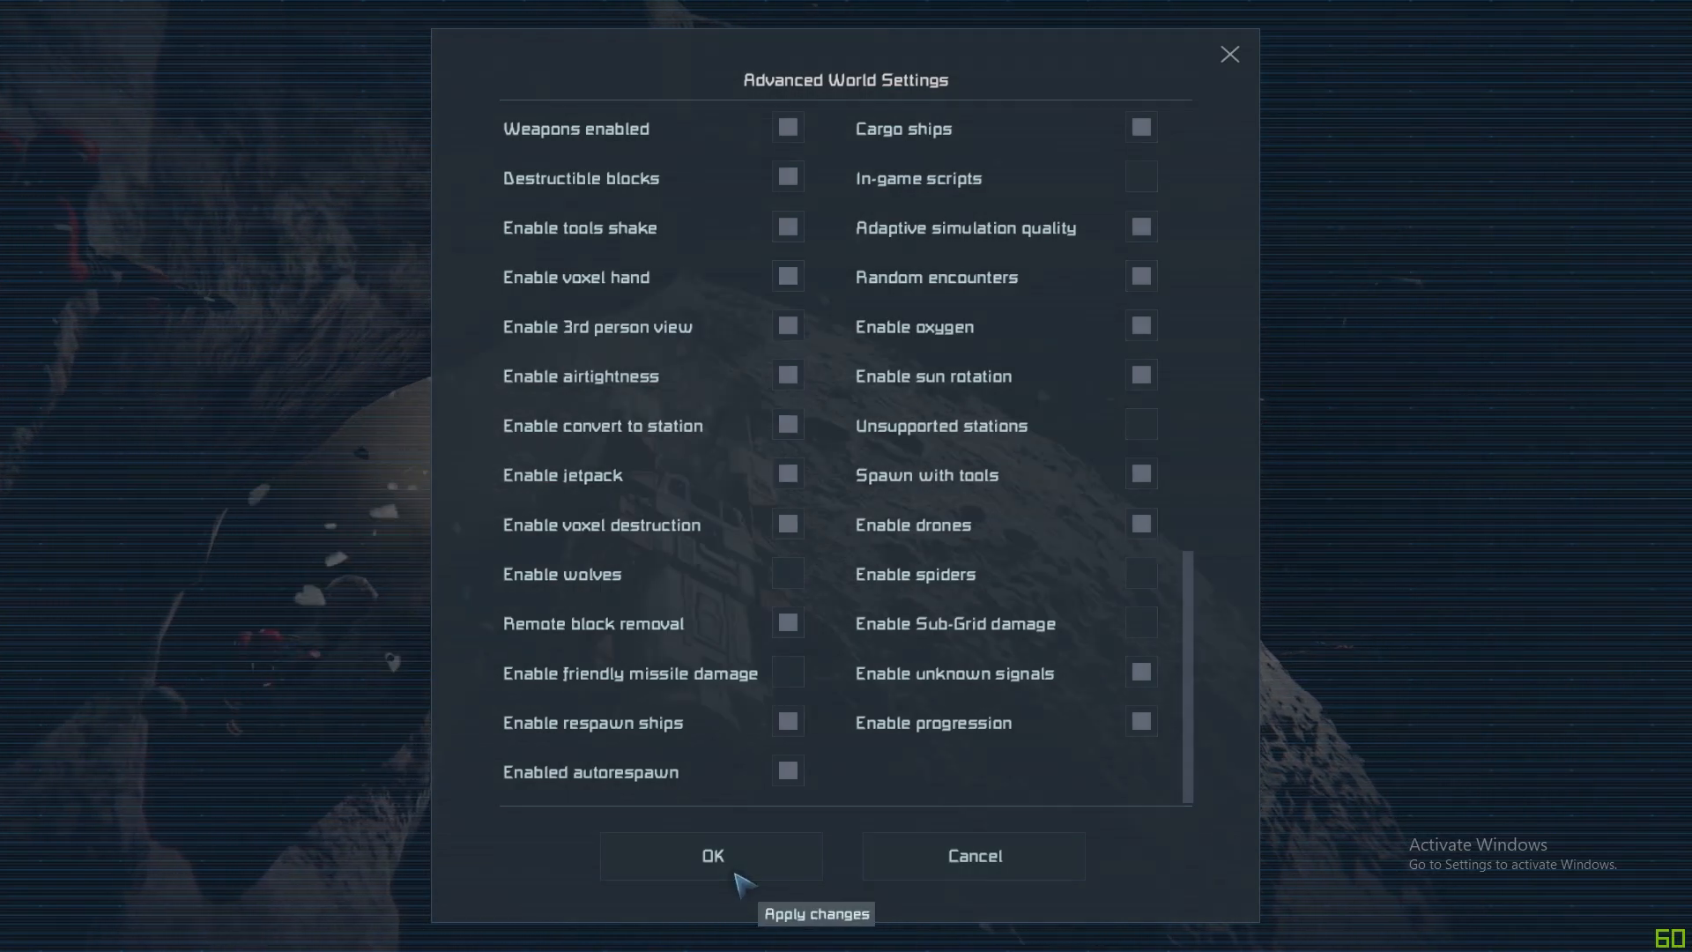
Apply the advanced settings and scroll the world list toward the Red Ship world.
left_click(710, 855)
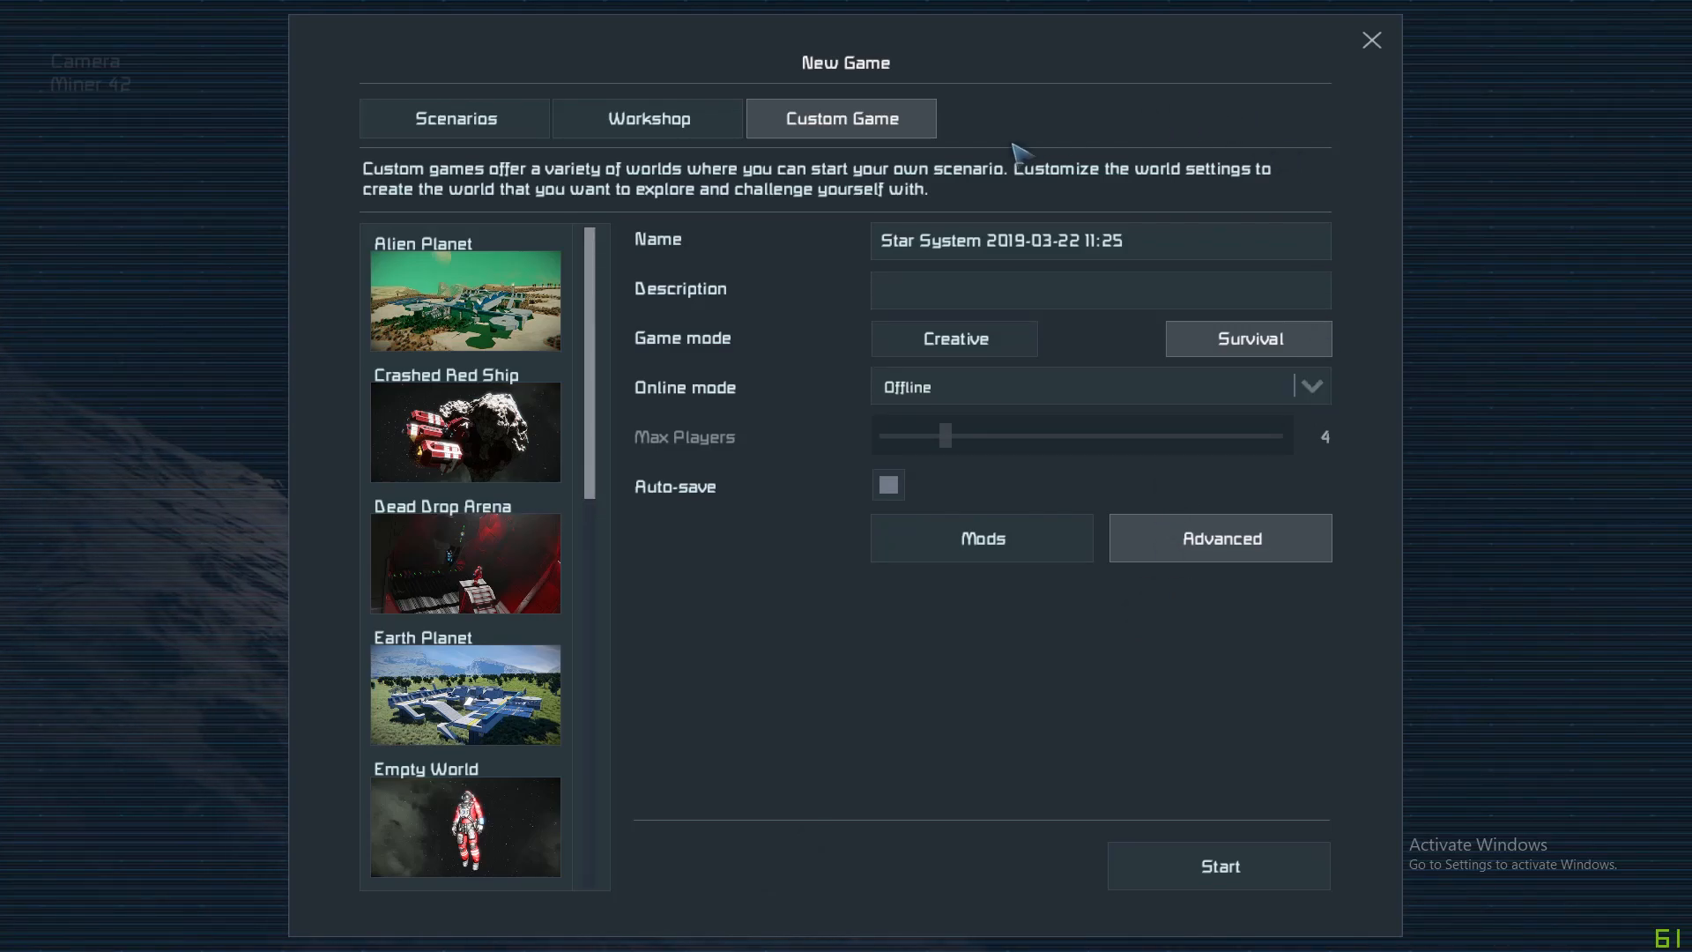
mouse_move(1262, 367)
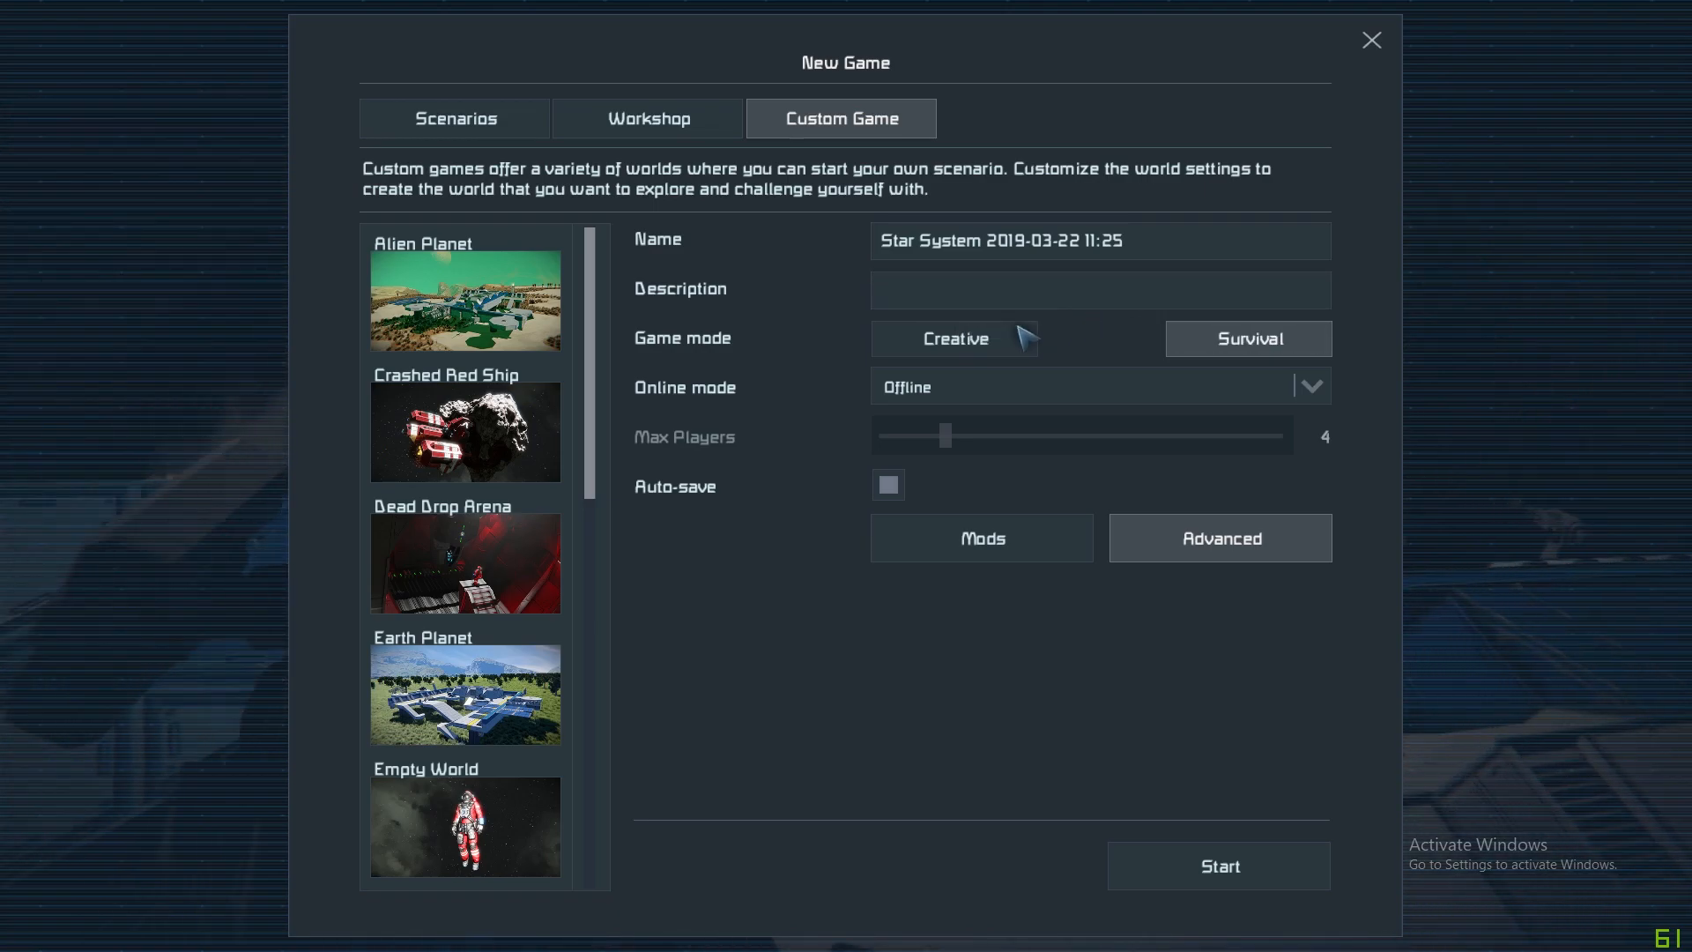
mouse_move(1290, 347)
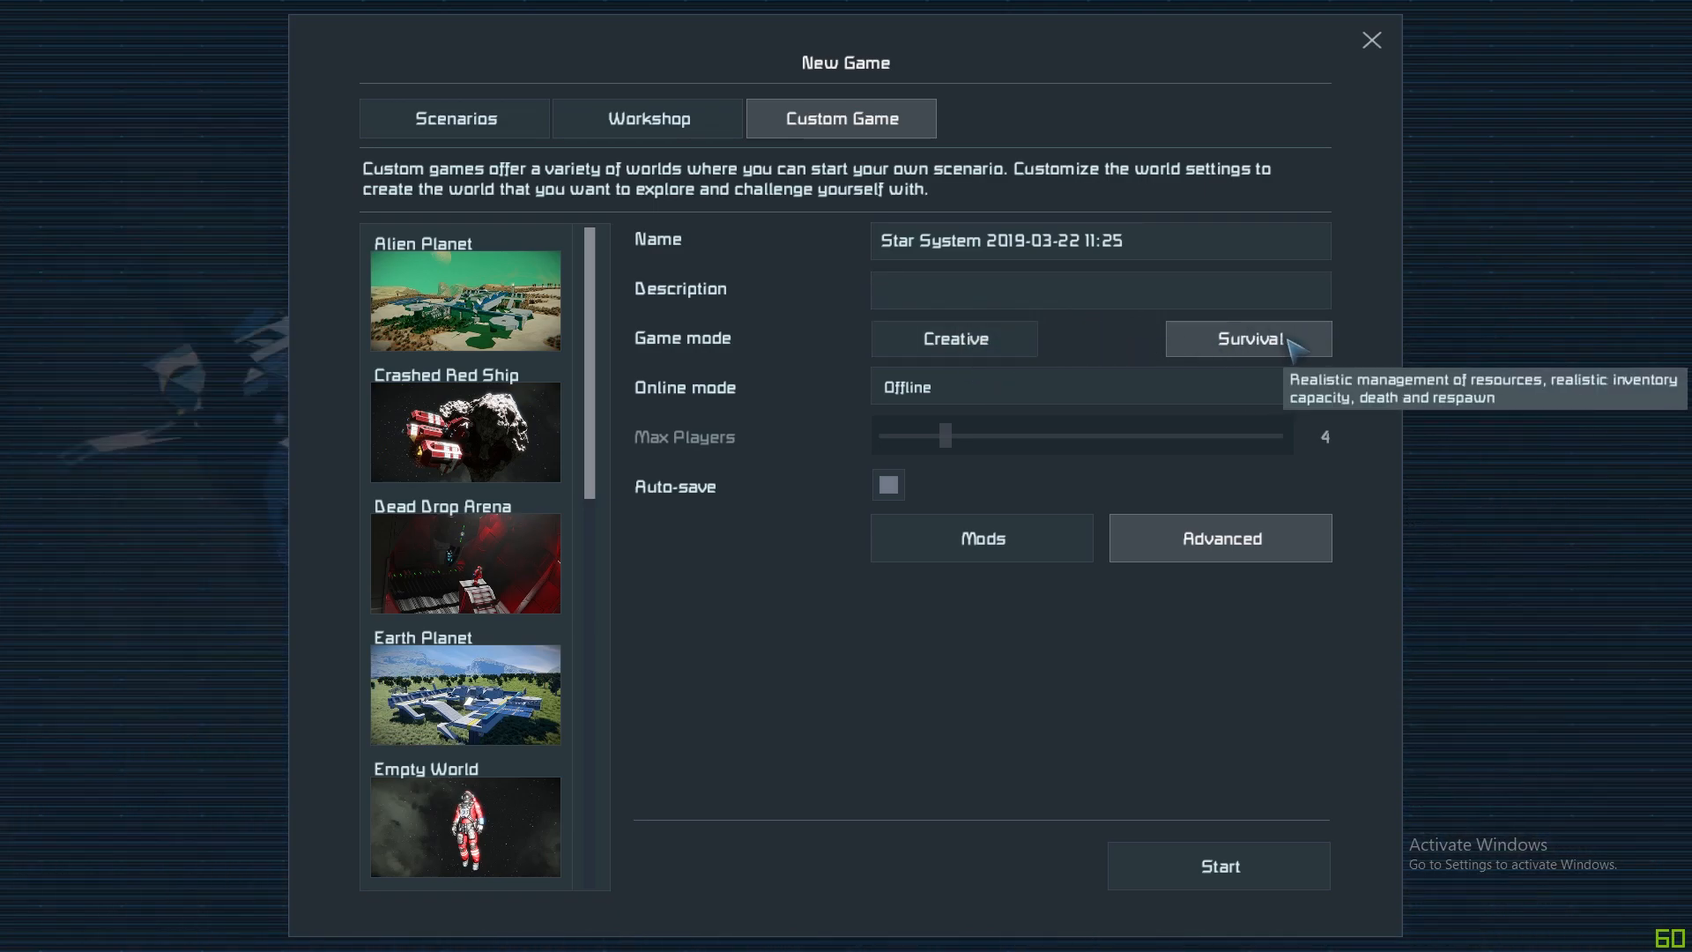
mouse_move(1083, 344)
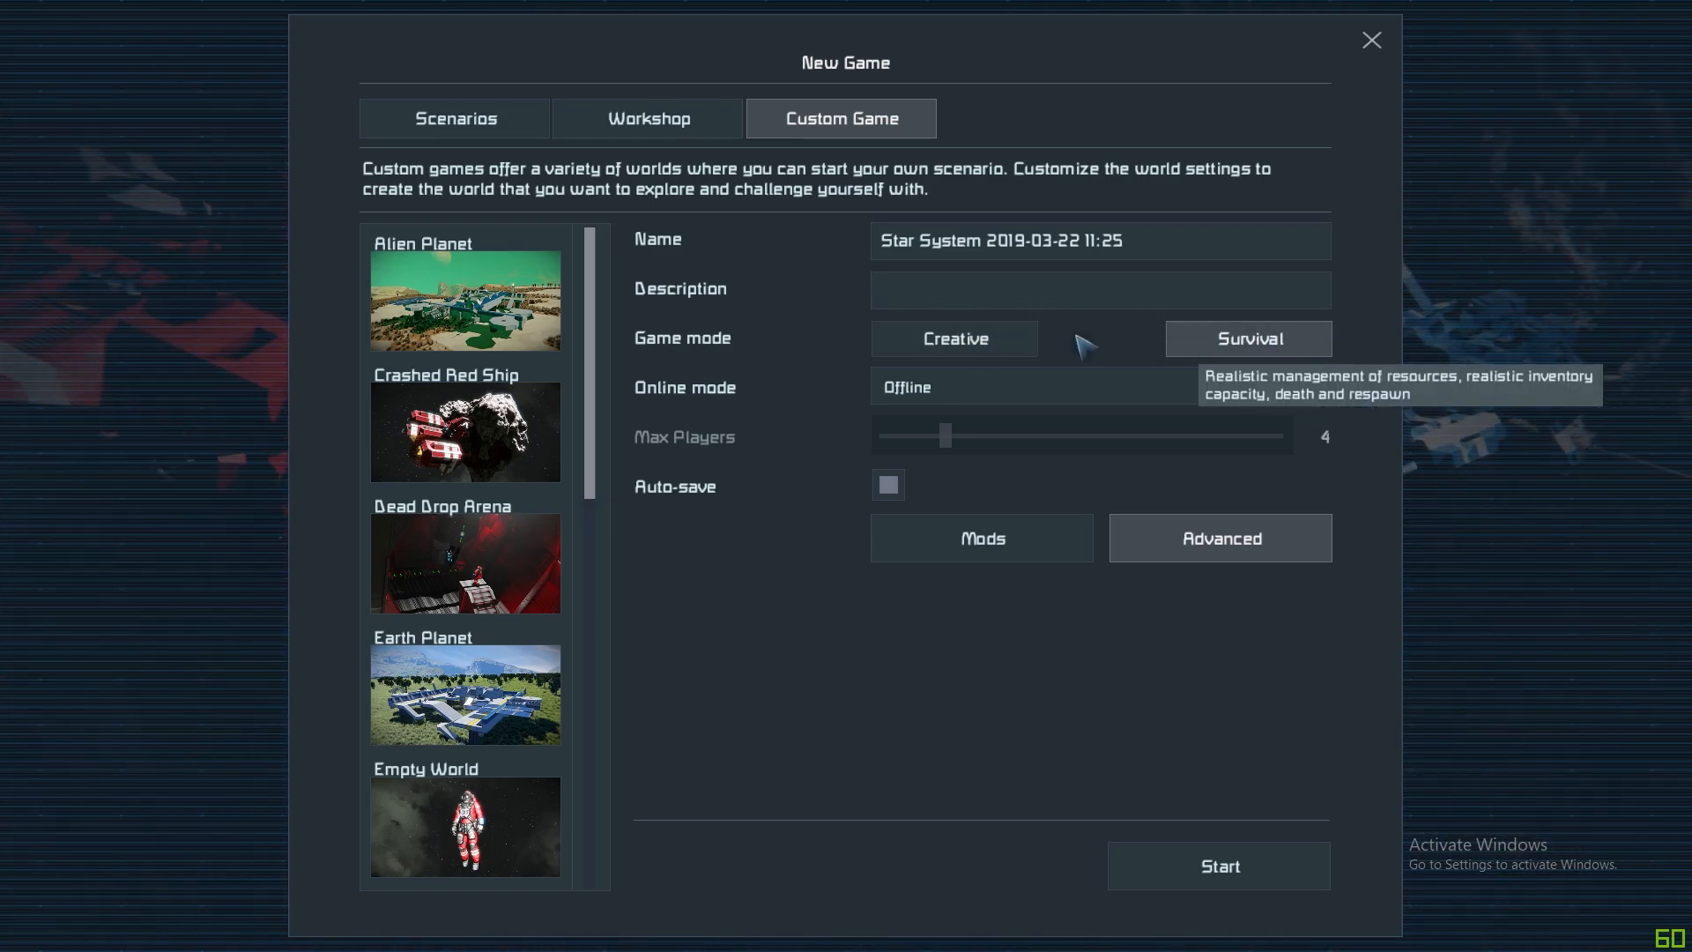
scroll("down", 3)
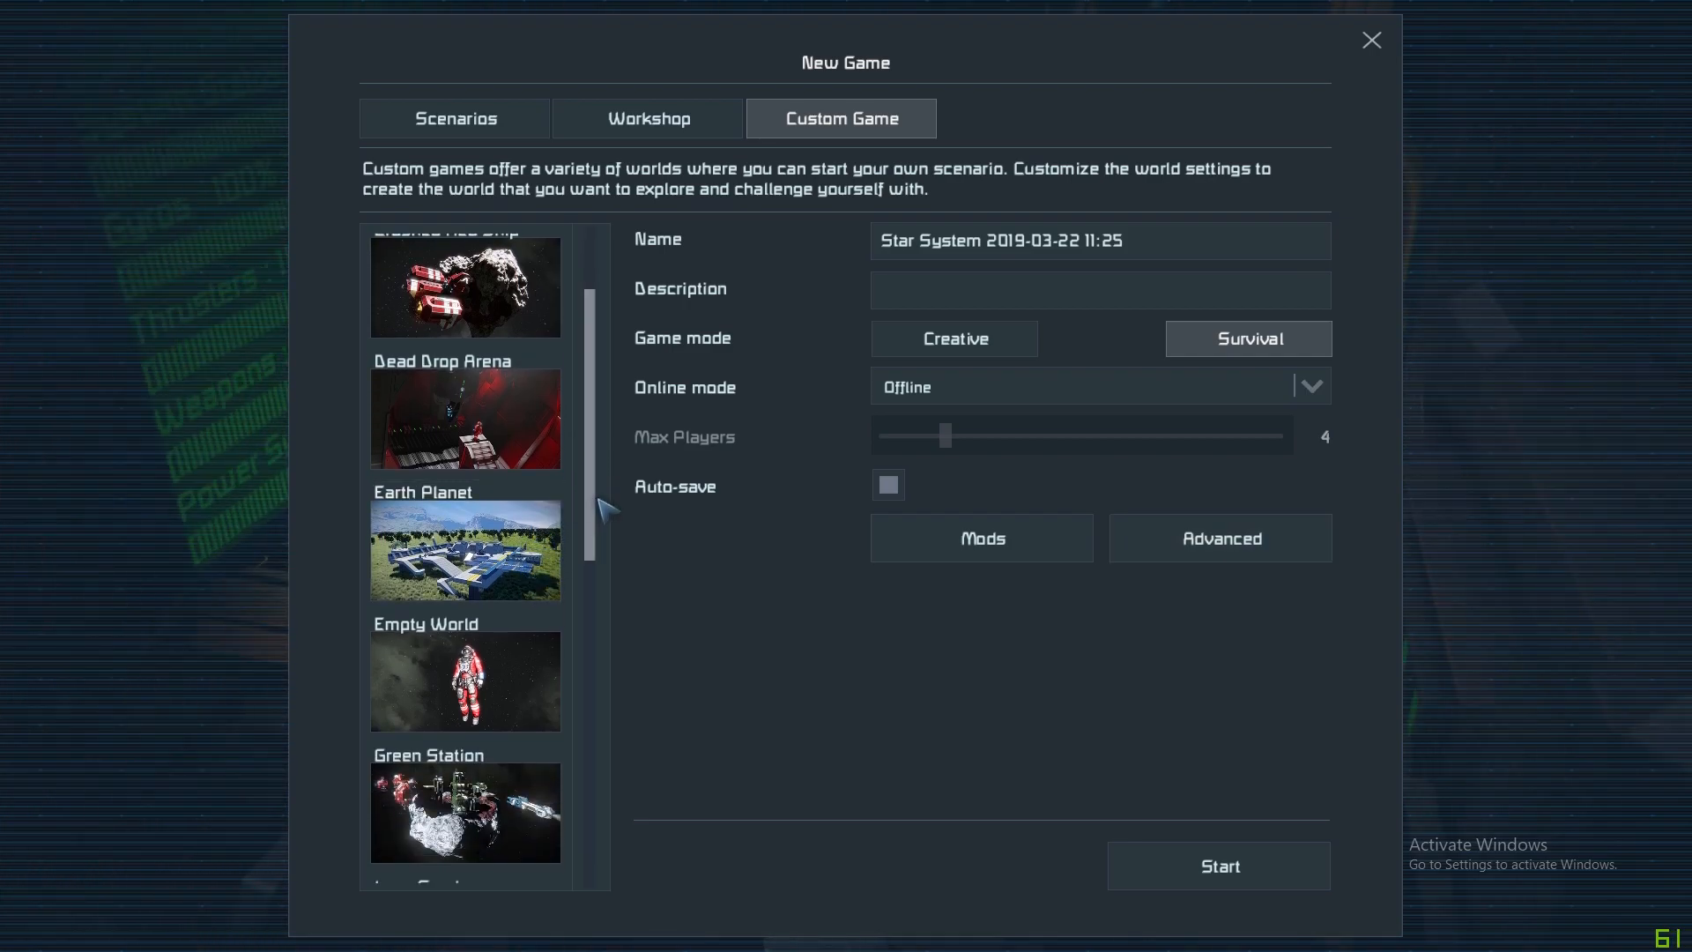
scroll("down", 3)
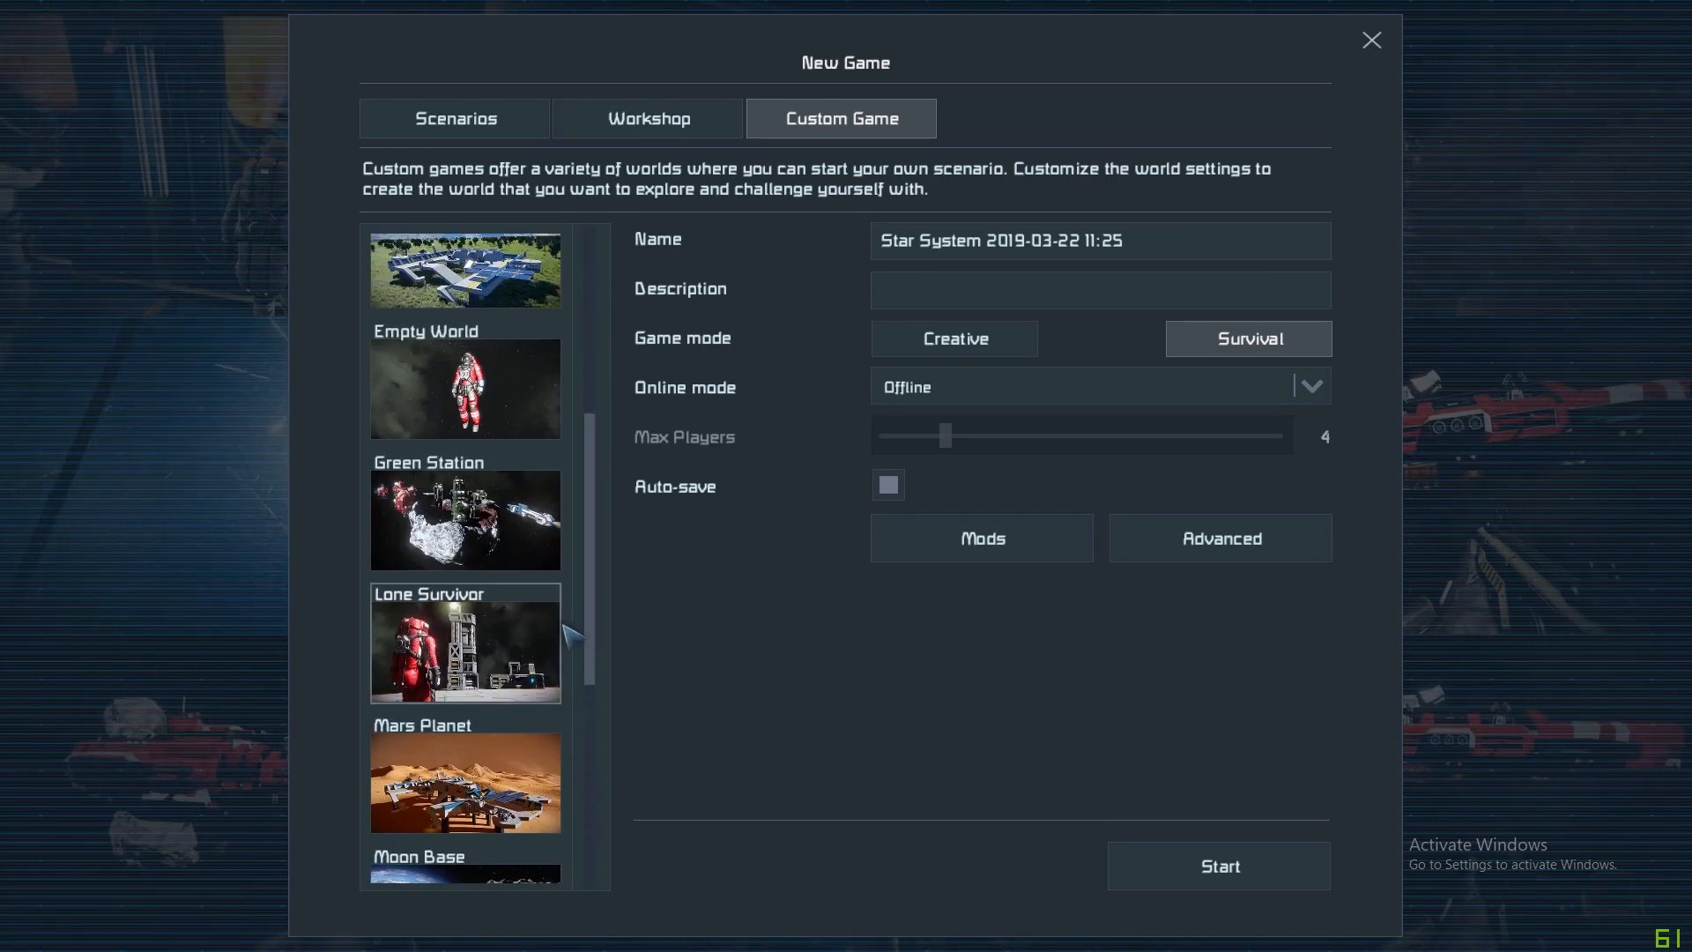
scroll("down", 3)
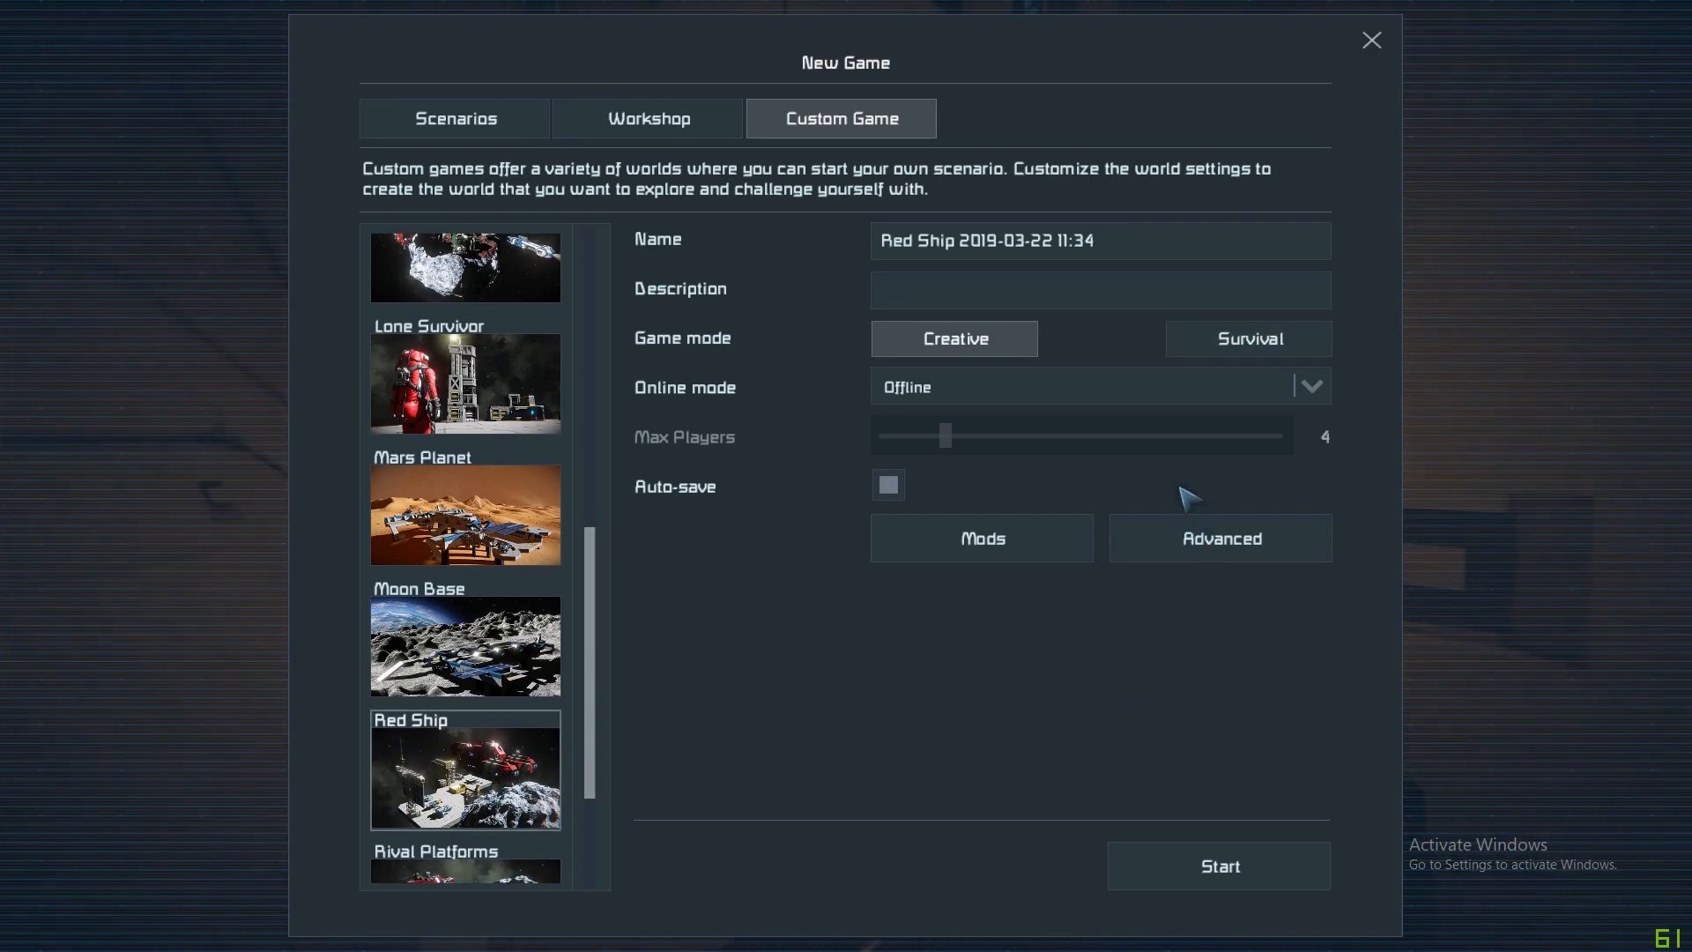
mouse_move(1210, 550)
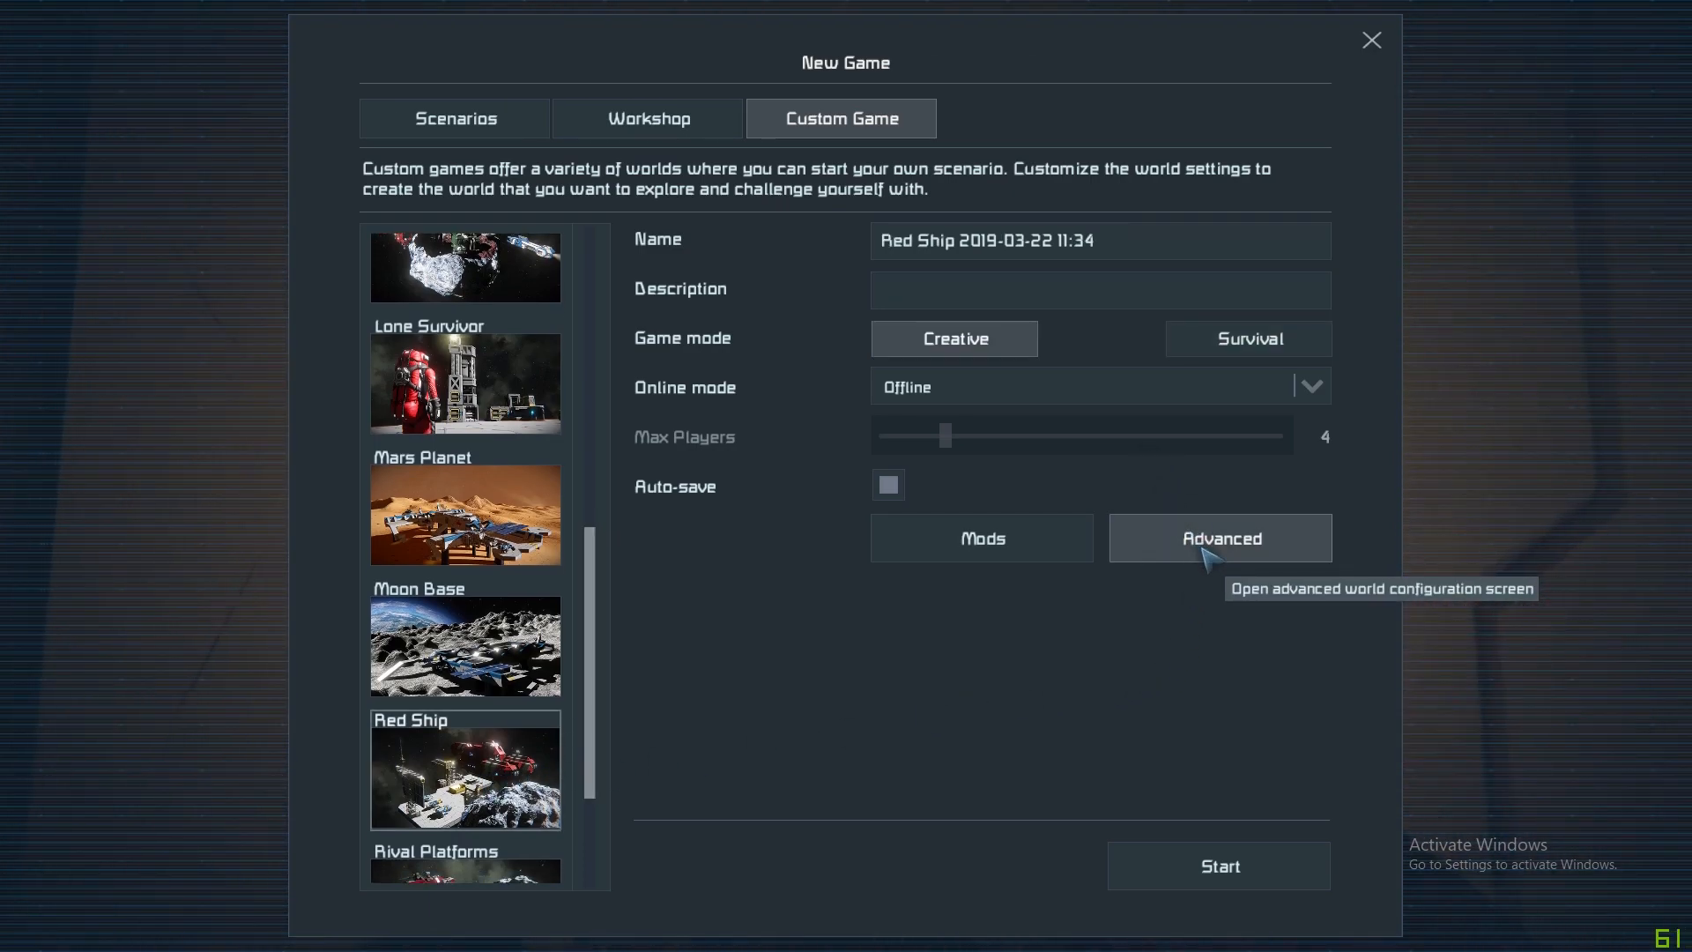
mouse_move(1246, 845)
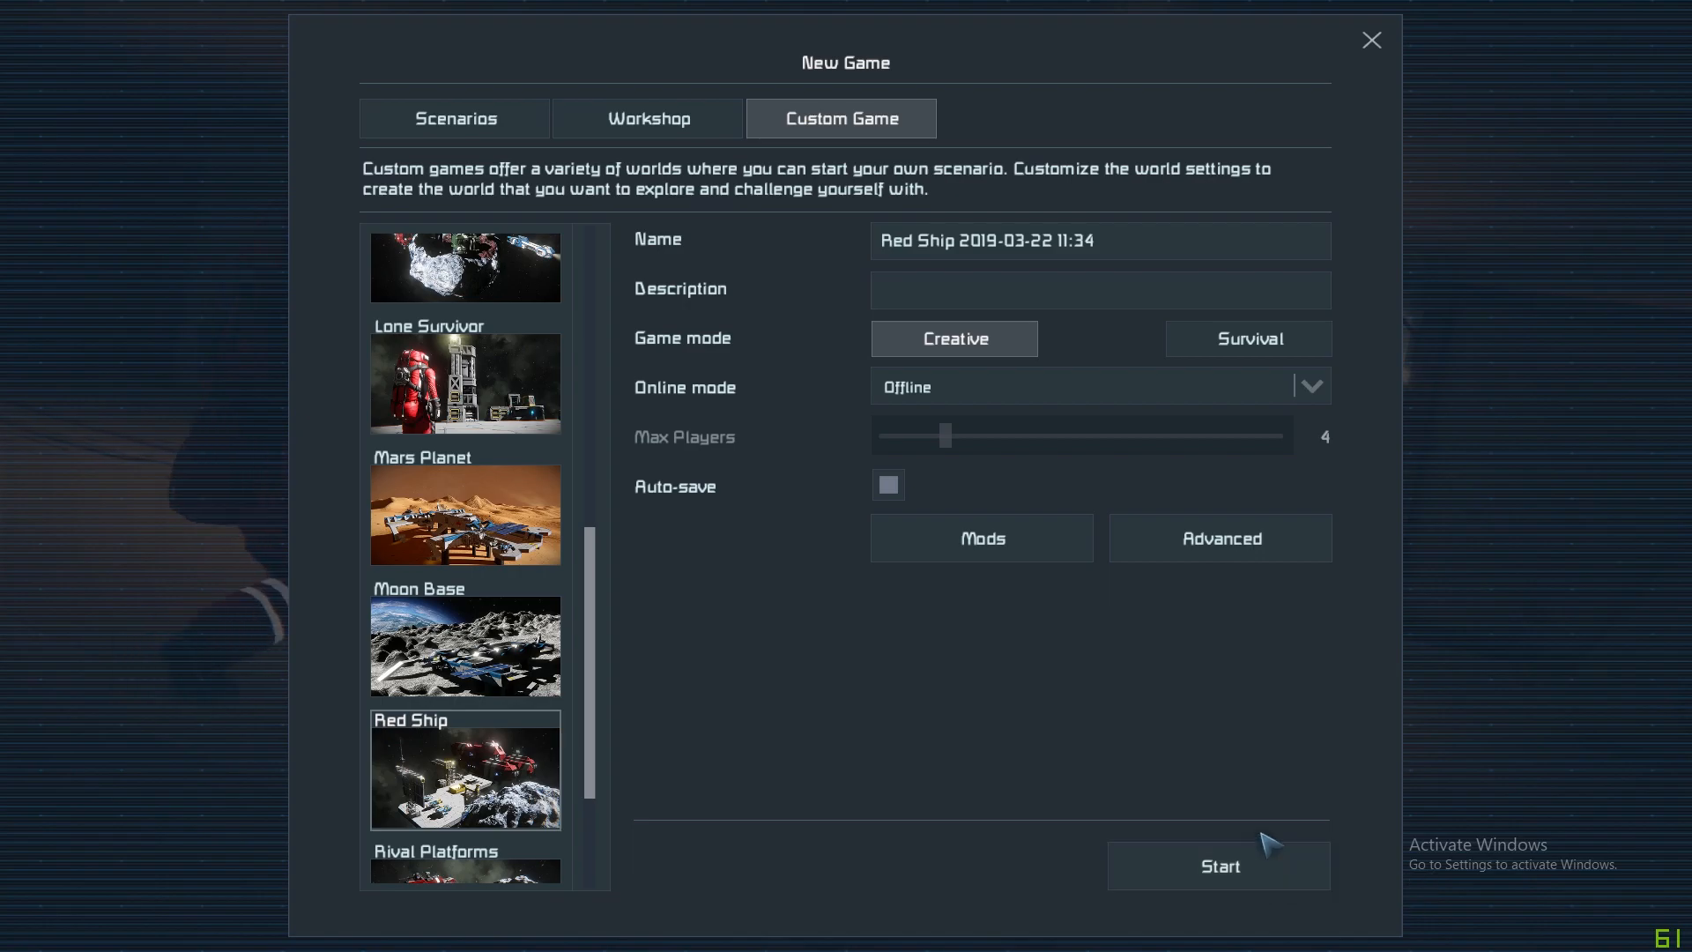
mouse_move(1299, 695)
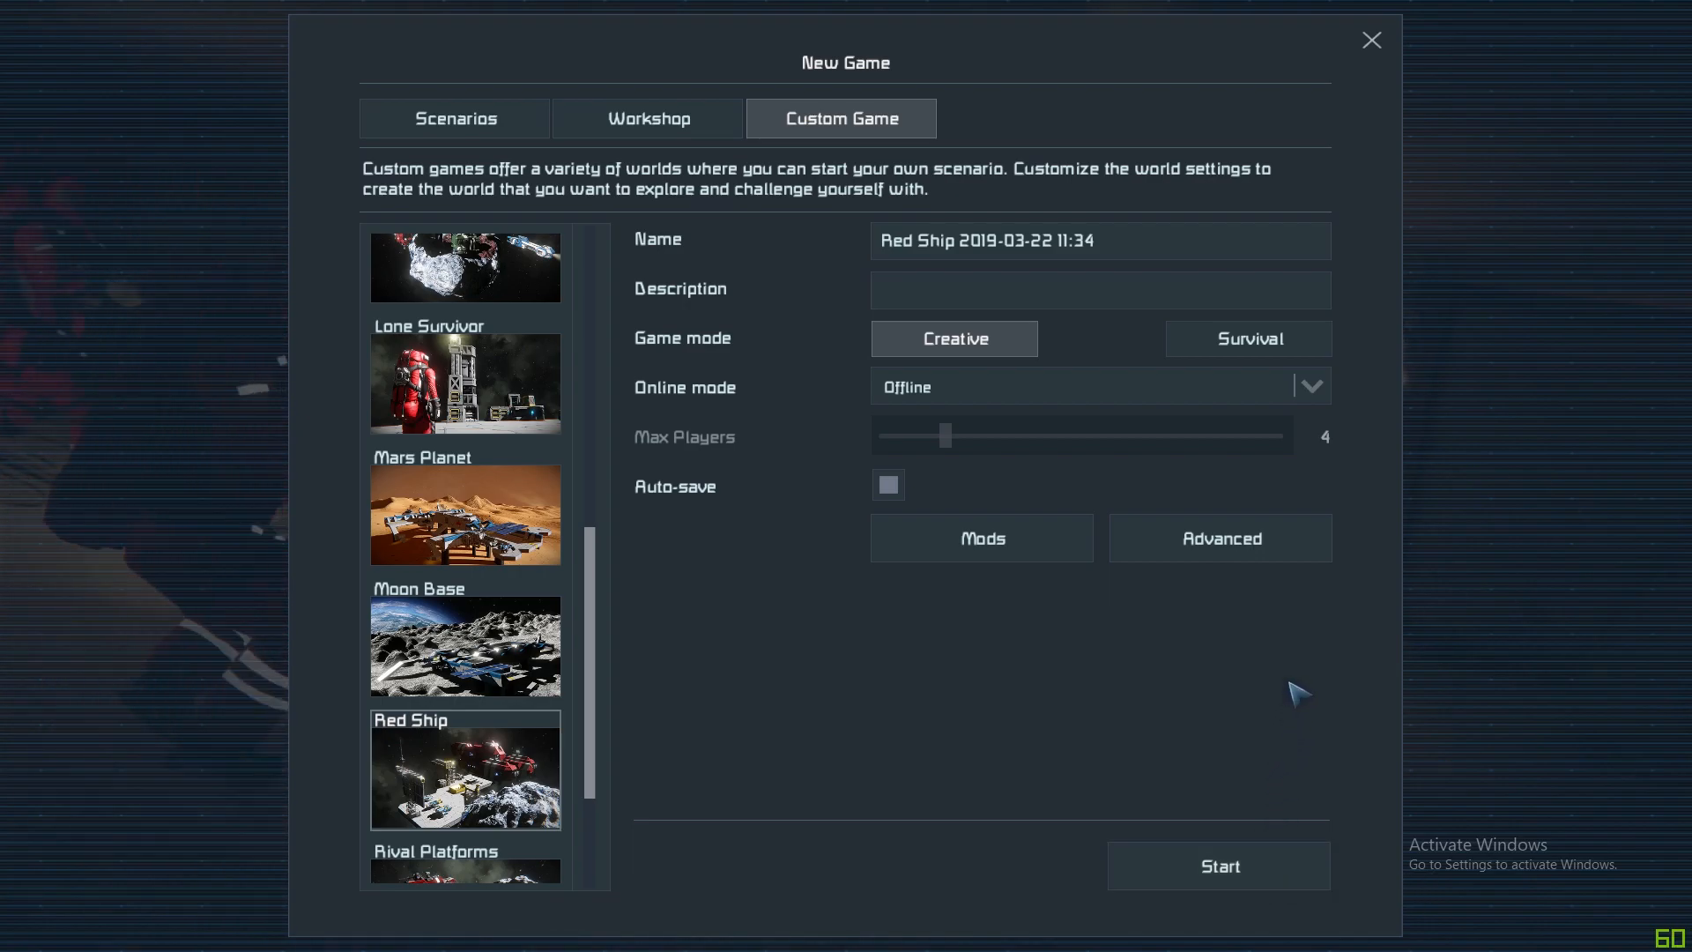